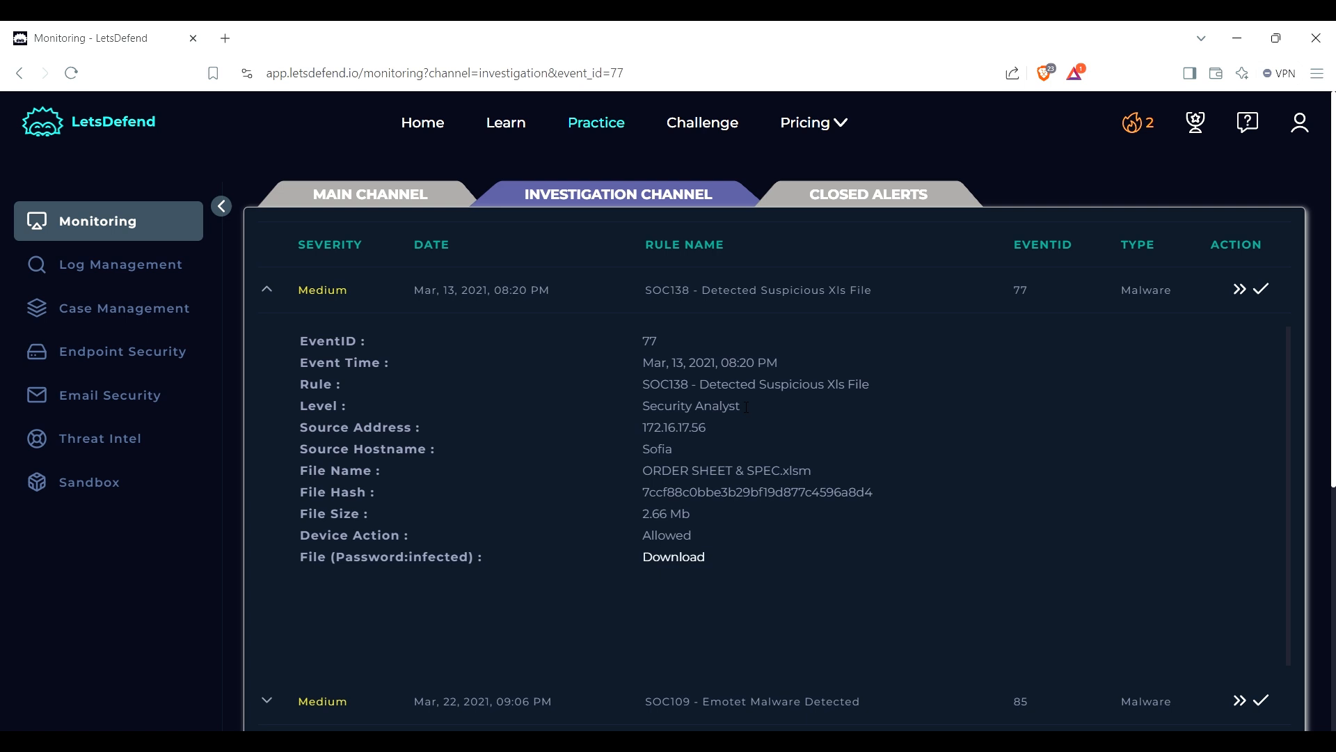
pyautogui.moveTo(481, 289)
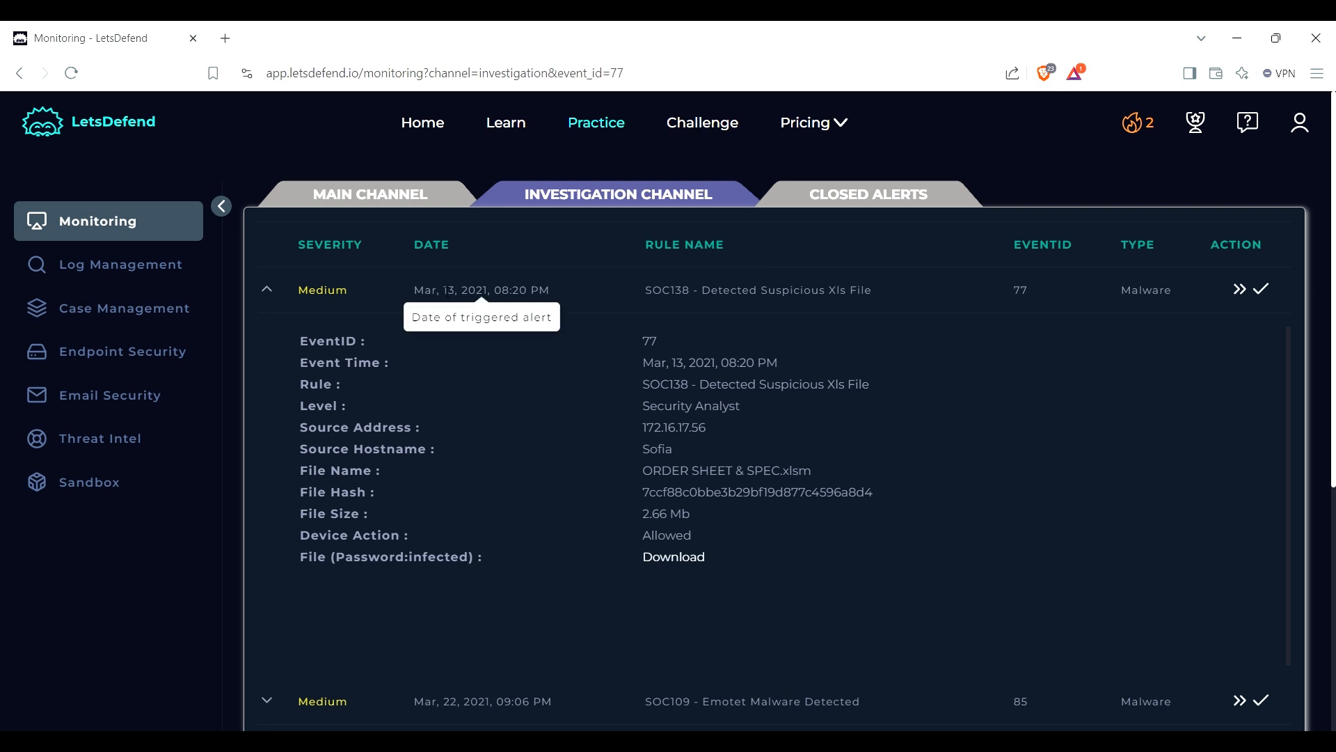
pyautogui.moveTo(410, 339)
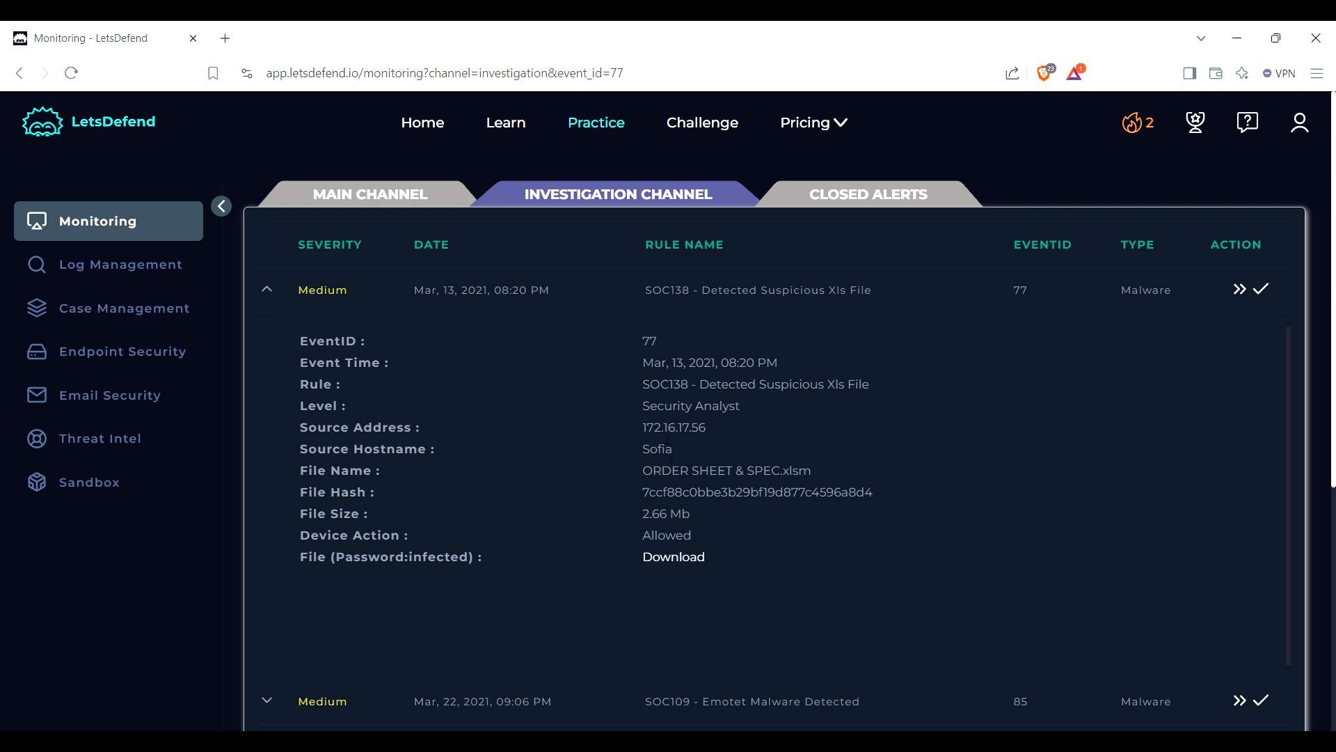
pyautogui.moveTo(702, 489)
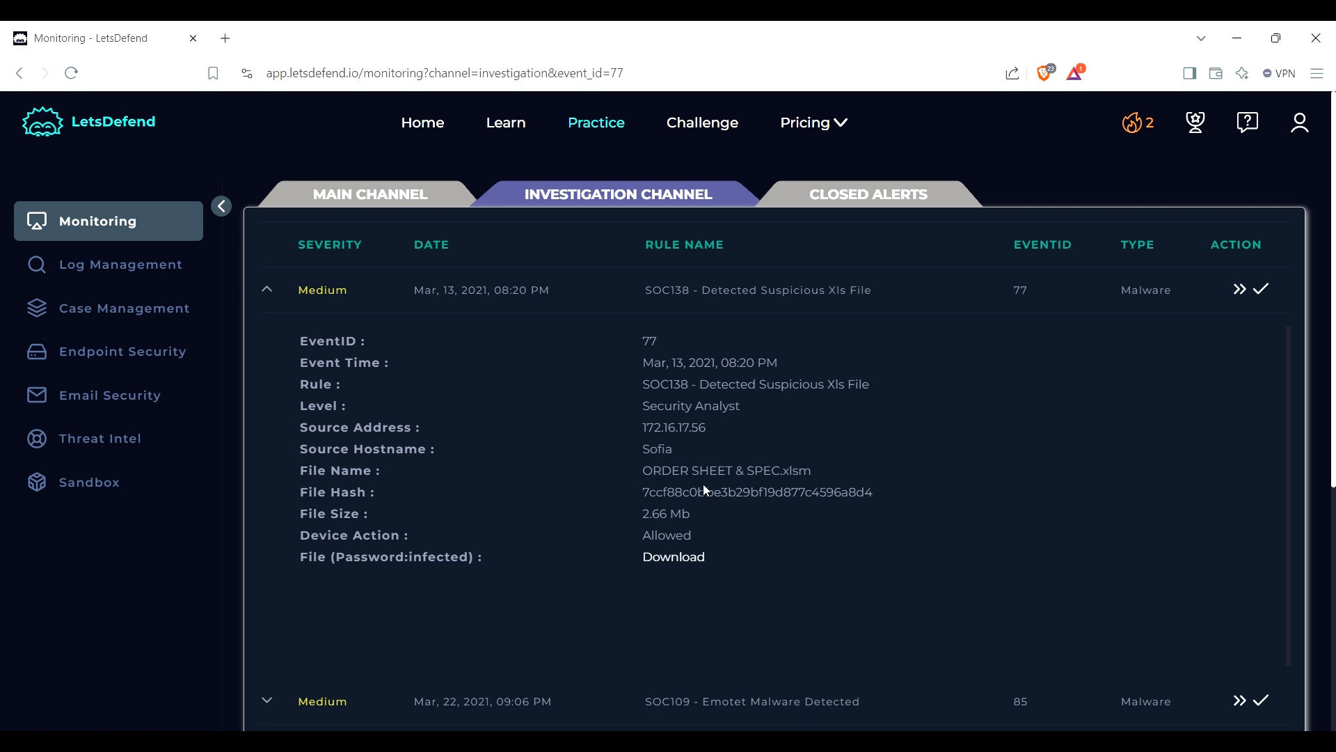
pyautogui.moveTo(704, 490)
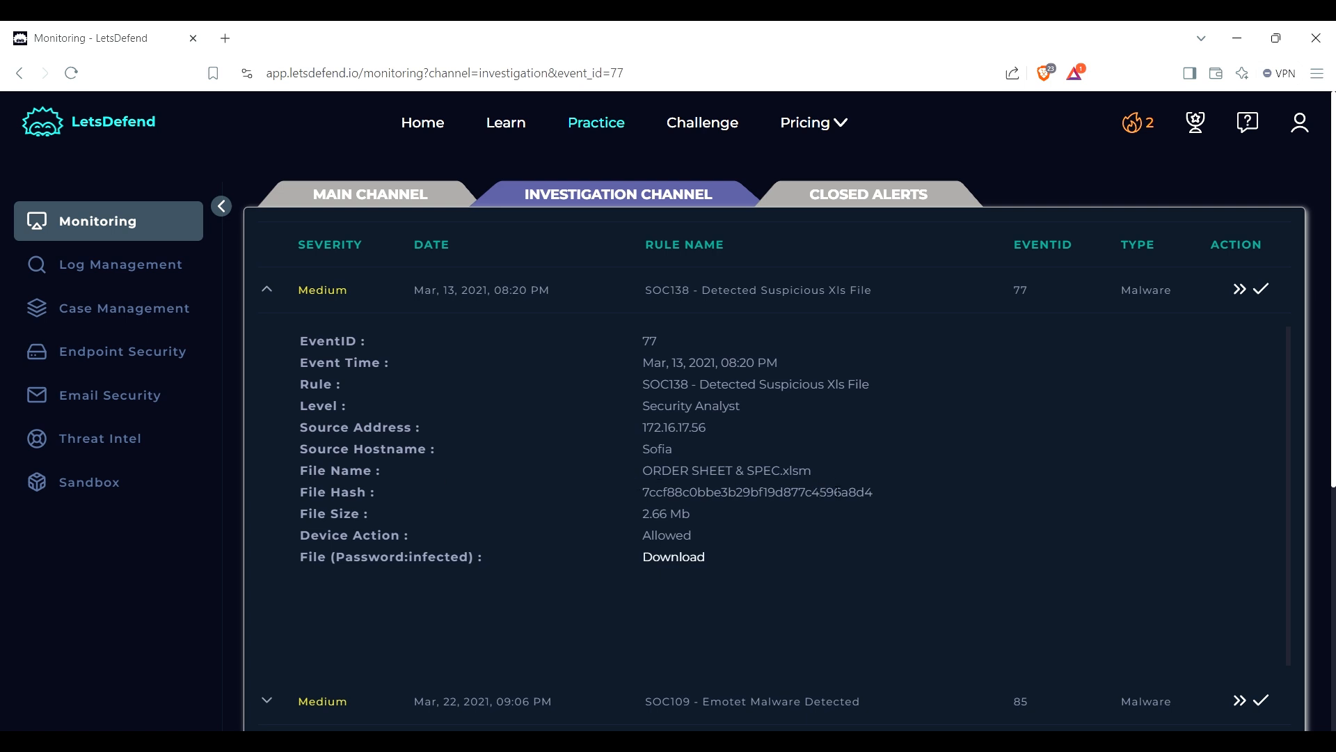
pyautogui.moveTo(682, 487)
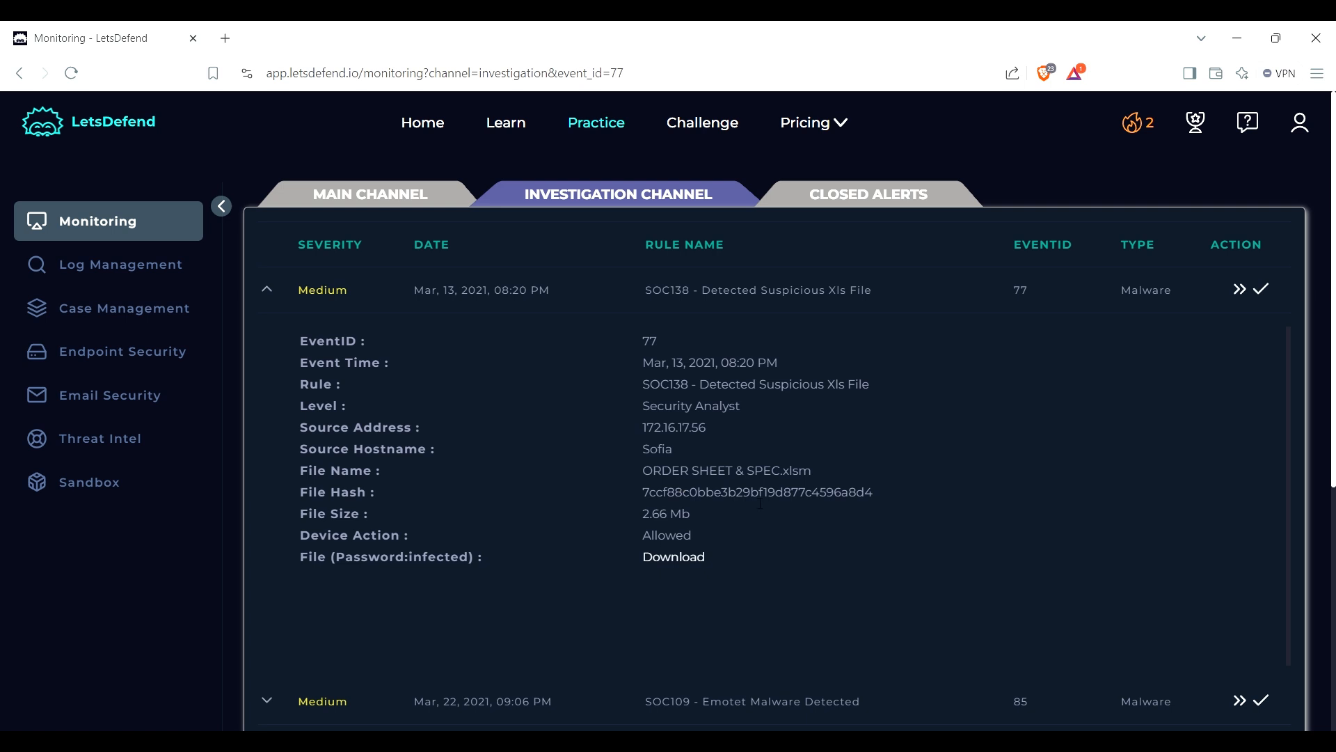
pyautogui.moveTo(428, 558)
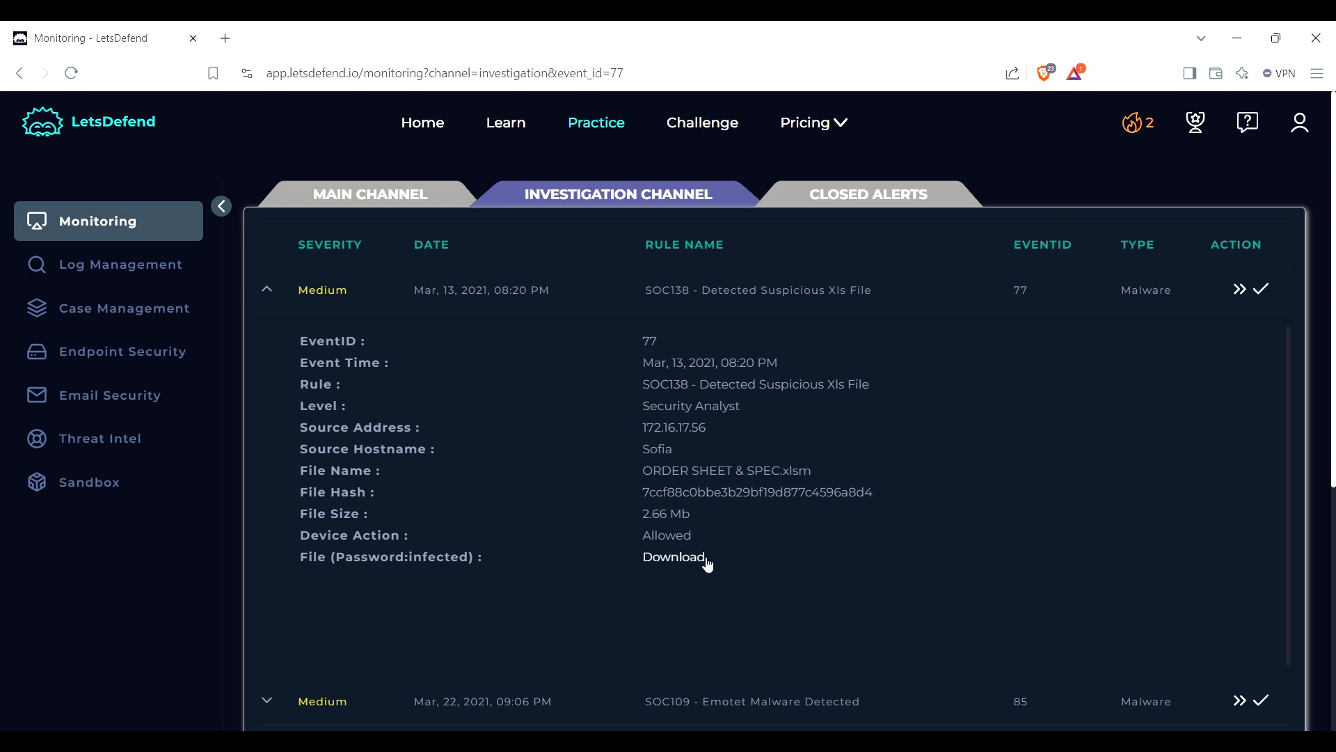
pyautogui.moveTo(2, 335)
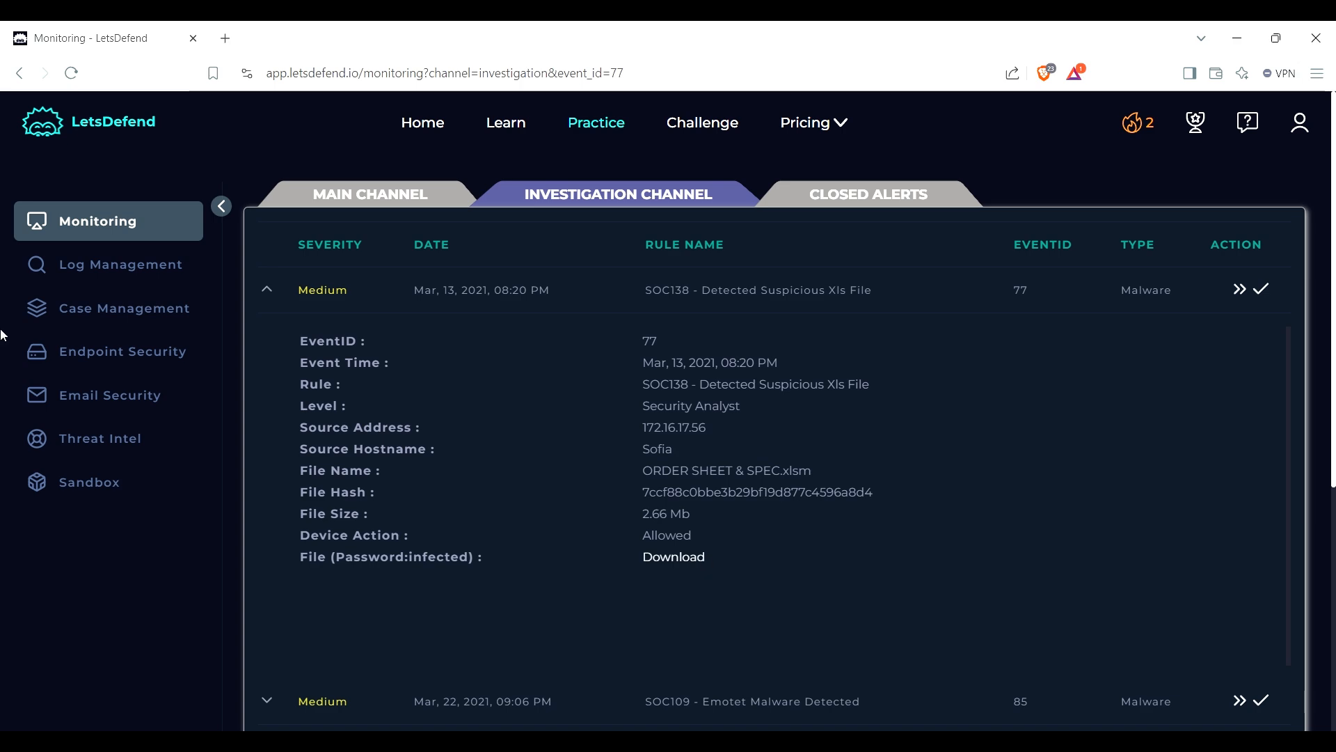
pyautogui.moveTo(1250, 289)
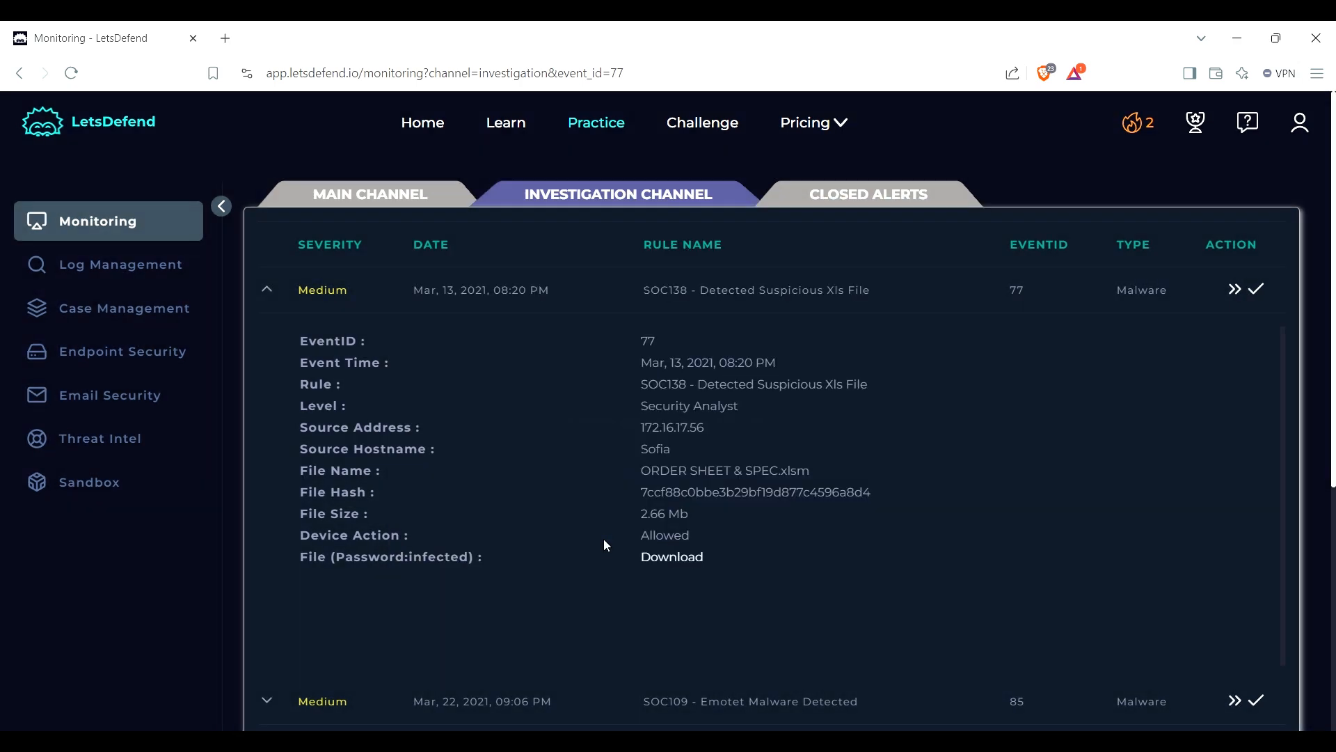
# Step: Create the SOC138 case, open Endpoint Security alongside, and start the incident playbook
pyautogui.click(1235, 290)
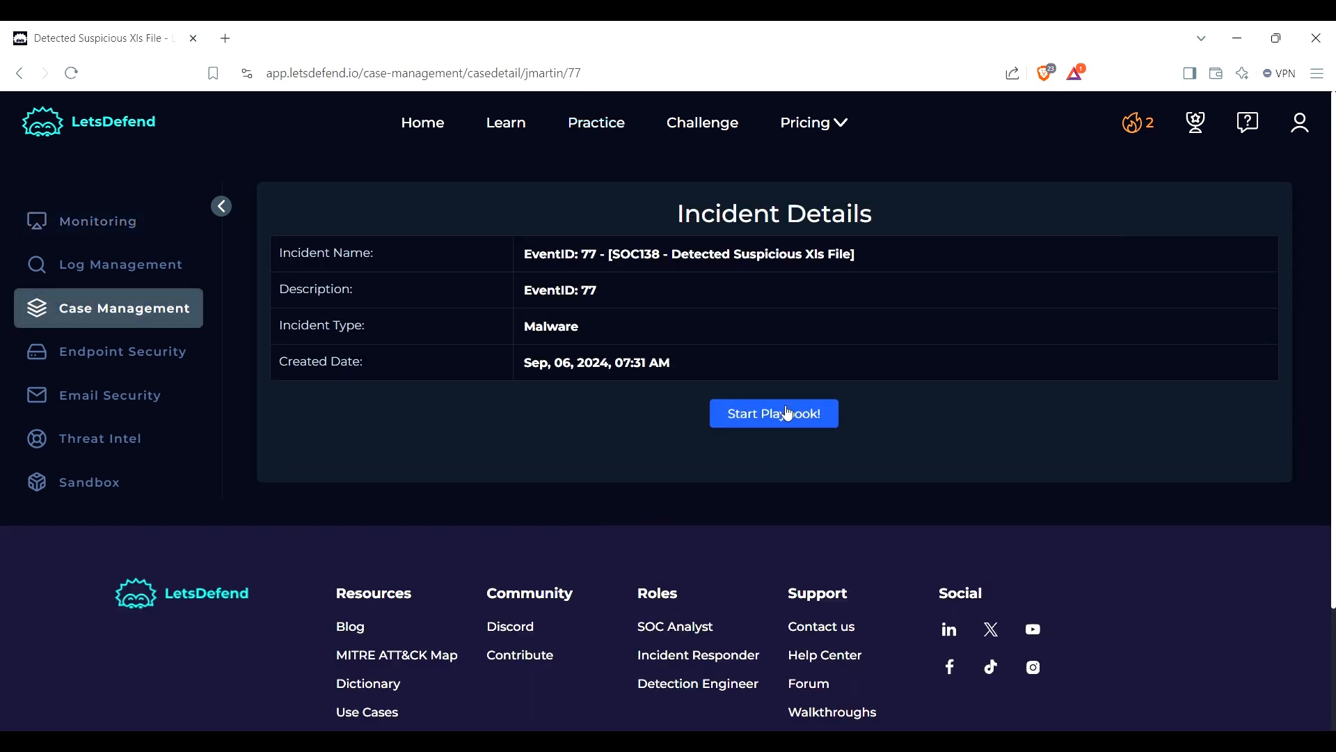
pyautogui.moveTo(142, 243)
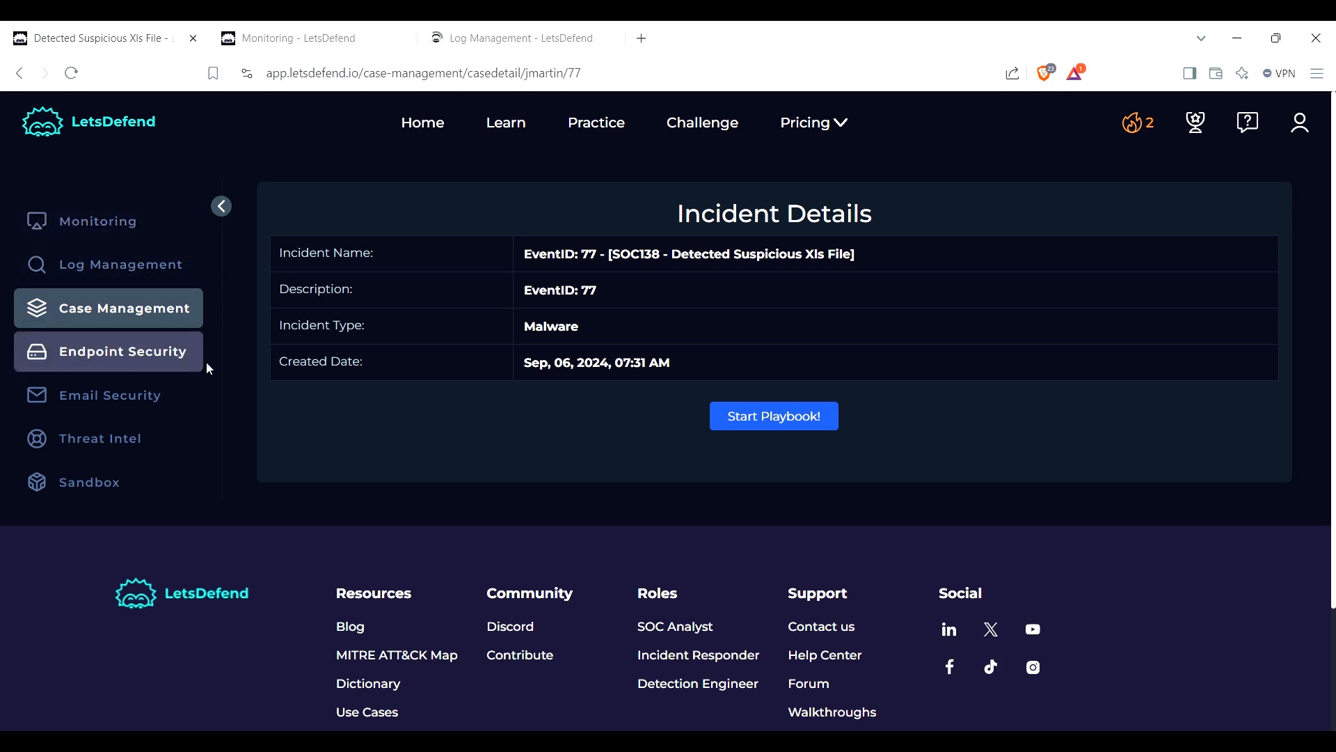
pyautogui.click(104, 351)
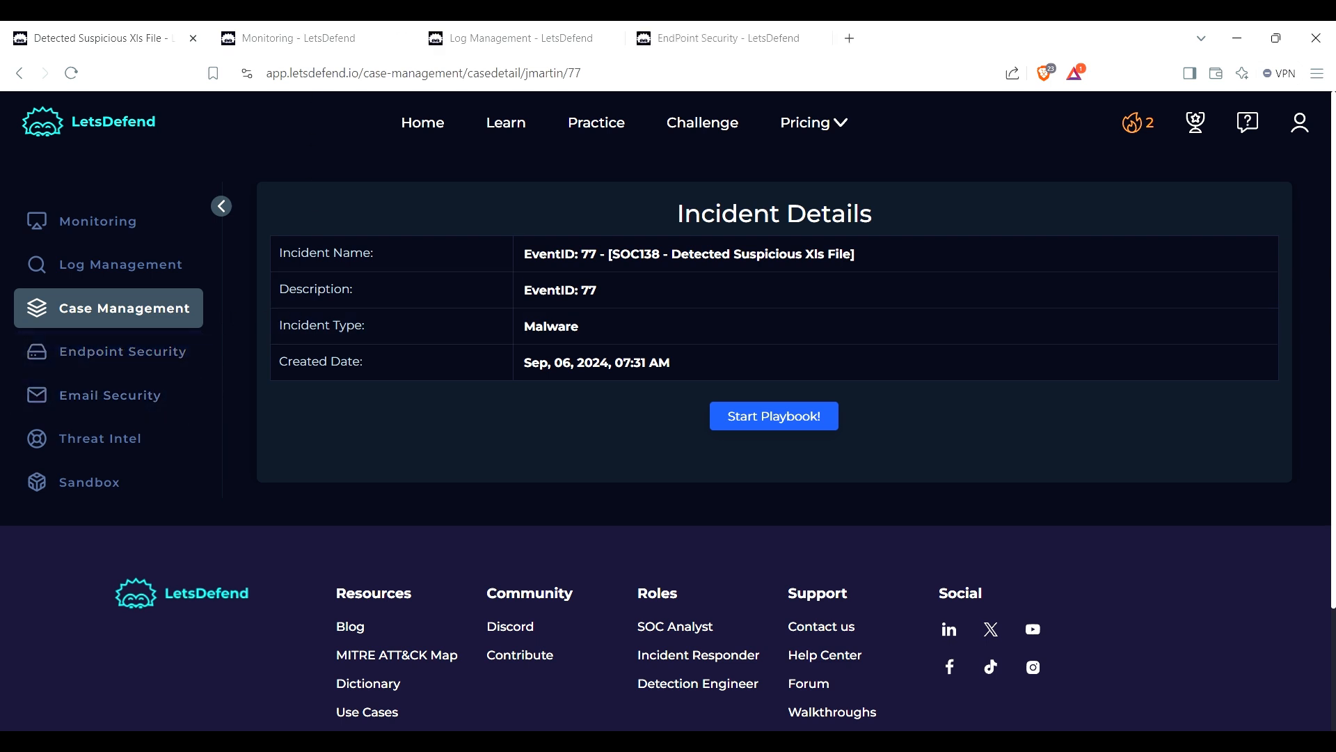
pyautogui.click(774, 415)
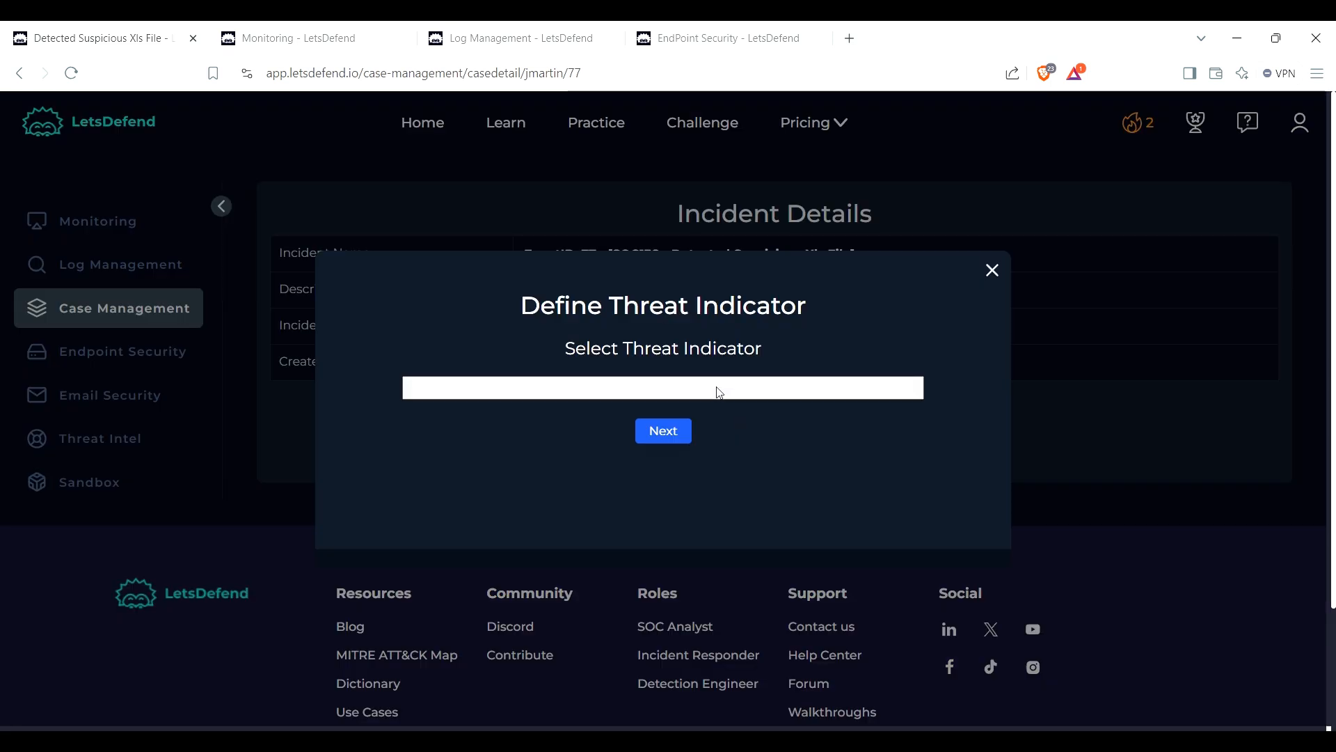
pyautogui.moveTo(651, 429)
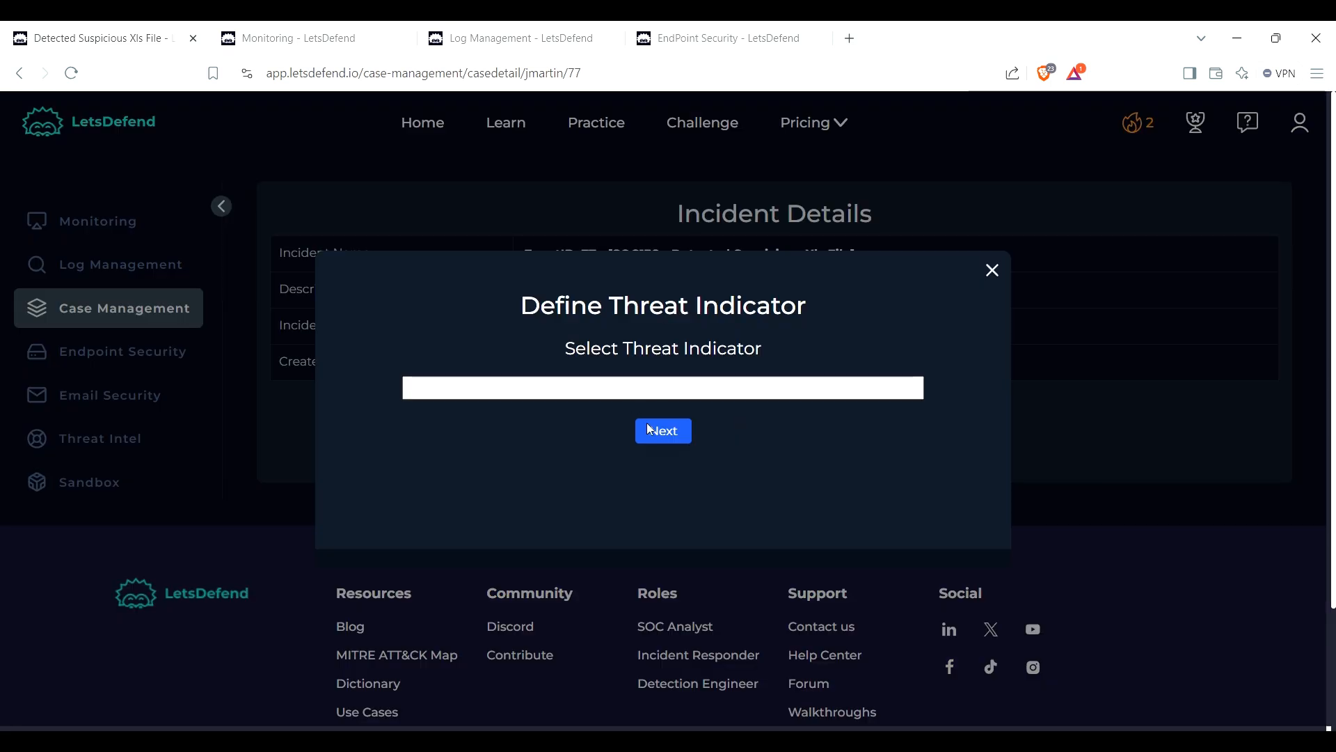
pyautogui.moveTo(650, 464)
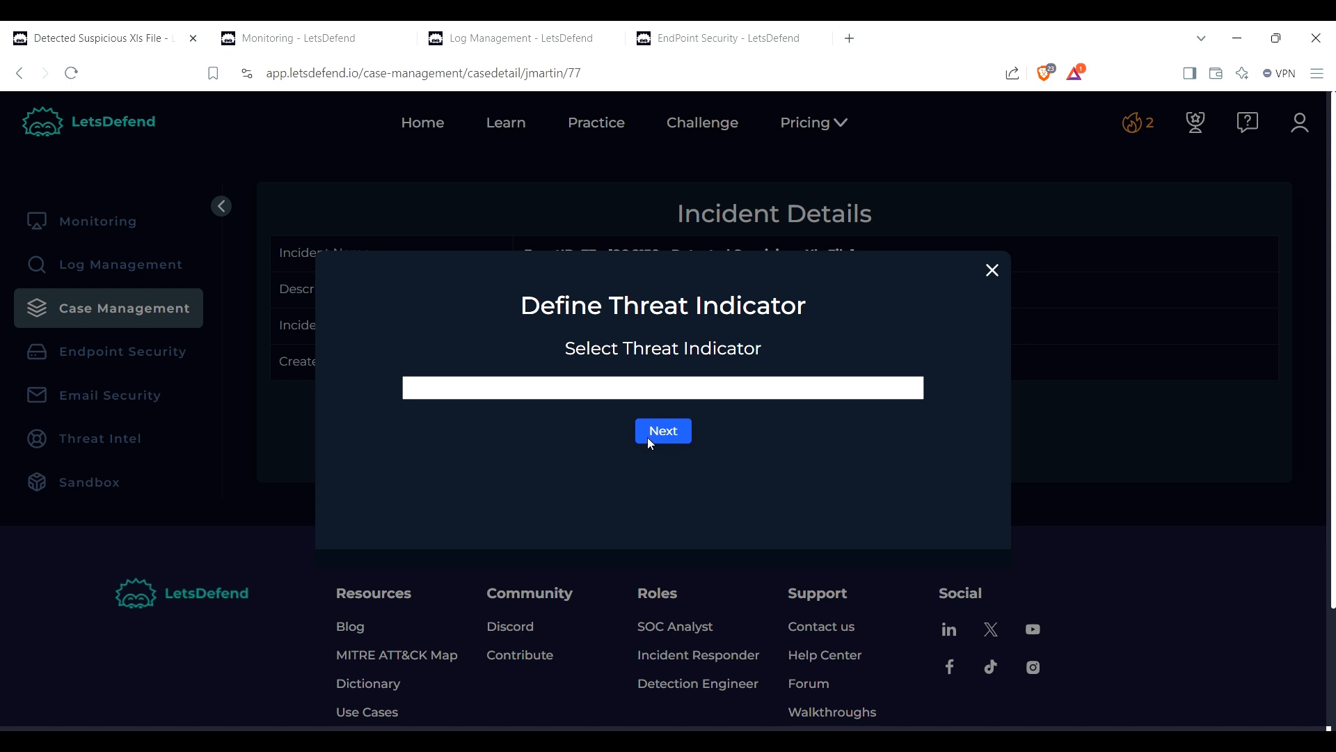
pyautogui.moveTo(635, 457)
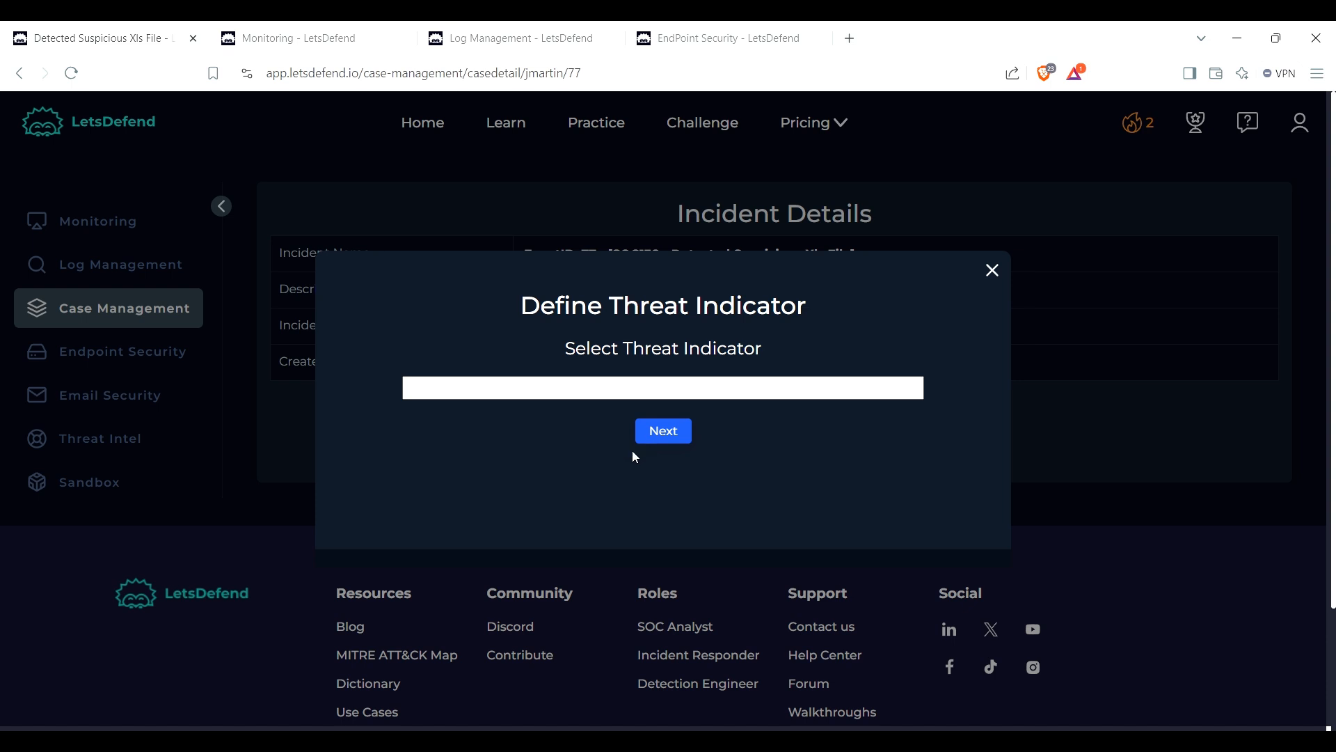
pyautogui.moveTo(637, 473)
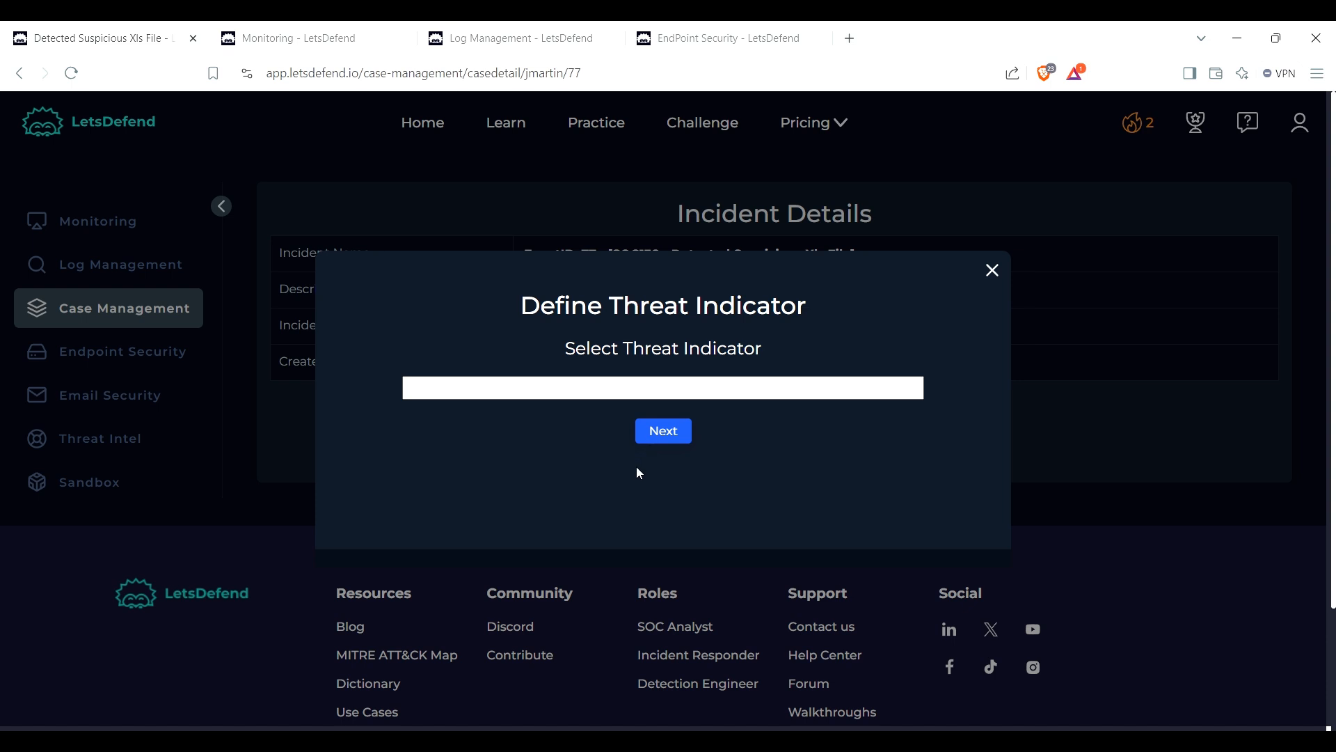
pyautogui.moveTo(648, 451)
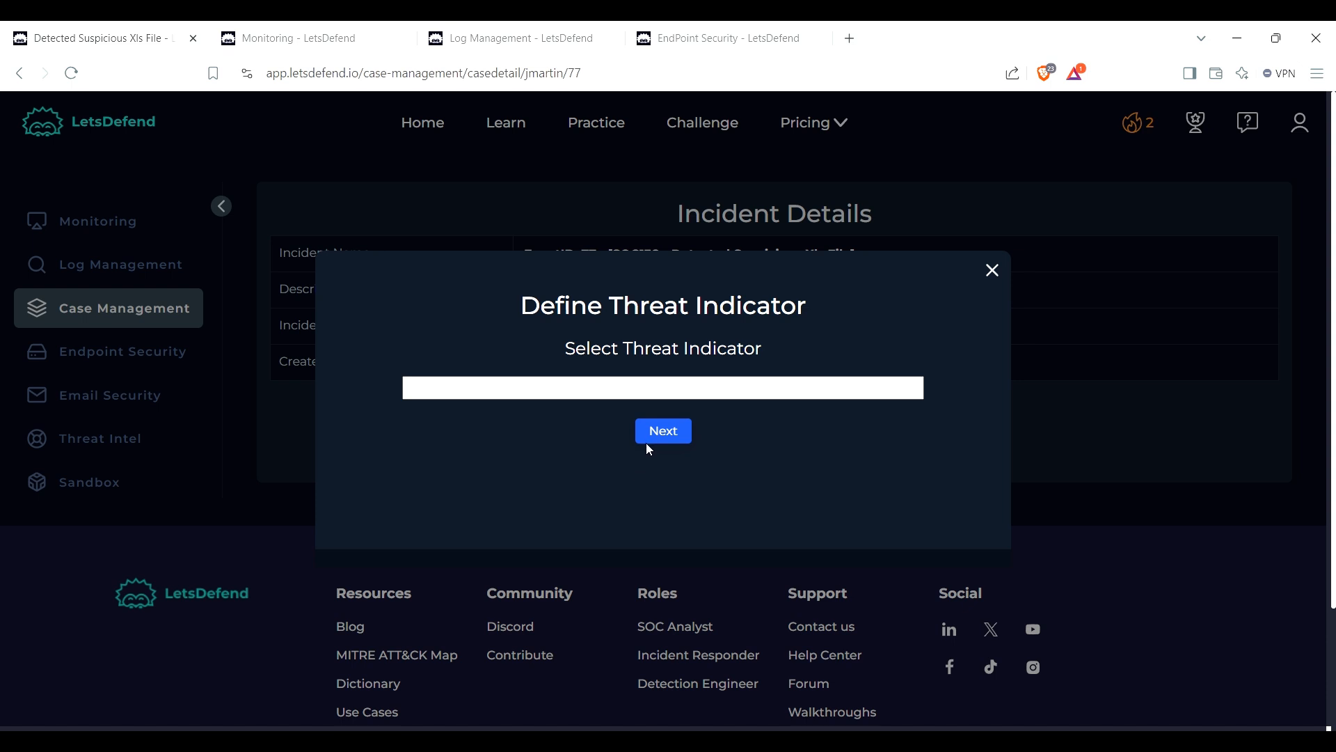
pyautogui.moveTo(398, 471)
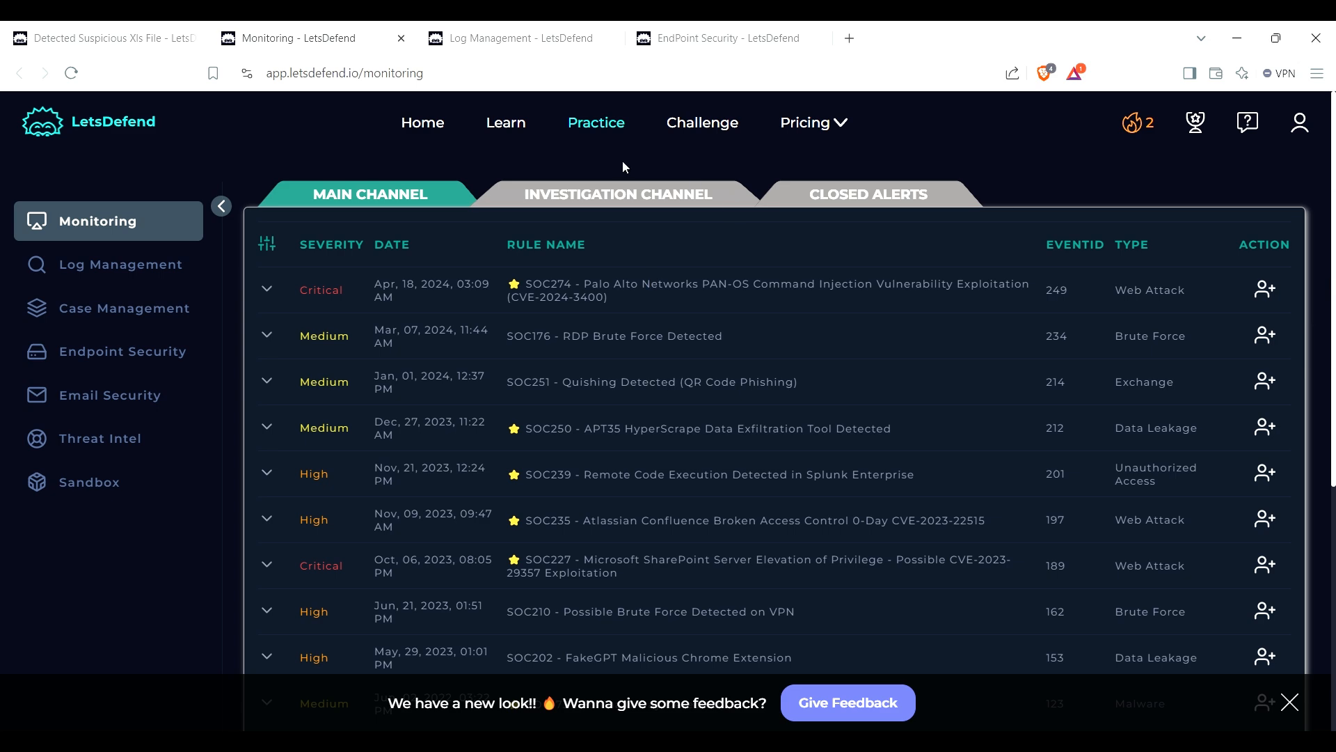
# Step: Show the investigation channel and expand the SOC138 alert's file details
pyautogui.click(618, 193)
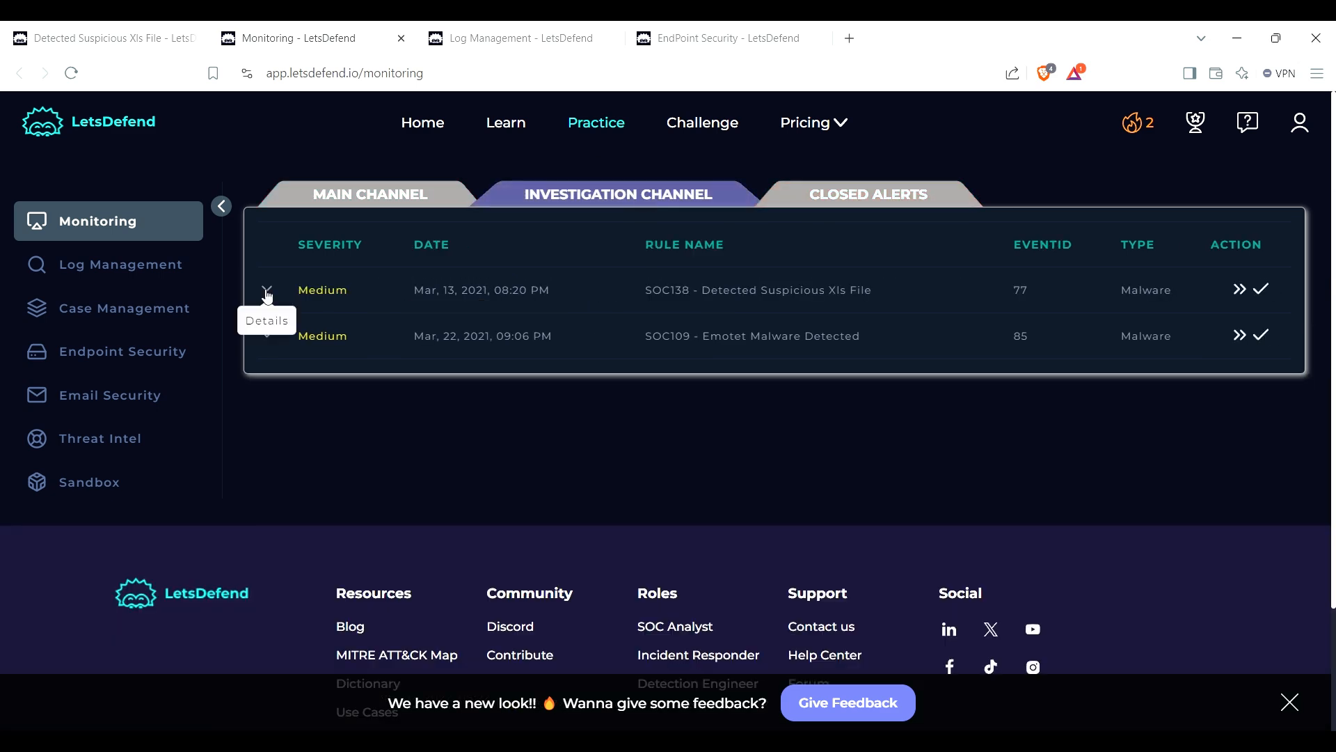
pyautogui.click(268, 290)
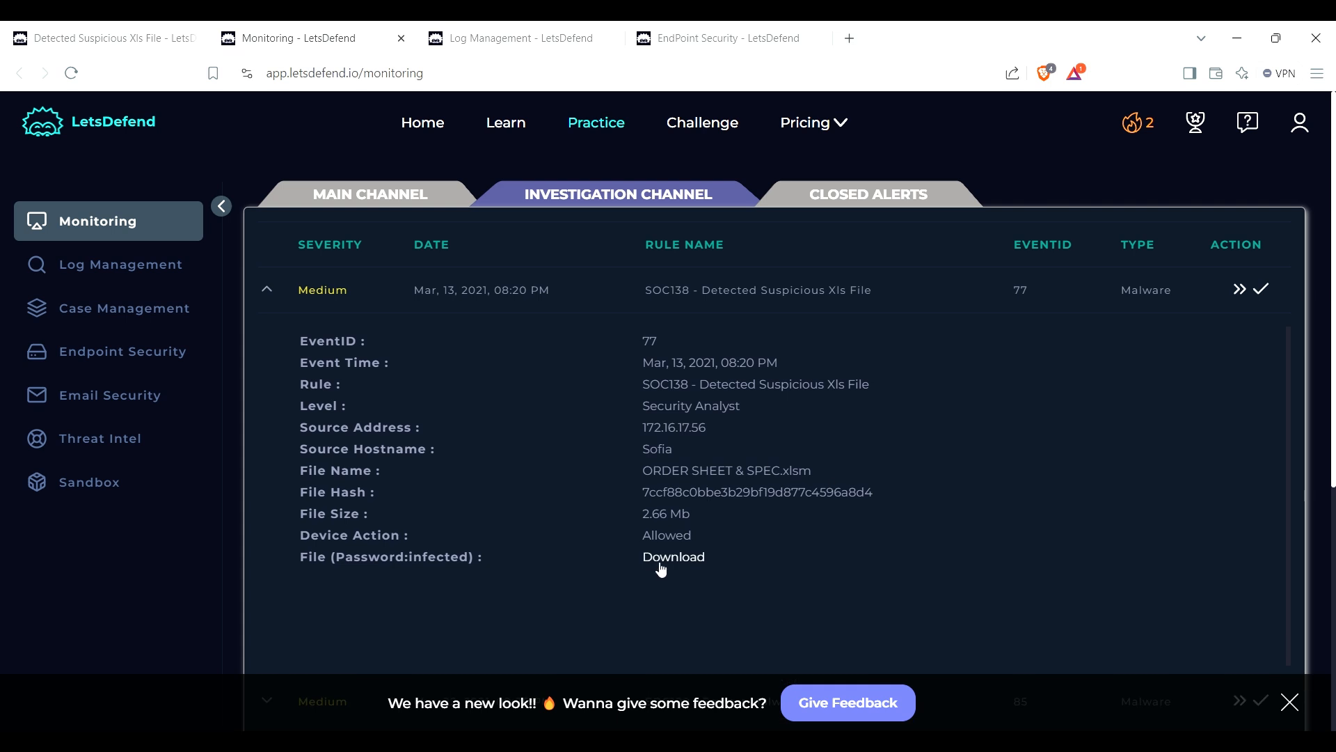
pyautogui.moveTo(748, 478)
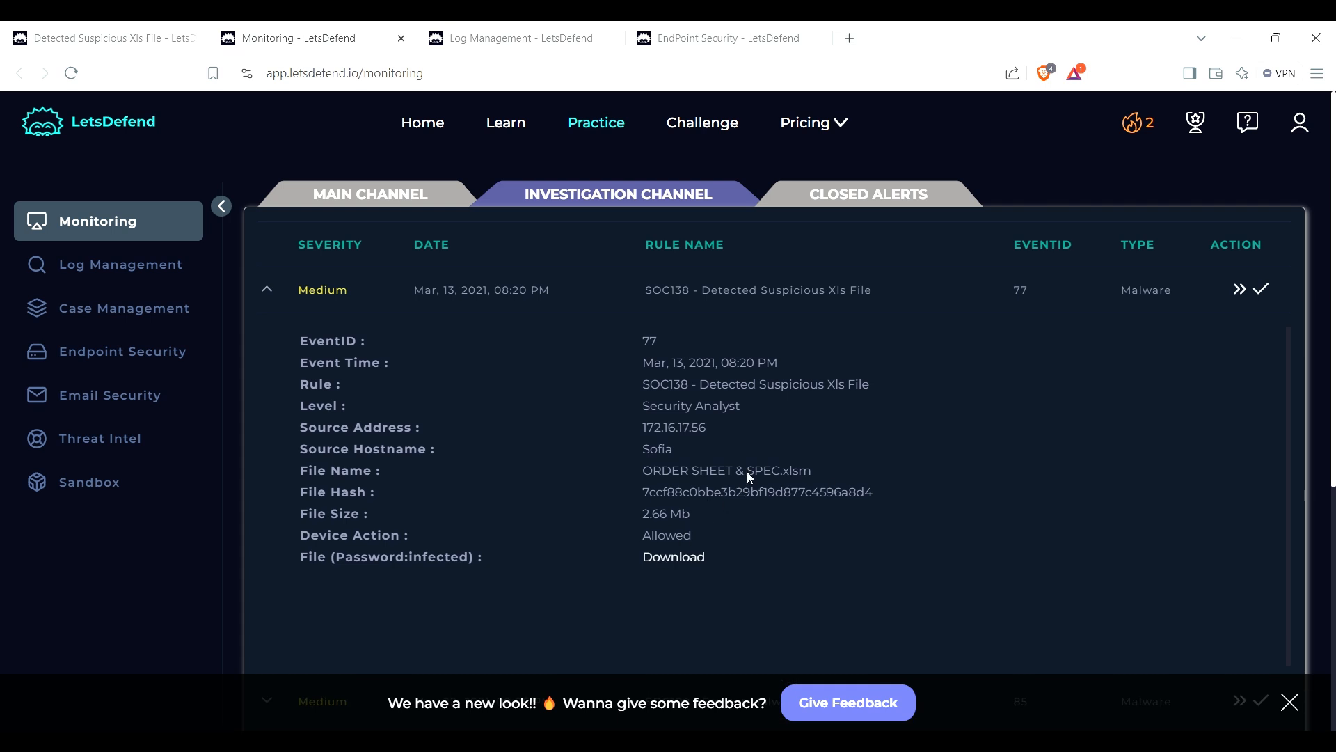
pyautogui.moveTo(776, 460)
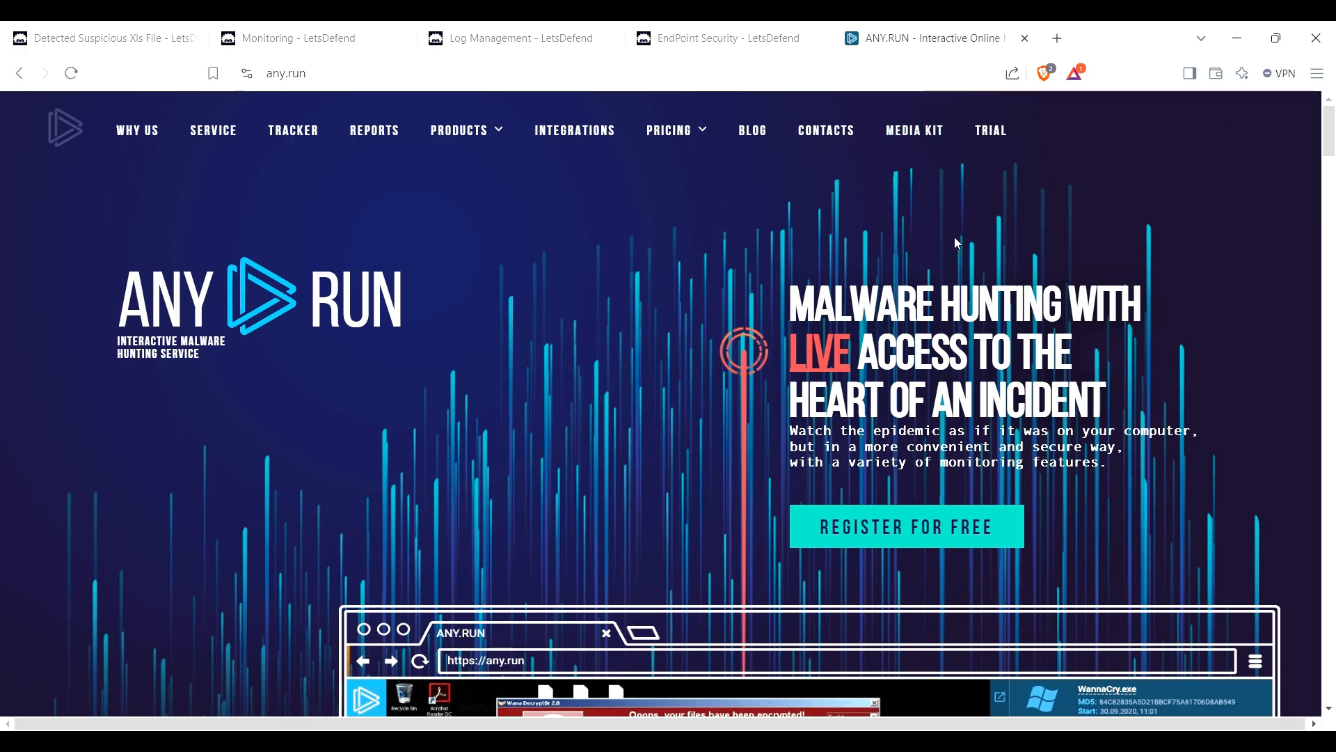
# Step: Scroll through the ANY.RUN homepage before moving to the analysis workspace
pyautogui.scroll(-3)
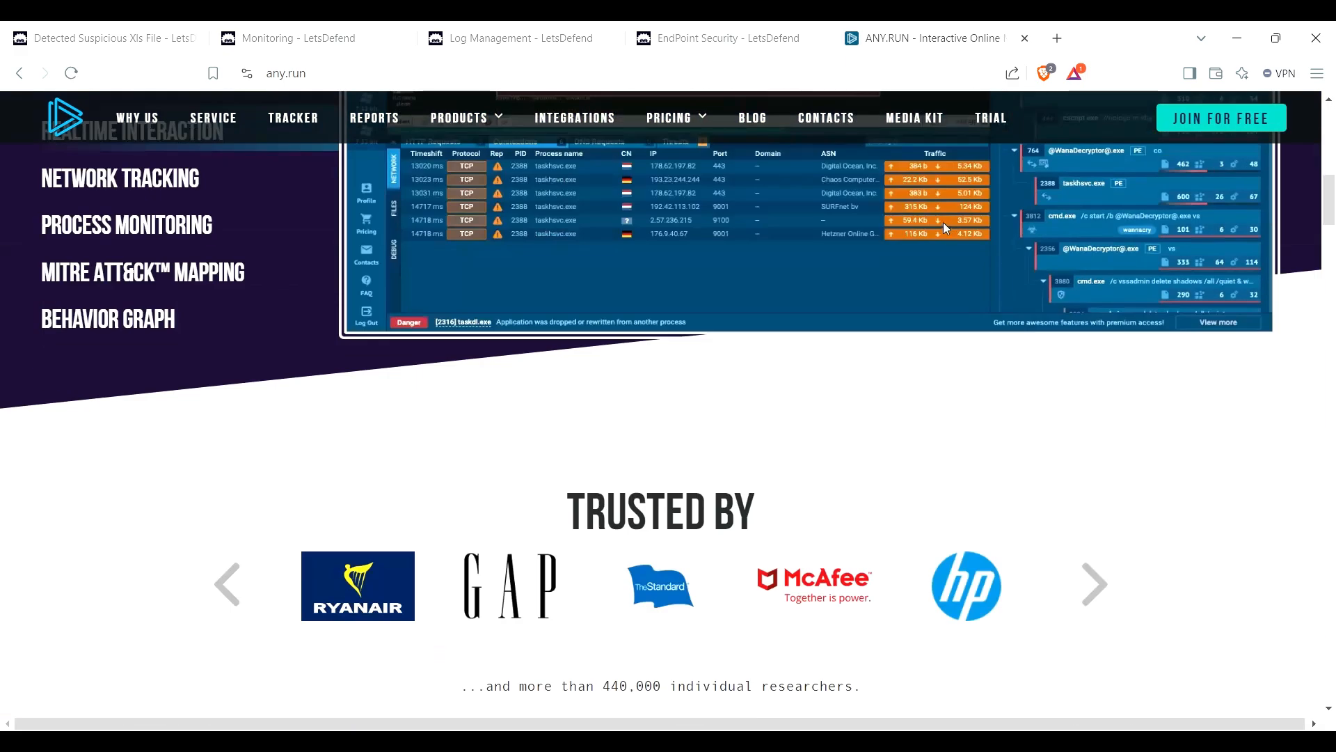
pyautogui.scroll(3)
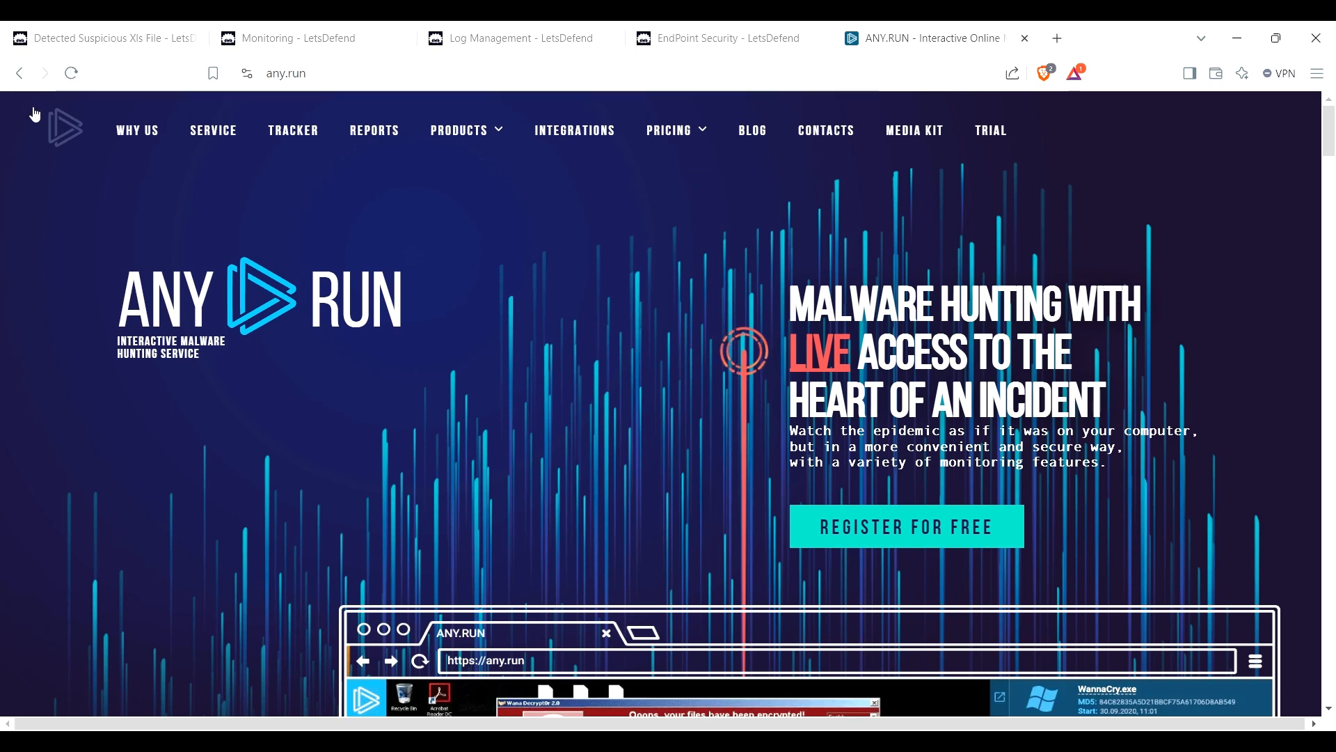
pyautogui.moveTo(475, 134)
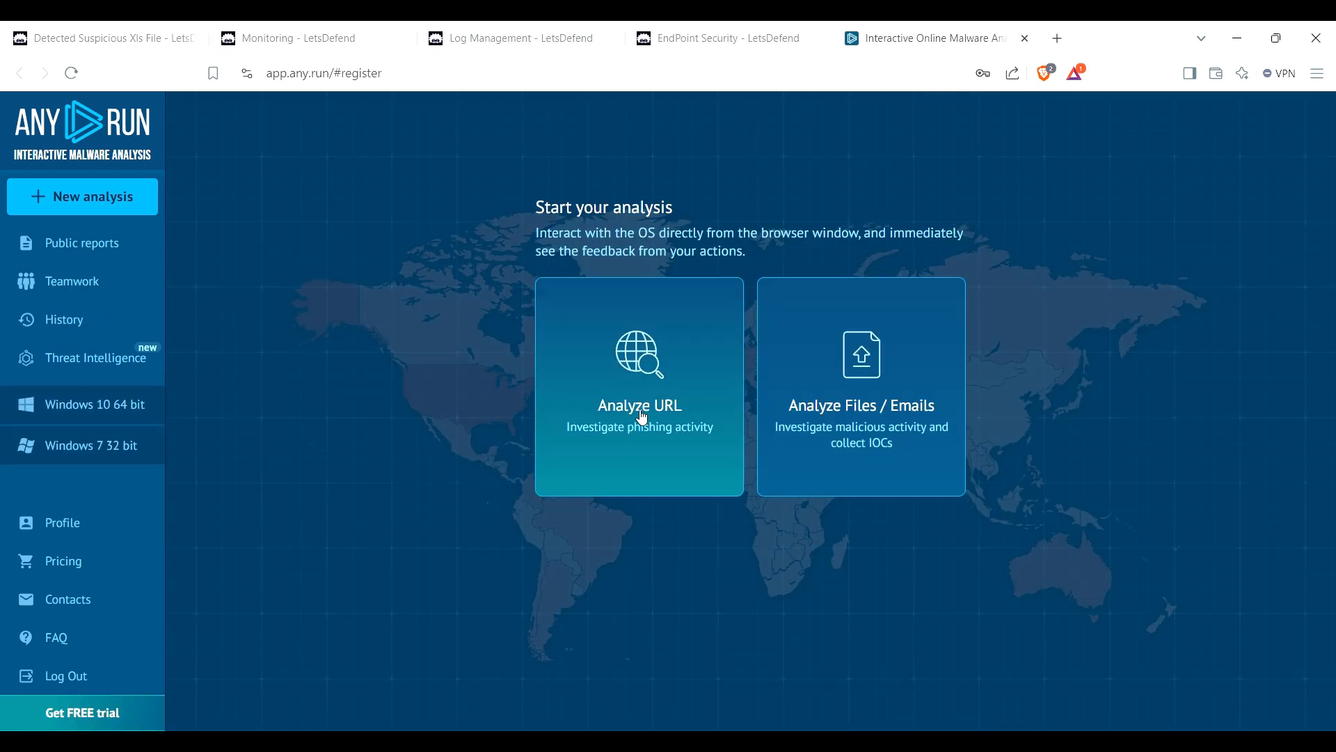
# Step: Launch an ANY.RUN sandbox analysis of the 7ccf88c0bbe3b29bf19d877c4596a8d4.zip download URL
pyautogui.click(641, 405)
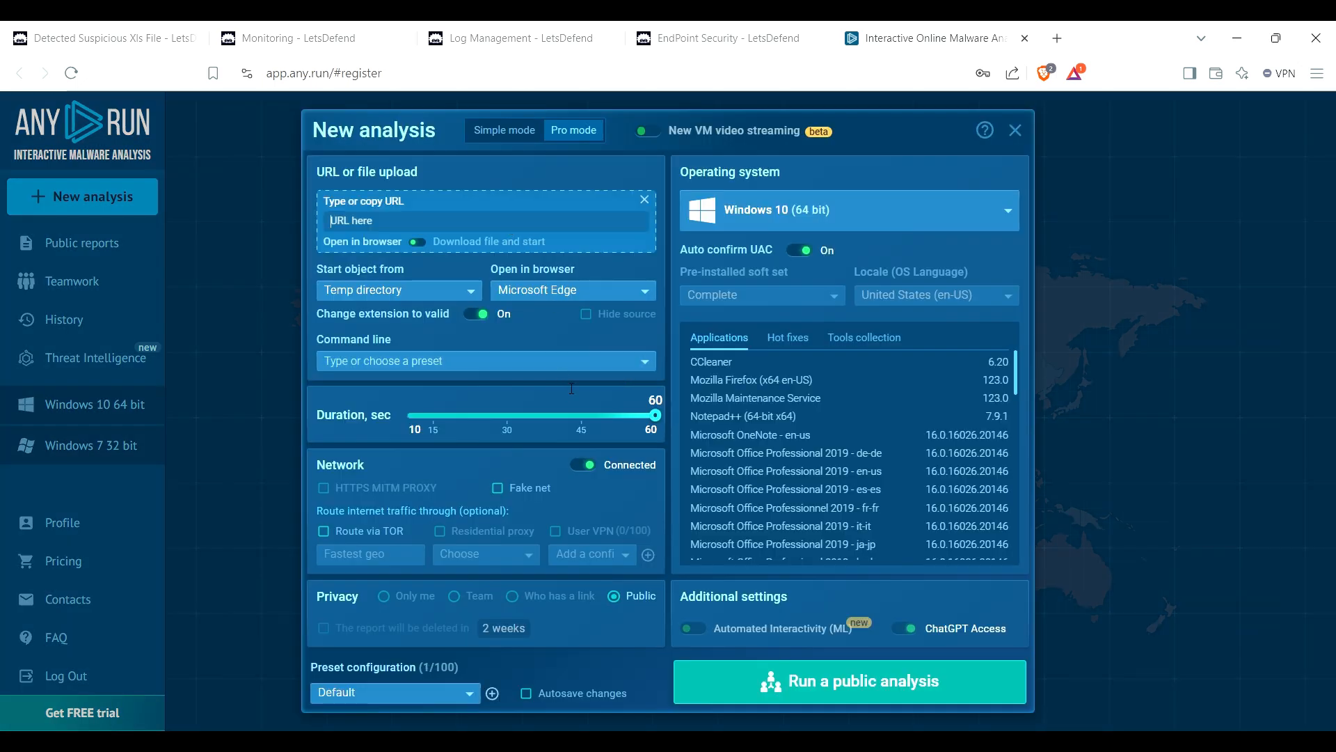
pyautogui.write('east-2.amazonaws.com/7ccf88c0bbe3b29bf19d877c4596a8d4.zip')
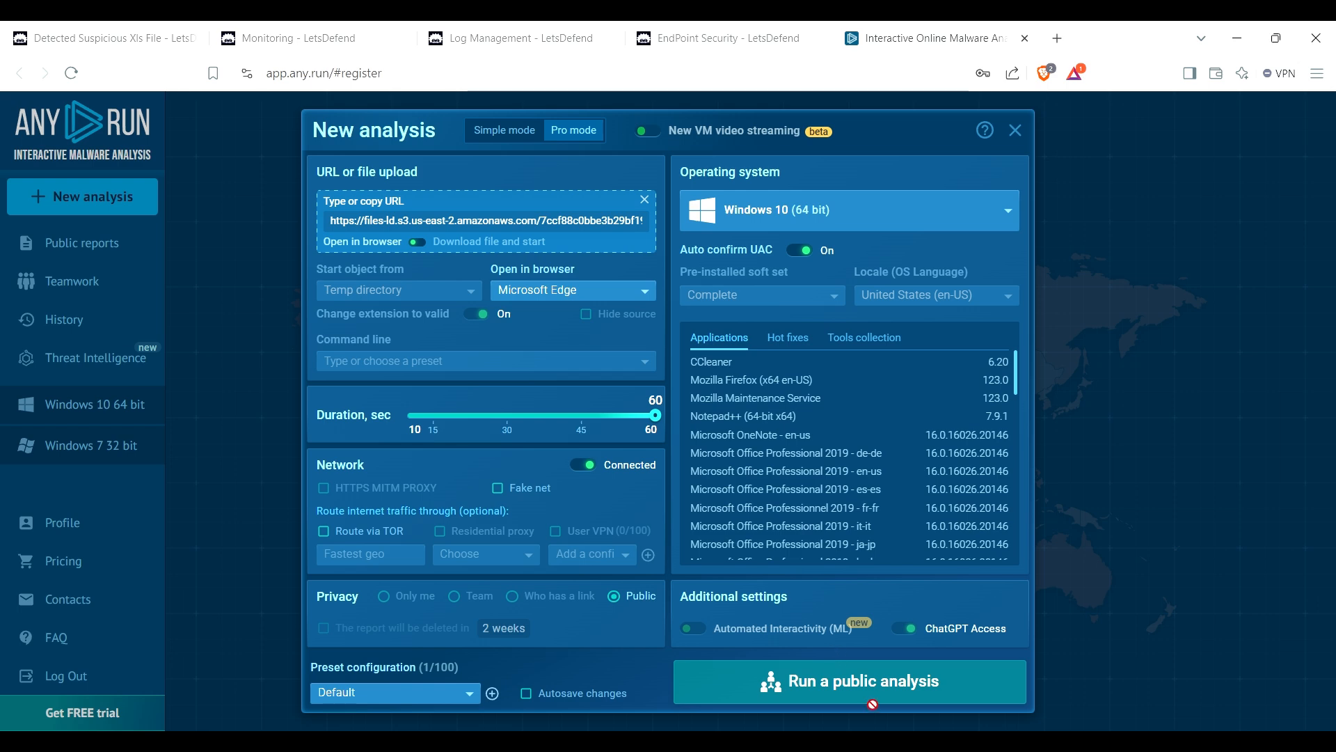
pyautogui.click(863, 682)
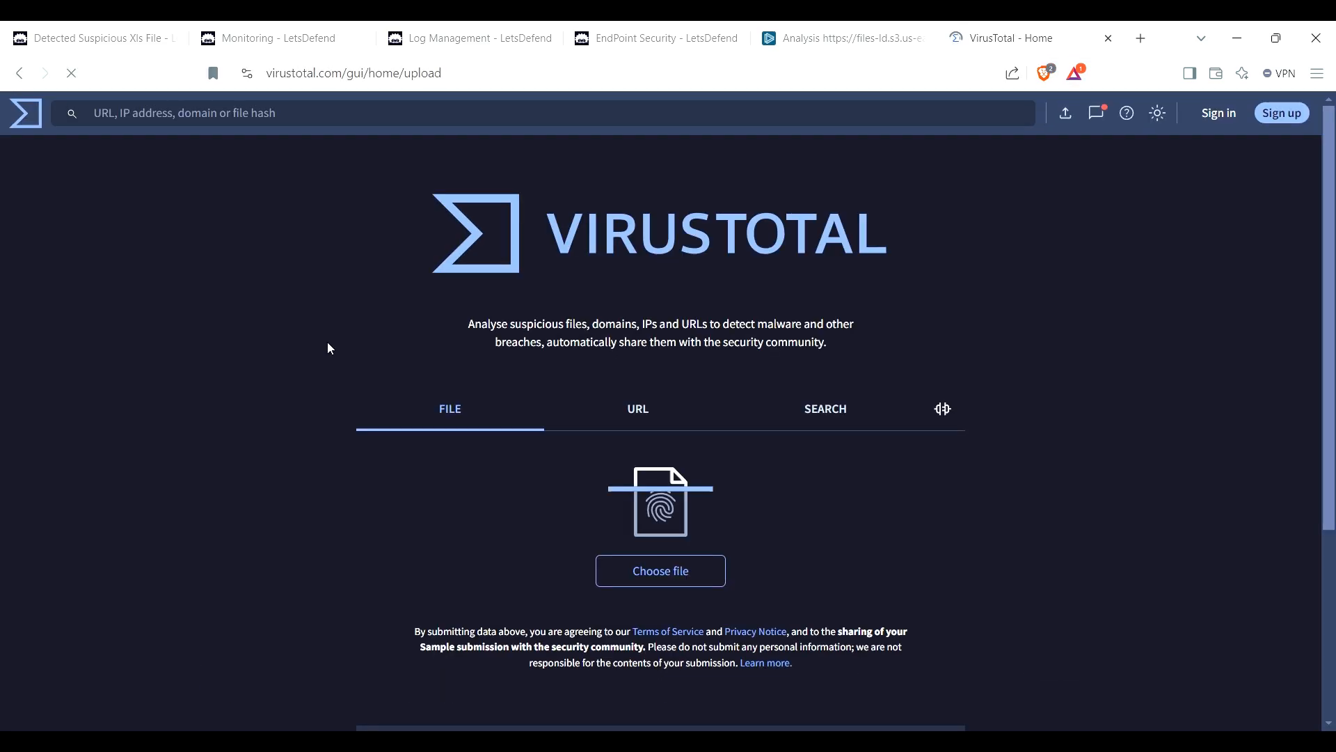
# Step: Look up the files-ld.s3 zip download URL in VirusTotal, view its report details, and return to the alert
pyautogui.click(637, 409)
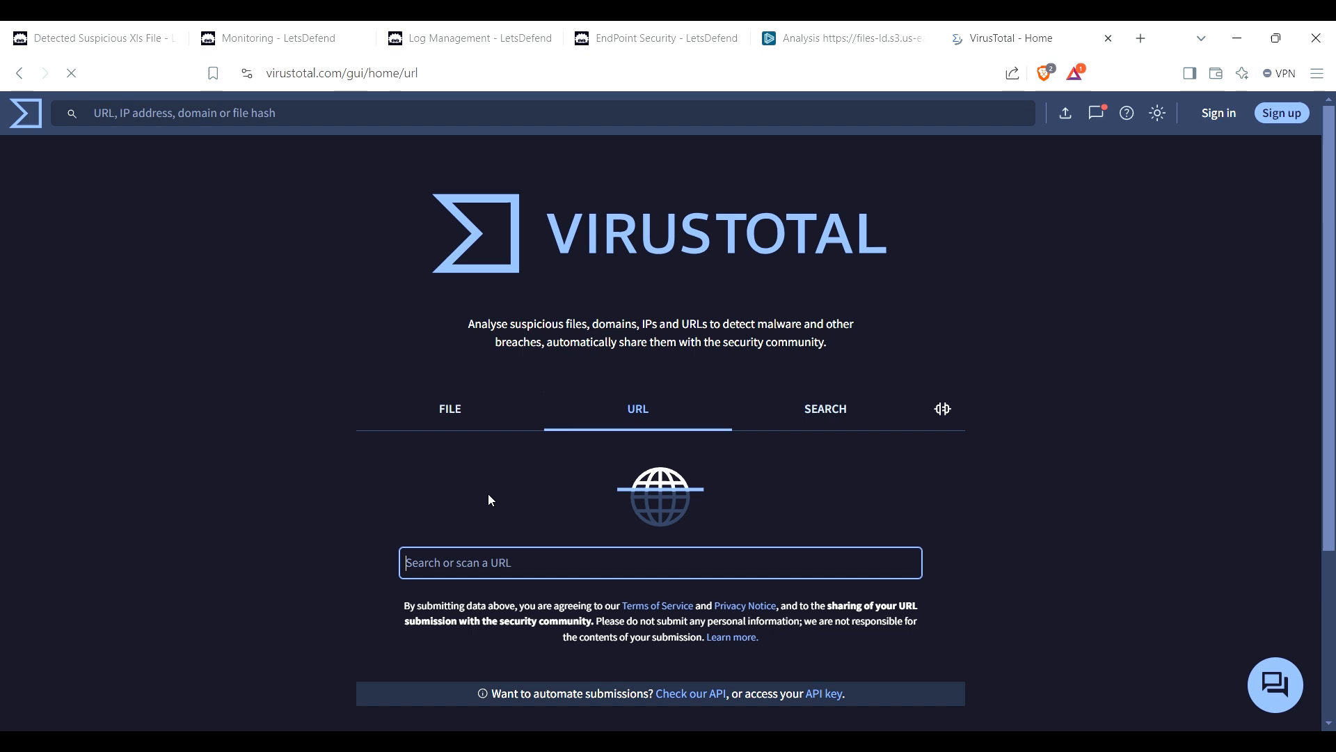
pyautogui.write('https://files-ld.s3.us-east-2.amazonaws.com/7ccf88c0bbe3b29bf19d877c4596a8d4.zip')
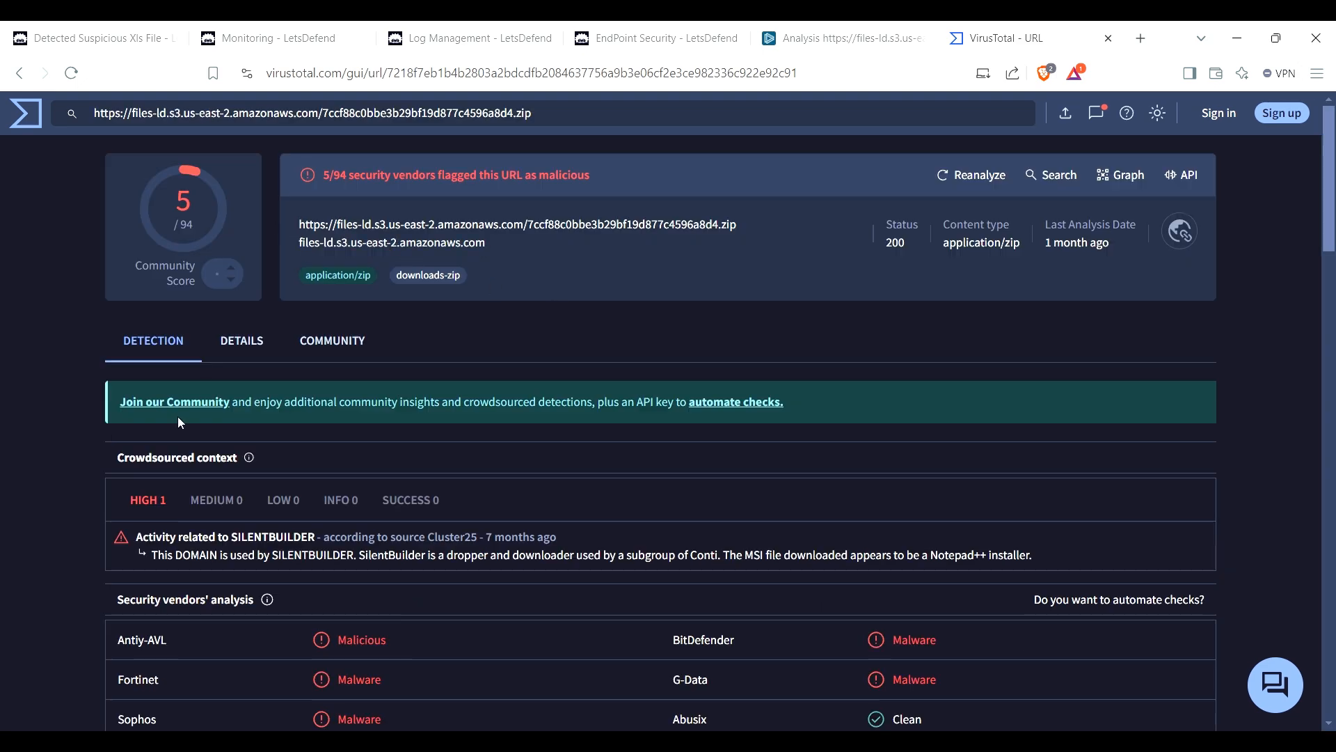
pyautogui.moveTo(242, 348)
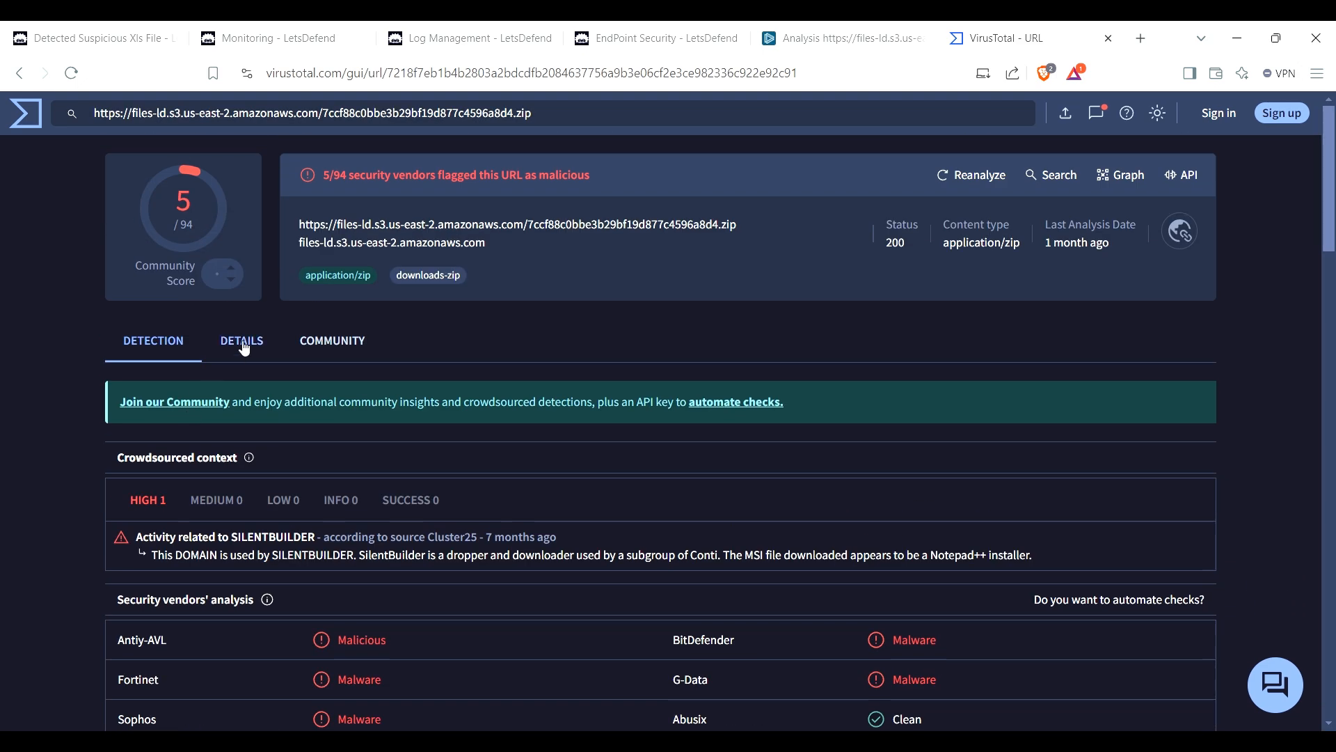
pyautogui.click(242, 340)
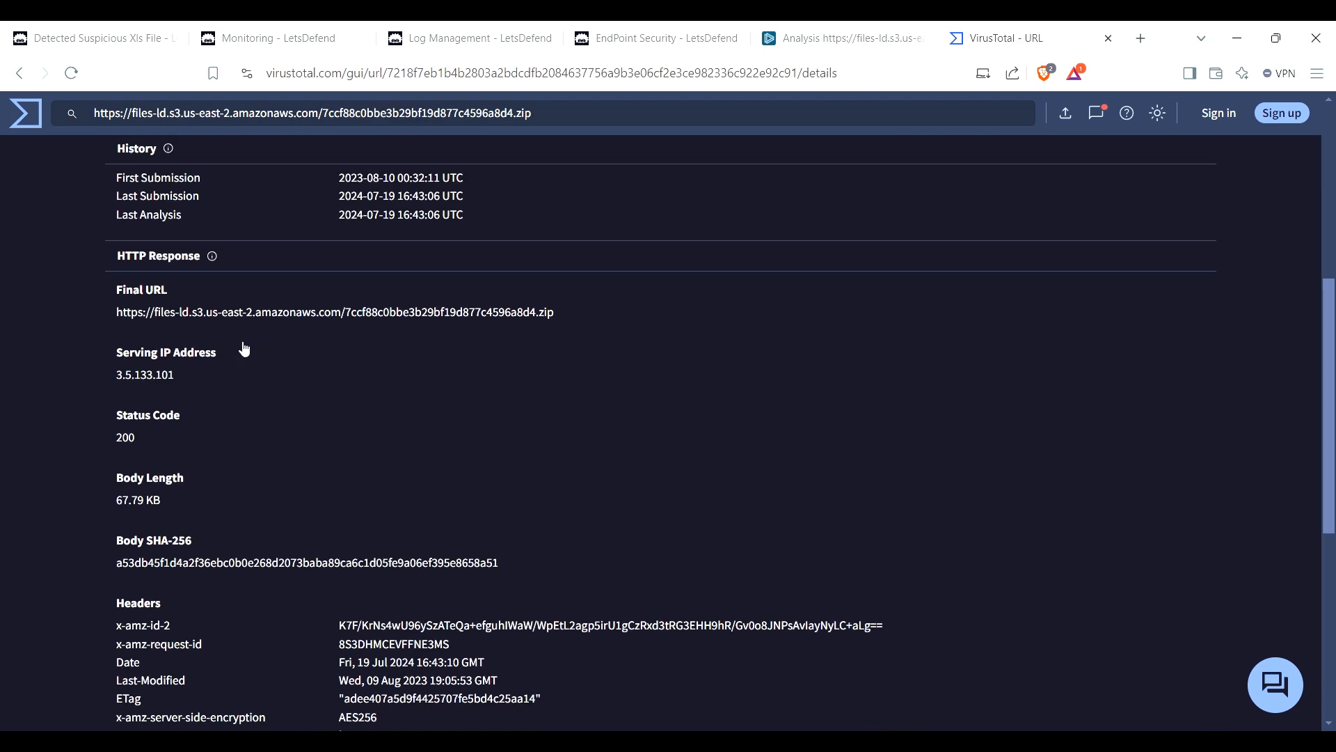
pyautogui.moveTo(242, 331)
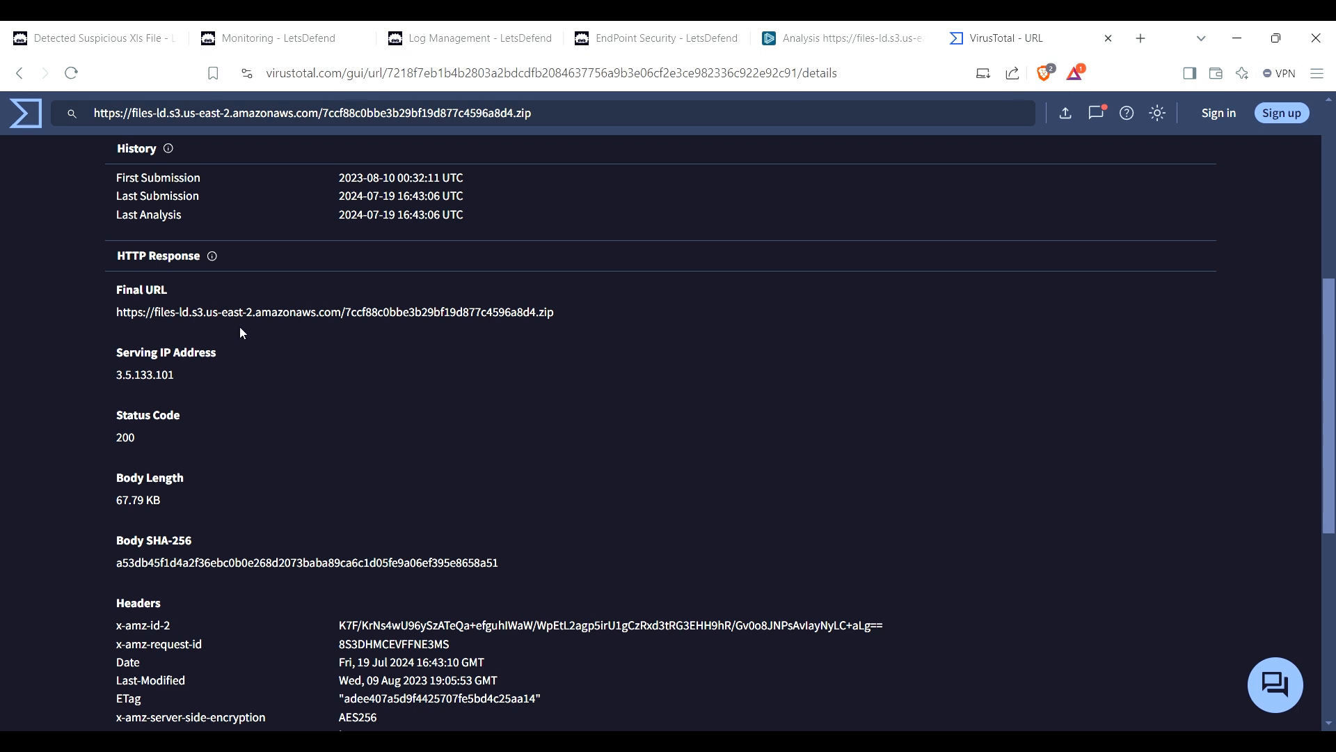
pyautogui.moveTo(154, 386)
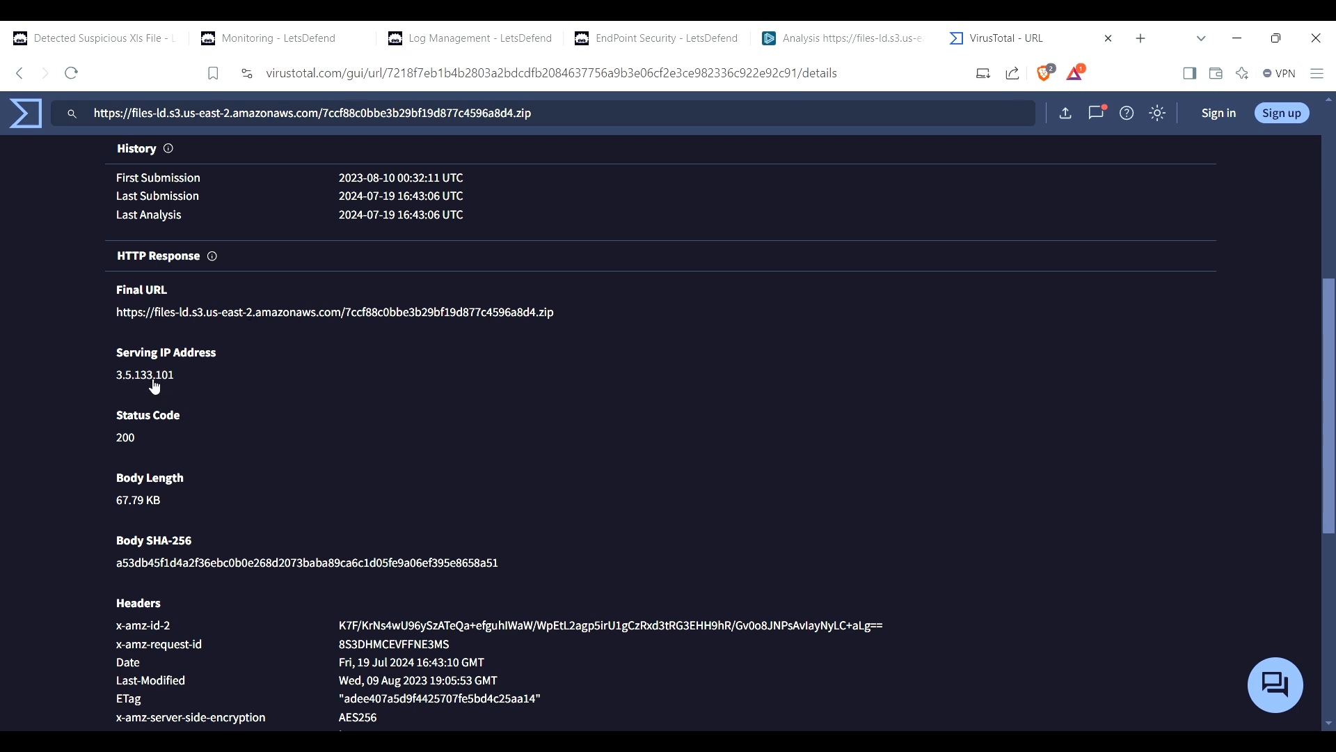
pyautogui.click(273, 38)
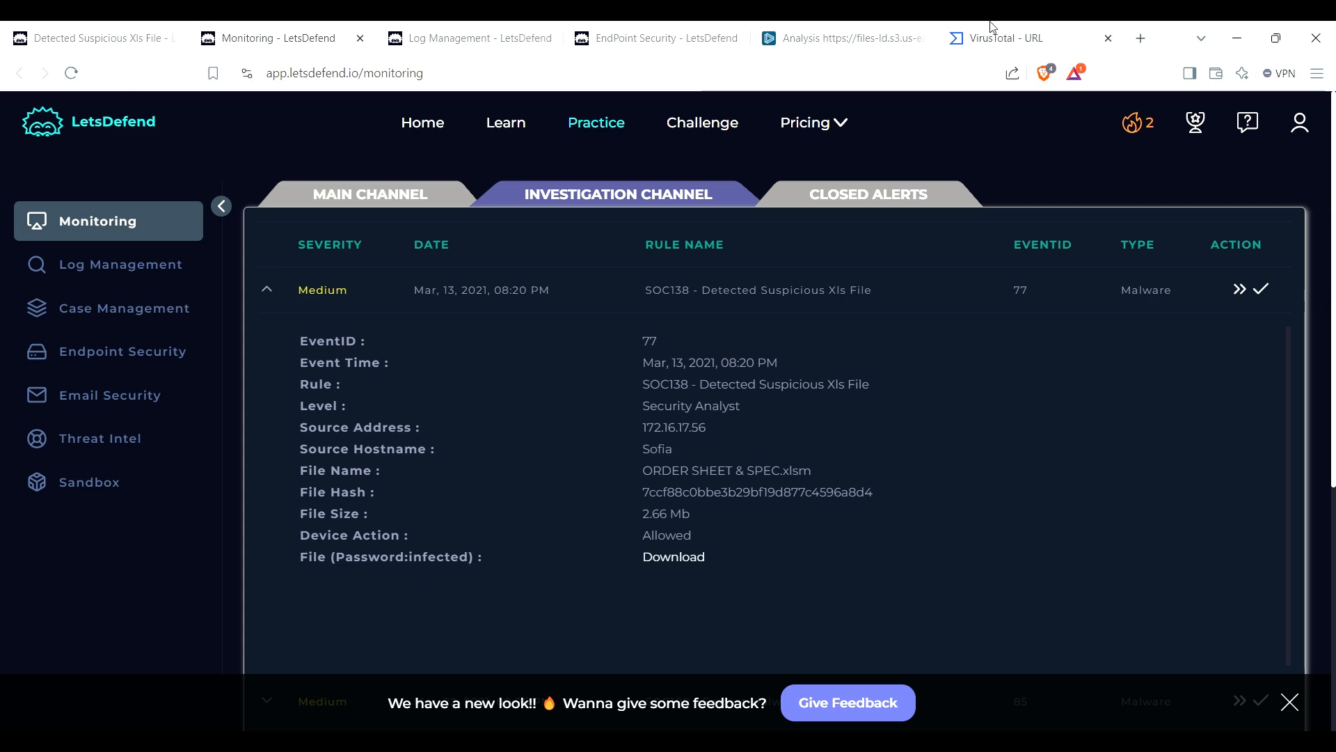
pyautogui.click(853, 39)
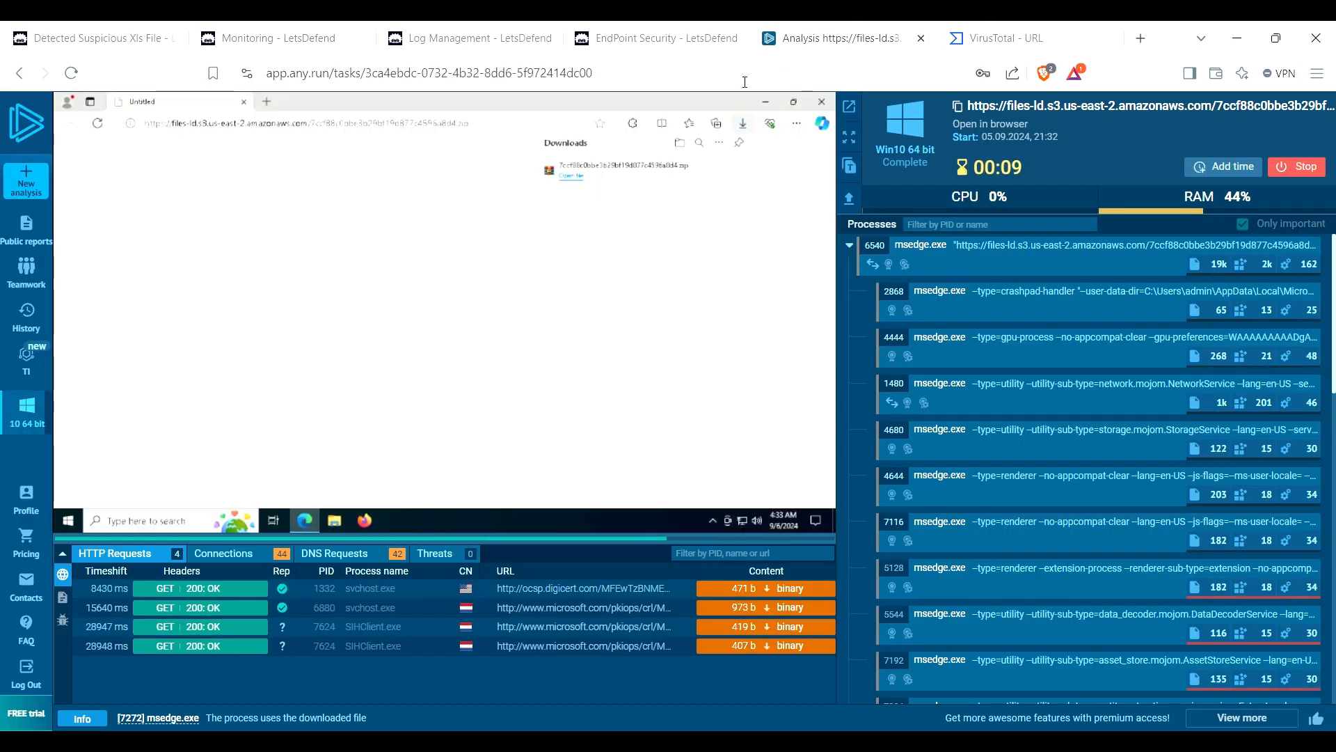
pyautogui.moveTo(735, 105)
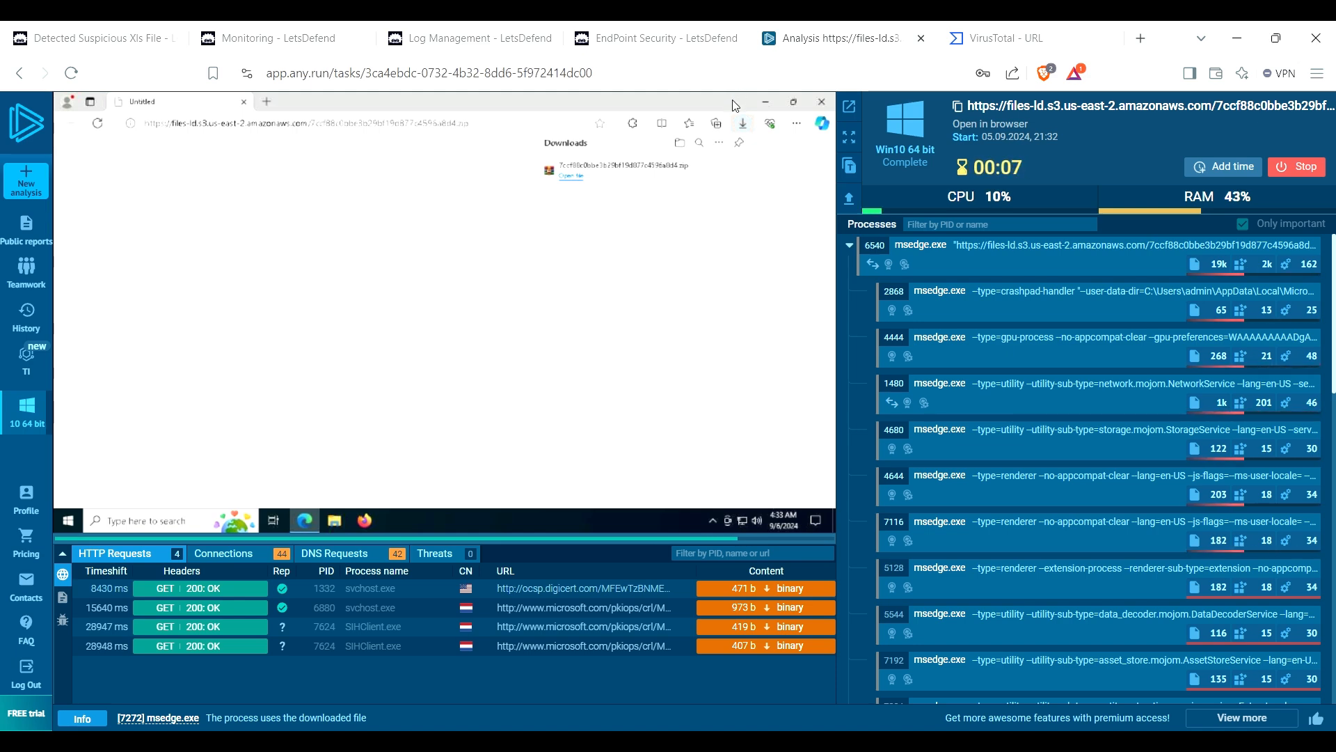
pyautogui.click(273, 39)
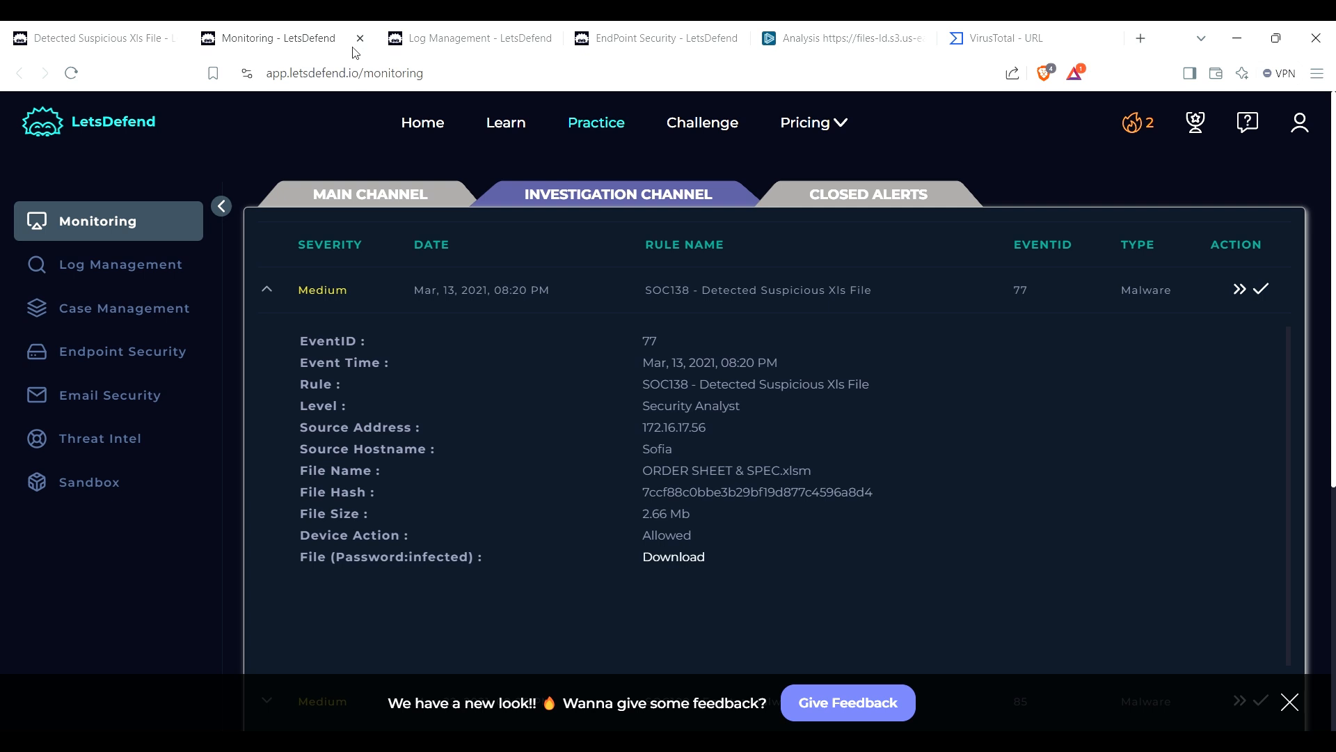
pyautogui.moveTo(842, 395)
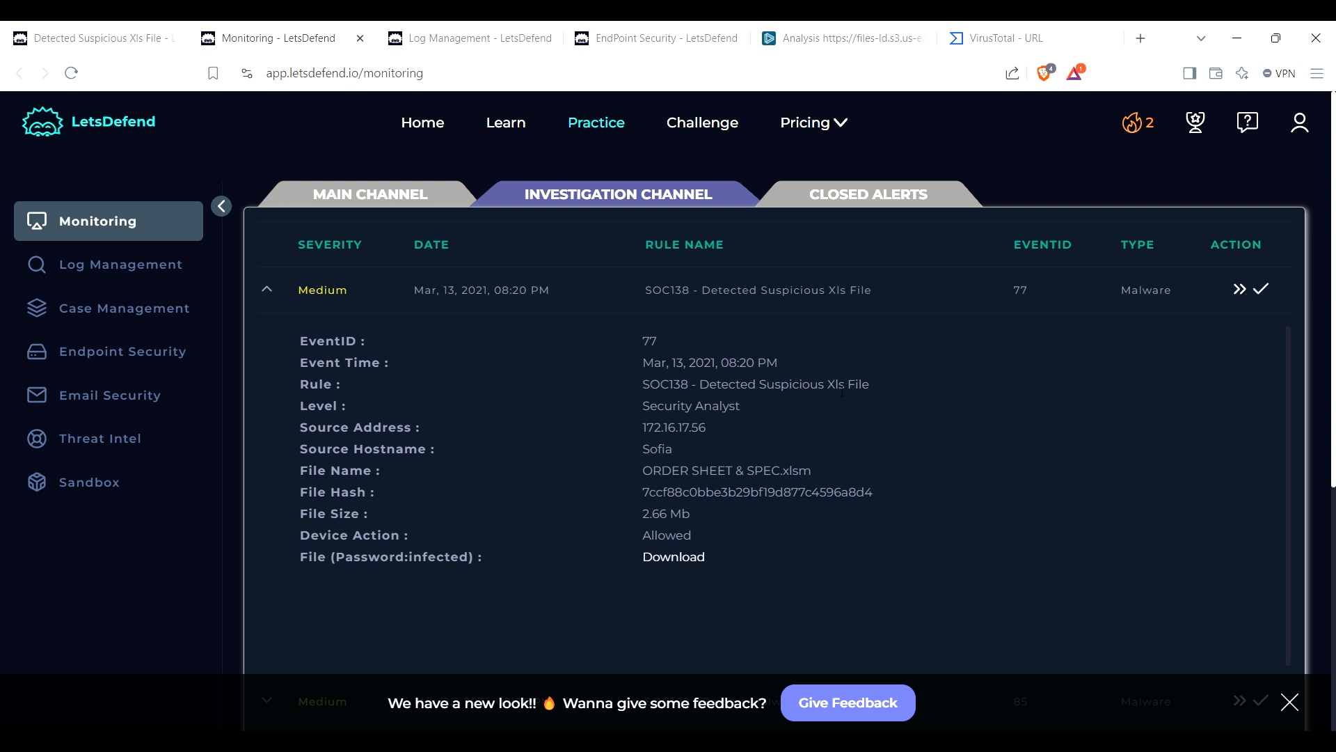
pyautogui.moveTo(717, 379)
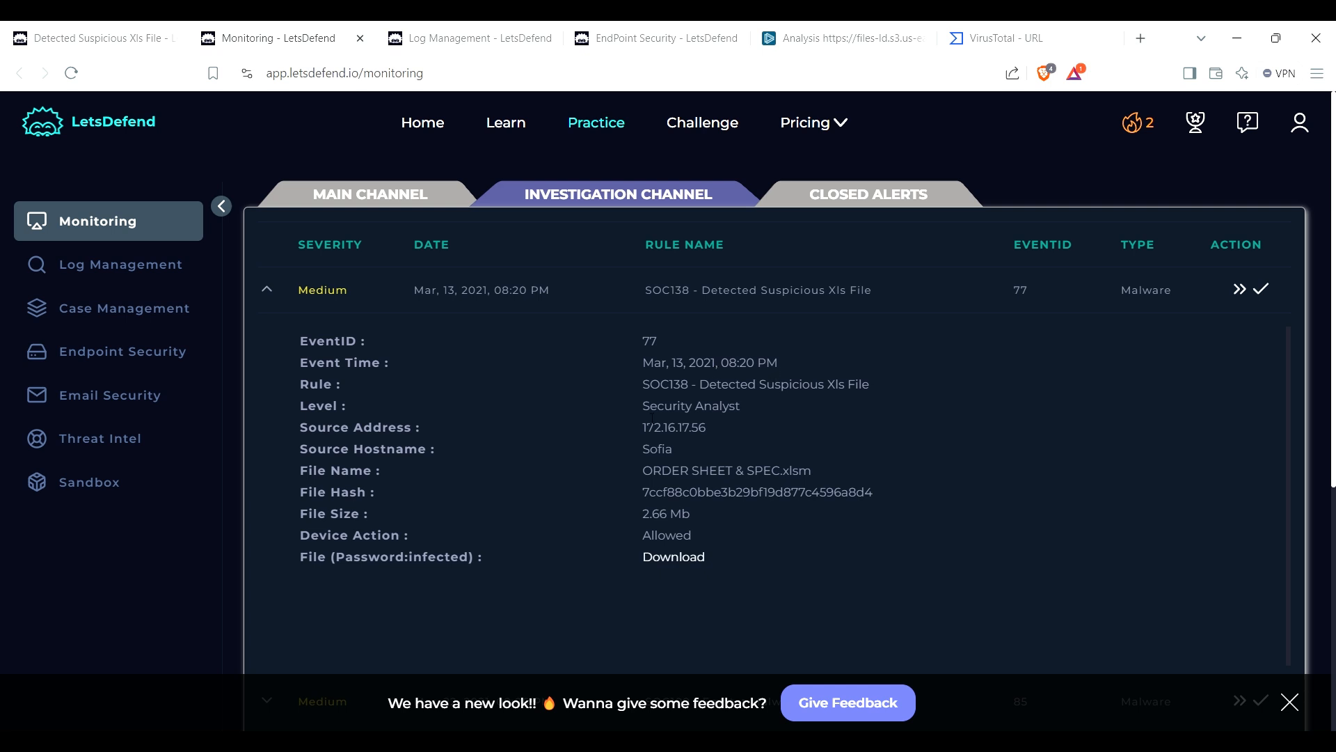
pyautogui.moveTo(710, 489)
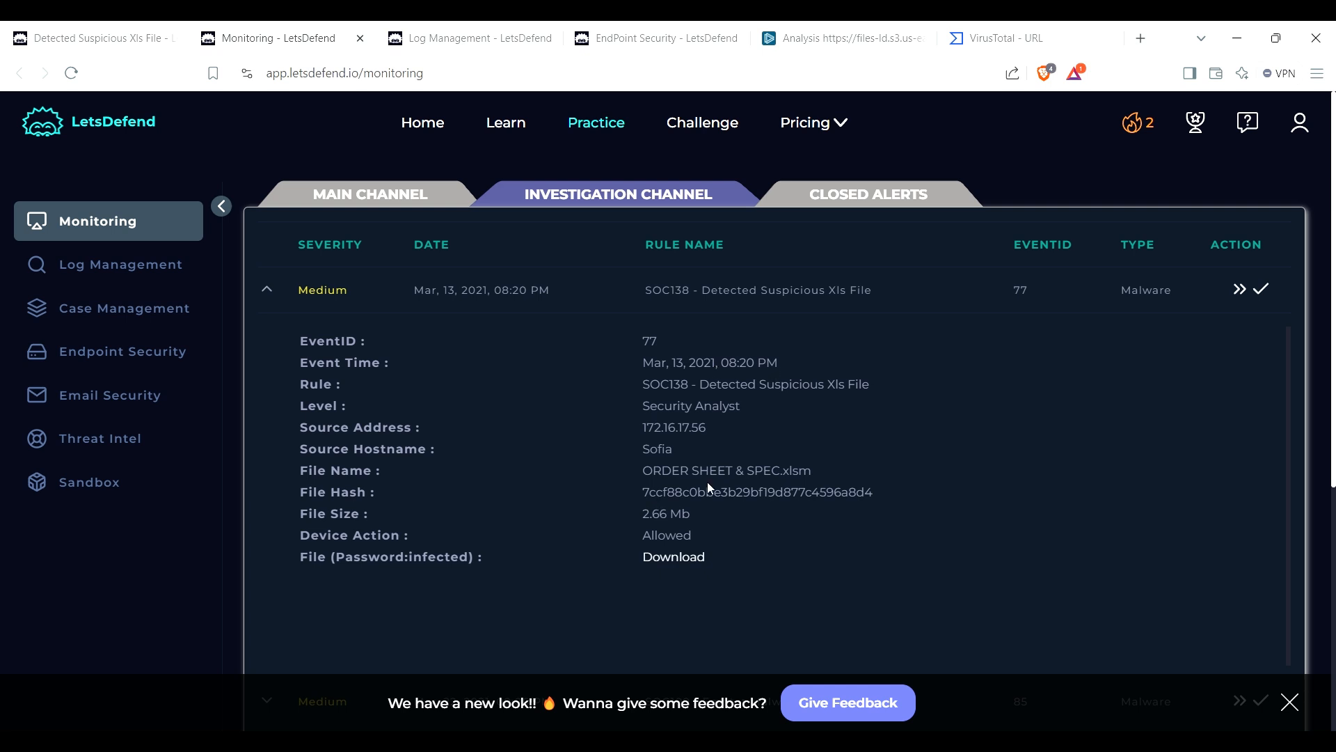
pyautogui.moveTo(753, 488)
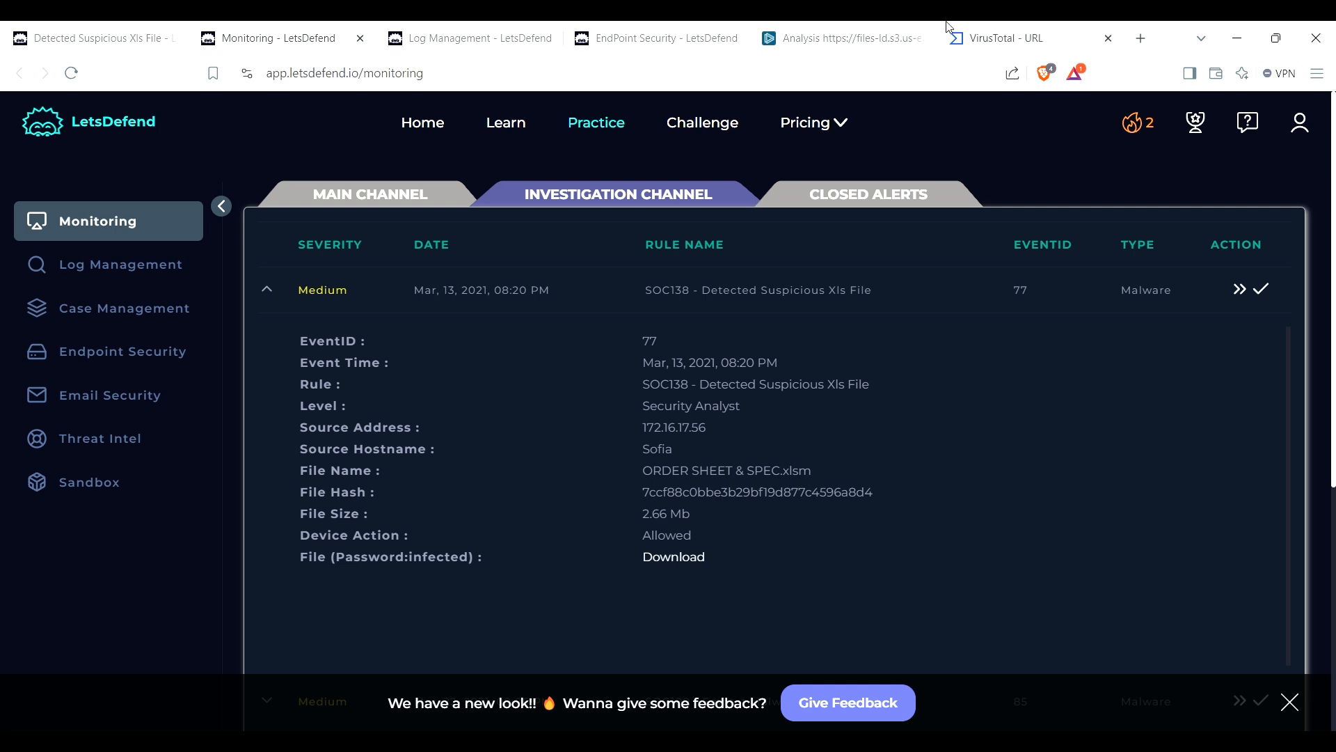
# Step: Reopen the ANY.RUN analysis of the zip URL and review its process list
pyautogui.click(852, 39)
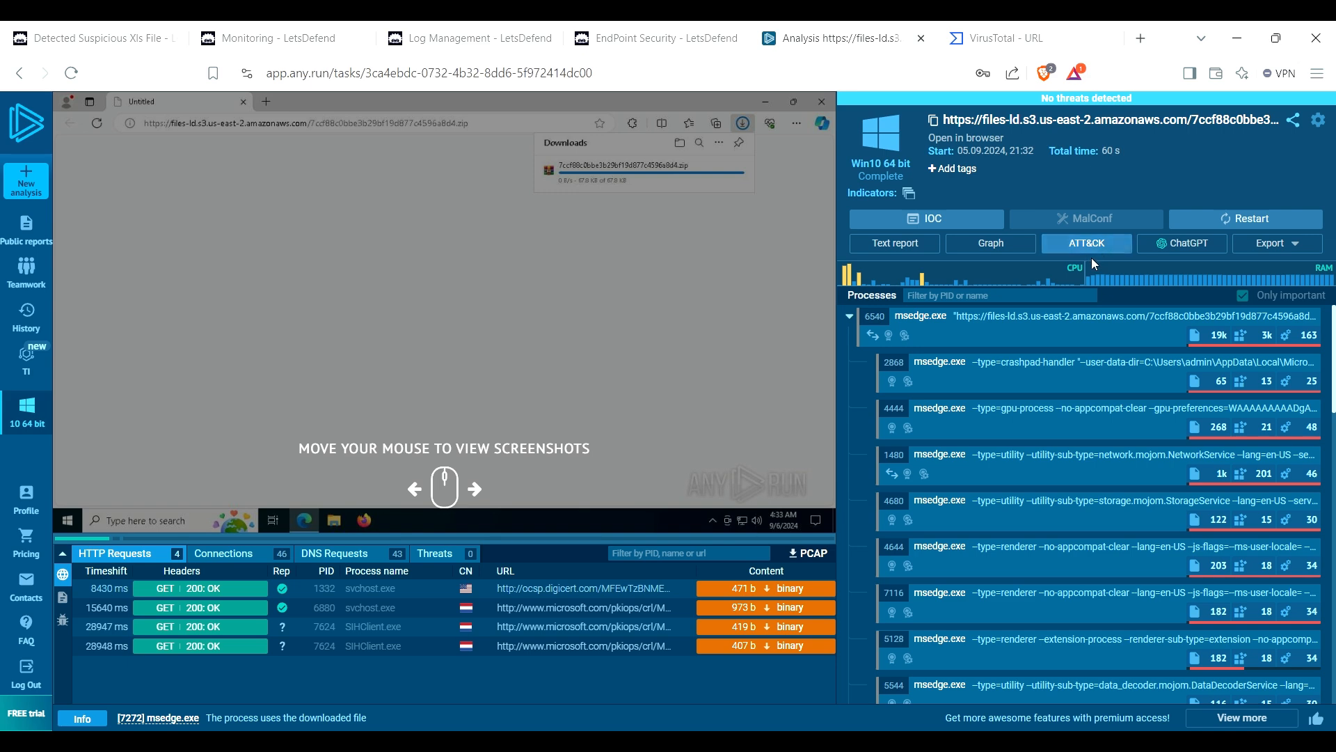
pyautogui.scroll(-3)
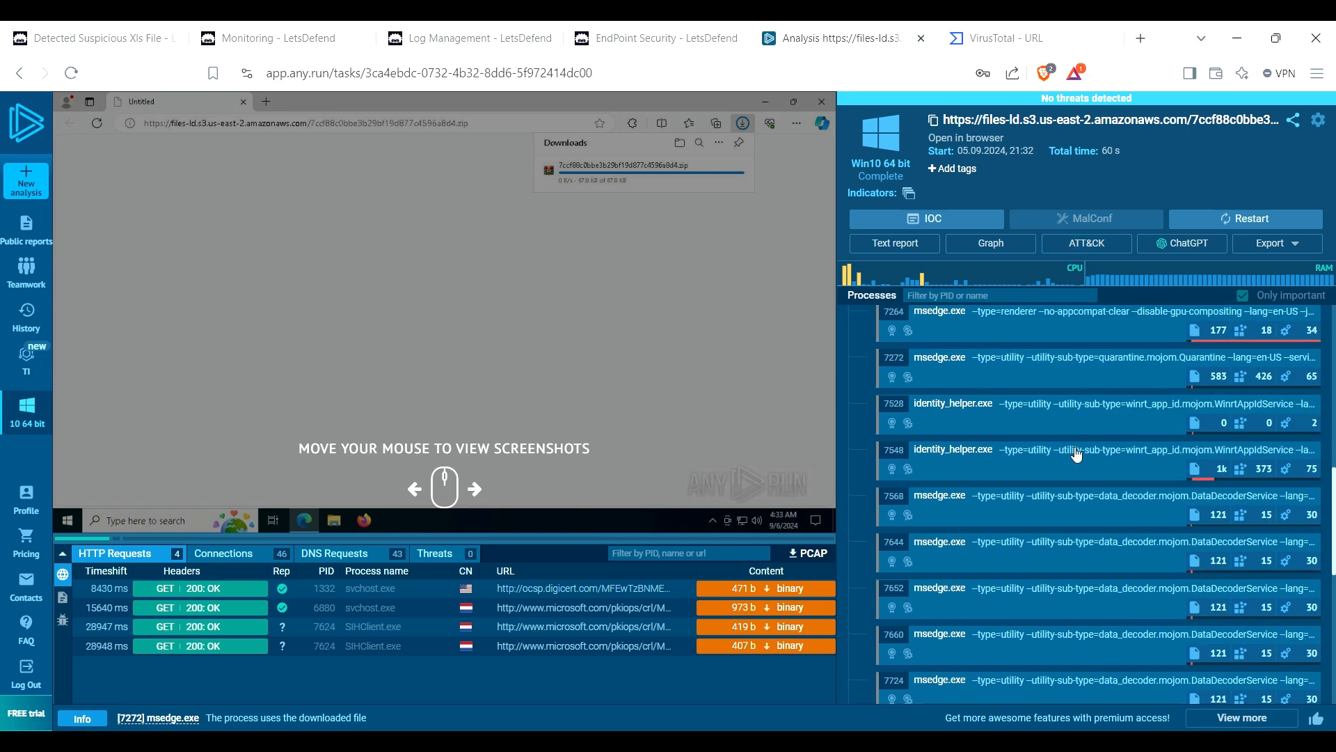
pyautogui.scroll(-3)
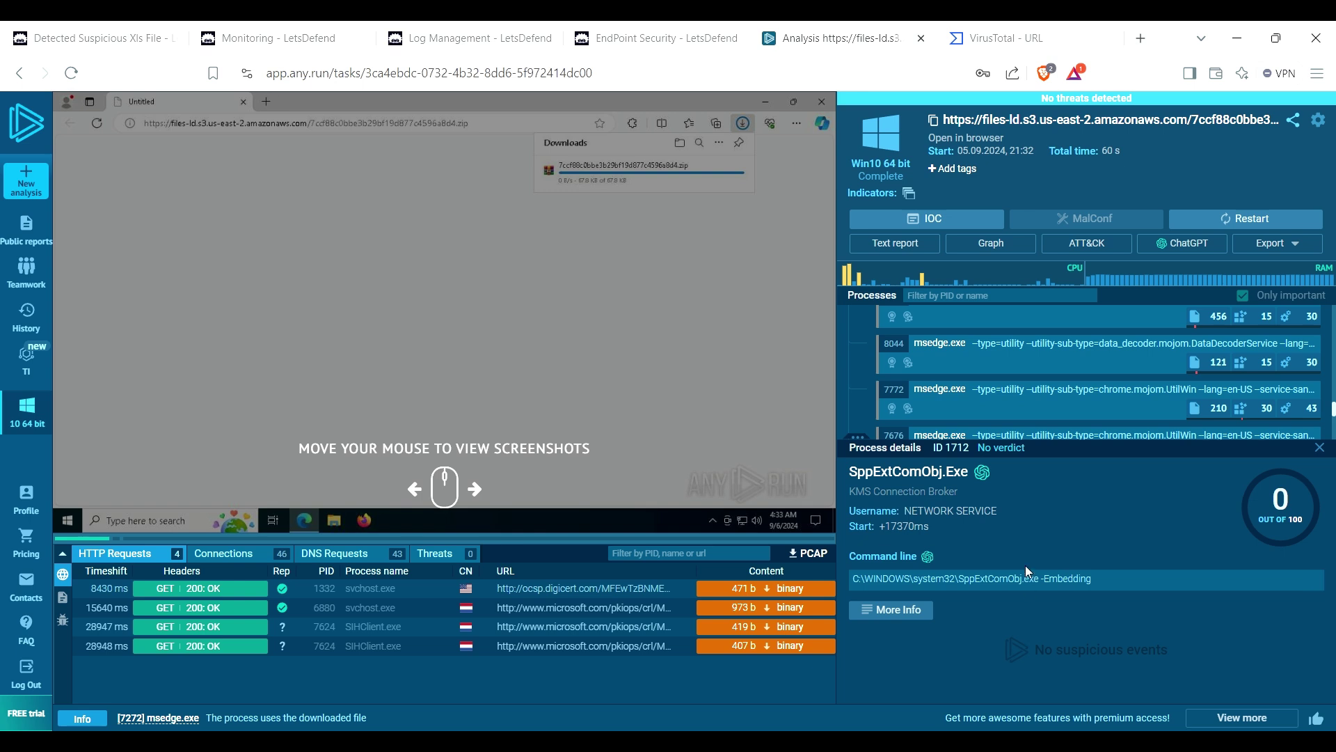
pyautogui.moveTo(824, 271)
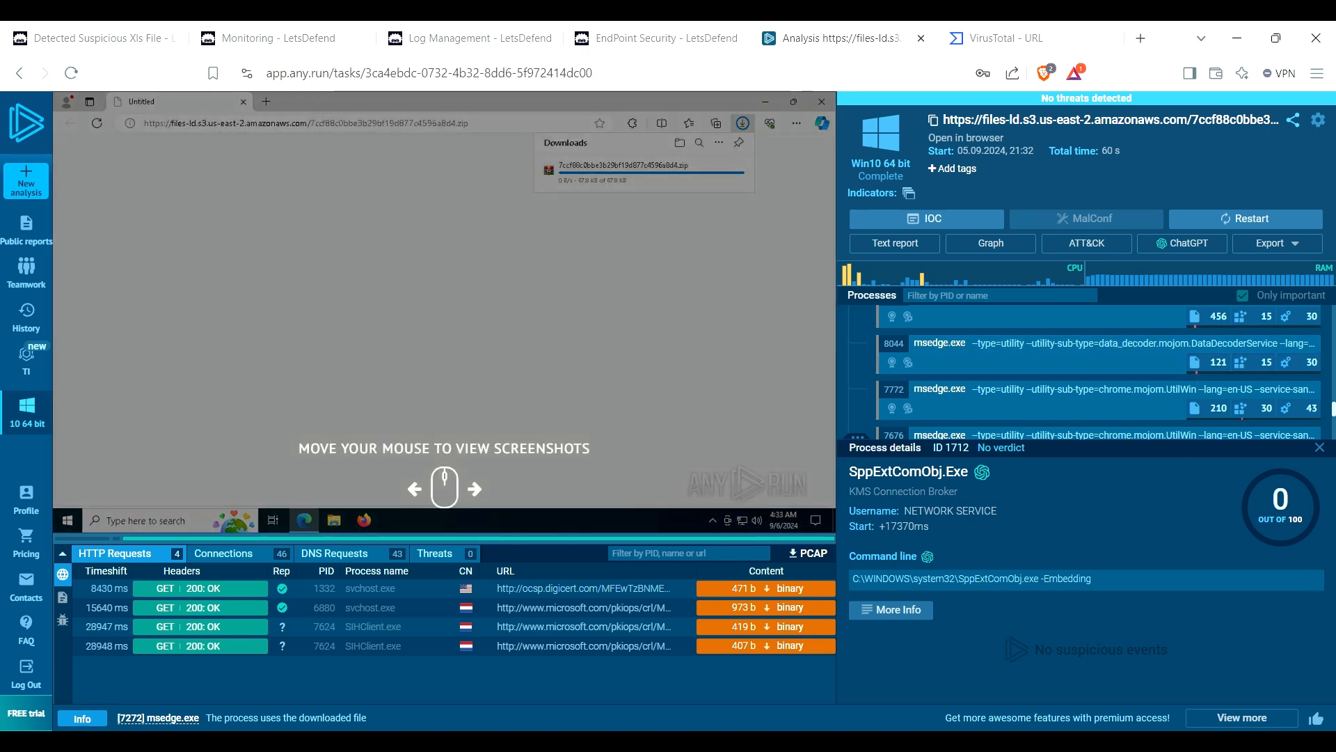
pyautogui.moveTo(783, 329)
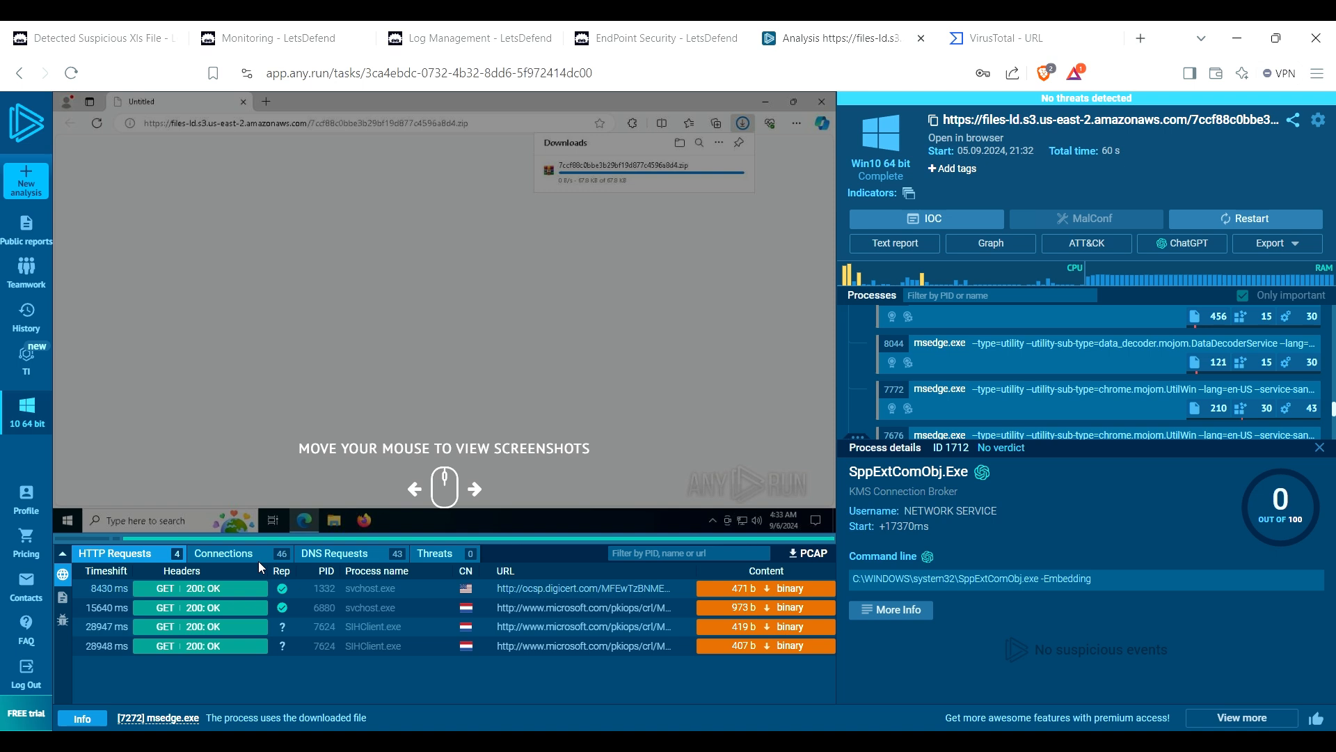
# Step: Inspect the sandbox's network connections and HTTP requests
pyautogui.click(223, 554)
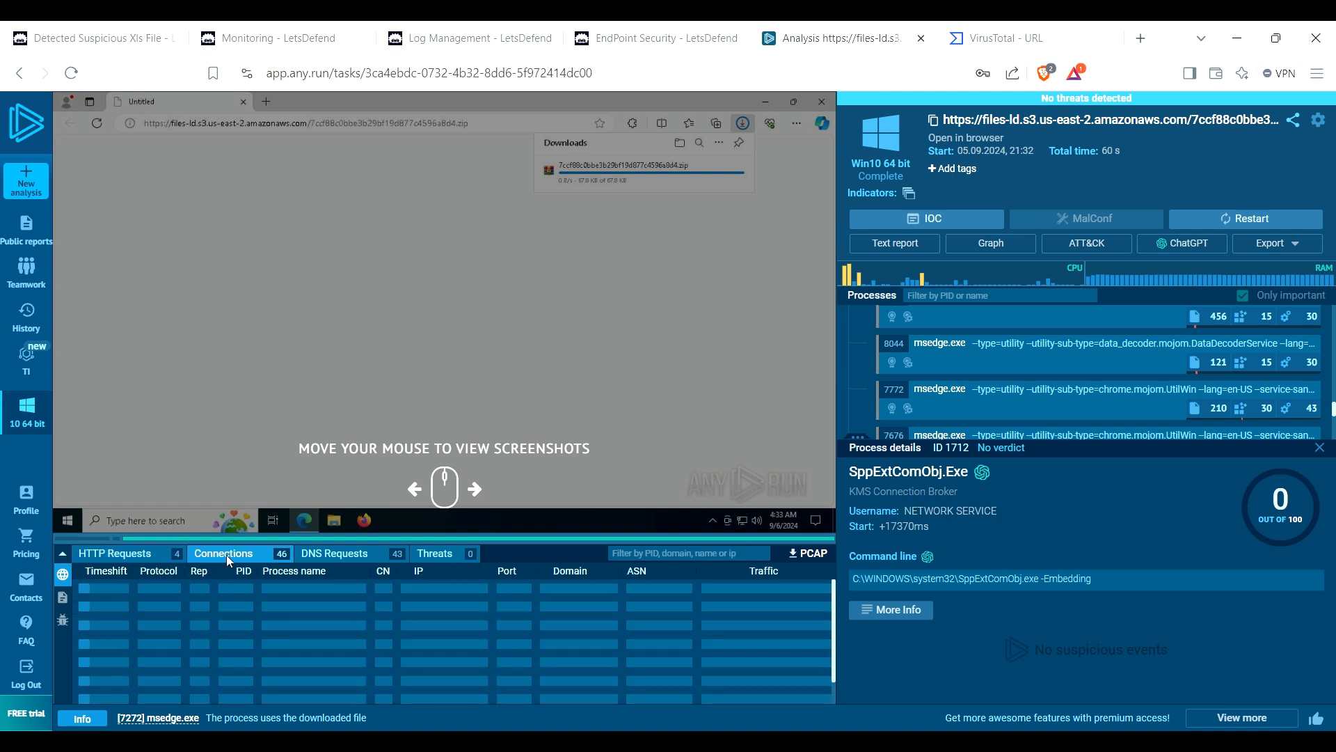
pyautogui.click(223, 554)
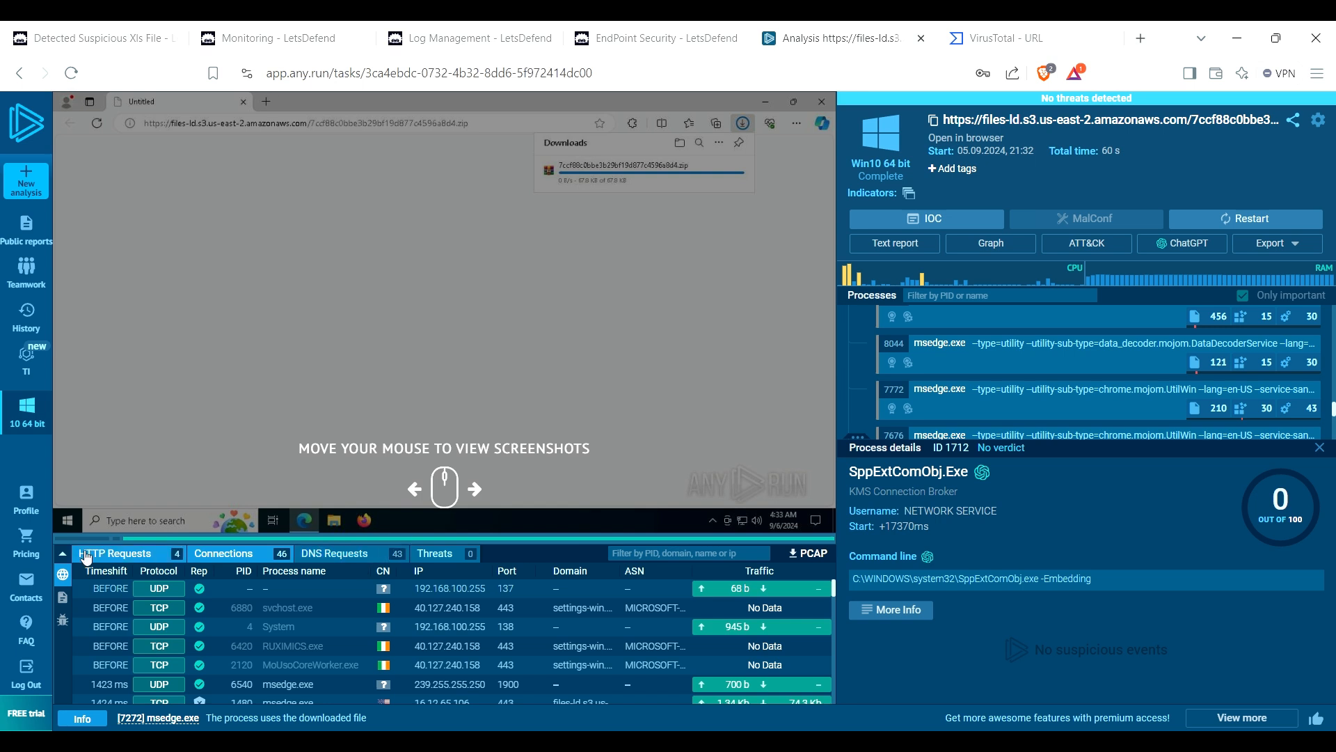
pyautogui.click(114, 554)
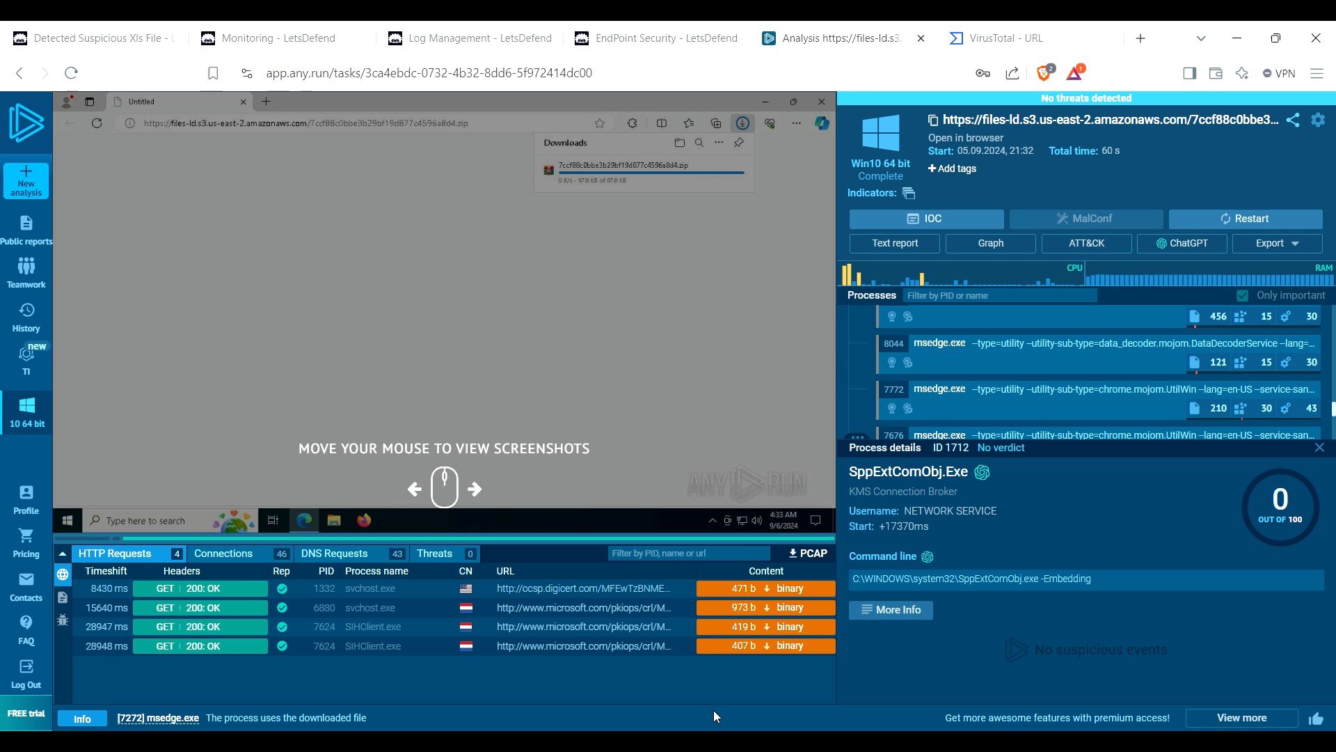
pyautogui.moveTo(559, 27)
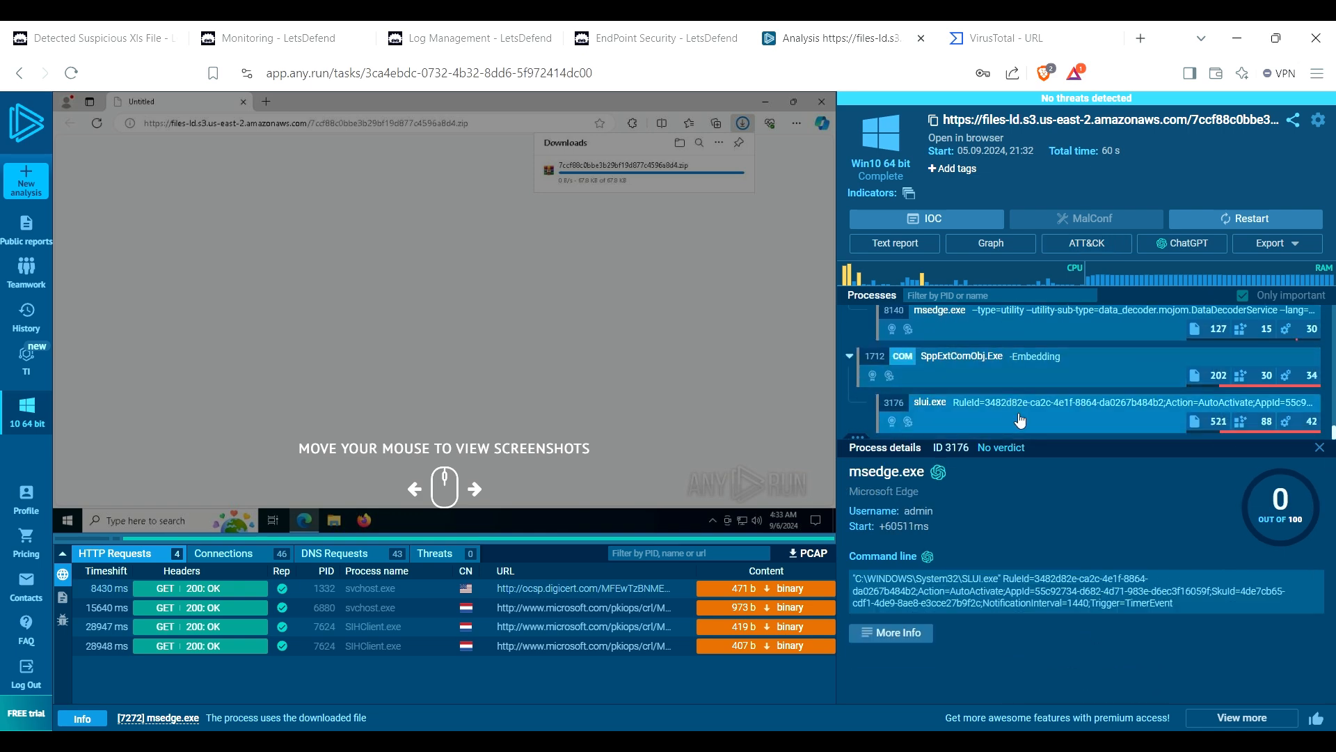
# Step: Recheck the VirusTotal URL report's categories, then return to the LetsDefend investigation
pyautogui.click(1019, 38)
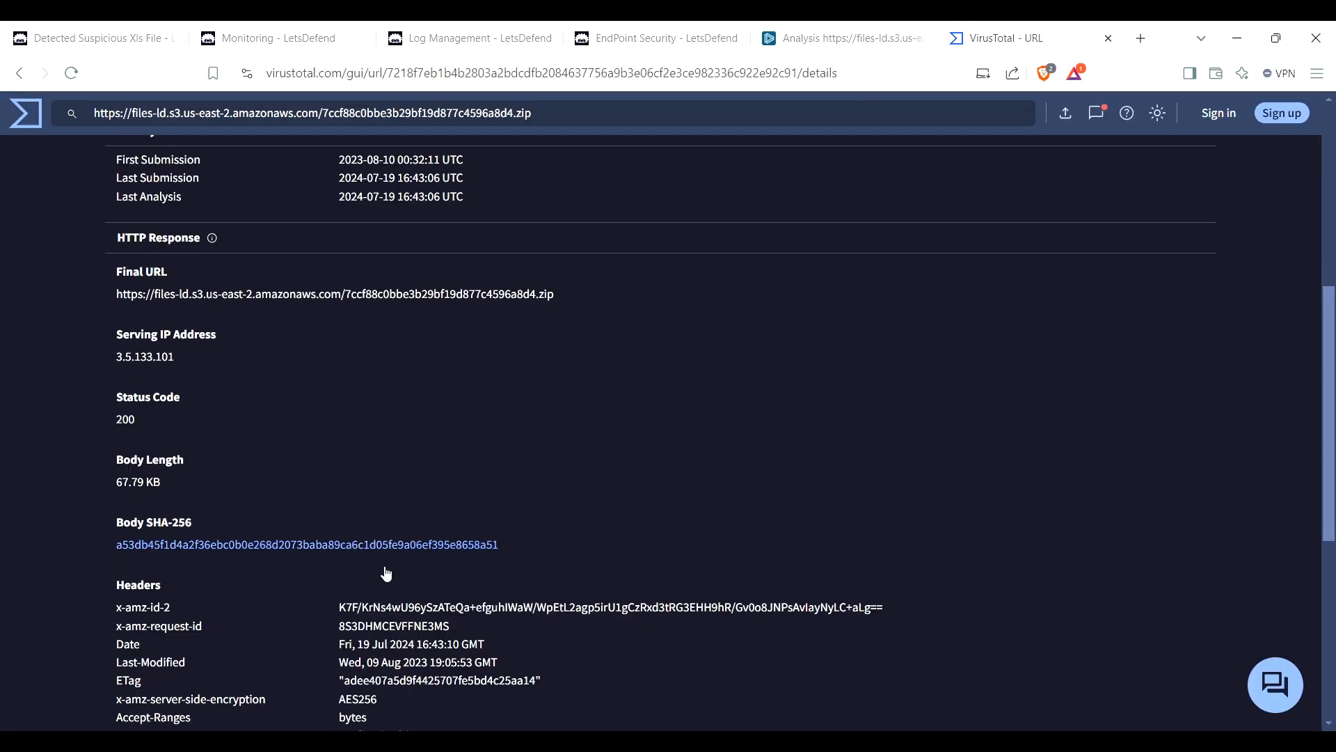
pyautogui.scroll(-3)
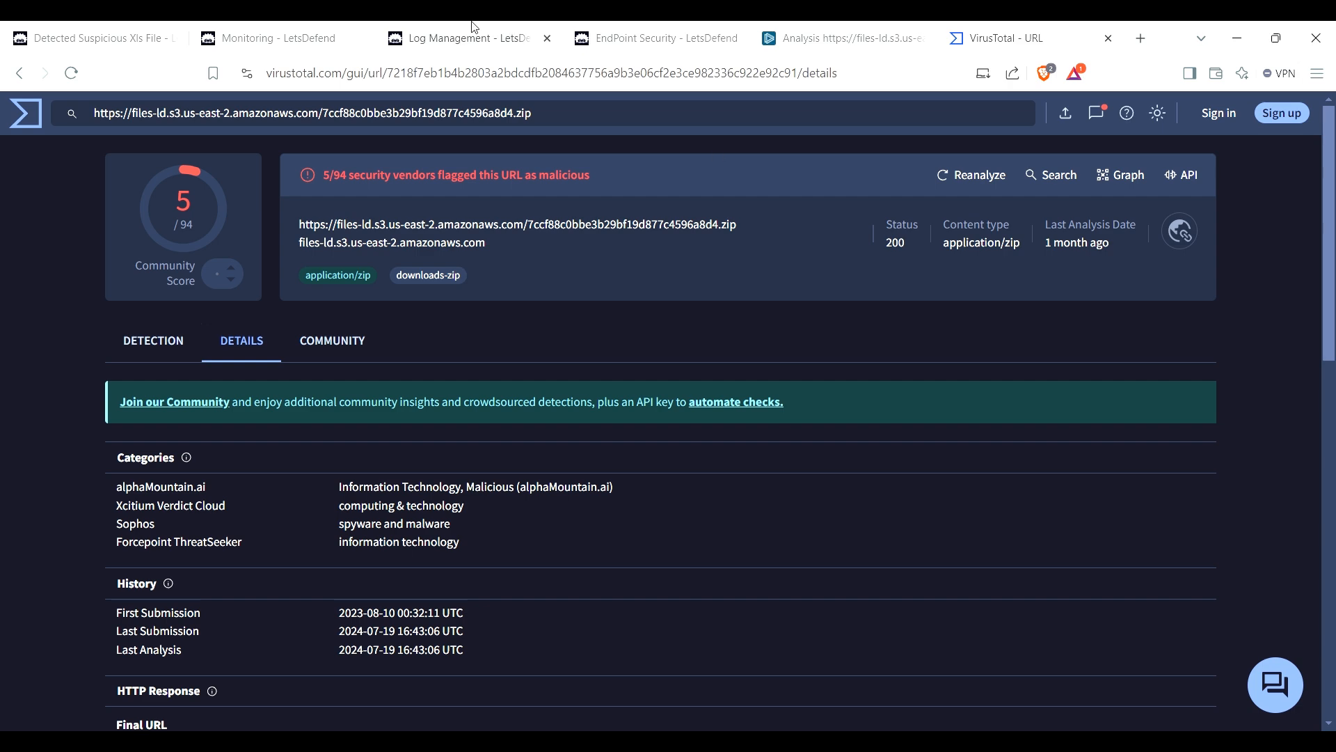
pyautogui.click(844, 39)
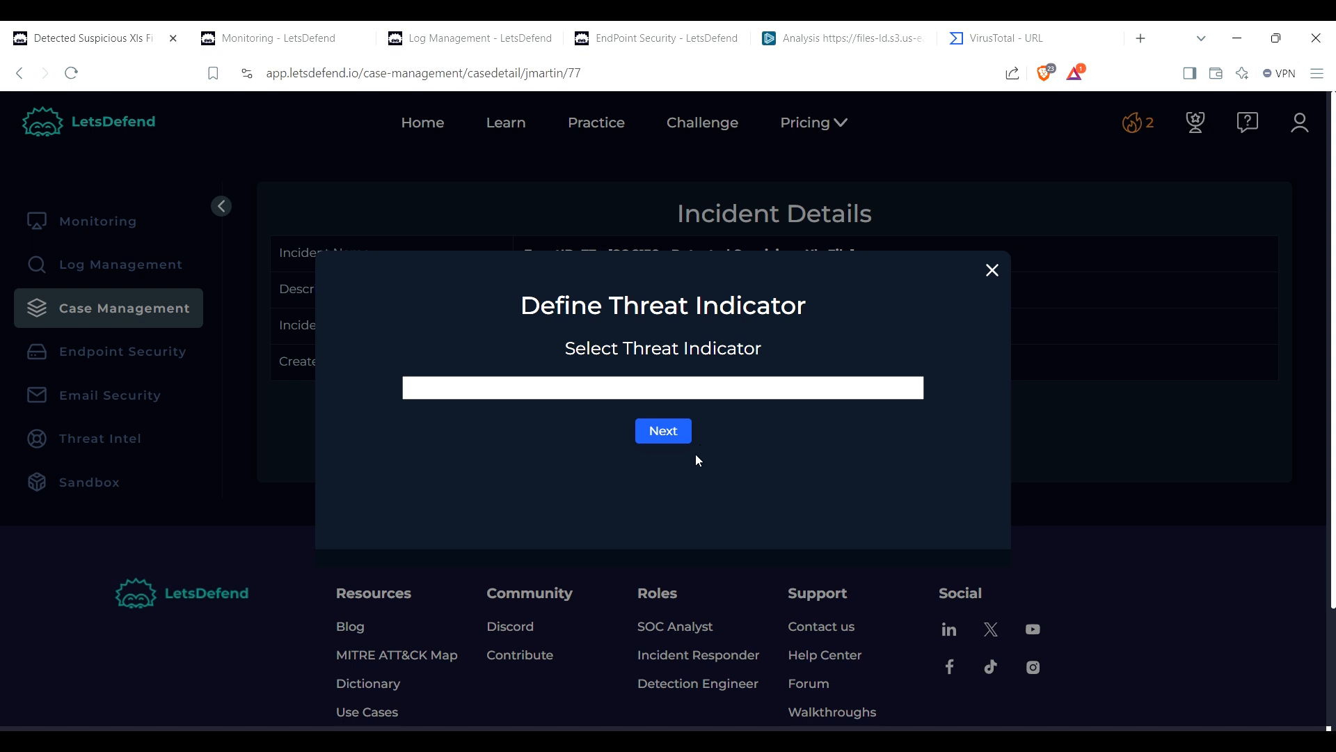
pyautogui.moveTo(705, 462)
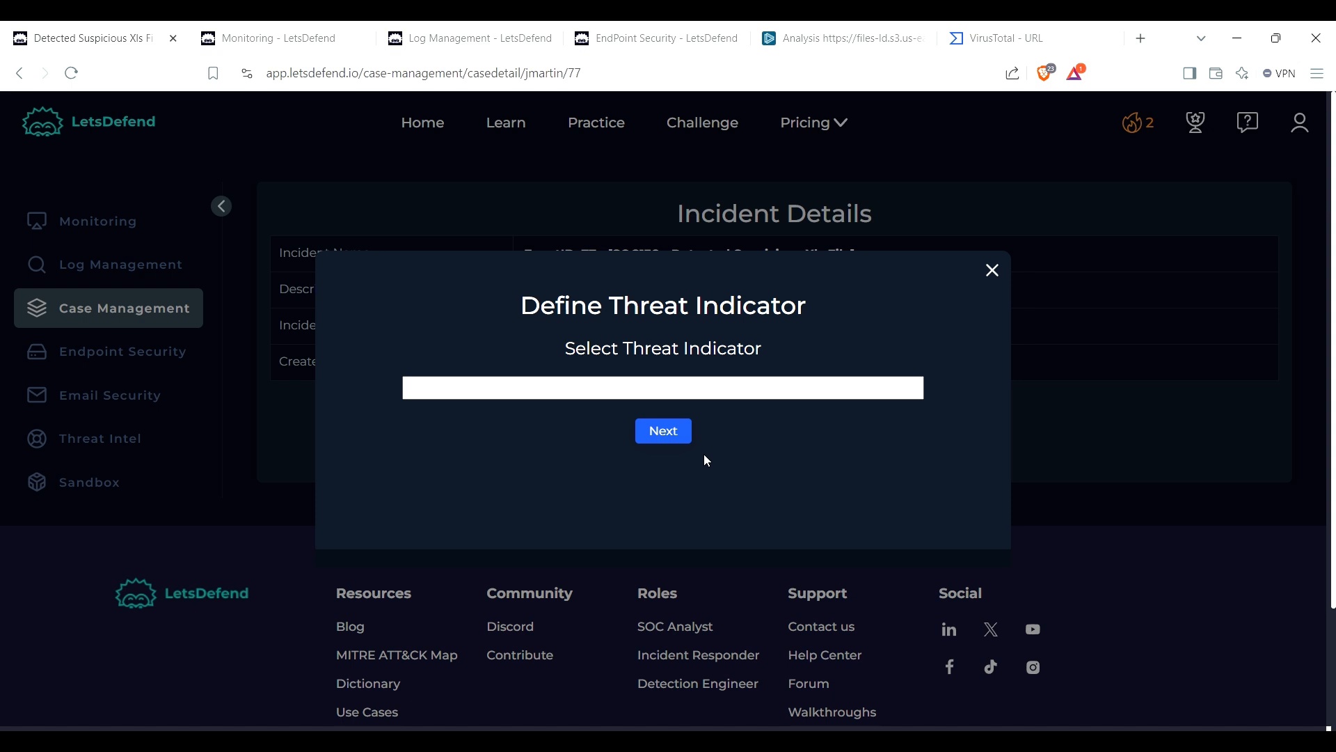
pyautogui.moveTo(651, 465)
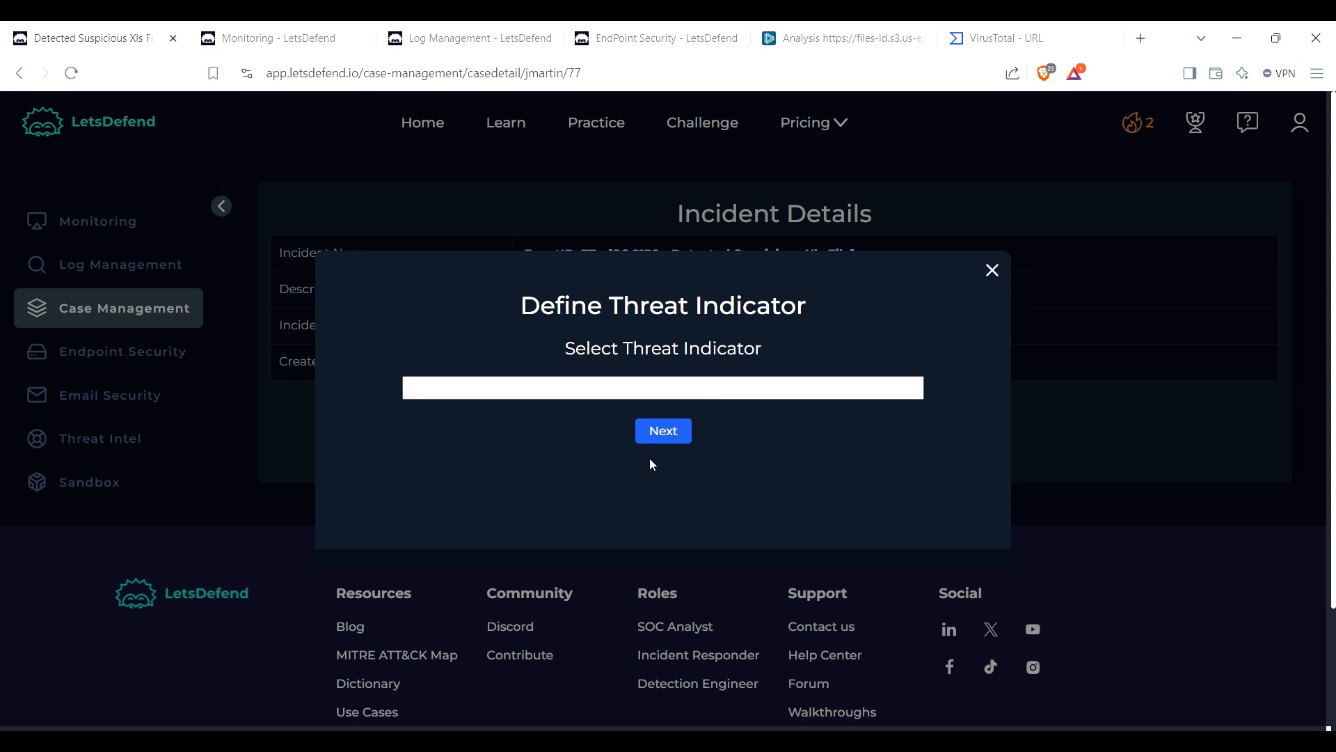
# Step: Confirm the threat indicator and advance the playbook to the quarantine check
pyautogui.click(662, 431)
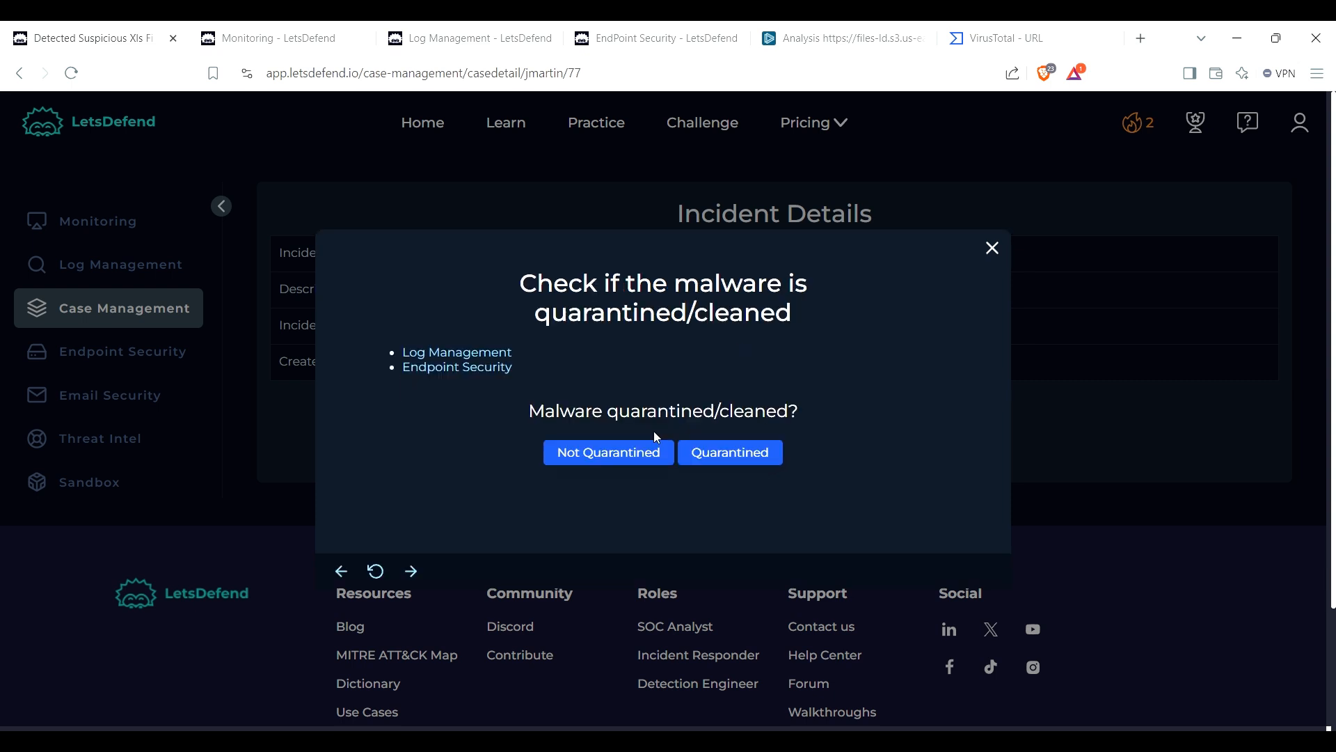
pyautogui.moveTo(609, 434)
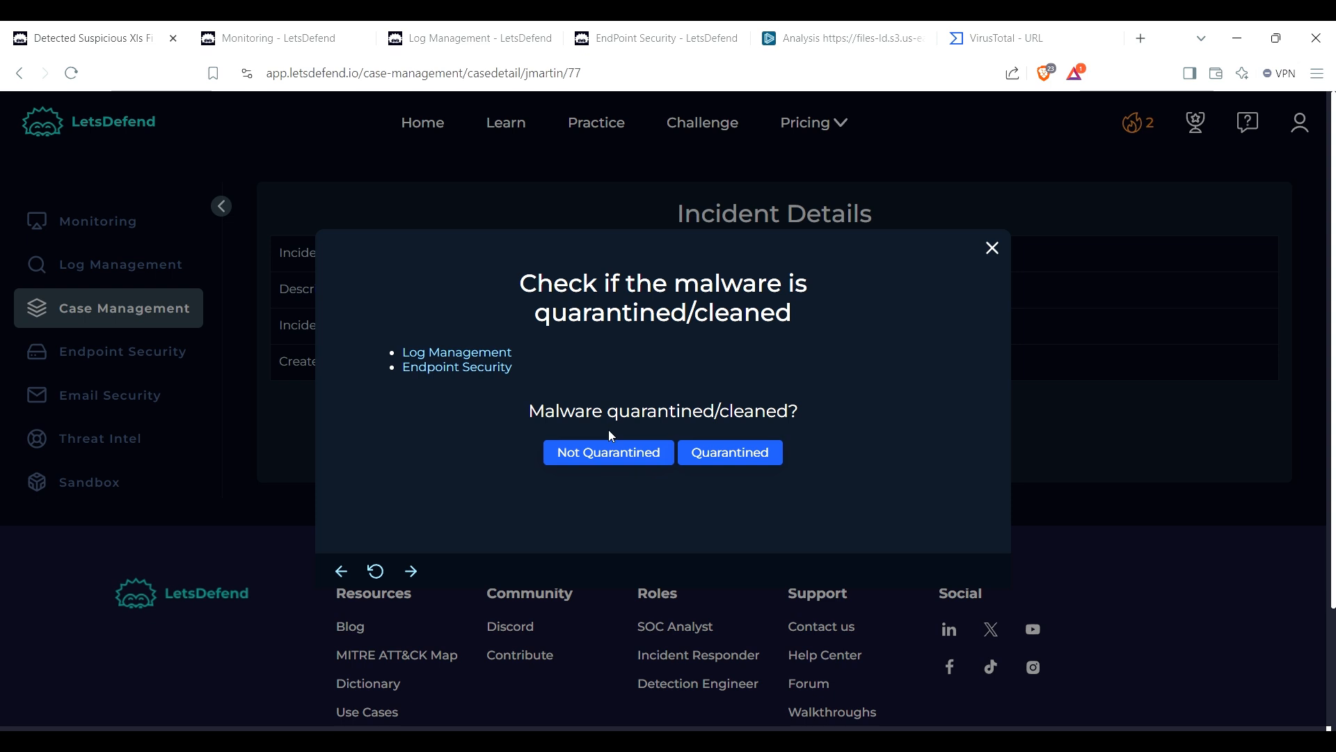
pyautogui.moveTo(618, 362)
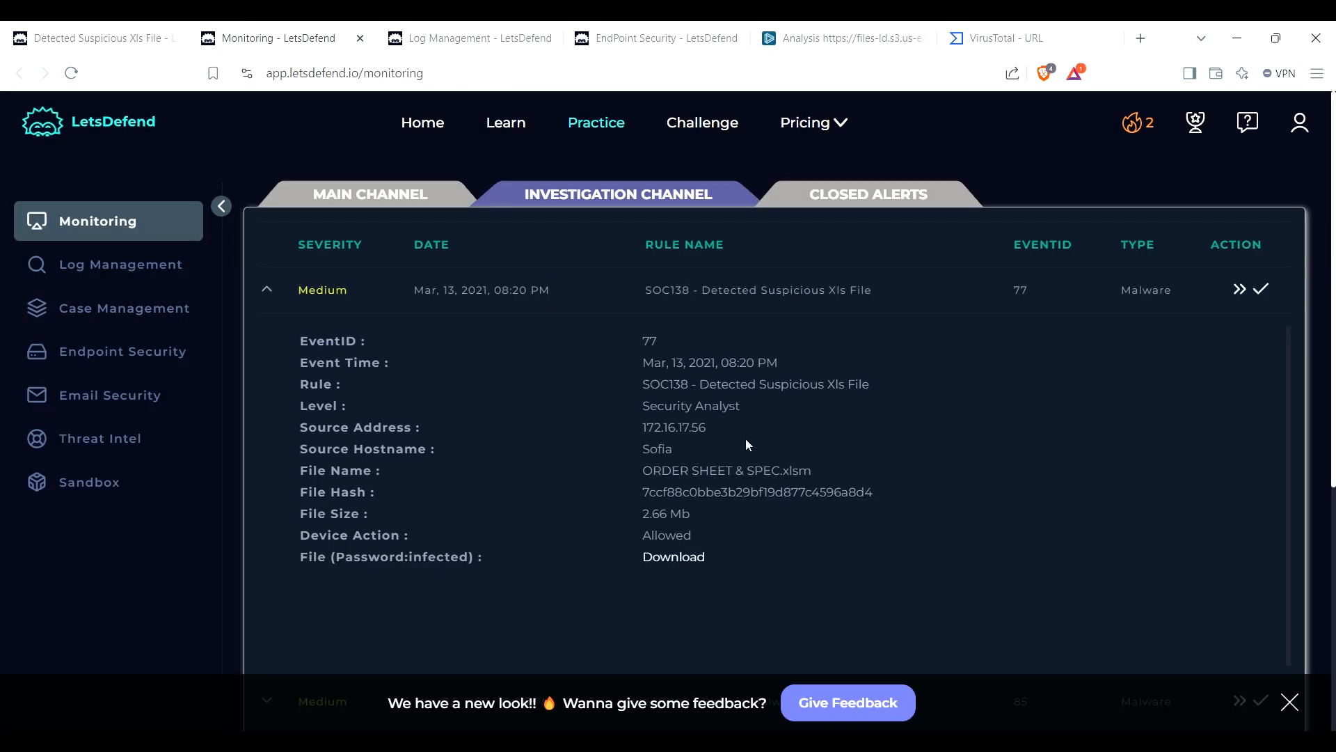
# Step: Search Log Management for source address 172.16.17.56, expand a matching event, and switch to Basic view
pyautogui.doubleClick(674, 428)
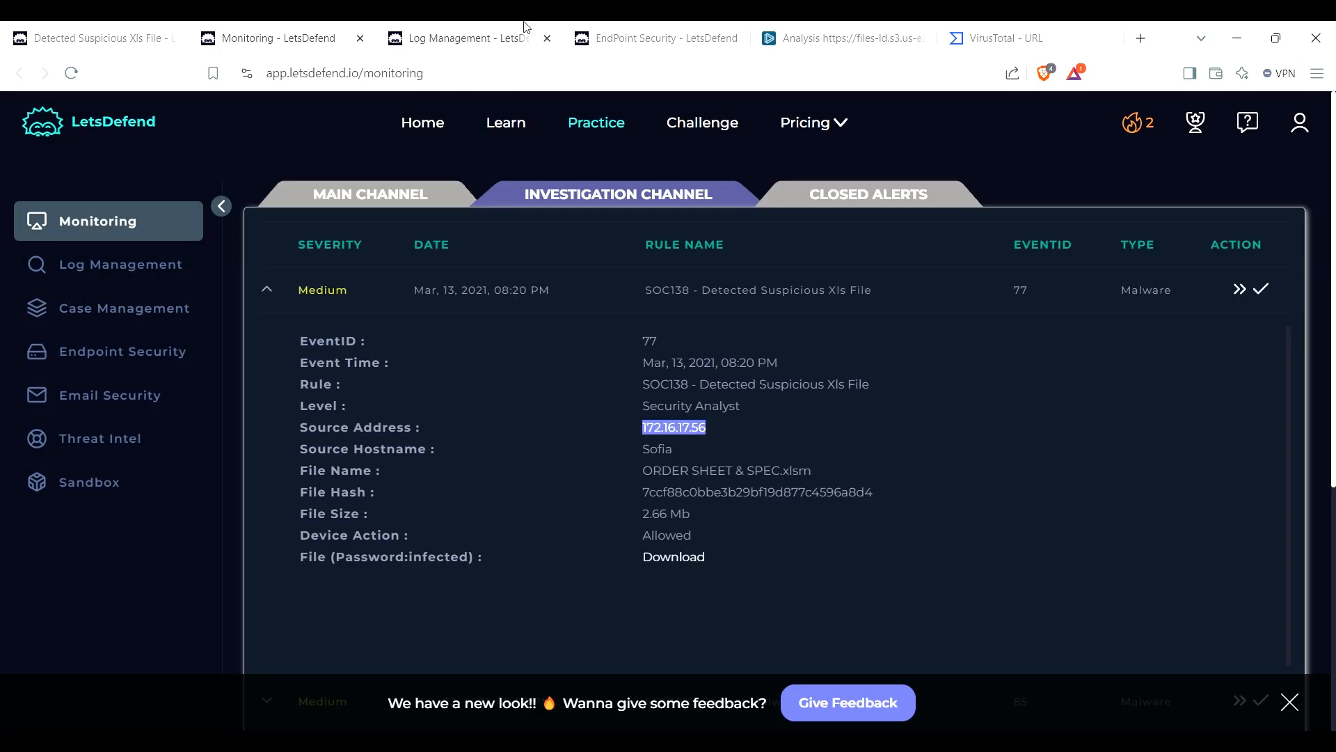
pyautogui.click(119, 265)
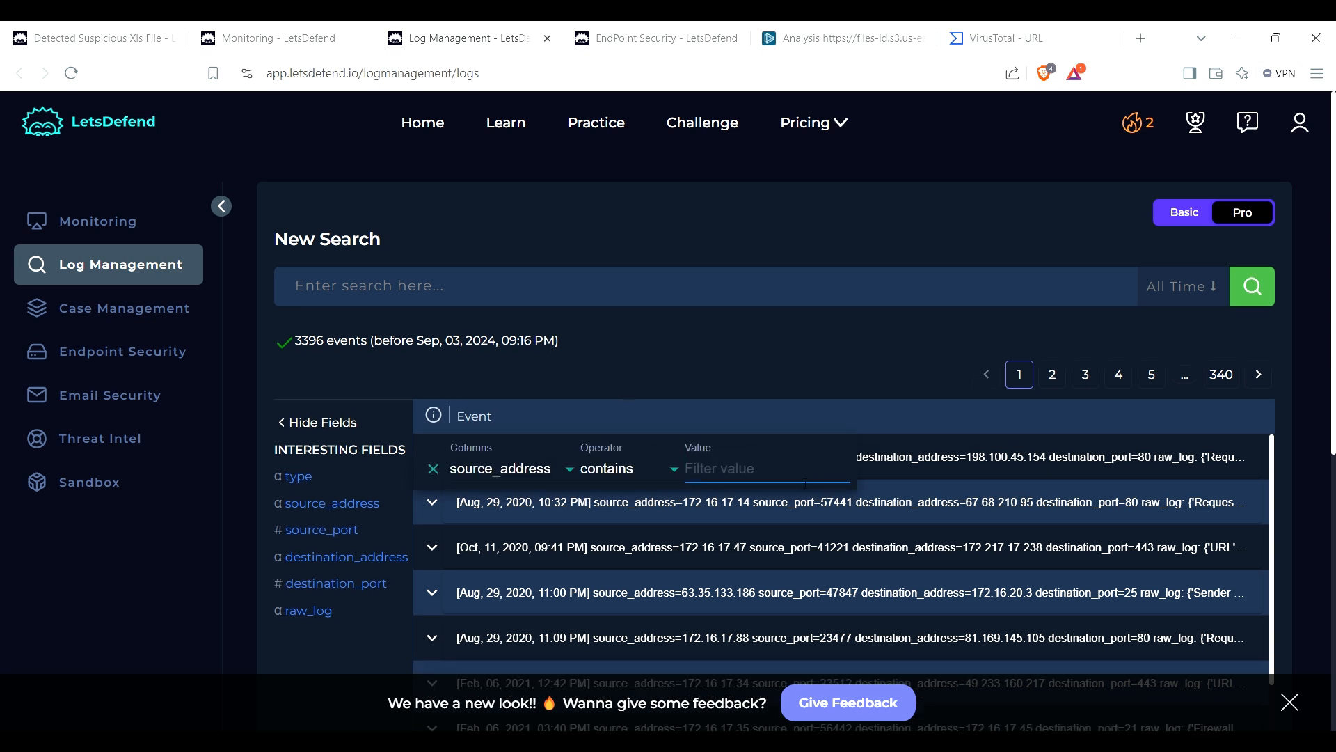
pyautogui.write('172.16.17.56"')
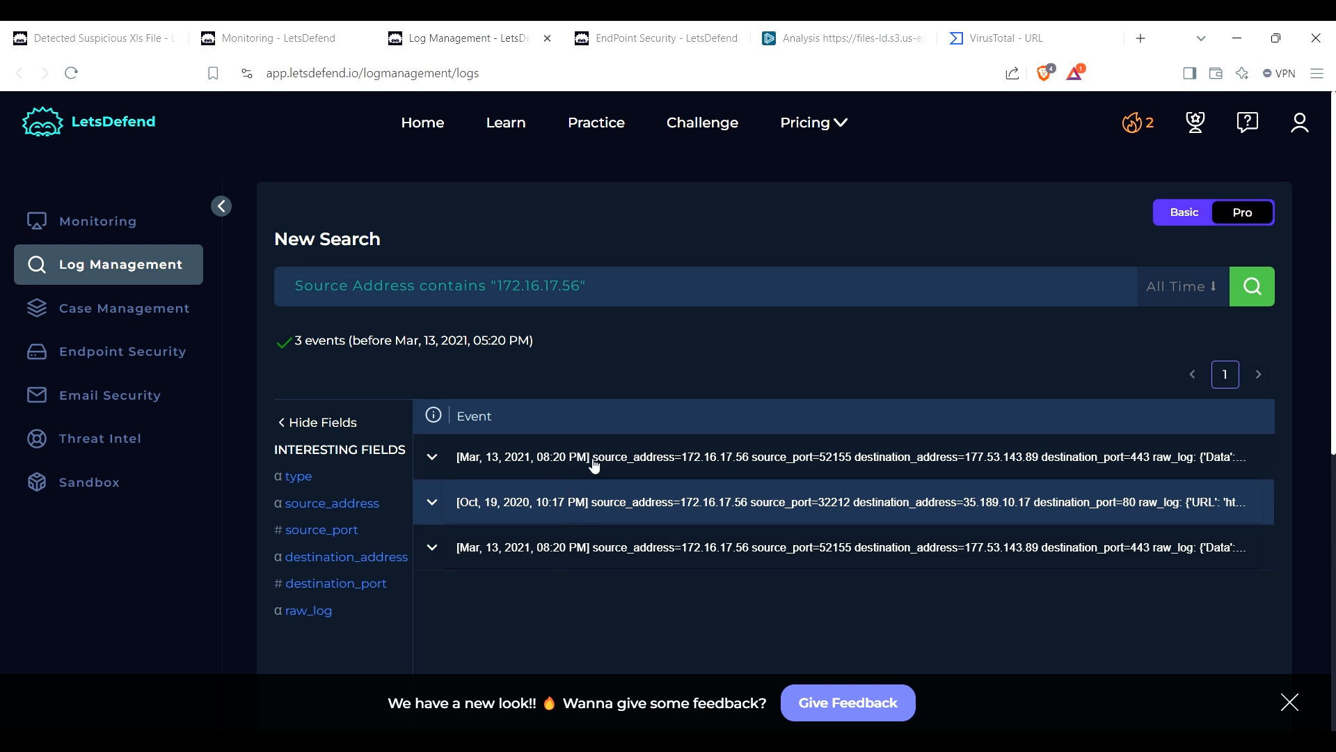
pyautogui.click(431, 457)
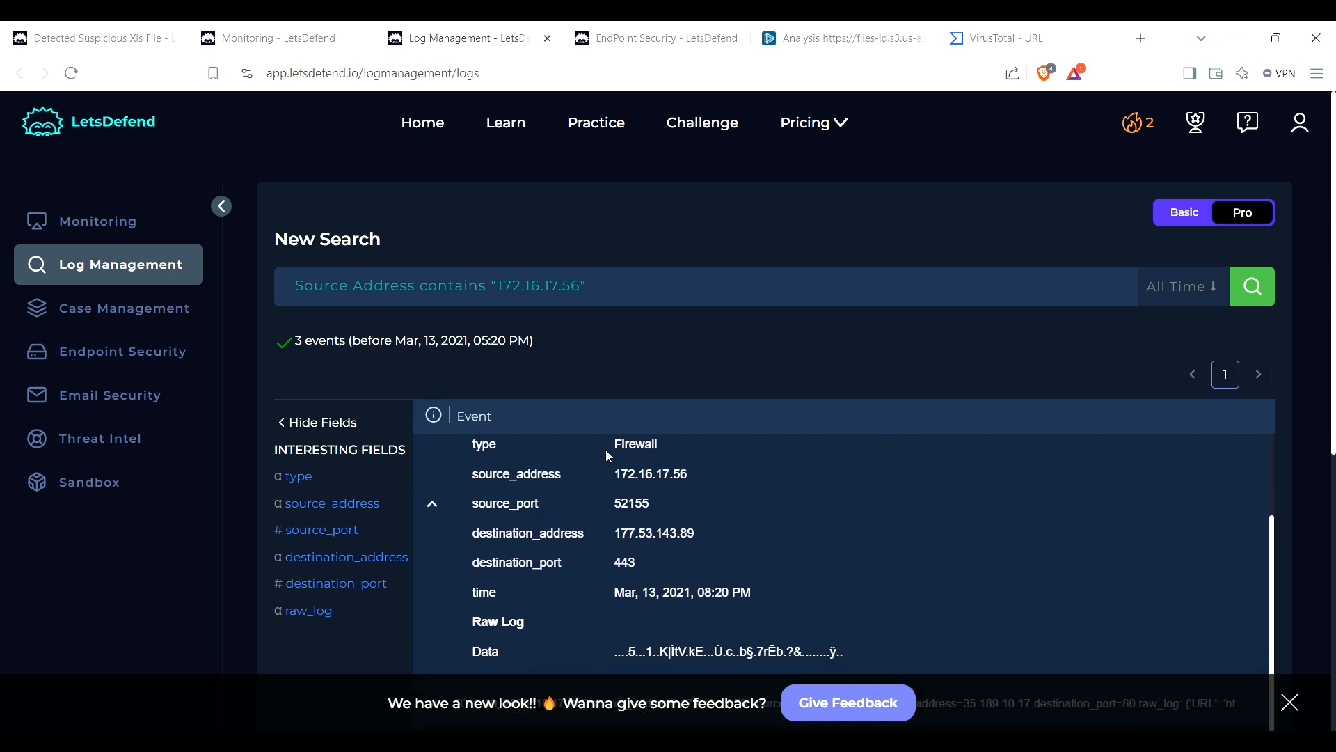
pyautogui.scroll(-3)
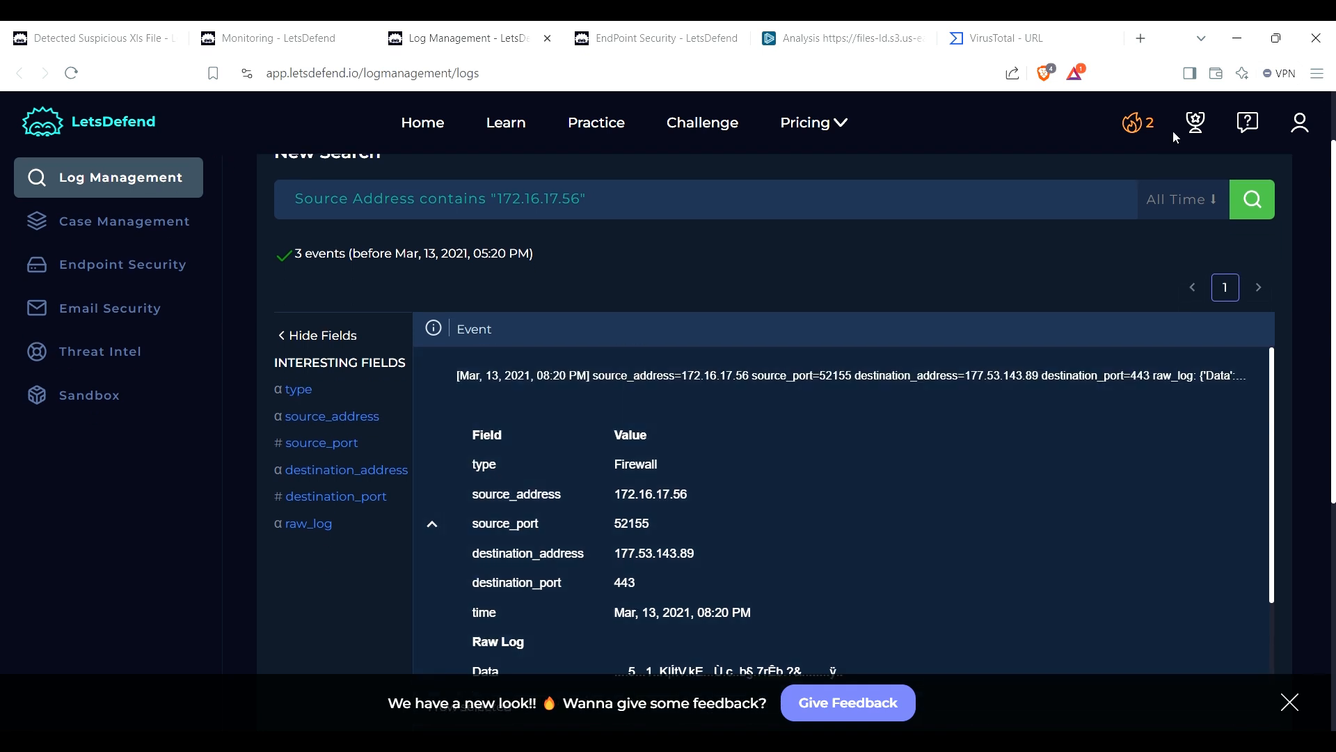
pyautogui.click(1186, 212)
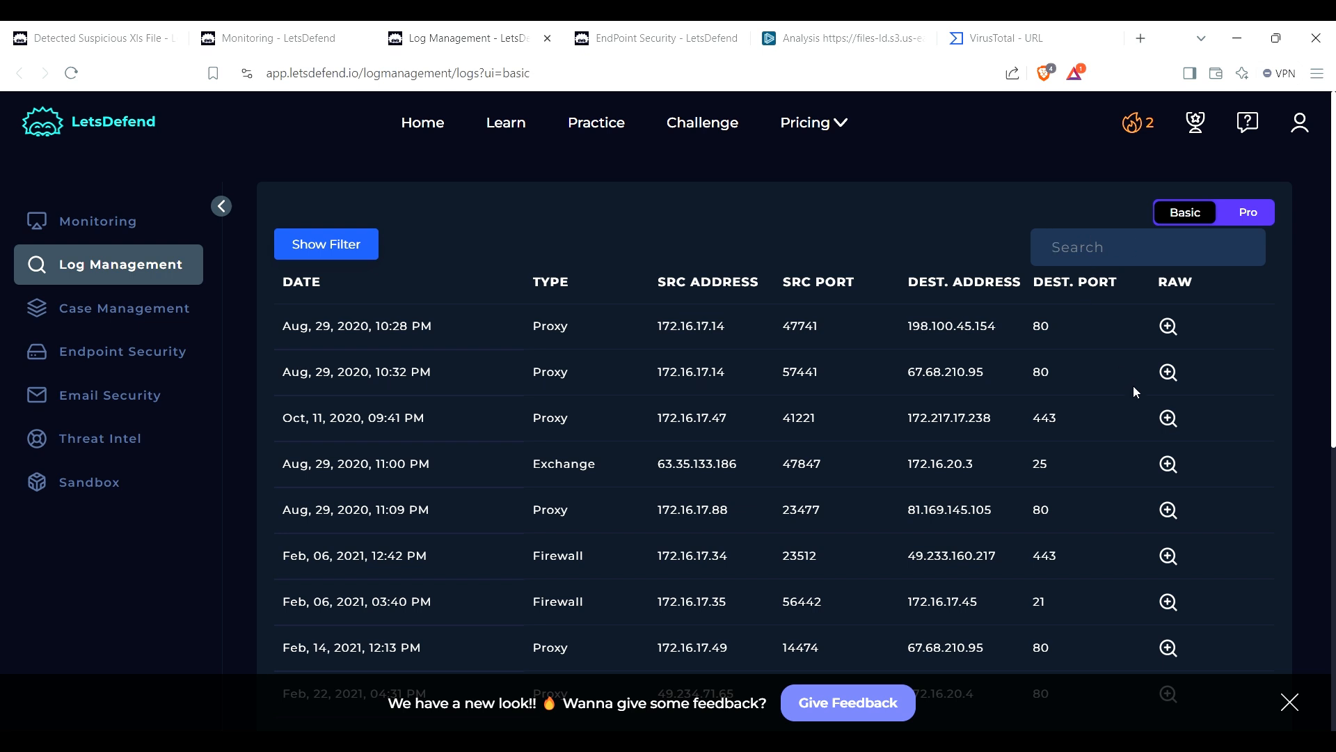
# Step: Filter the Basic log view to 172.16.17.56 and check the raw logs of its events
pyautogui.write('172.16.17.56')
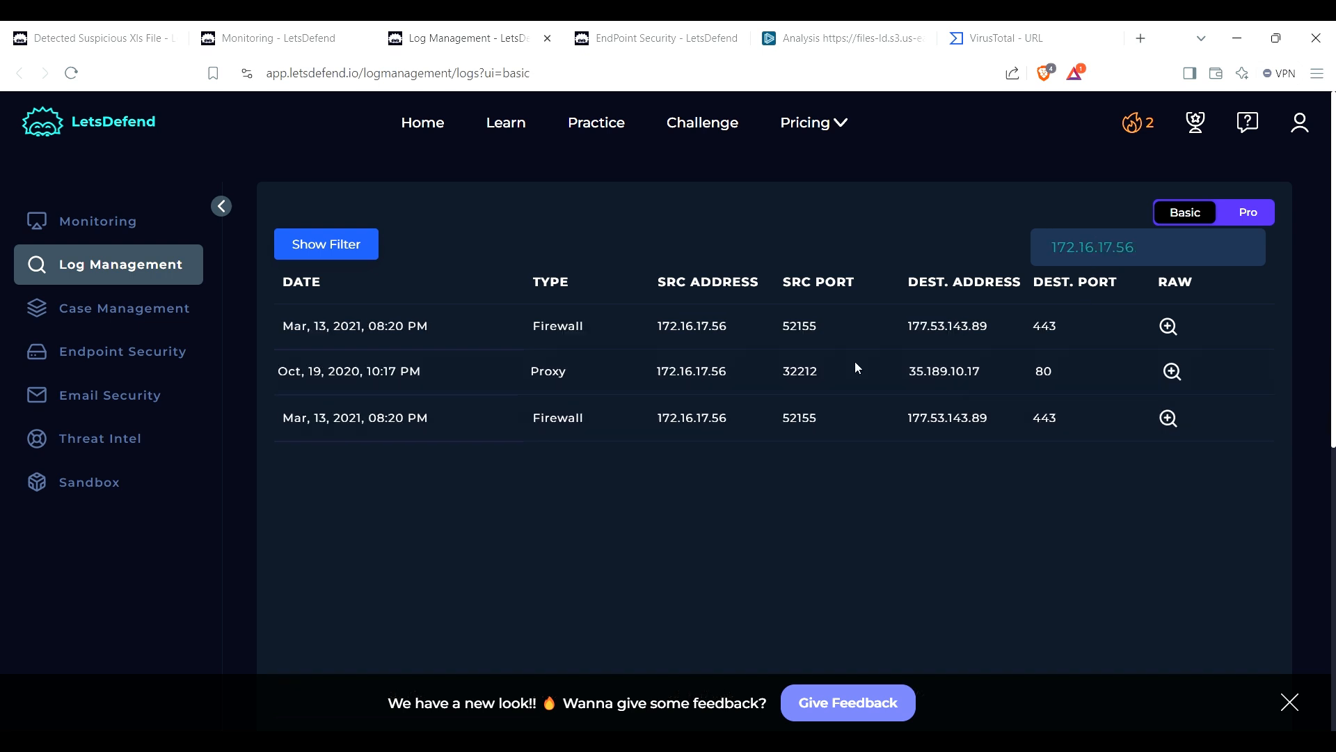
pyautogui.click(1167, 326)
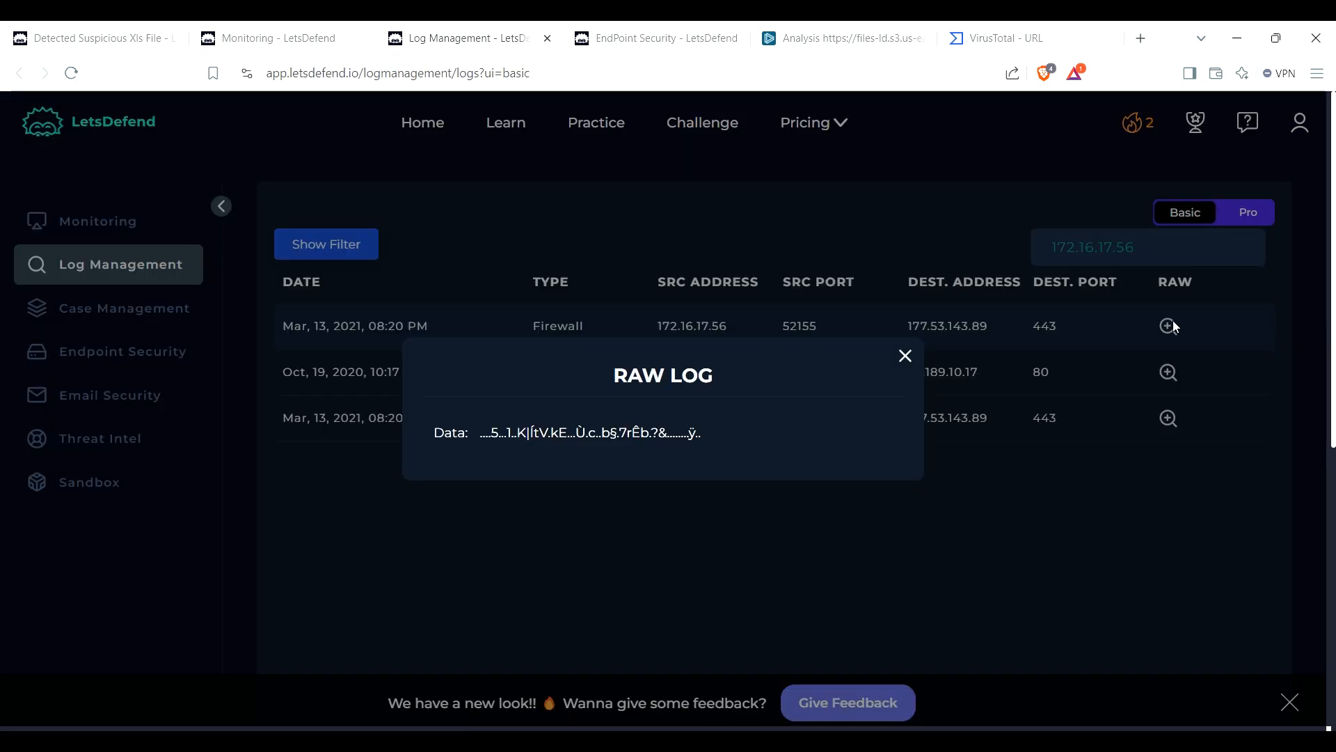
pyautogui.click(904, 357)
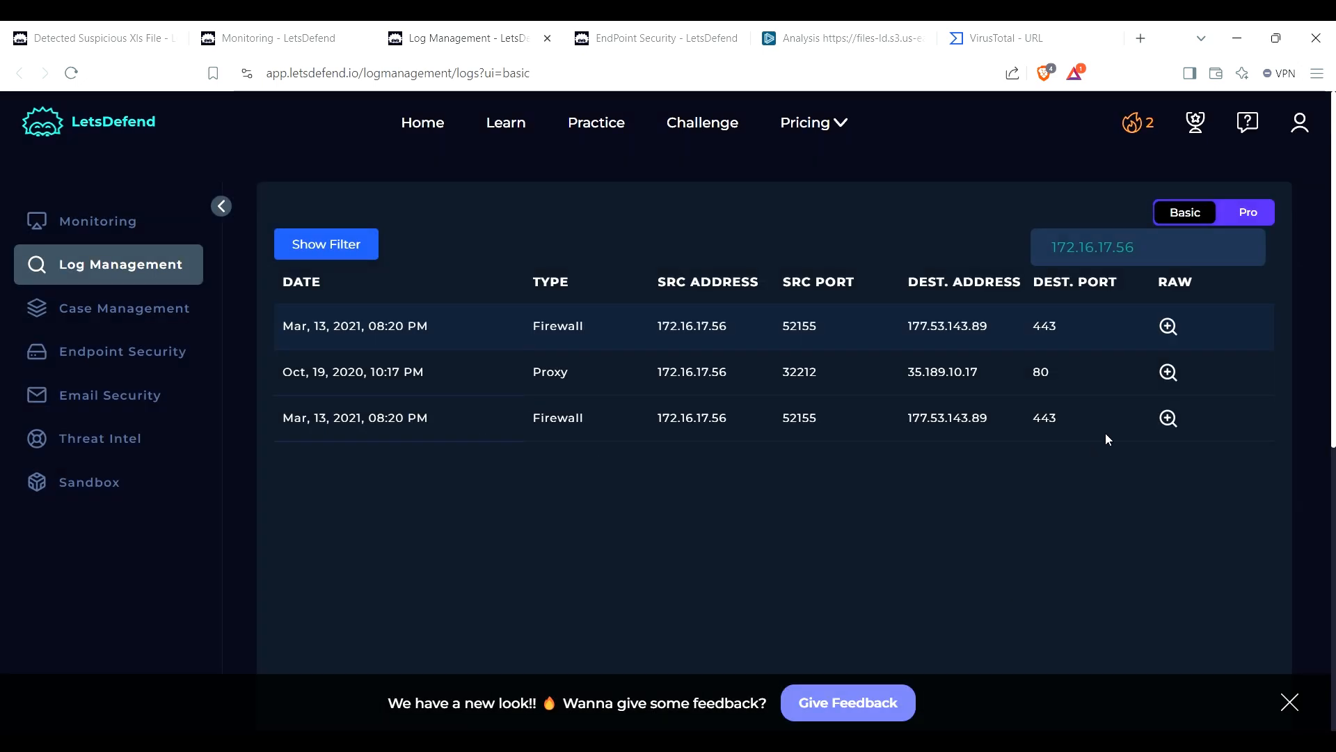
pyautogui.click(1170, 326)
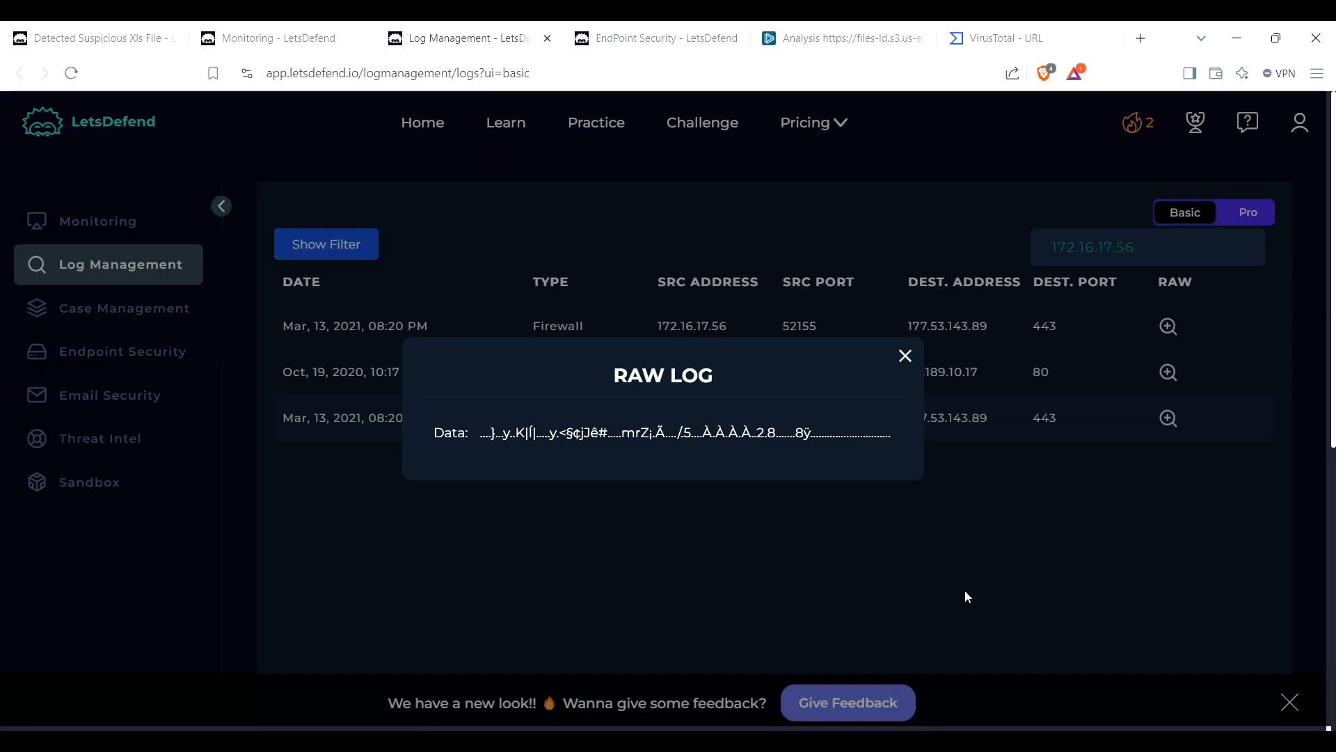
pyautogui.click(904, 356)
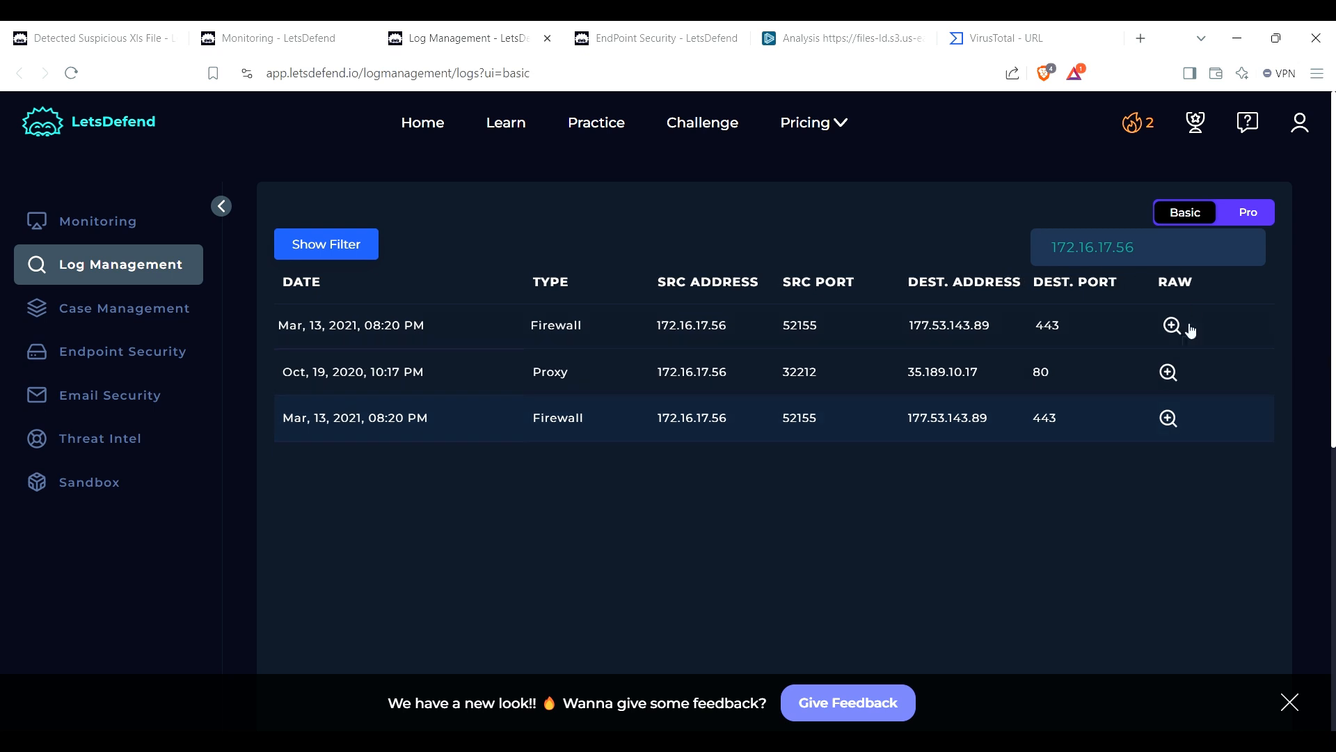
pyautogui.moveTo(833, 356)
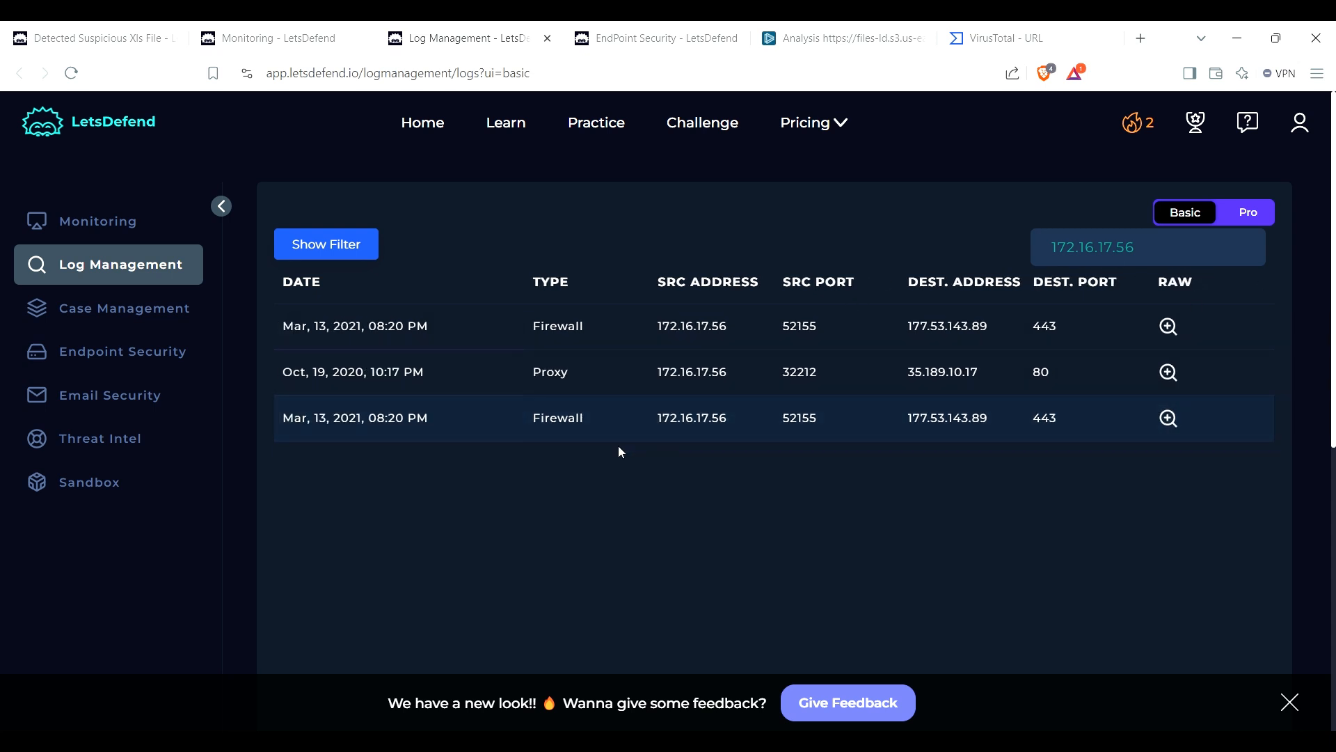
pyautogui.moveTo(827, 443)
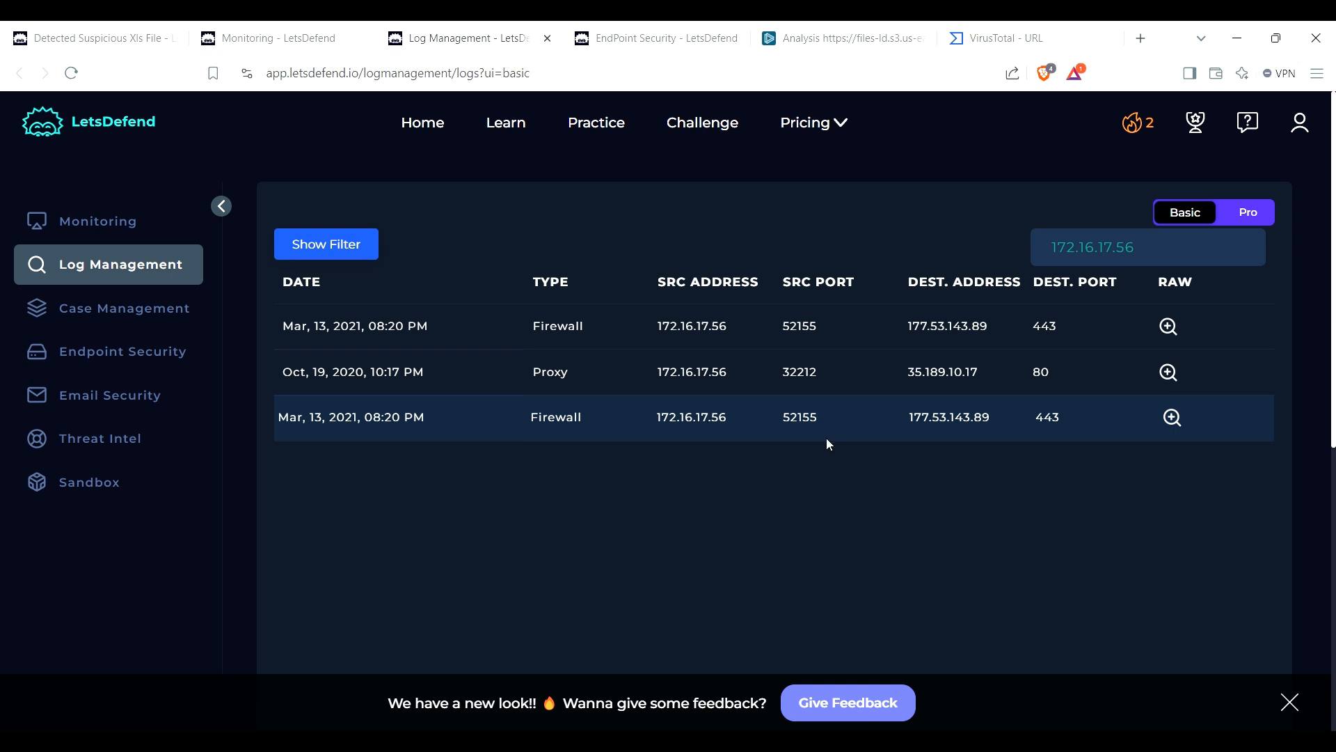
# Step: Copy destination address 177.53.143.89 and switch to the VirusTotal report
pyautogui.doubleClick(949, 417)
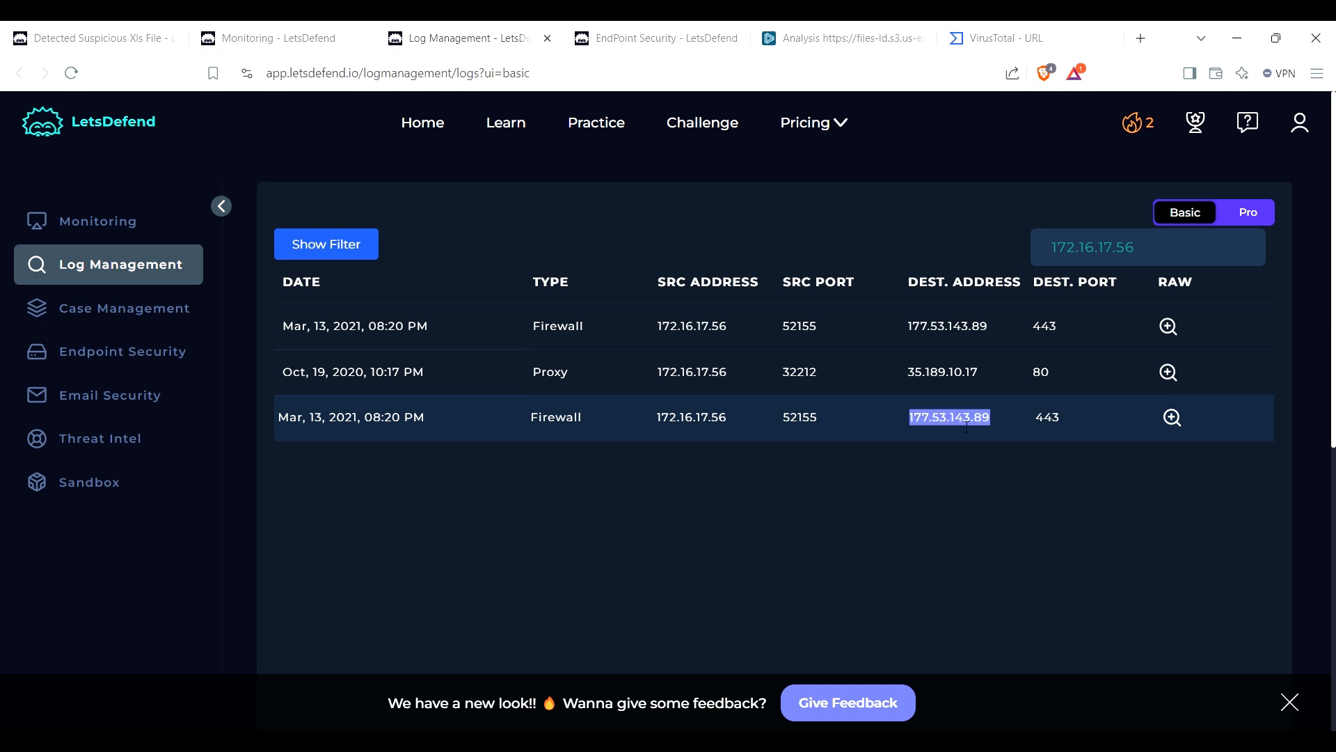
pyautogui.moveTo(995, 446)
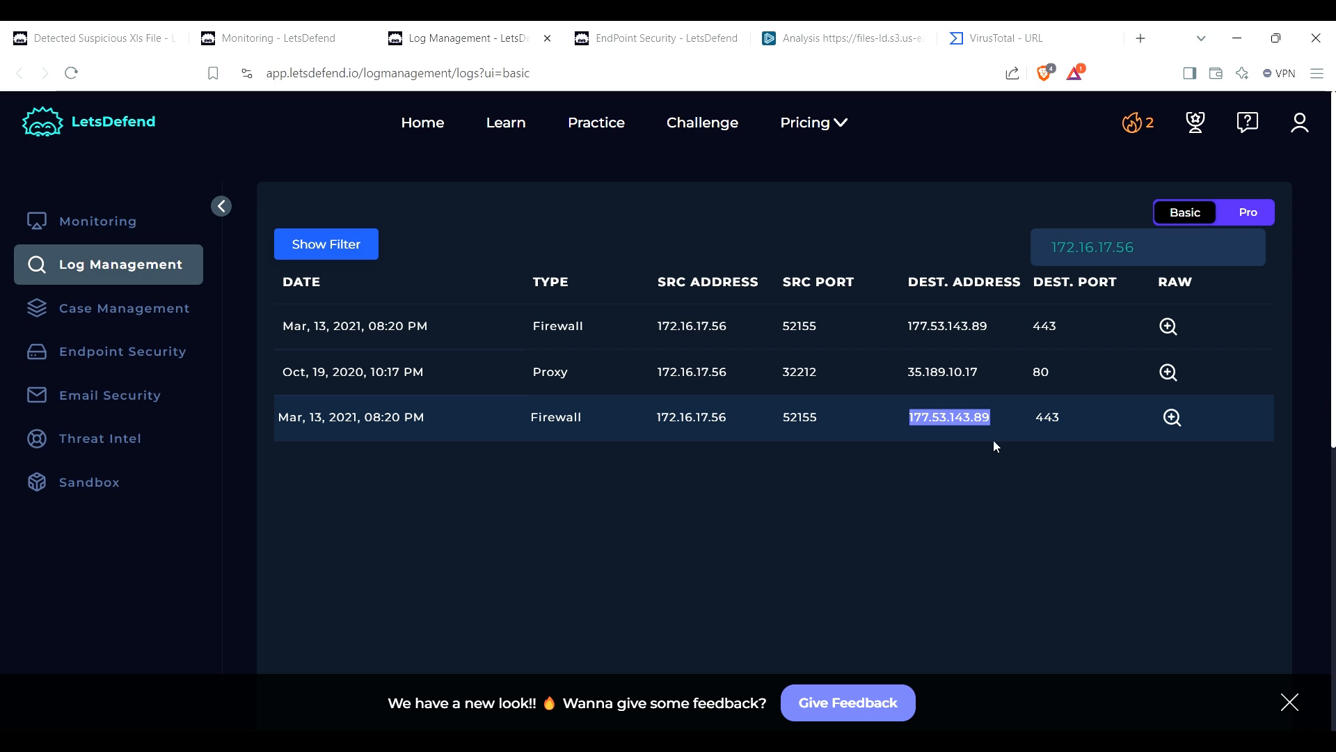
pyautogui.click(1006, 37)
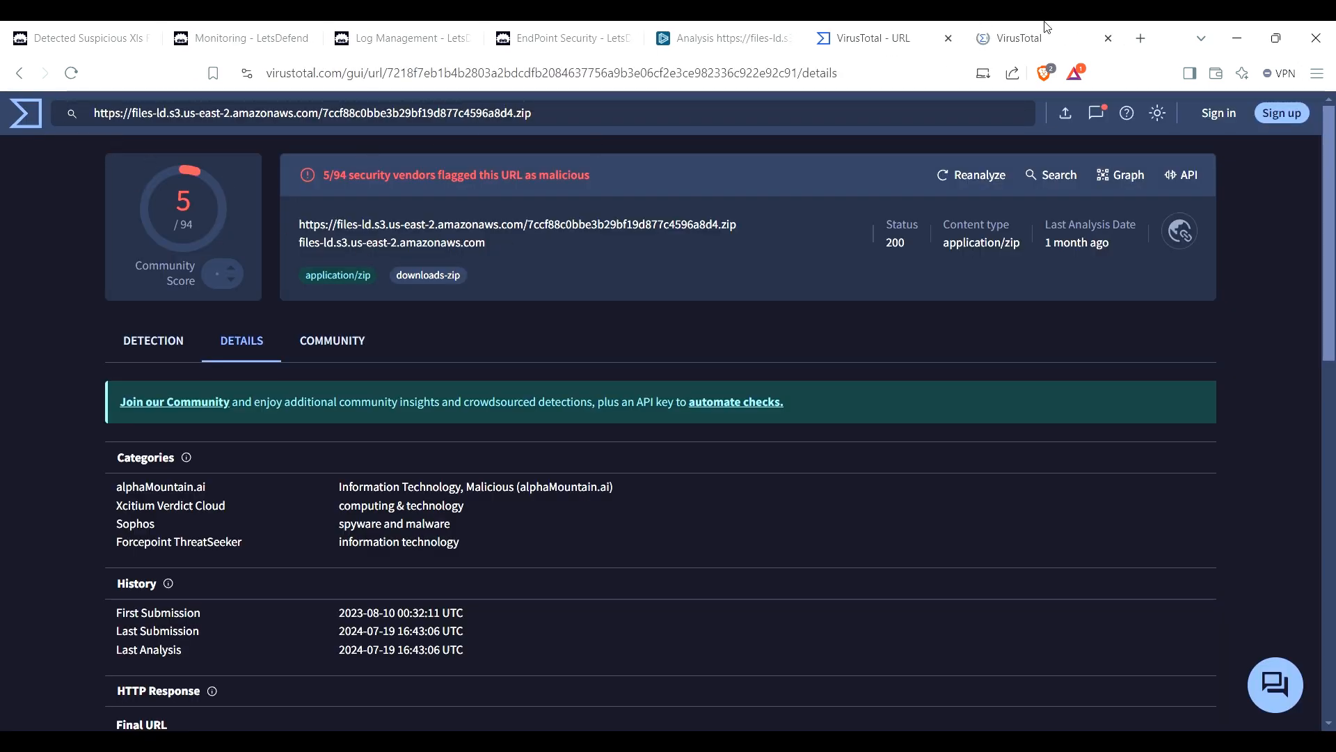
# Step: Look up 177.53.143.89 in VirusTotal (0/94 detections), then return to Endpoint Security
pyautogui.click(1013, 39)
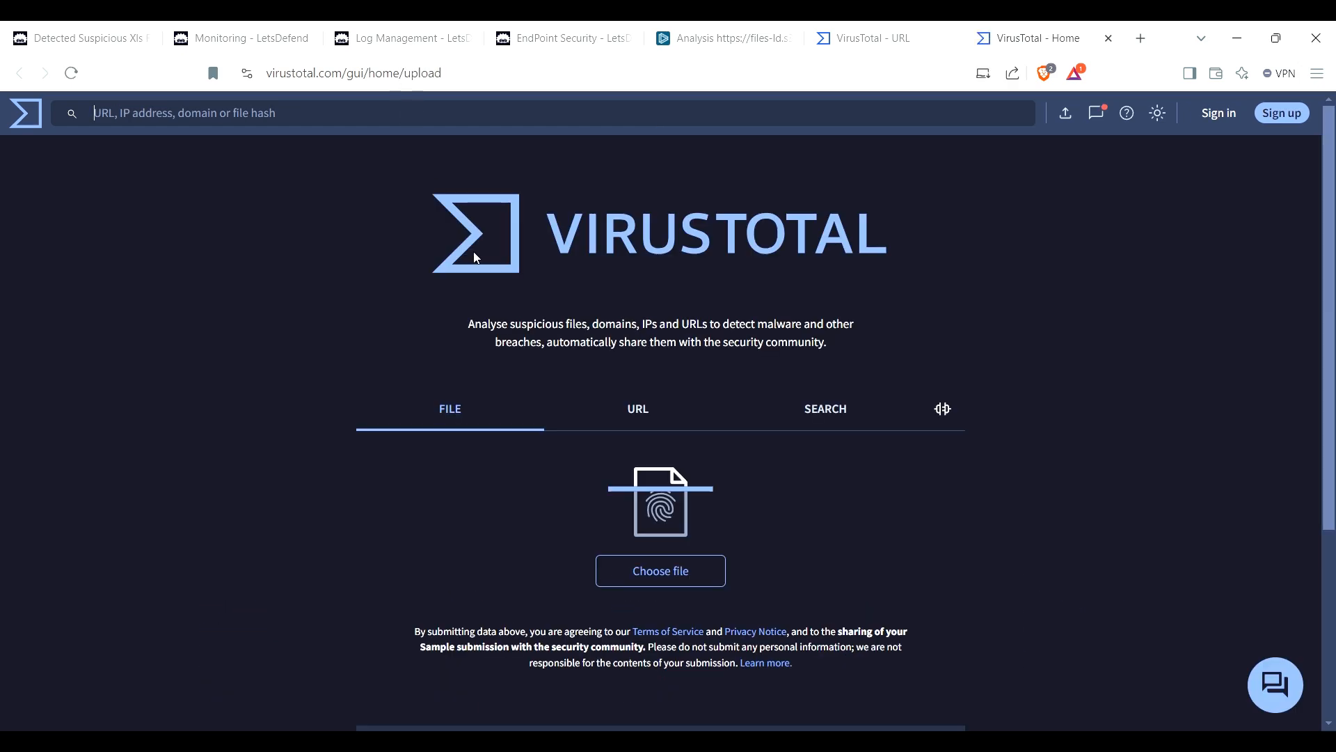
pyautogui.write('177.53.143.89')
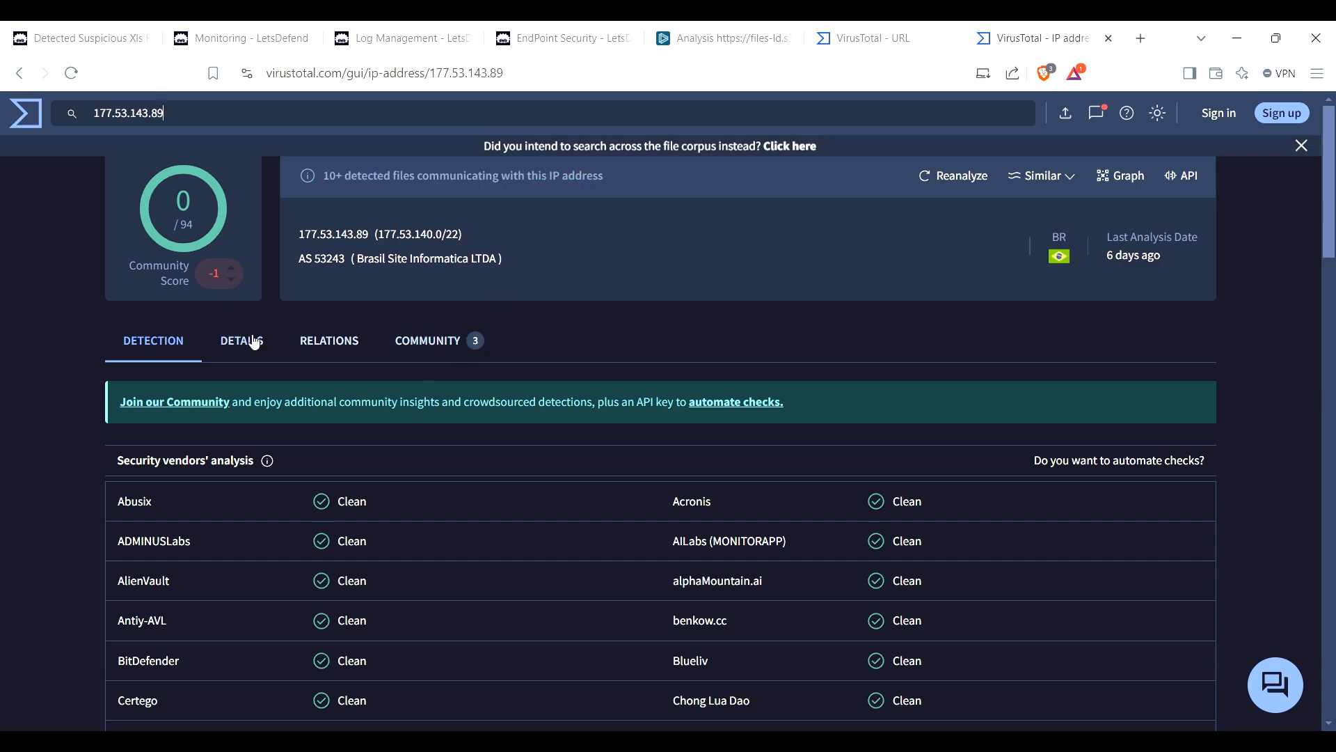
pyautogui.scroll(-3)
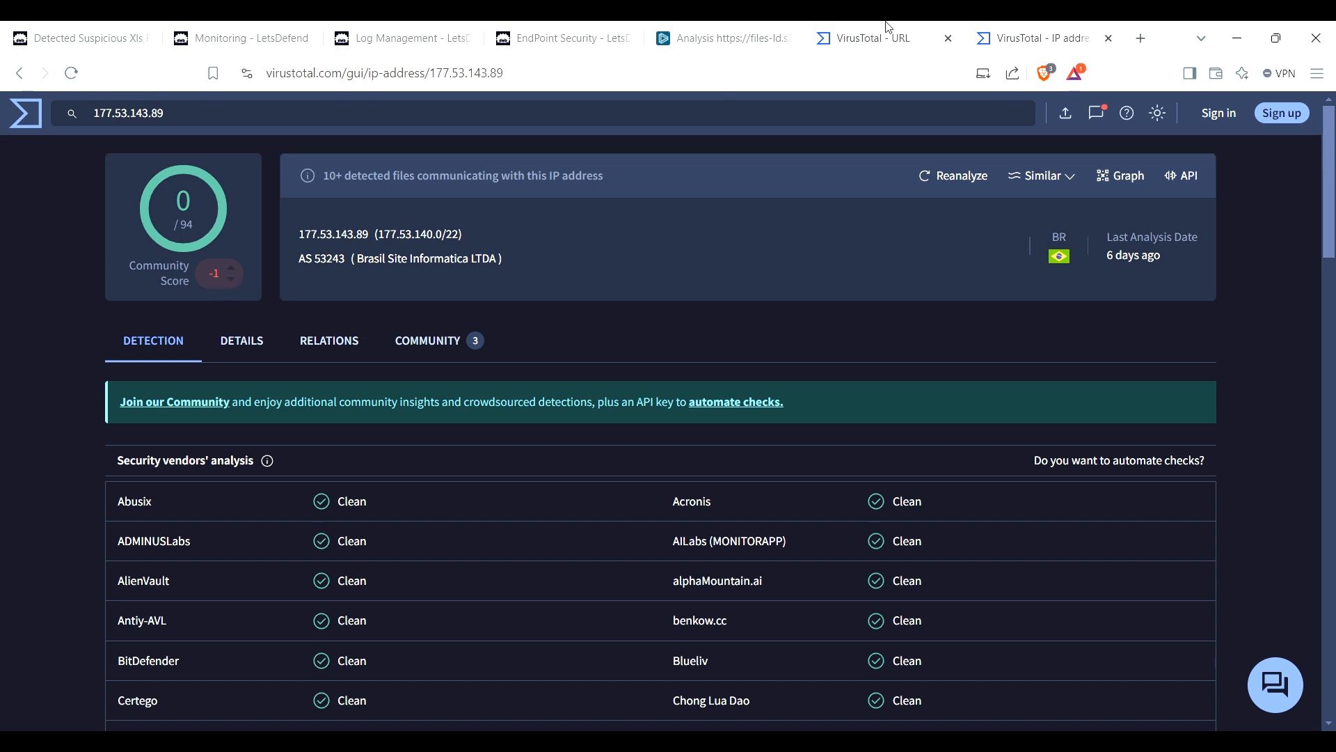
pyautogui.click(558, 37)
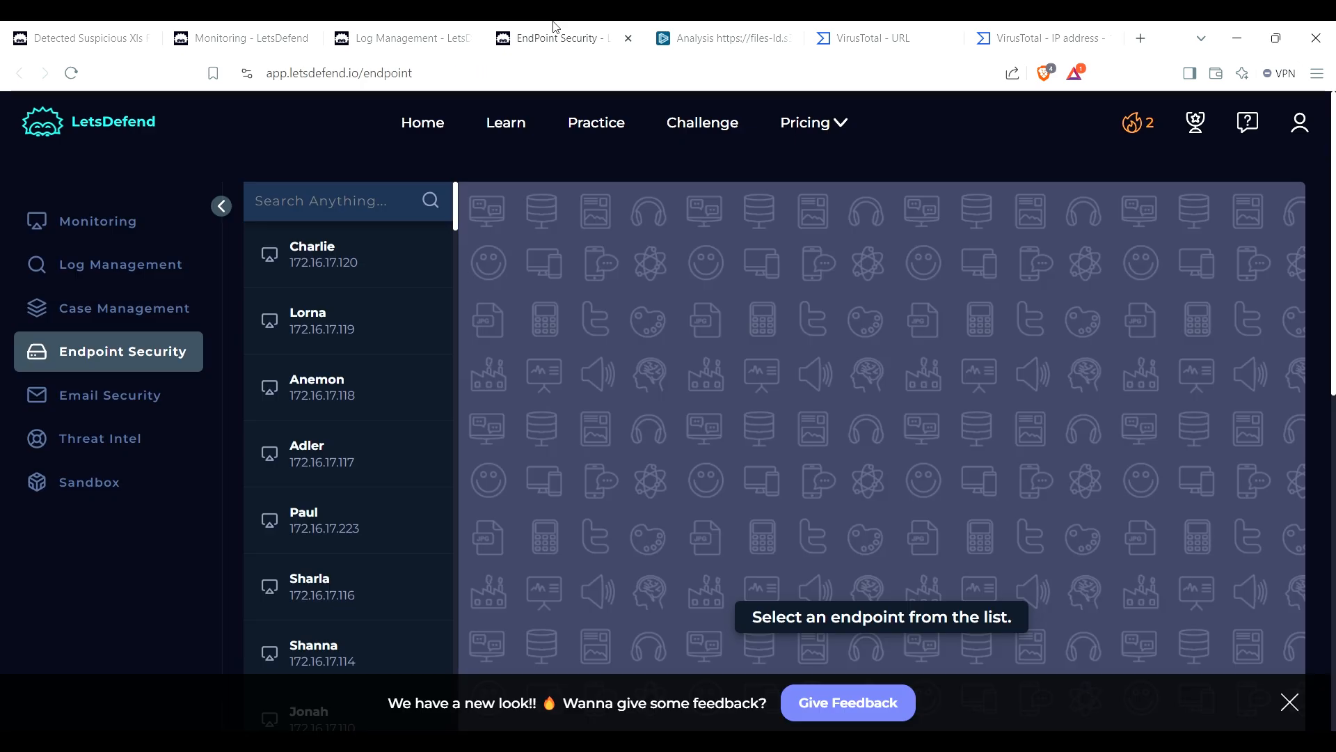
# Step: Copy source address 172.16.17.56 from Log Management and find its Sofia host in Endpoint Security
pyautogui.click(395, 37)
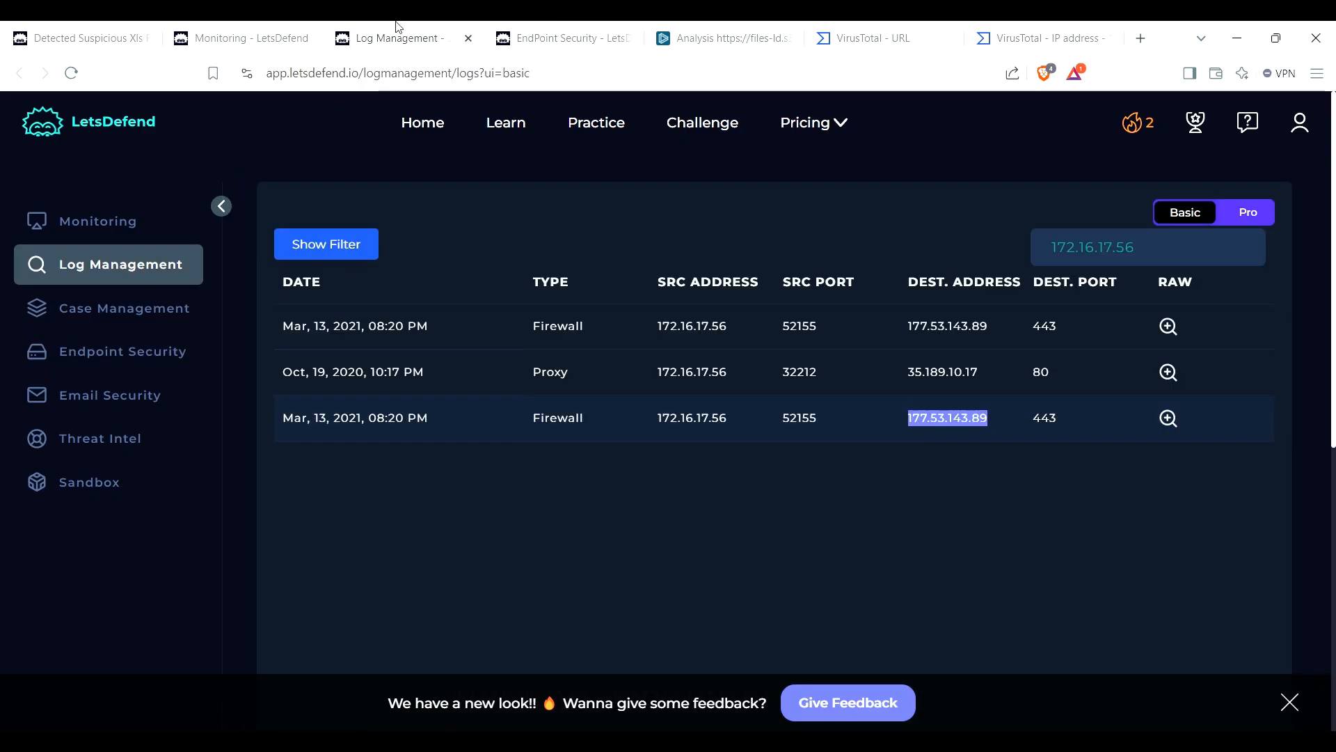
pyautogui.doubleClick(692, 418)
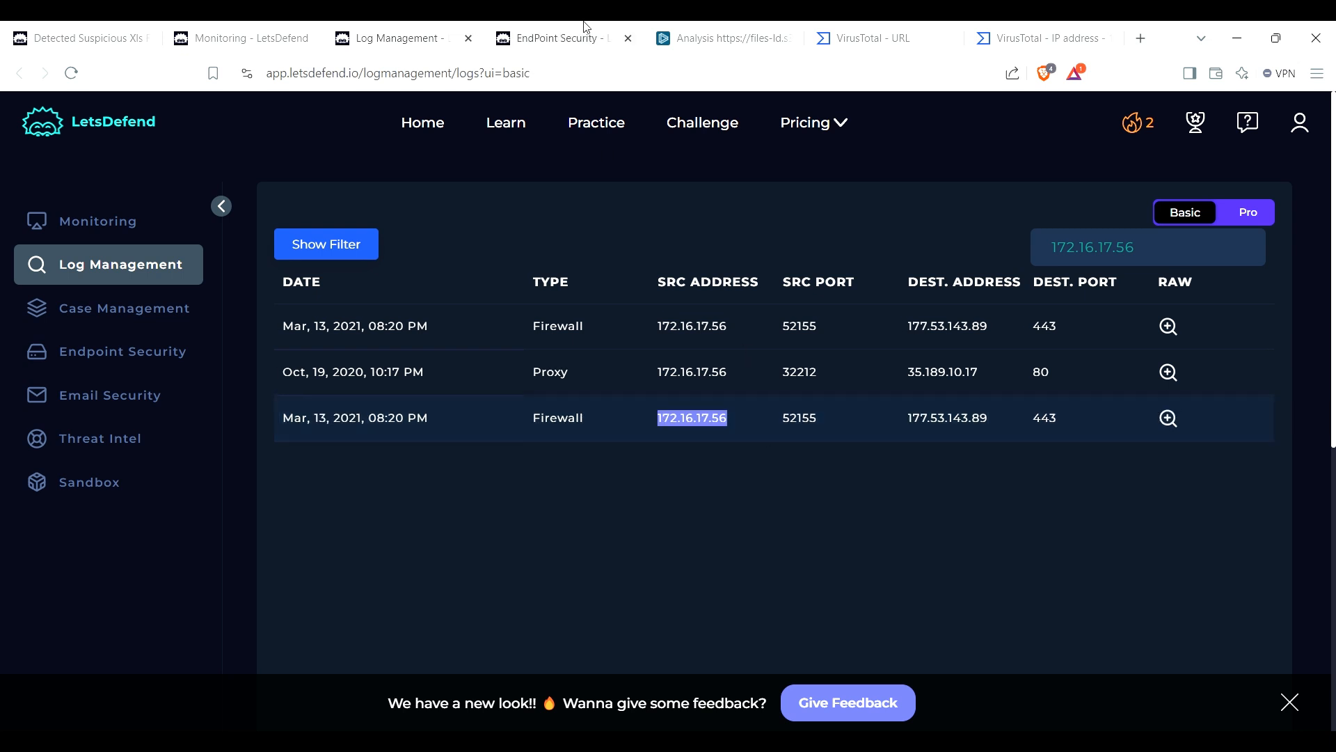
pyautogui.click(123, 350)
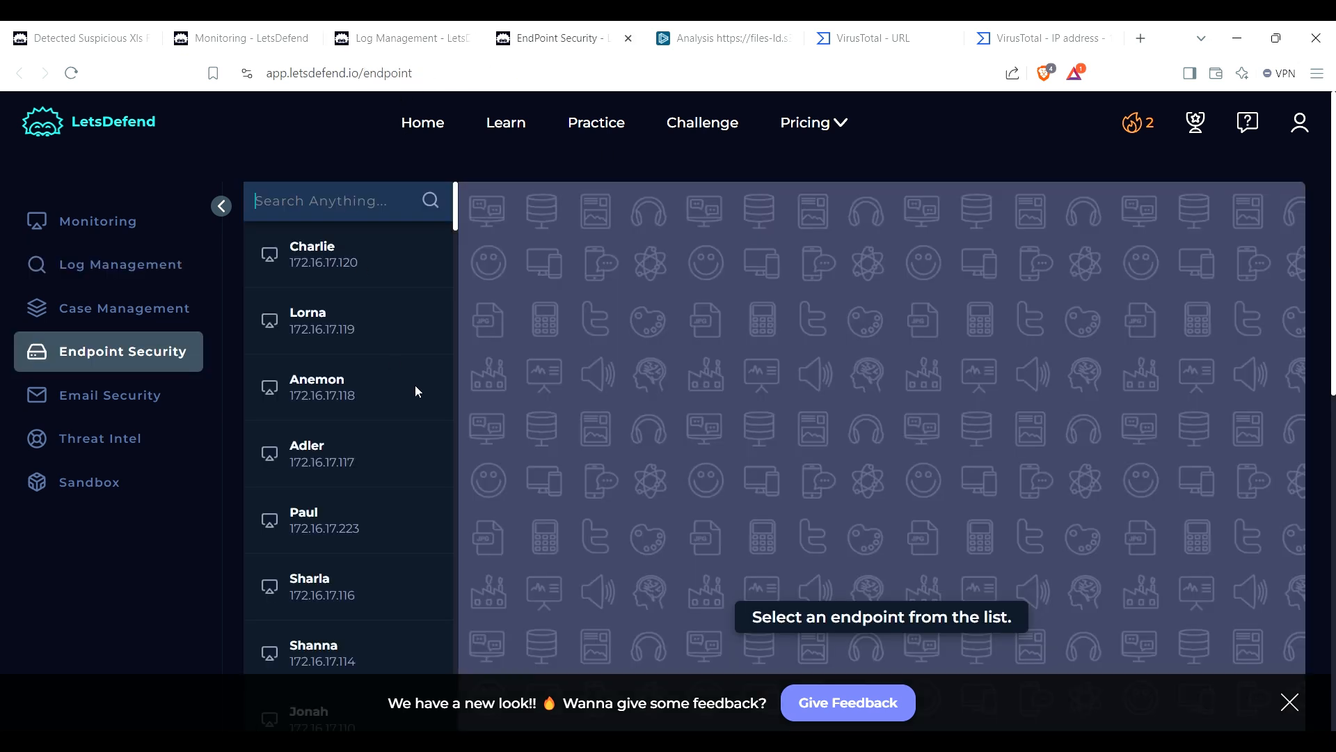
pyautogui.write('172.16.17.56')
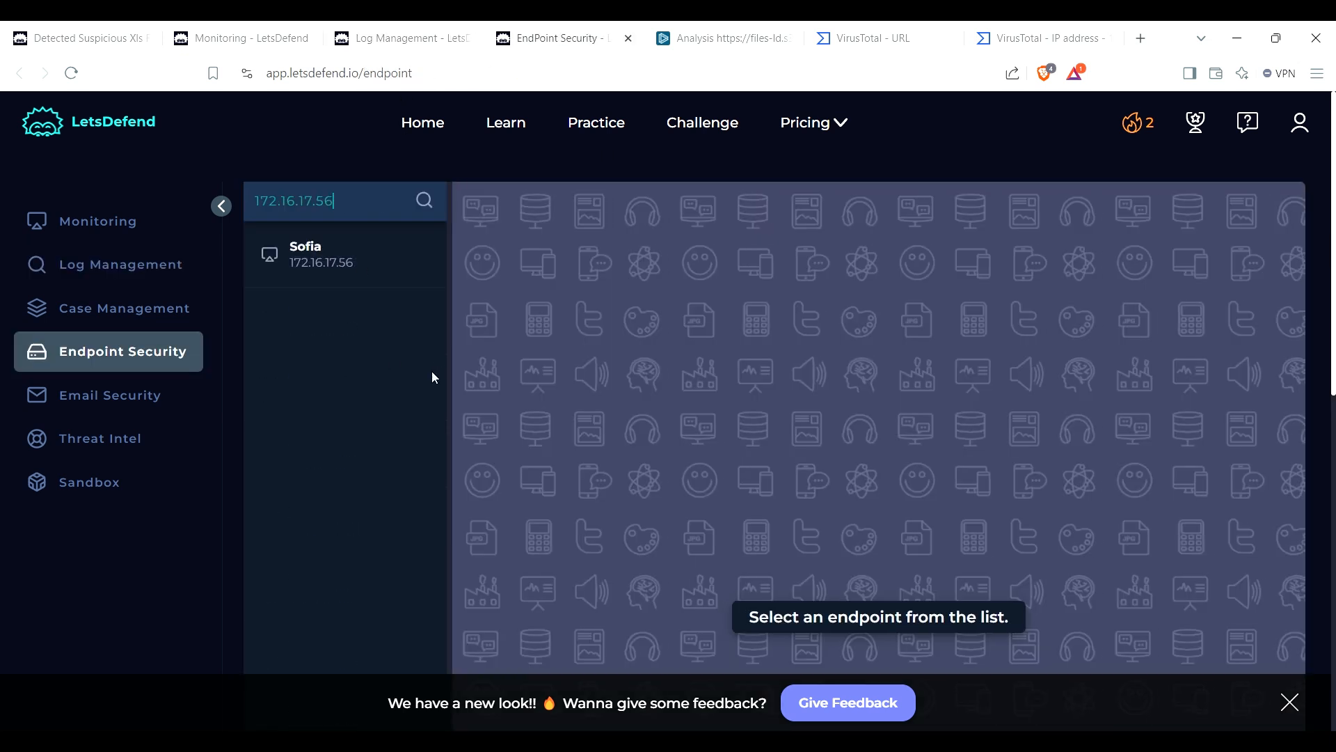
pyautogui.click(344, 255)
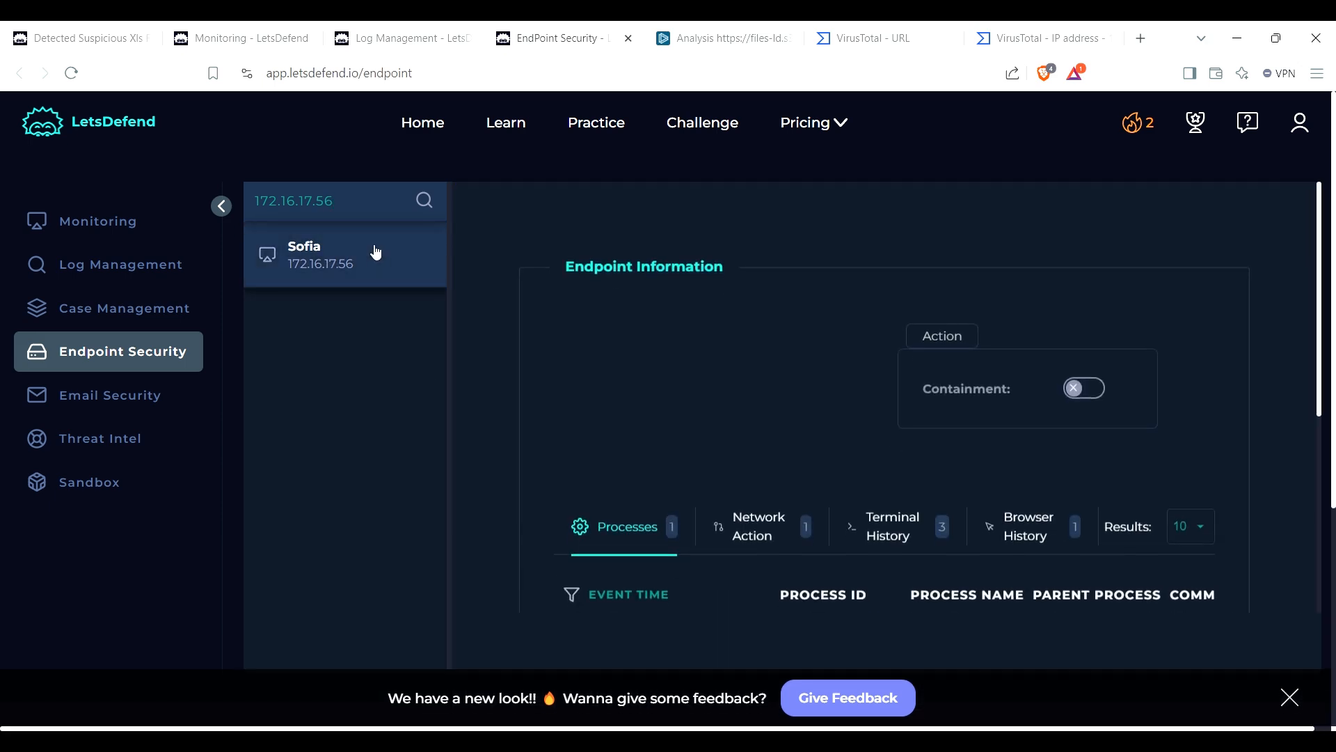
# Step: Review the Sofia host's processes and terminal history with the encoded PowerShell command
pyautogui.scroll(-3)
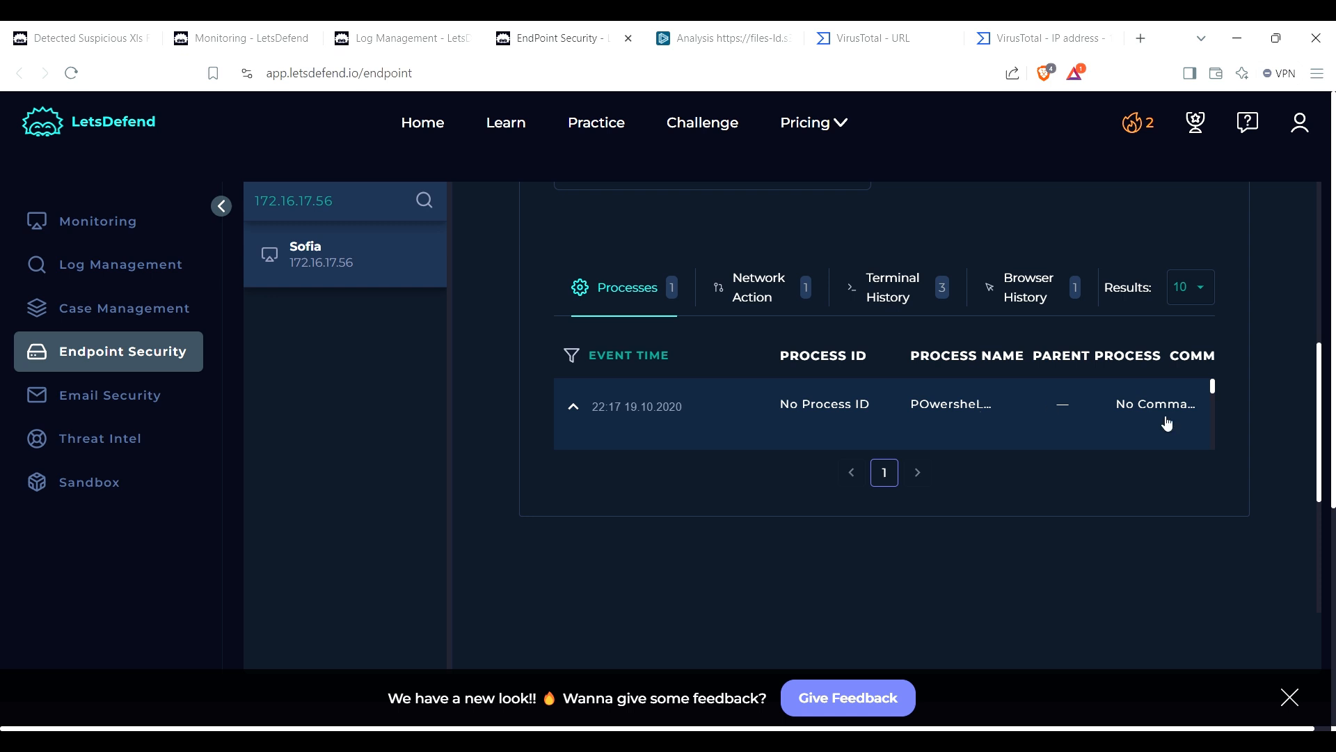
pyautogui.scroll(3)
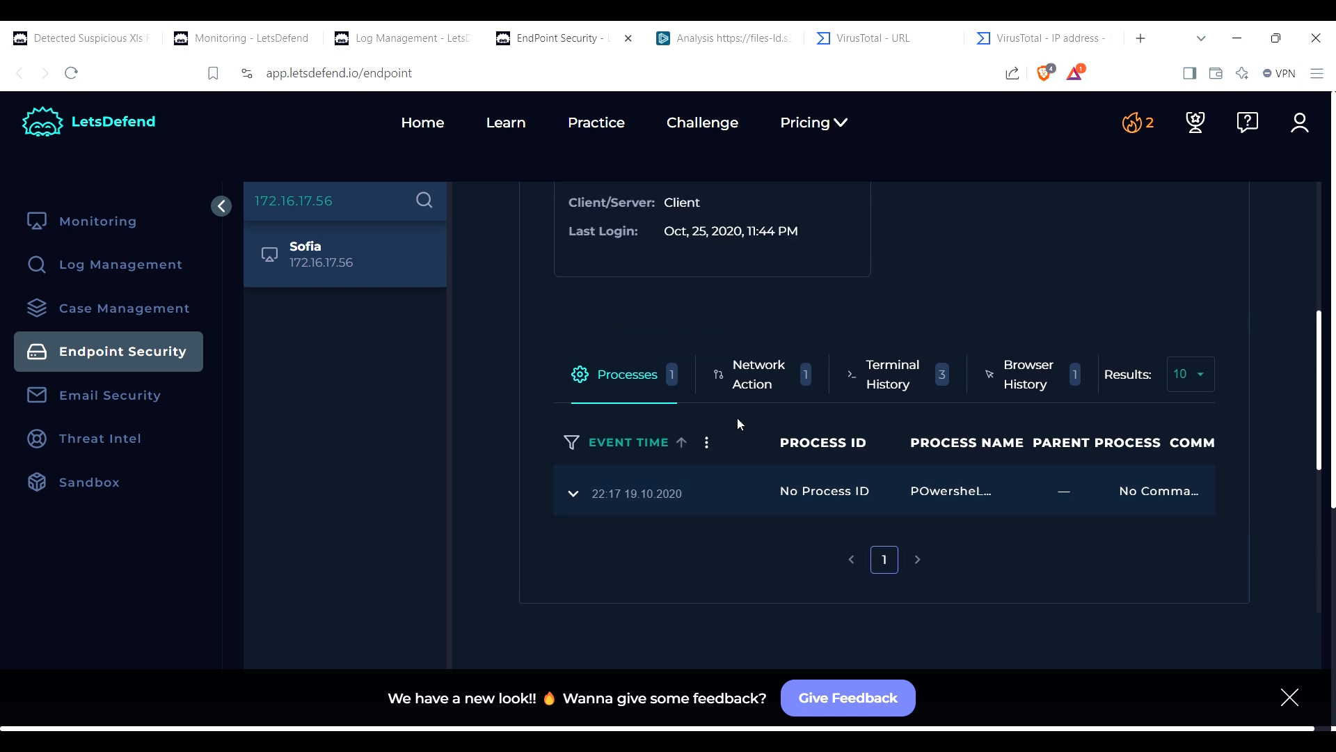
pyautogui.click(574, 492)
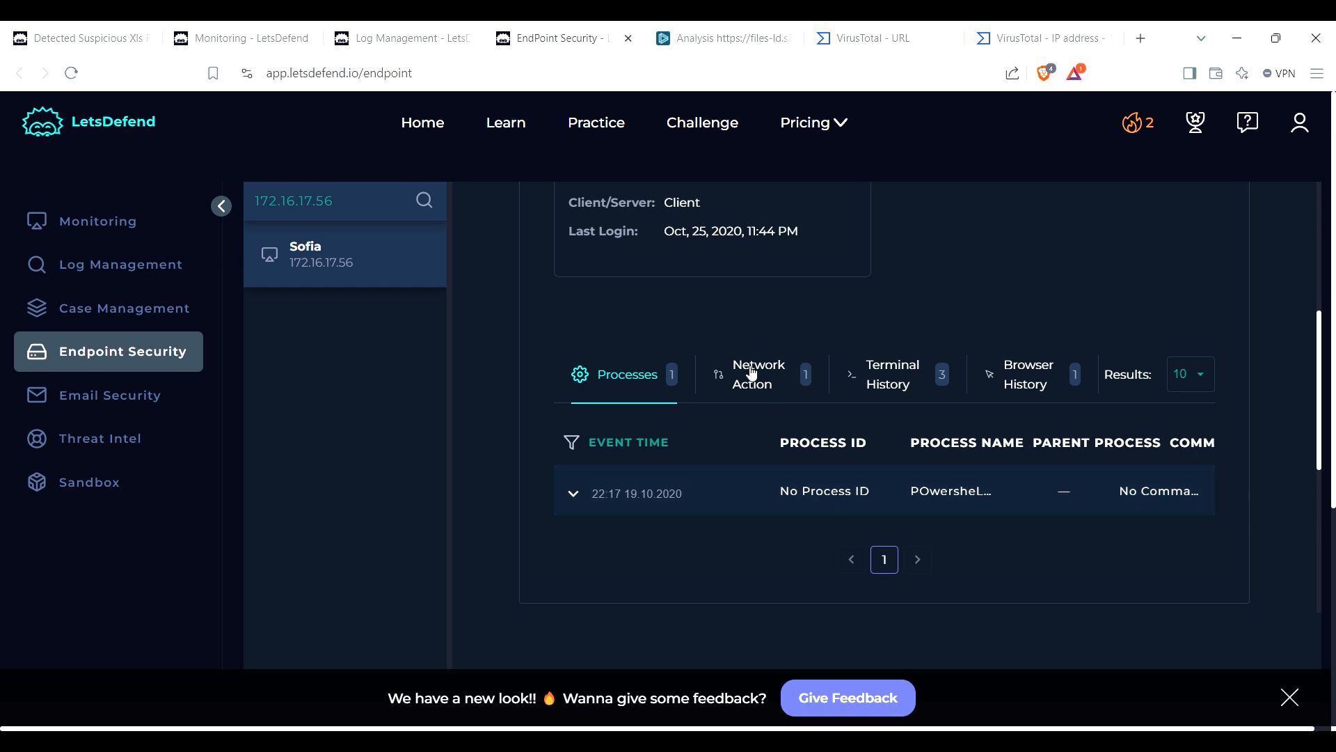
pyautogui.click(893, 374)
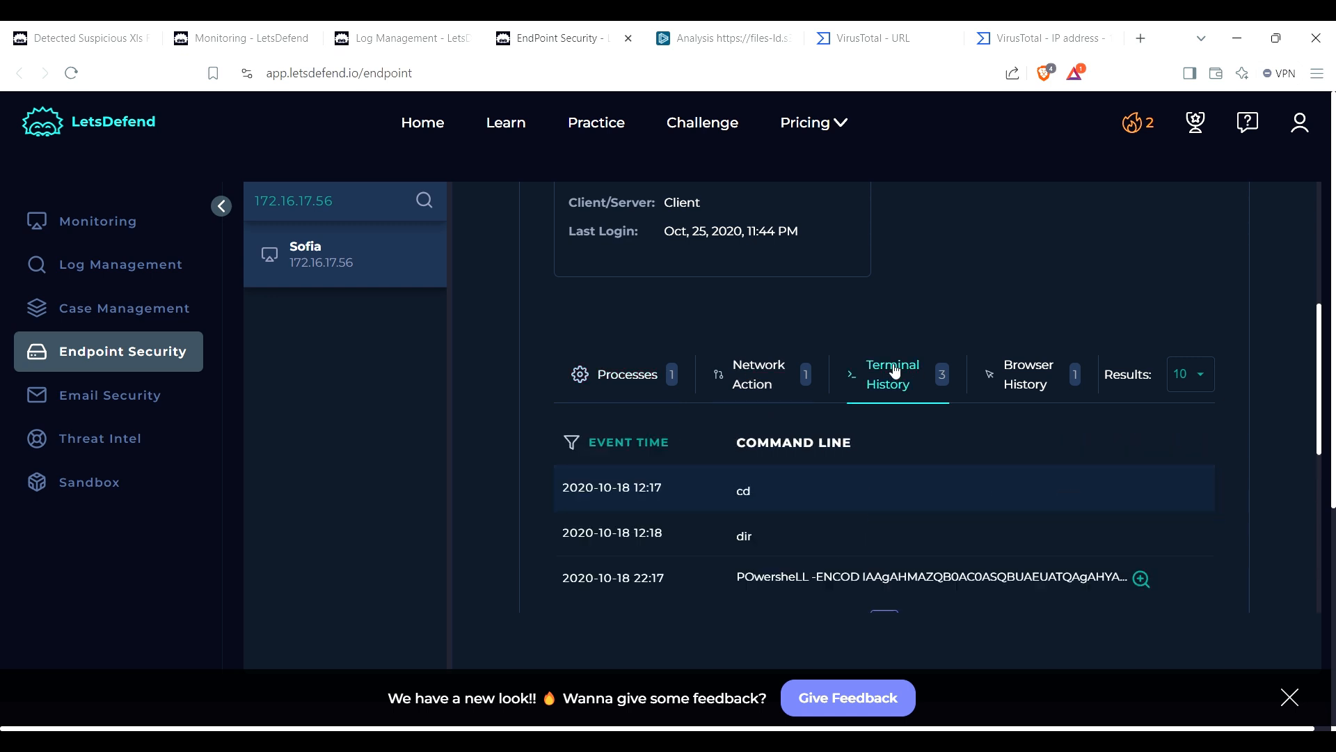
pyautogui.scroll(-3)
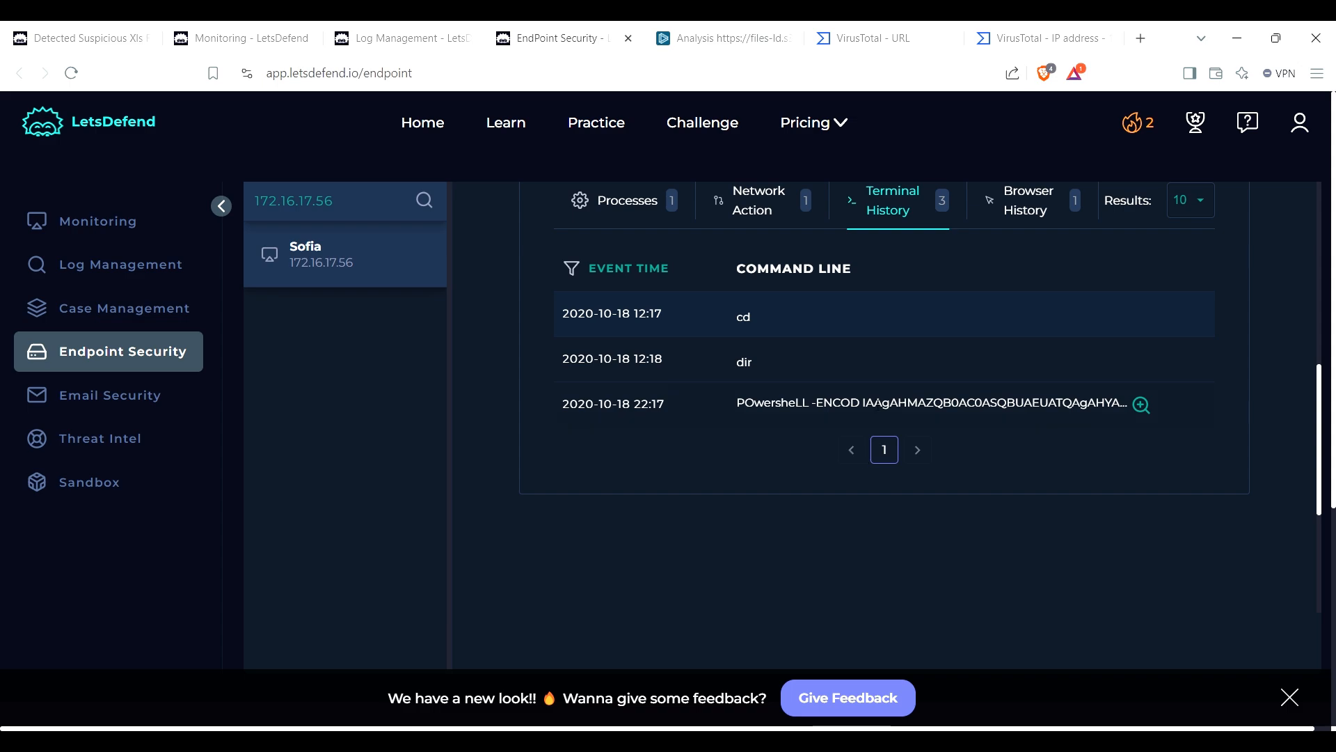
pyautogui.click(1141, 404)
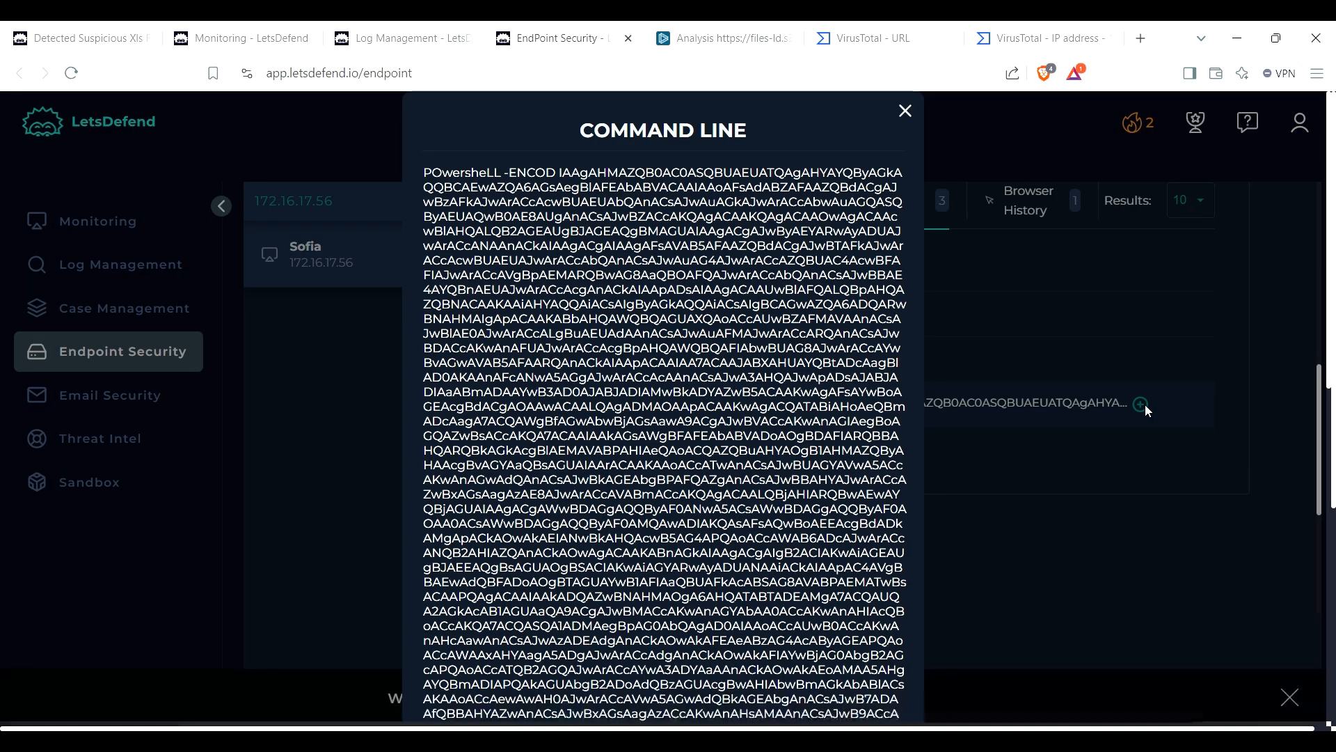
pyautogui.scroll(-3)
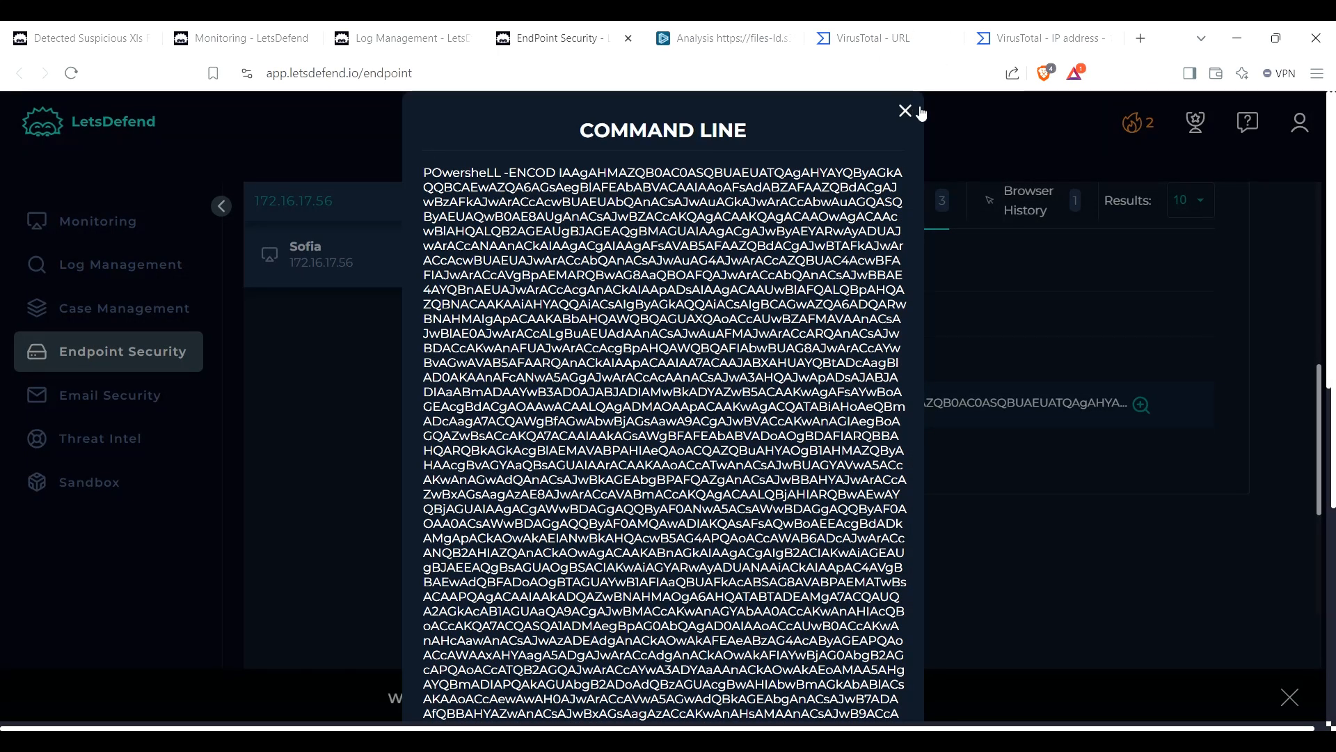
pyautogui.click(905, 112)
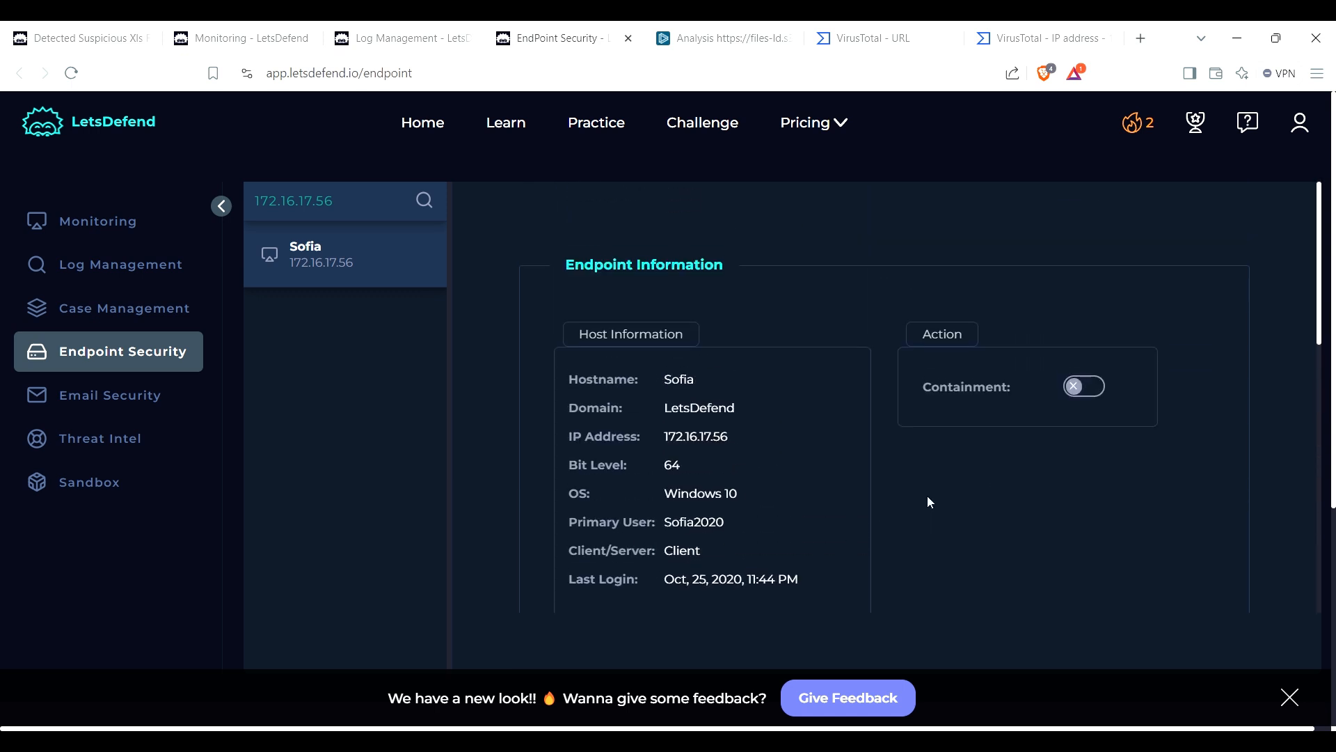
pyautogui.moveTo(122, 373)
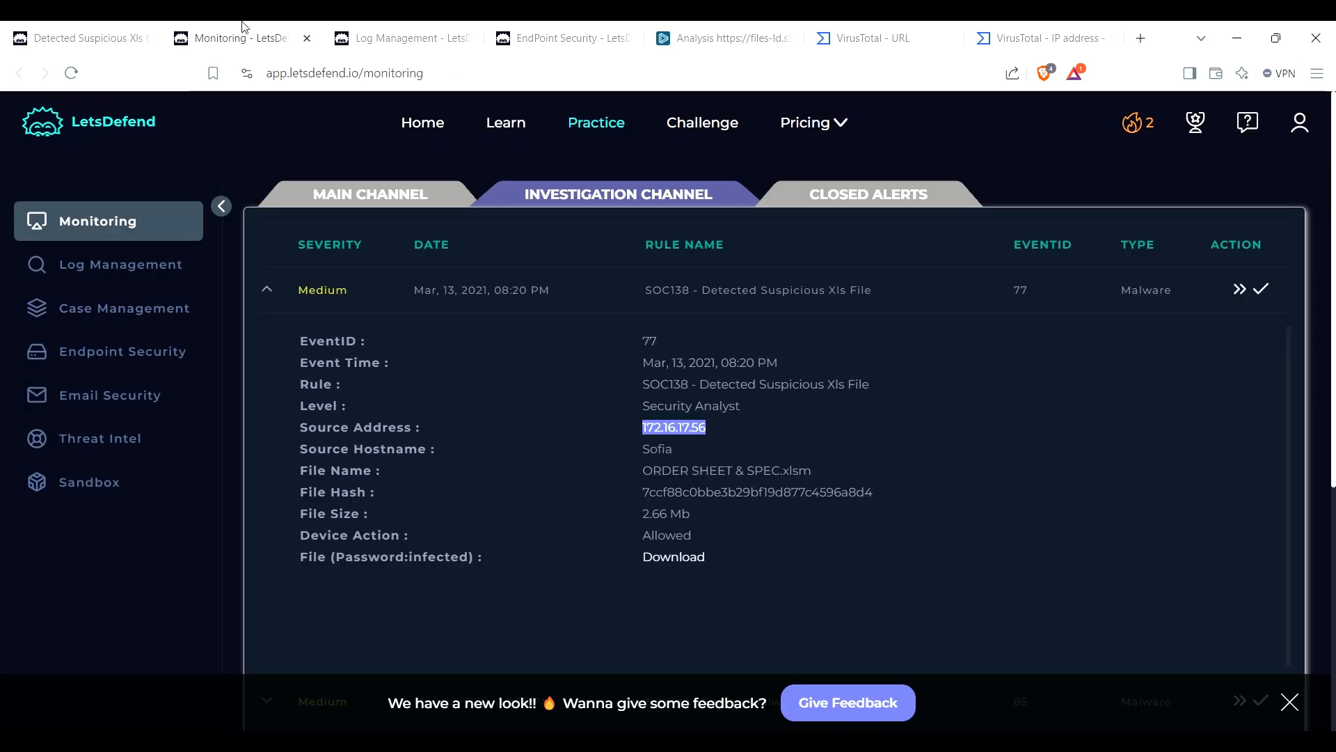
pyautogui.moveTo(364, 532)
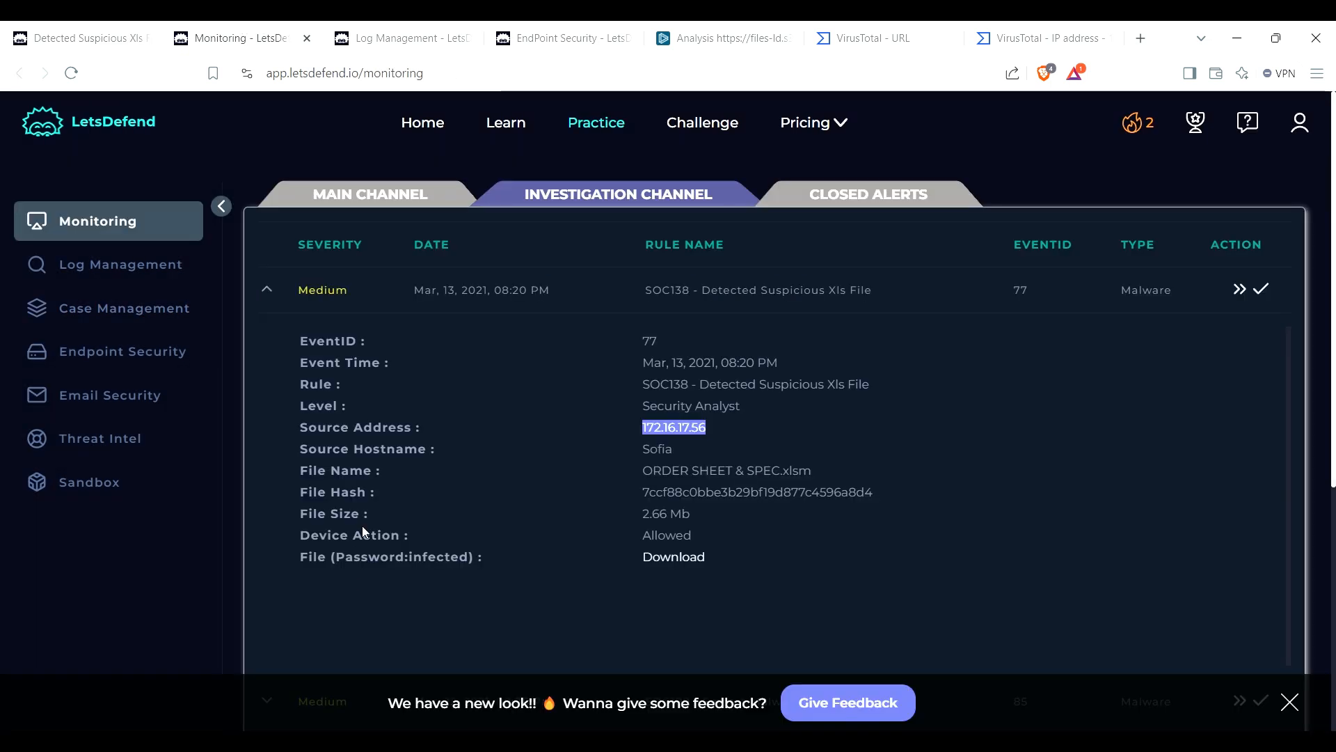
pyautogui.moveTo(723, 544)
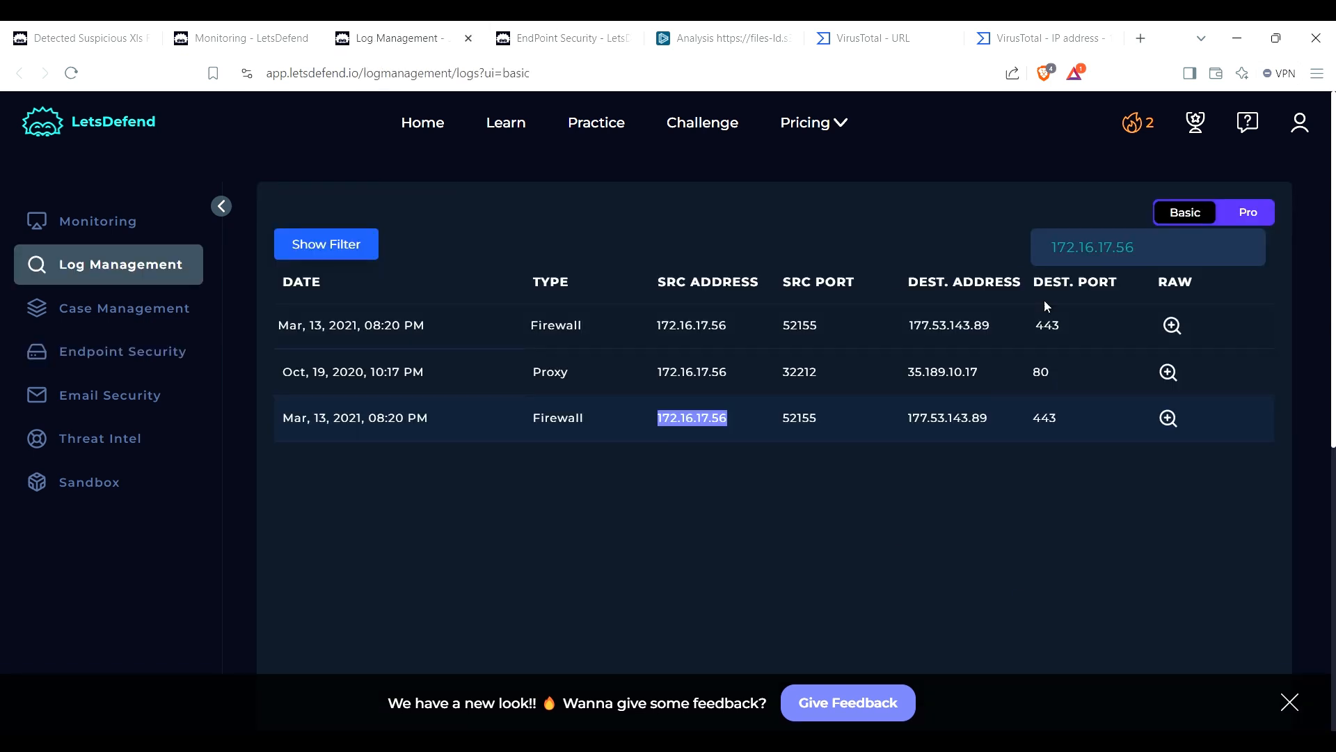
# Step: View the firewall entry's raw log data, then move to VirusTotal for the file check
pyautogui.click(1171, 325)
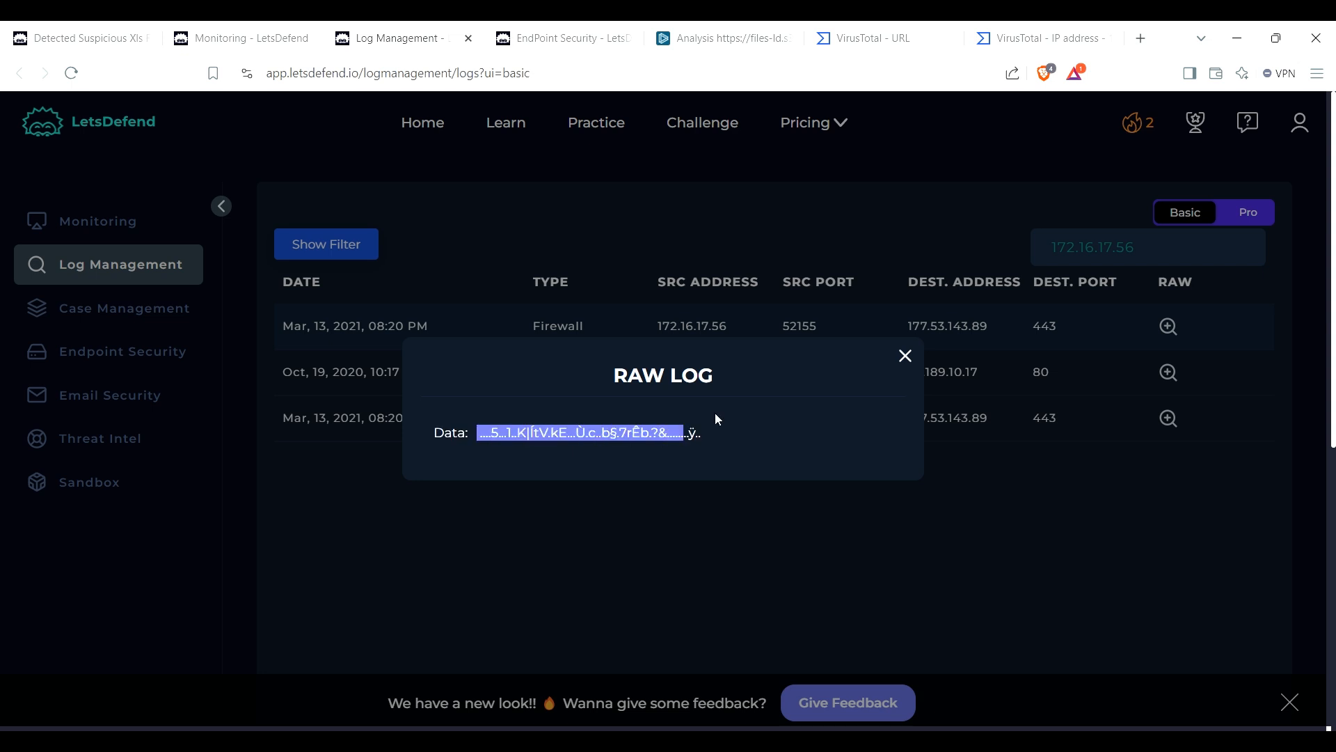
pyautogui.click(874, 38)
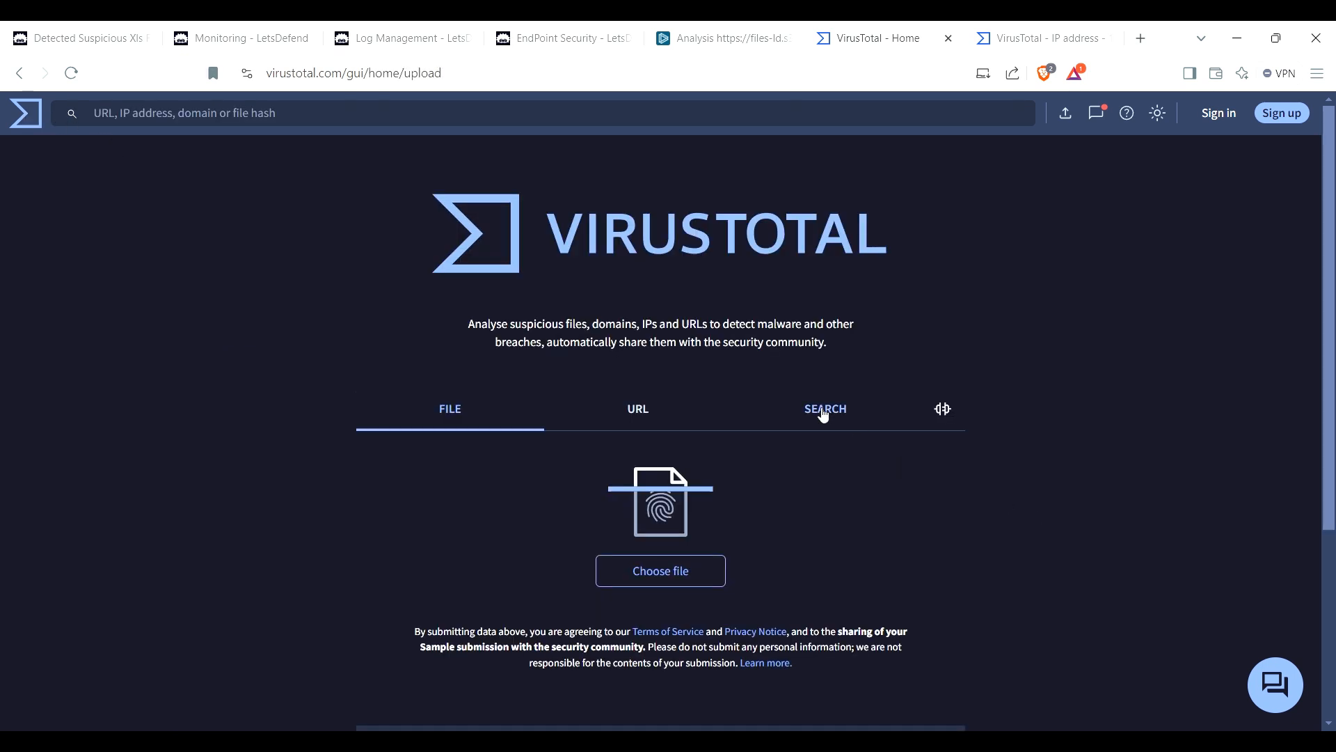
# Step: Search the file hash in VirusTotal and review ORDER SHEET & SPEC.xlsm's 43/65 detections
pyautogui.click(824, 409)
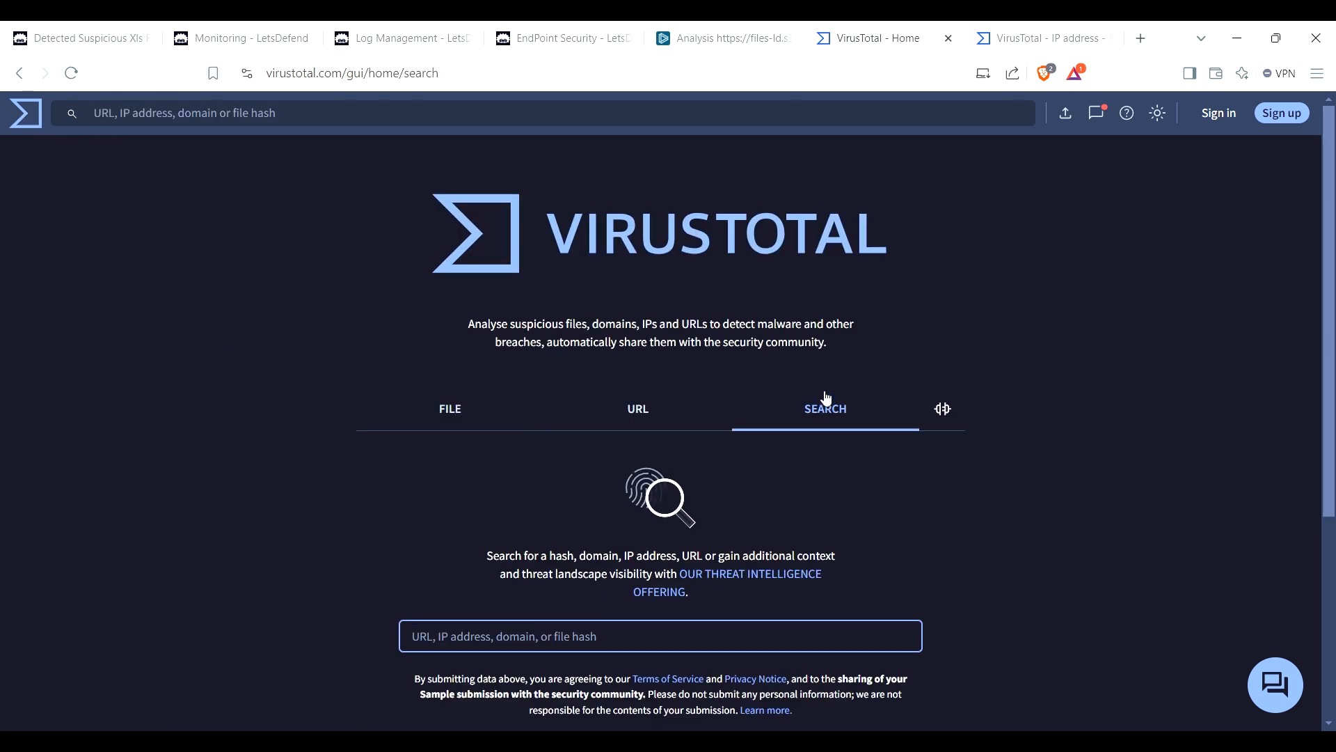
pyautogui.click(243, 39)
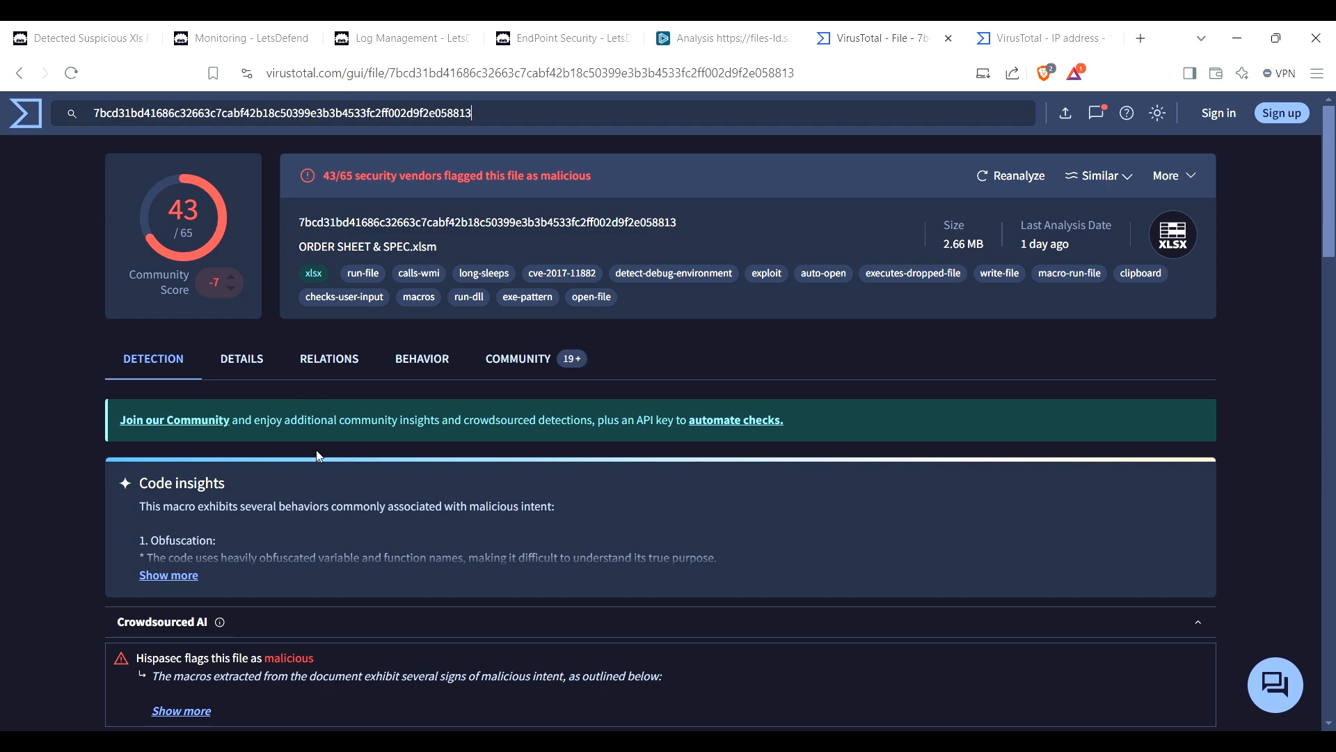
pyautogui.scroll(-3)
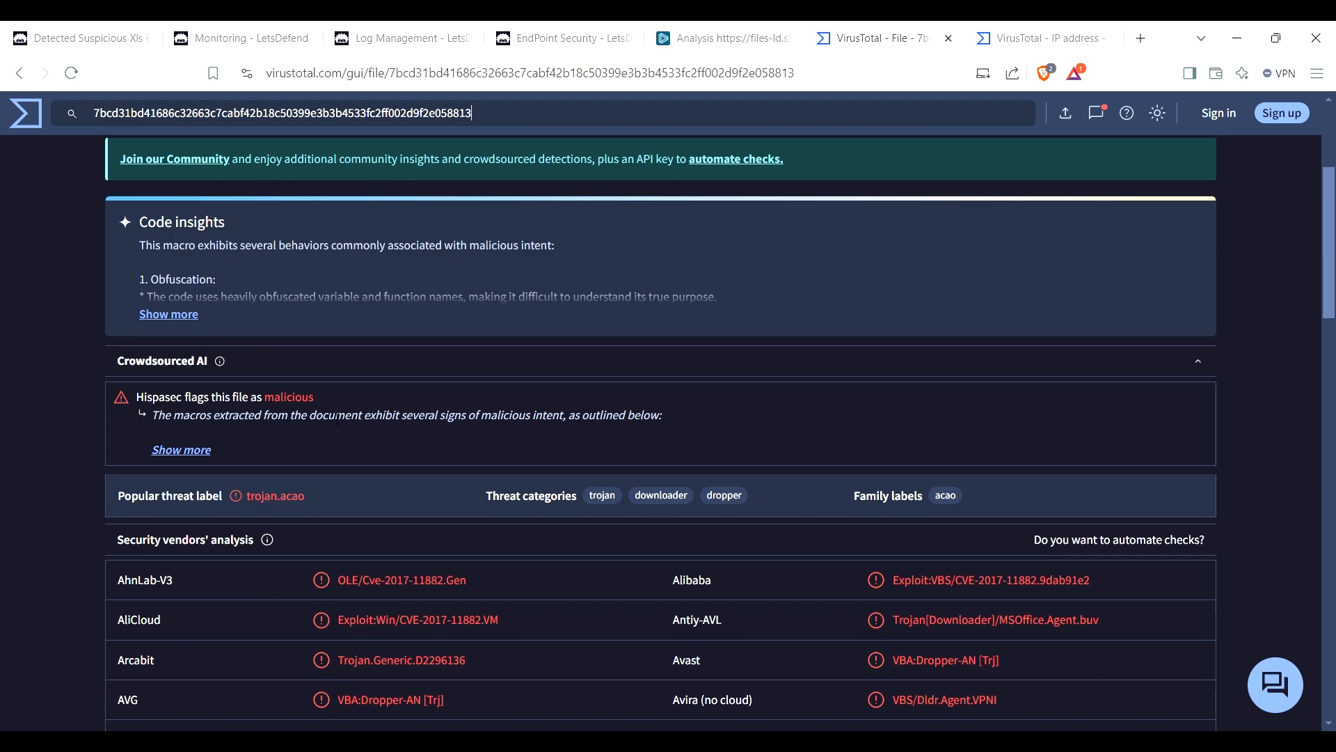
pyautogui.moveTo(290, 490)
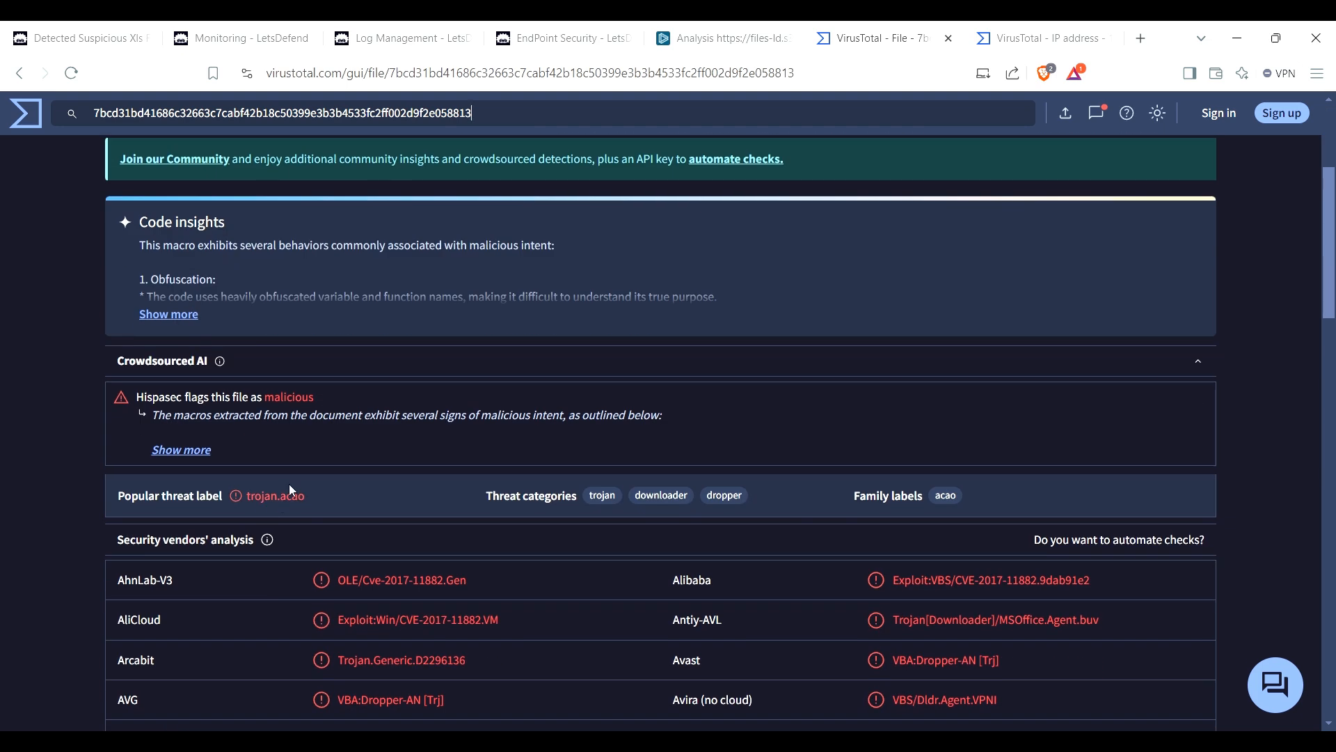
pyautogui.scroll(-3)
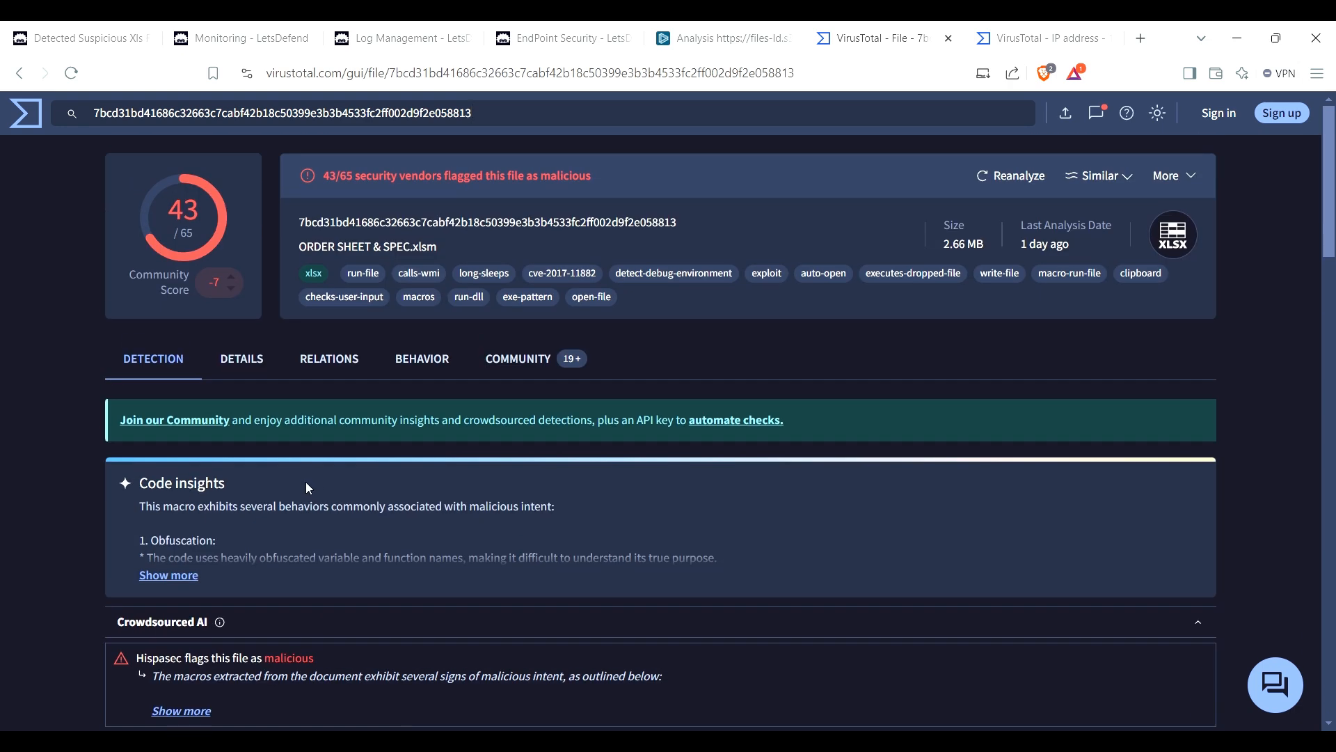
pyautogui.moveTo(290, 521)
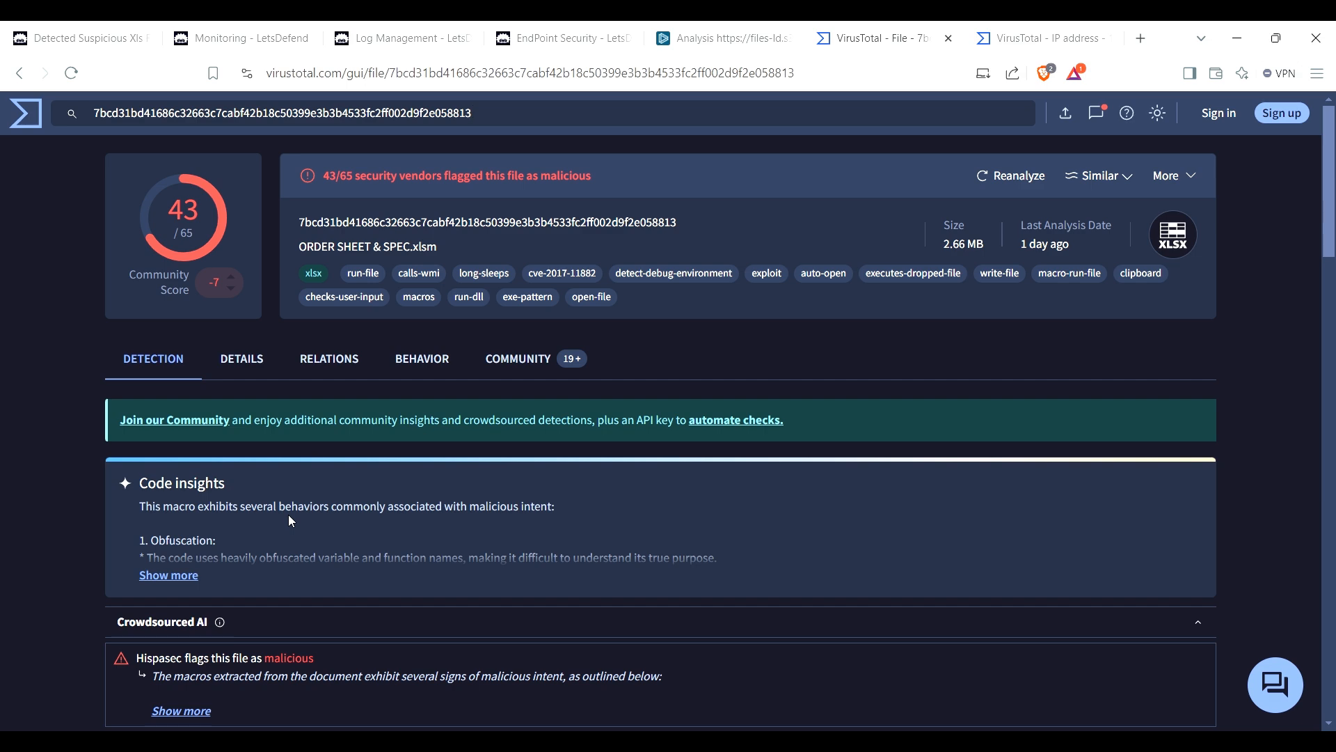
pyautogui.click(239, 38)
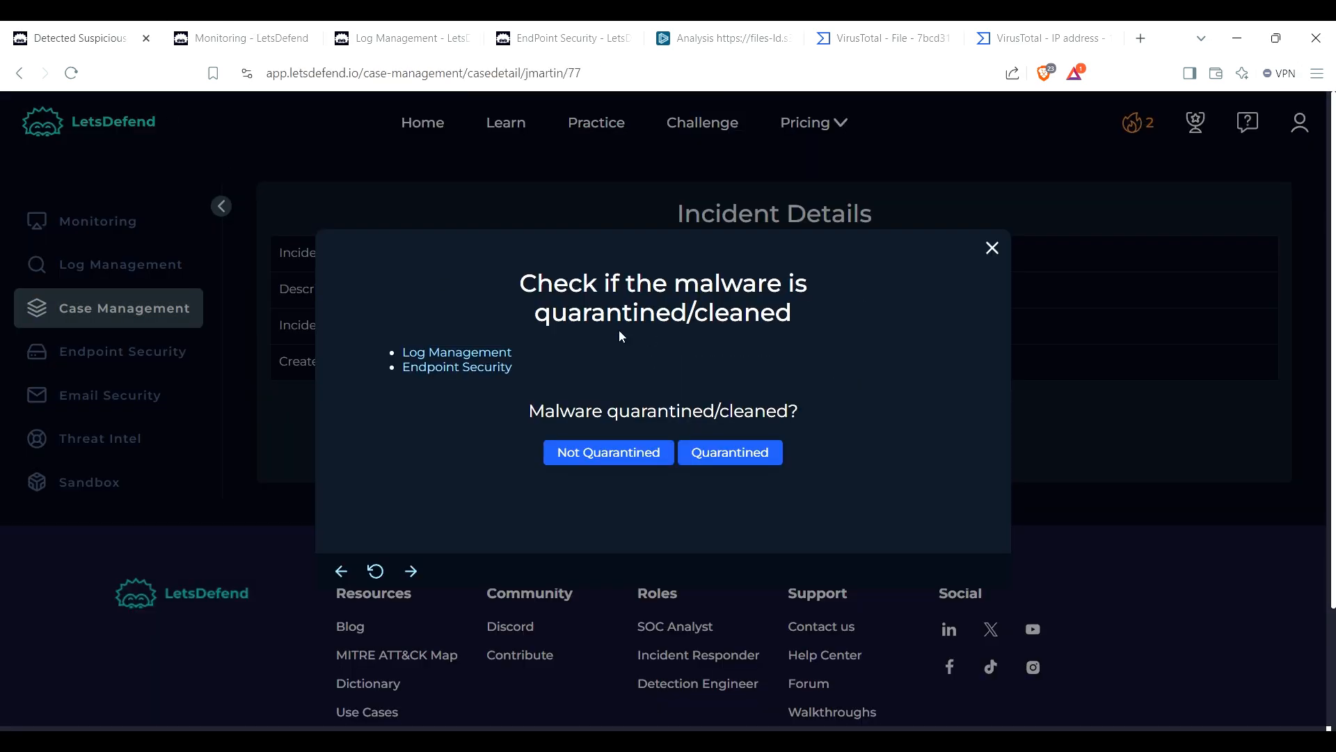
pyautogui.moveTo(482, 402)
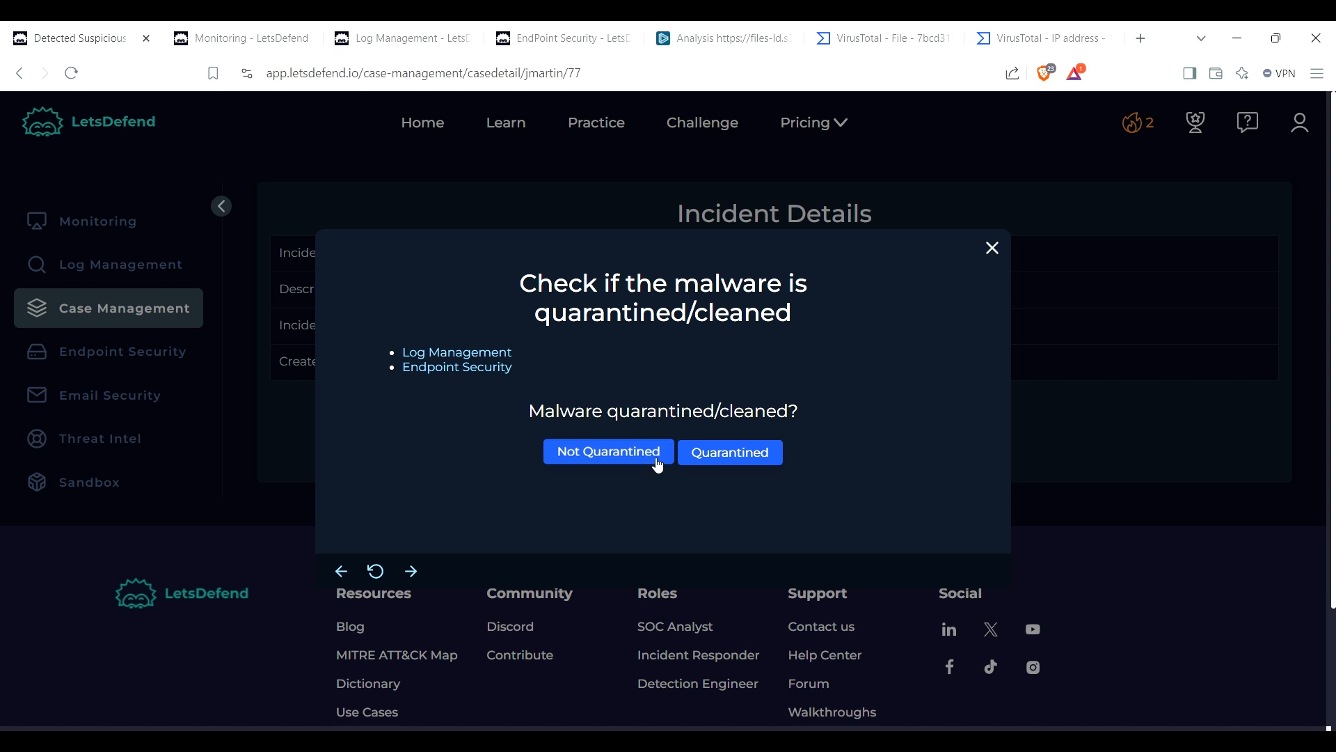
# Step: Answer Not Quarantined in the playbook and return to the file's VirusTotal report
pyautogui.click(607, 451)
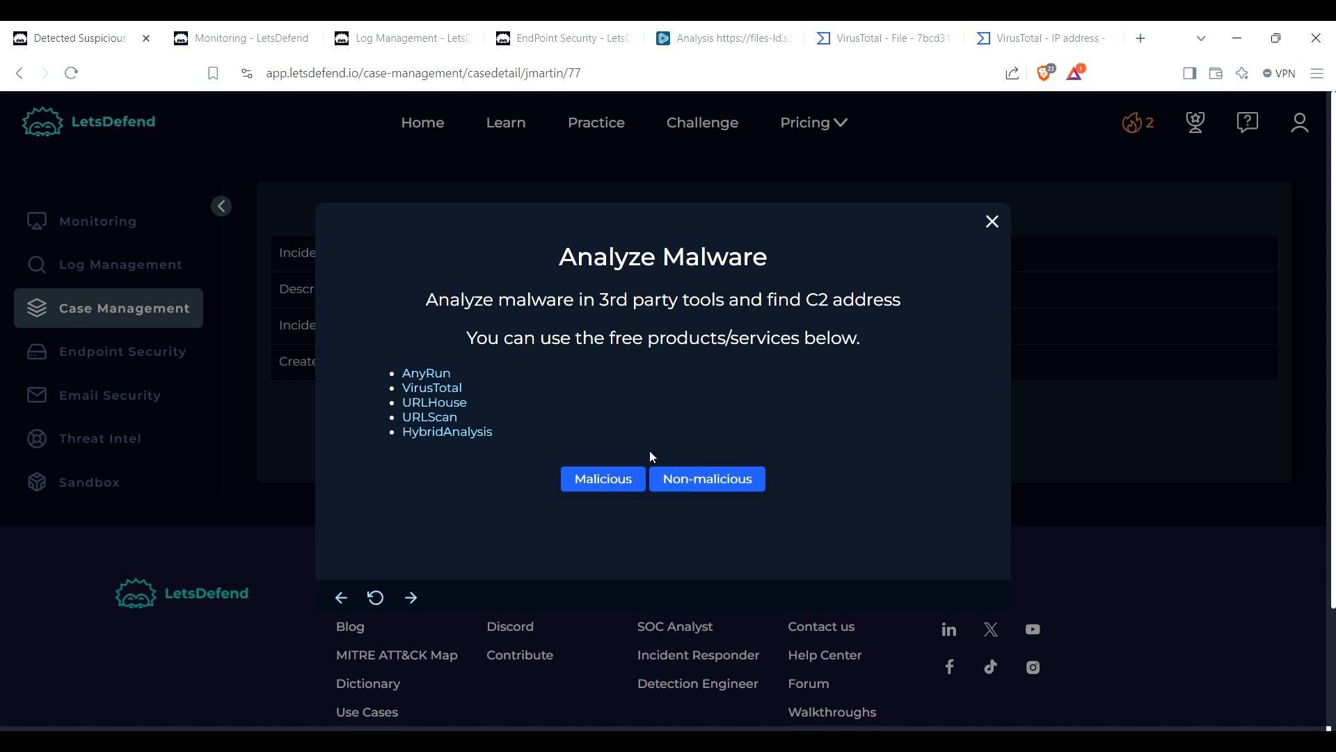
pyautogui.moveTo(398, 159)
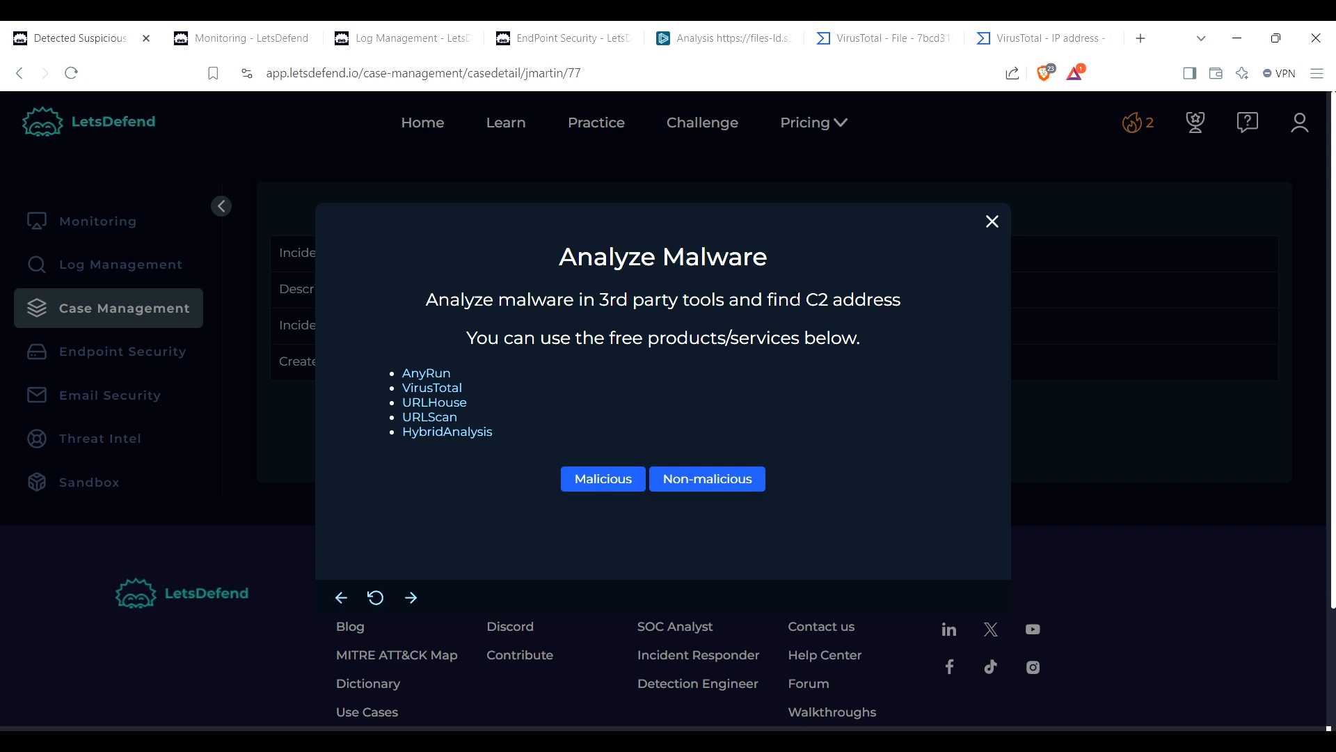
pyautogui.click(881, 38)
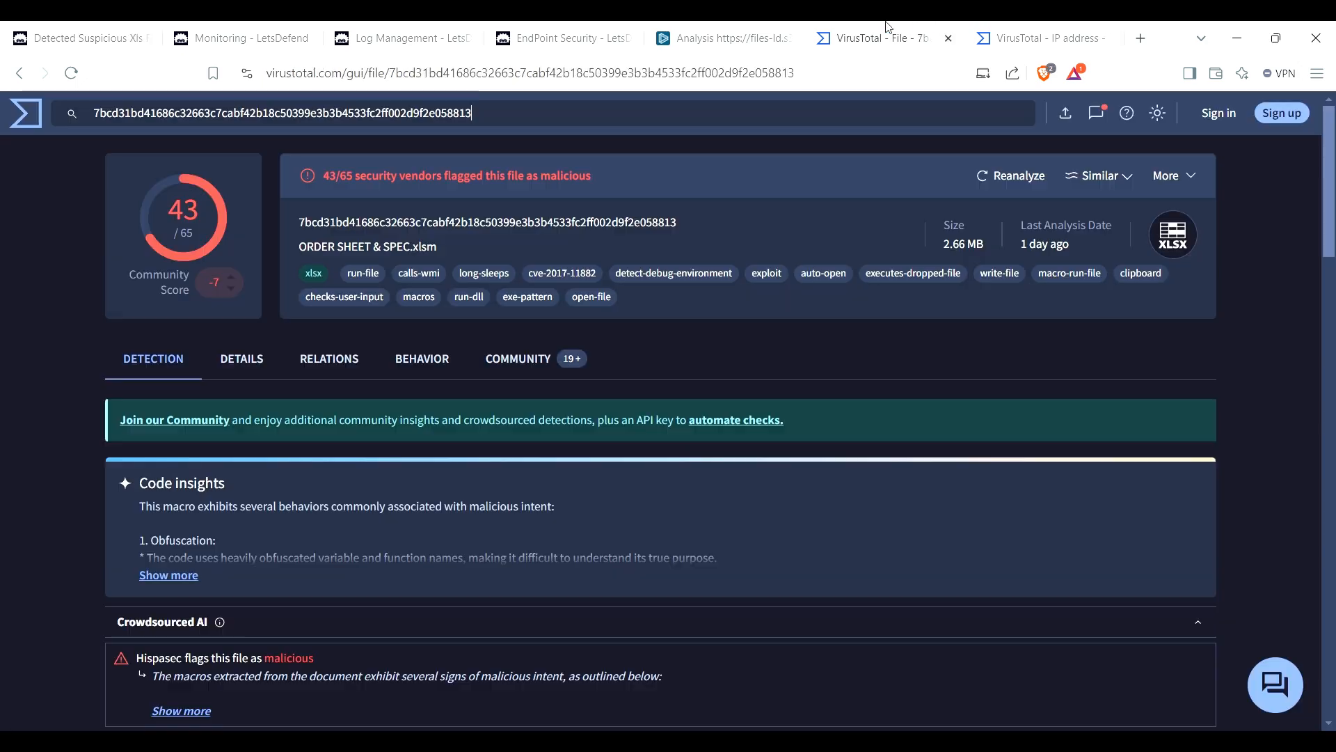
pyautogui.click(1047, 39)
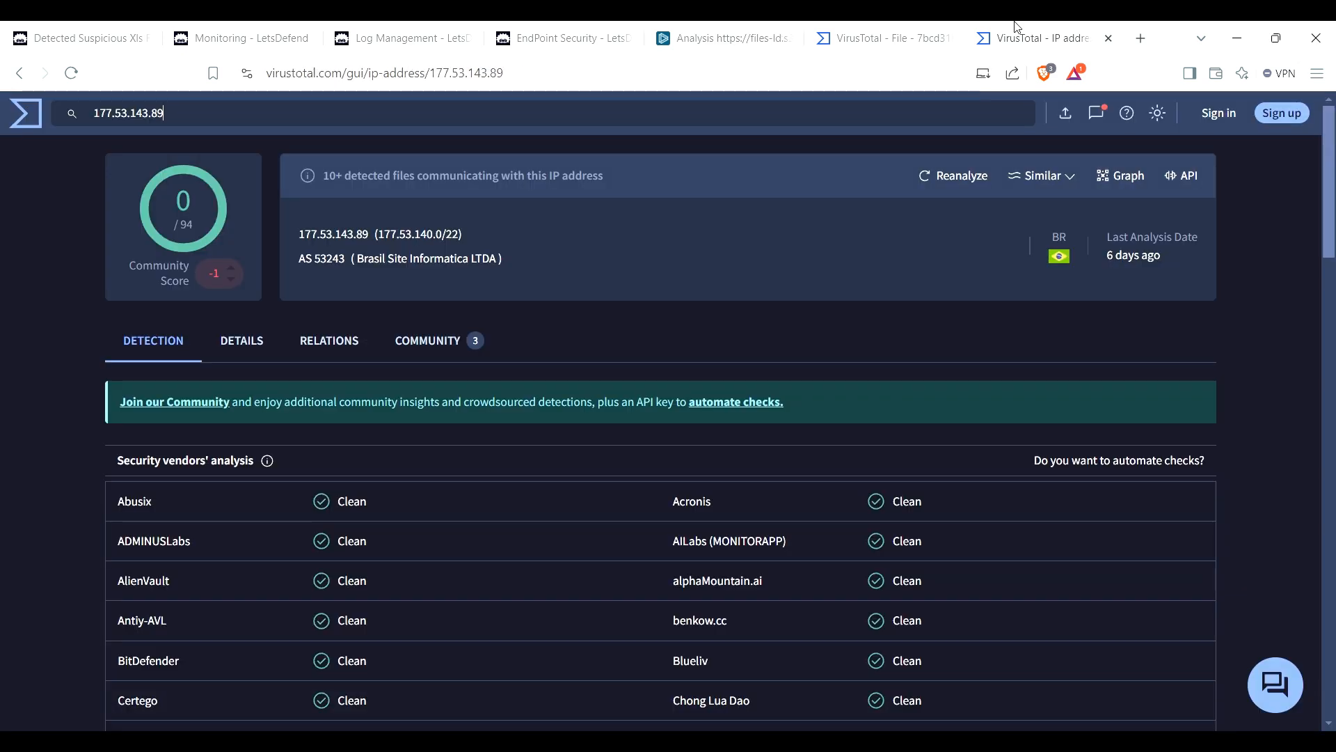
pyautogui.scroll(-3)
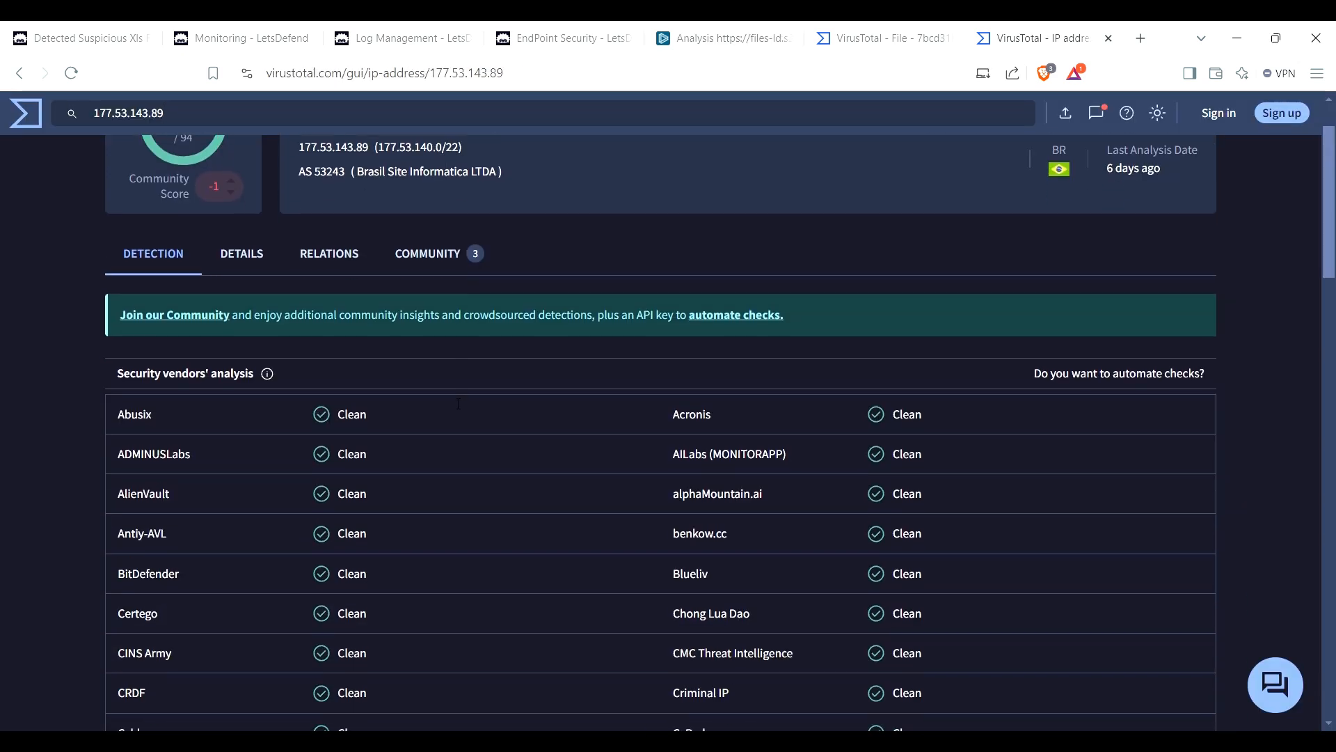
pyautogui.click(888, 39)
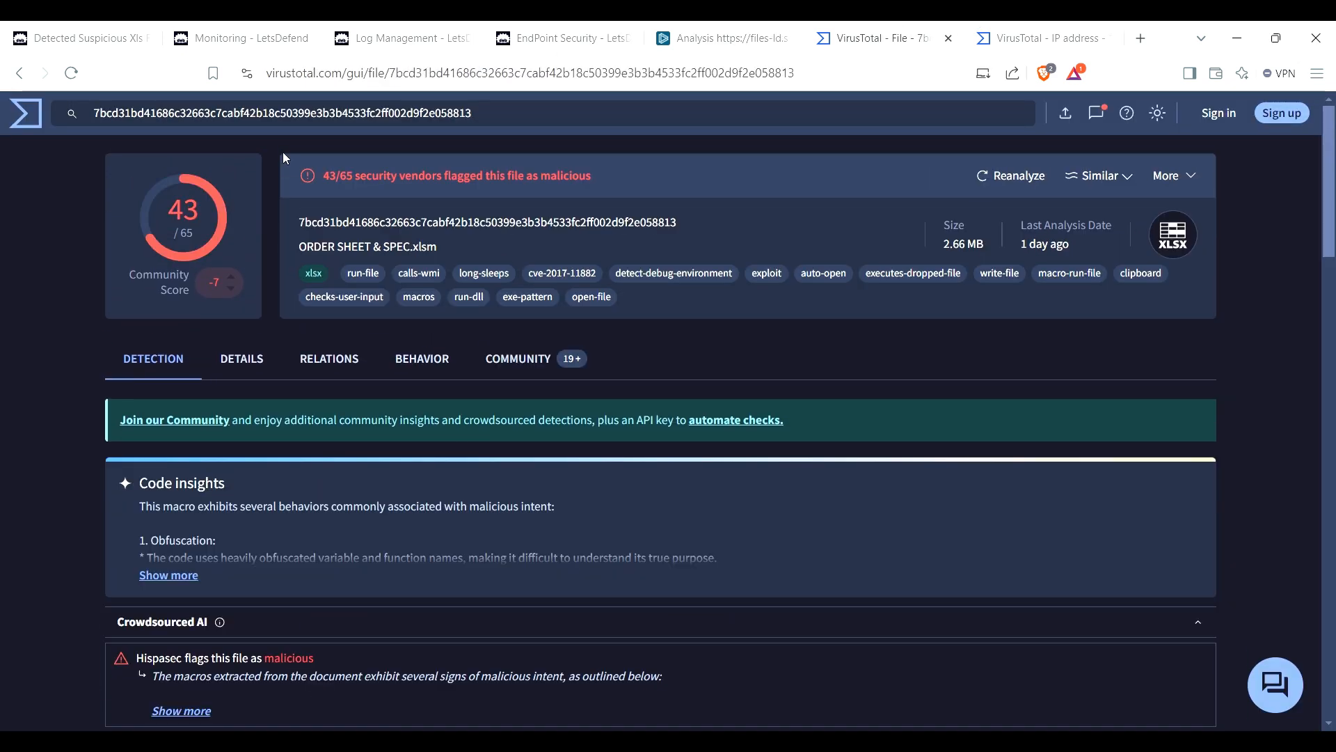
pyautogui.click(397, 38)
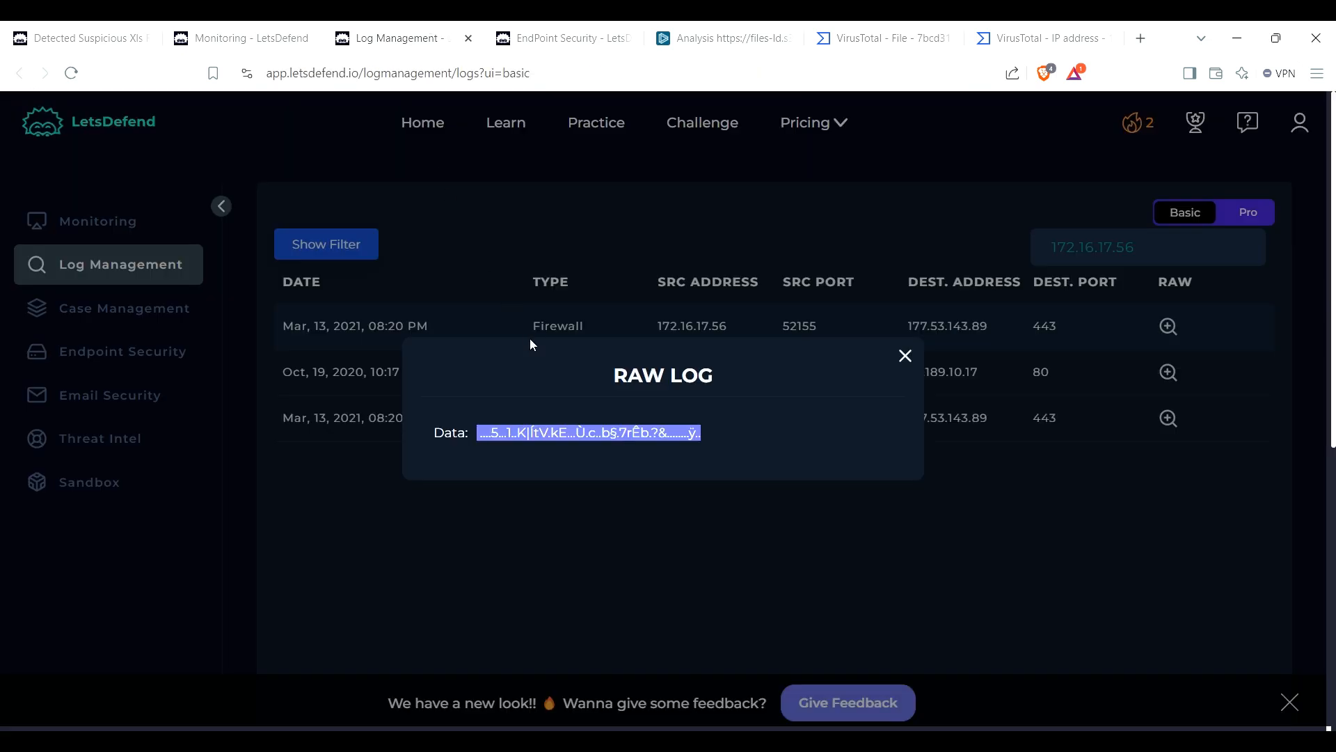
# Step: Close the raw log, copy destination 177.53.143.89, and return to the case playbook
pyautogui.click(905, 354)
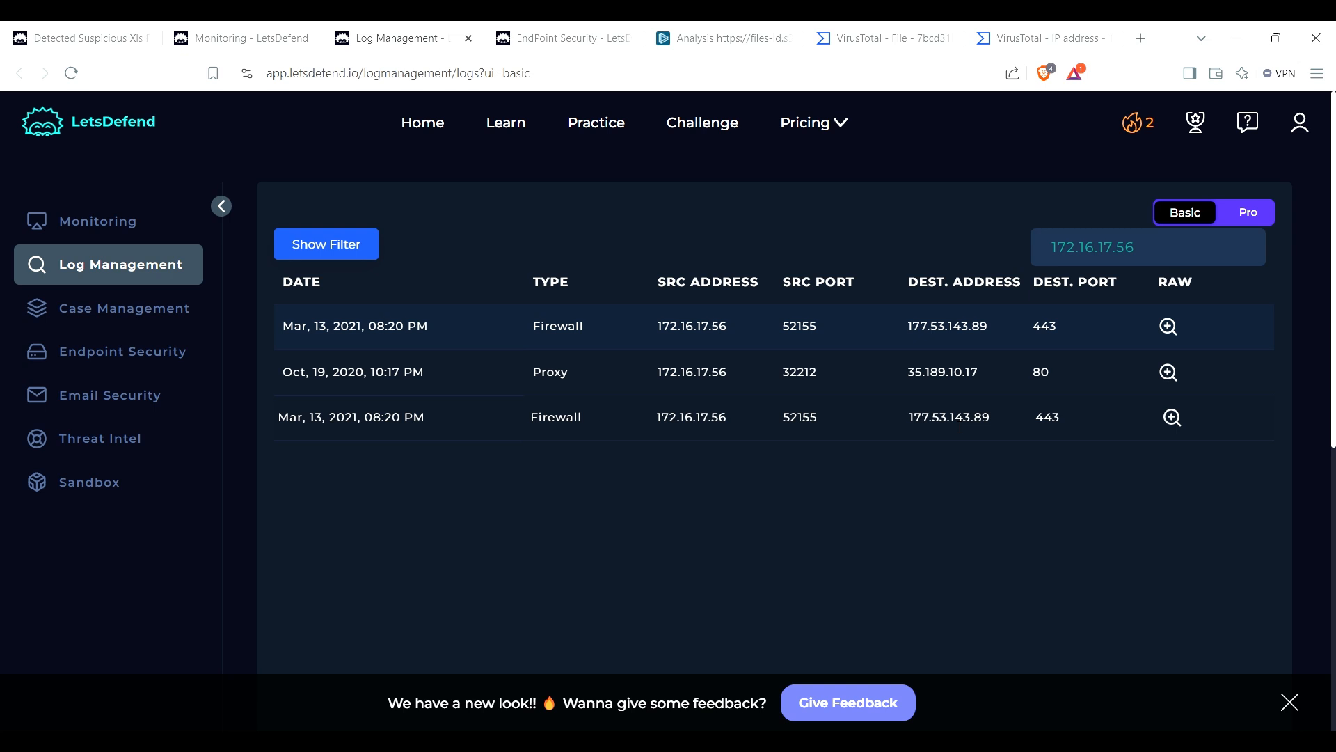
pyautogui.doubleClick(946, 418)
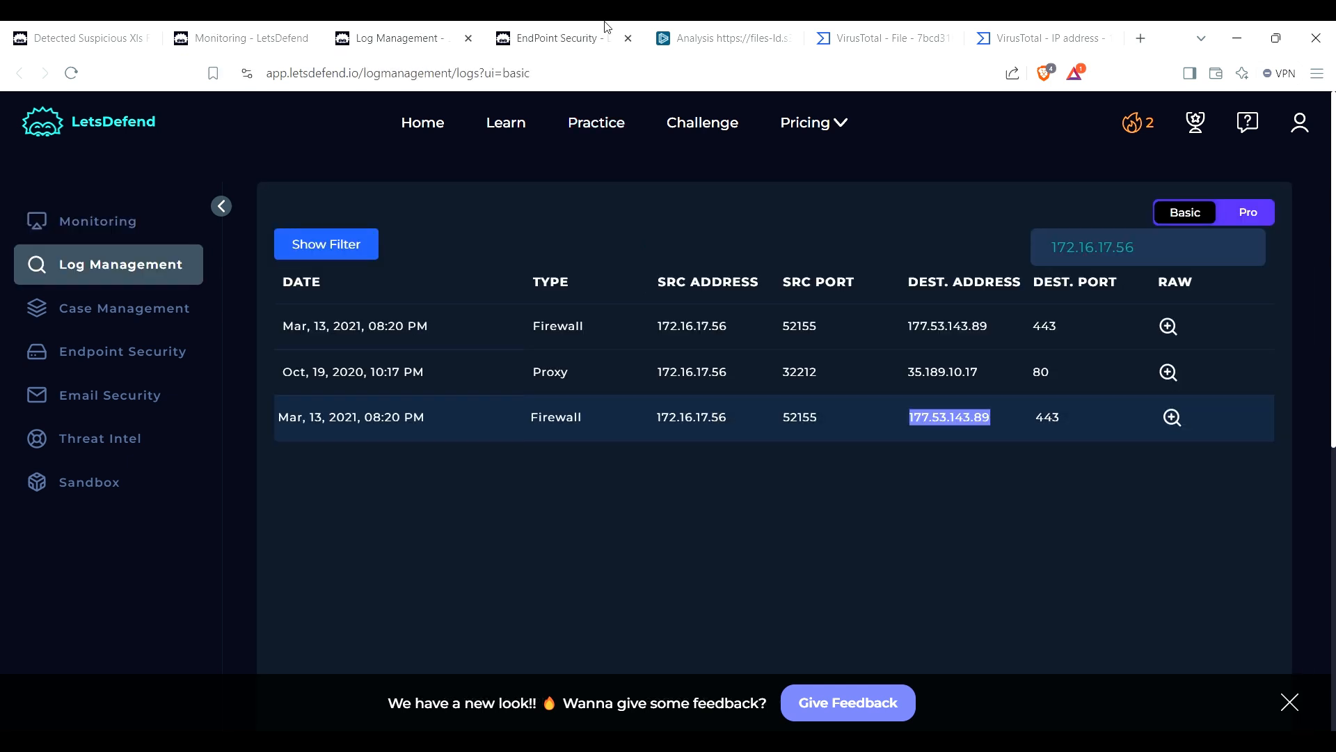
pyautogui.click(240, 39)
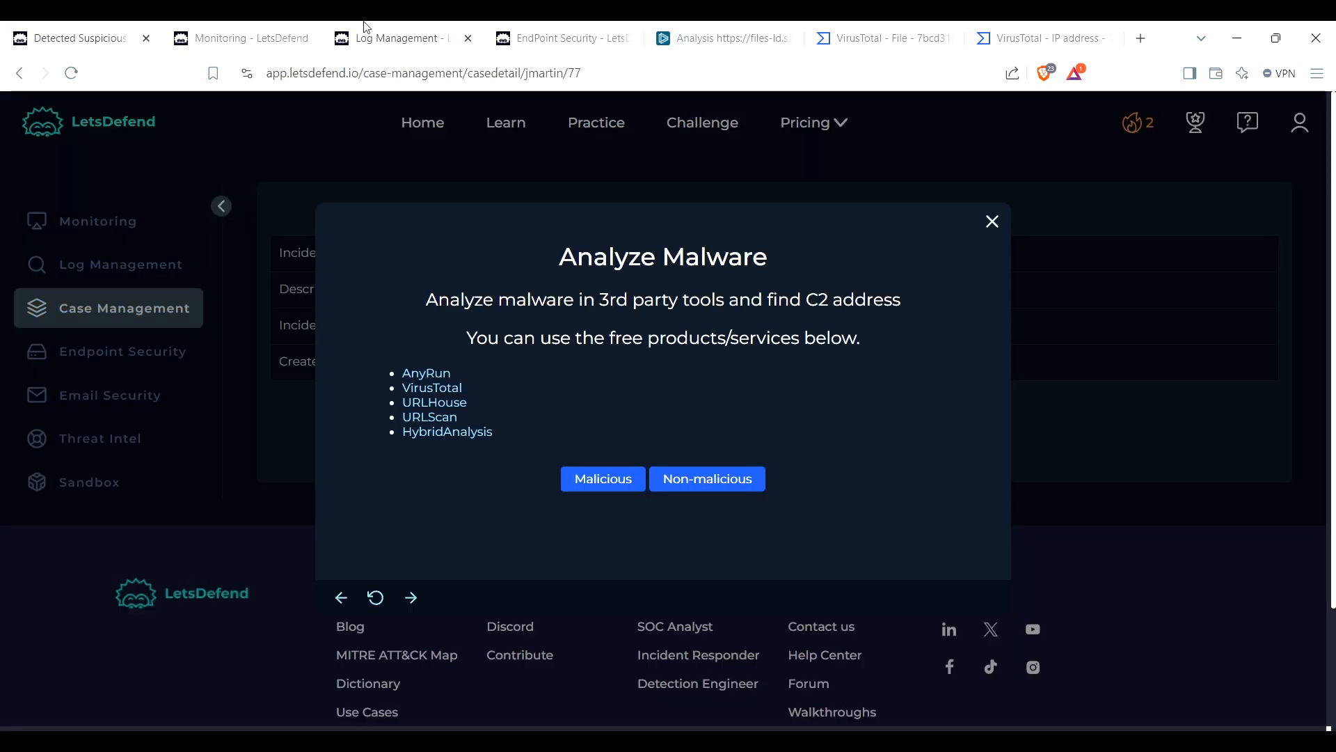
pyautogui.click(240, 37)
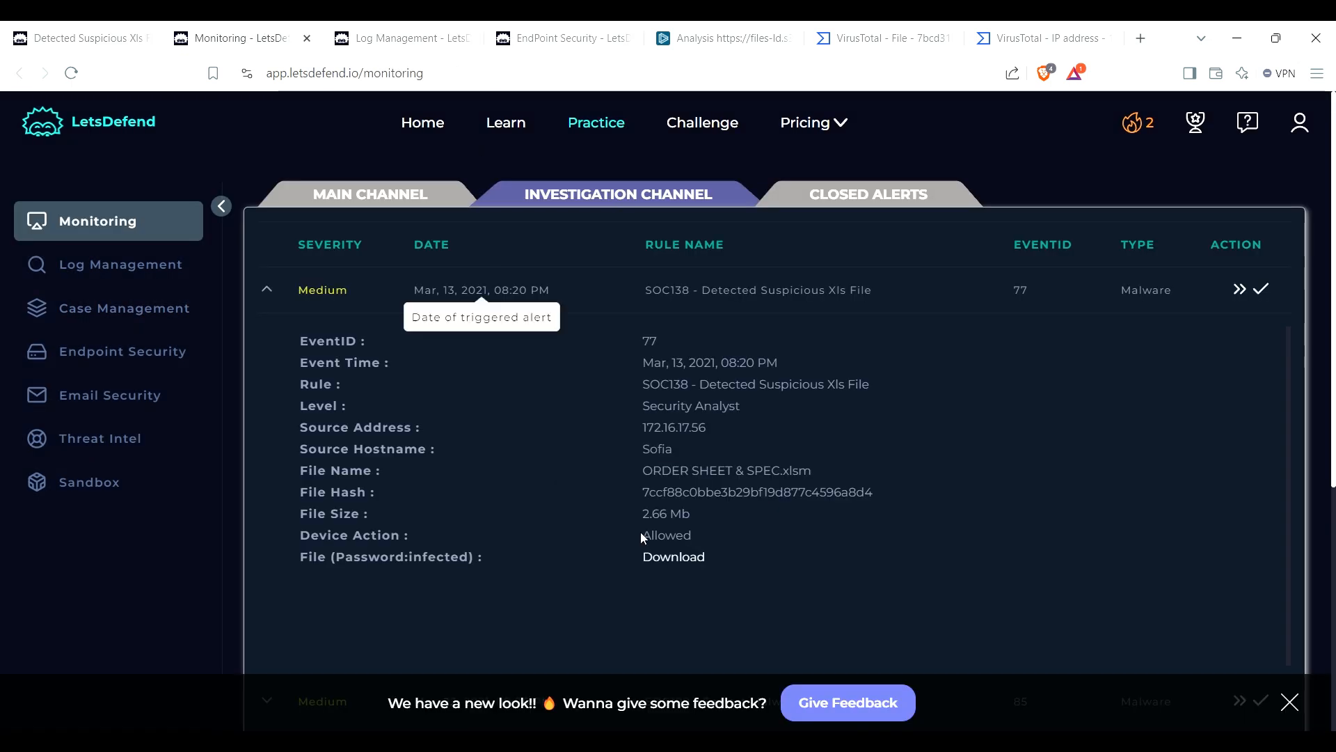
pyautogui.moveTo(643, 540)
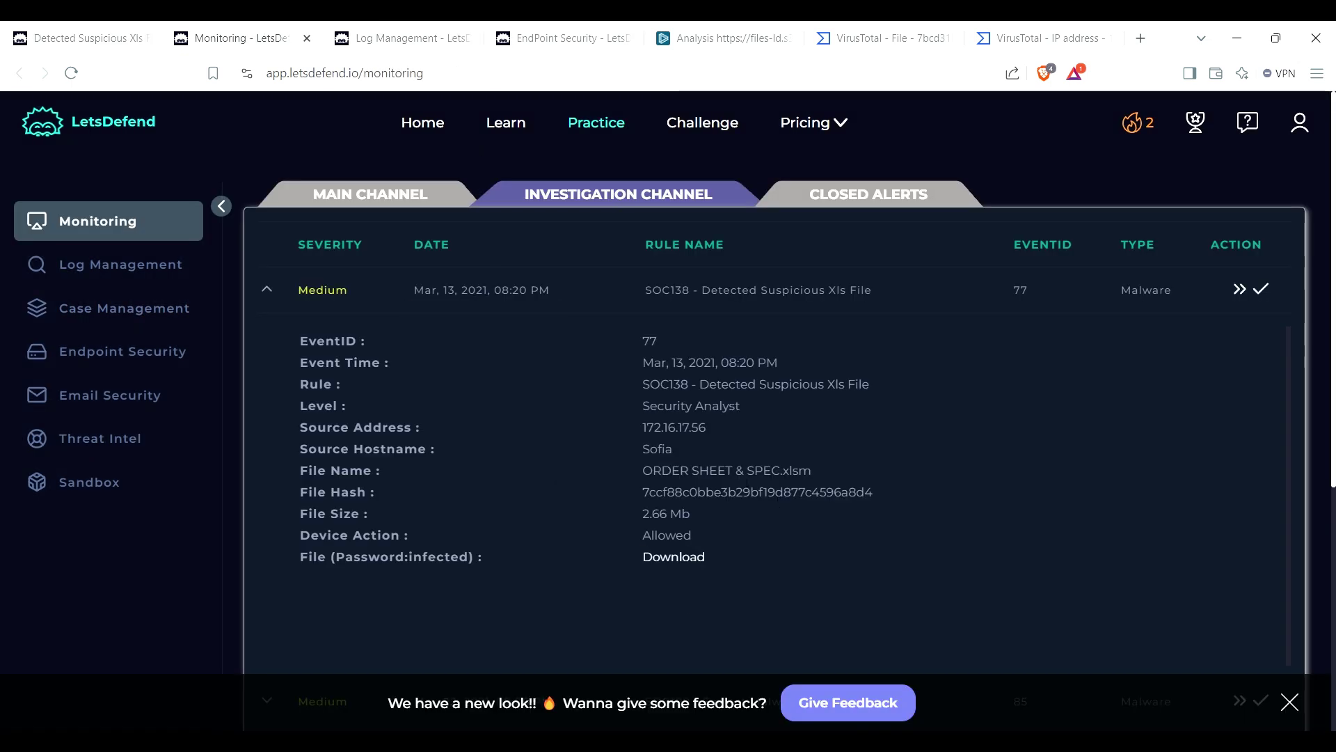
pyautogui.moveTo(721, 474)
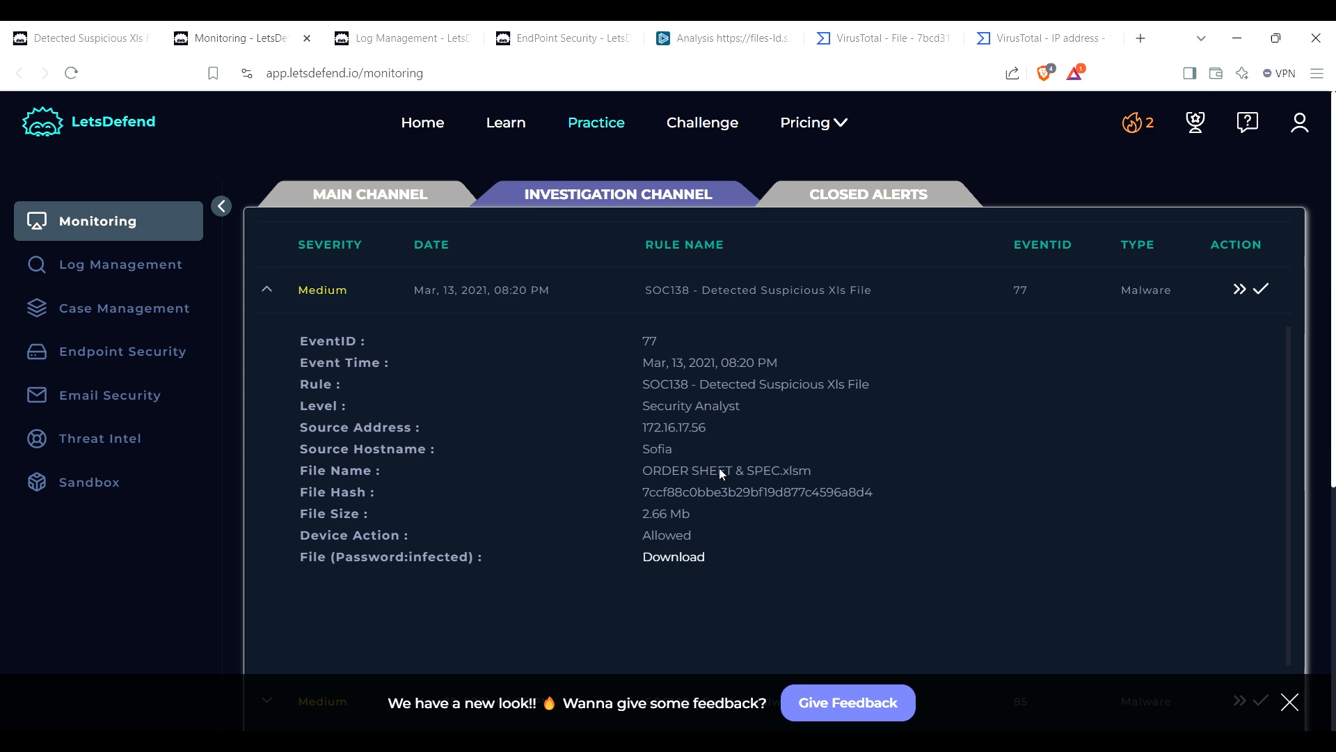
pyautogui.click(881, 38)
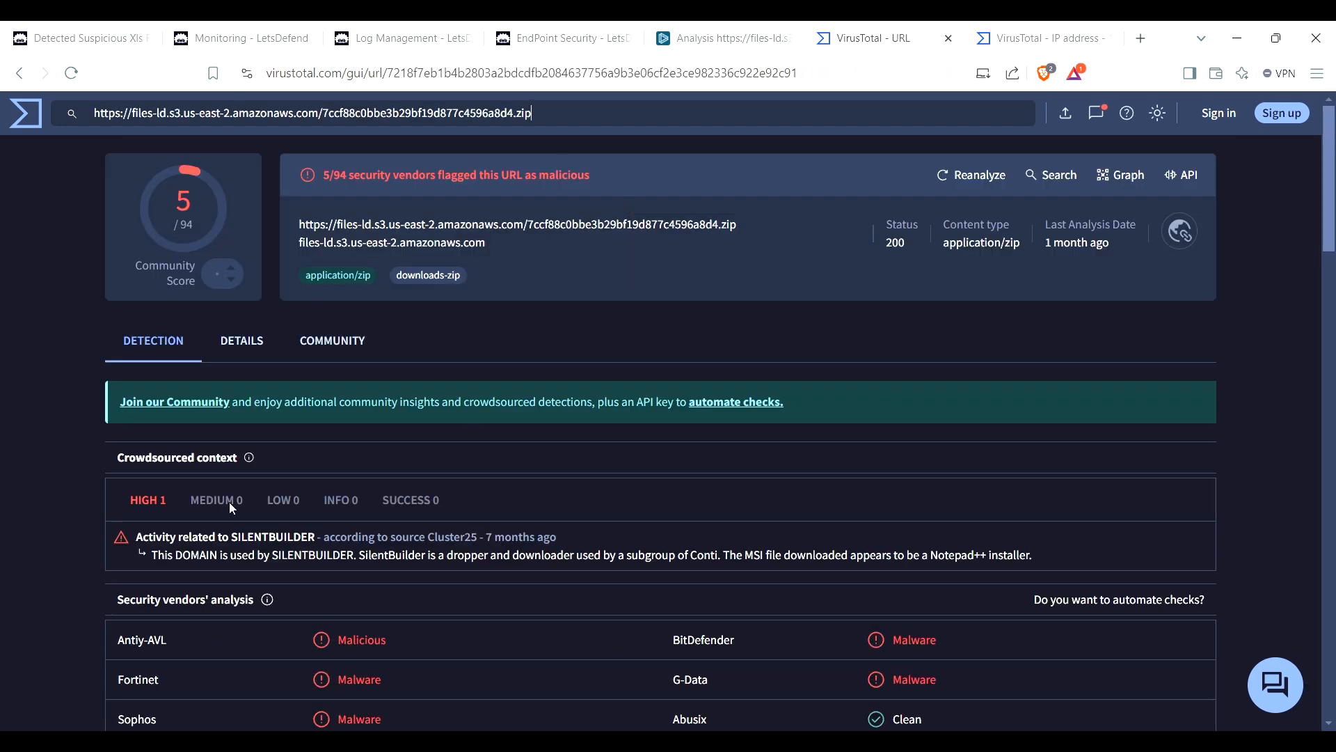
pyautogui.click(242, 339)
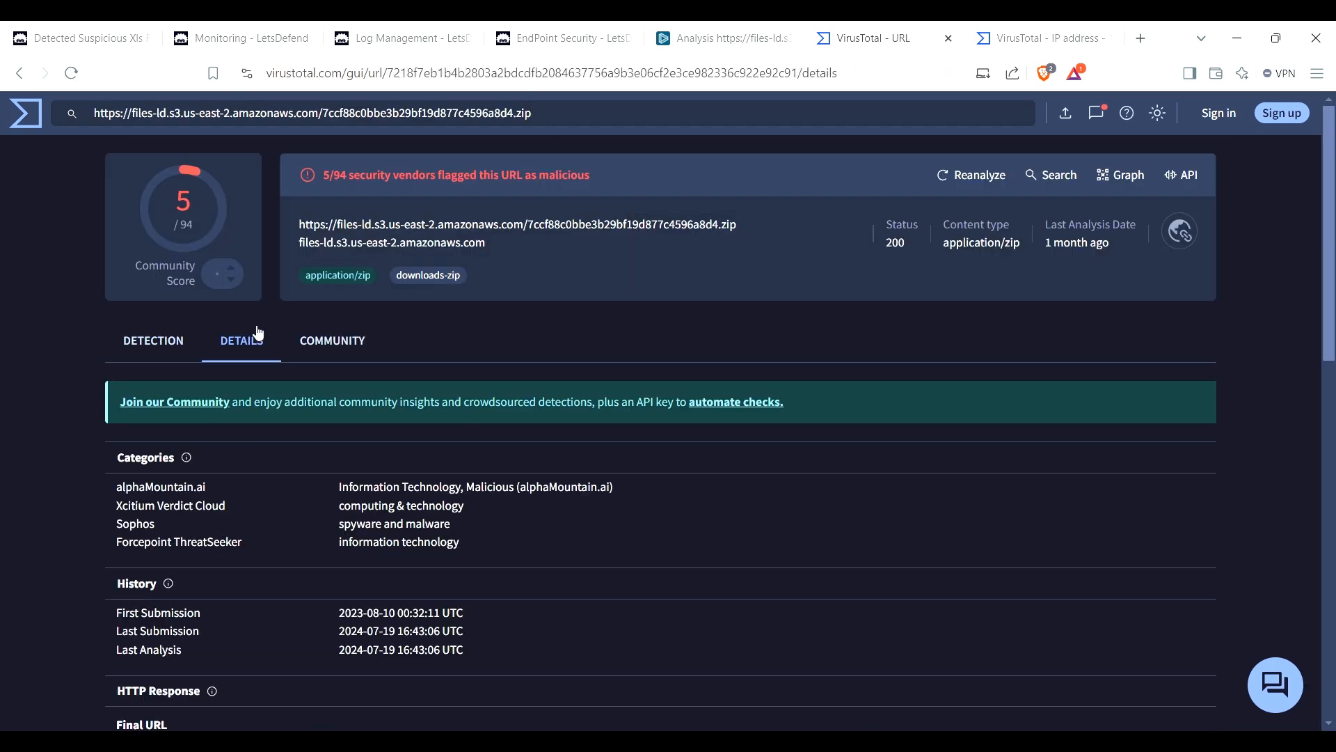
pyautogui.scroll(-3)
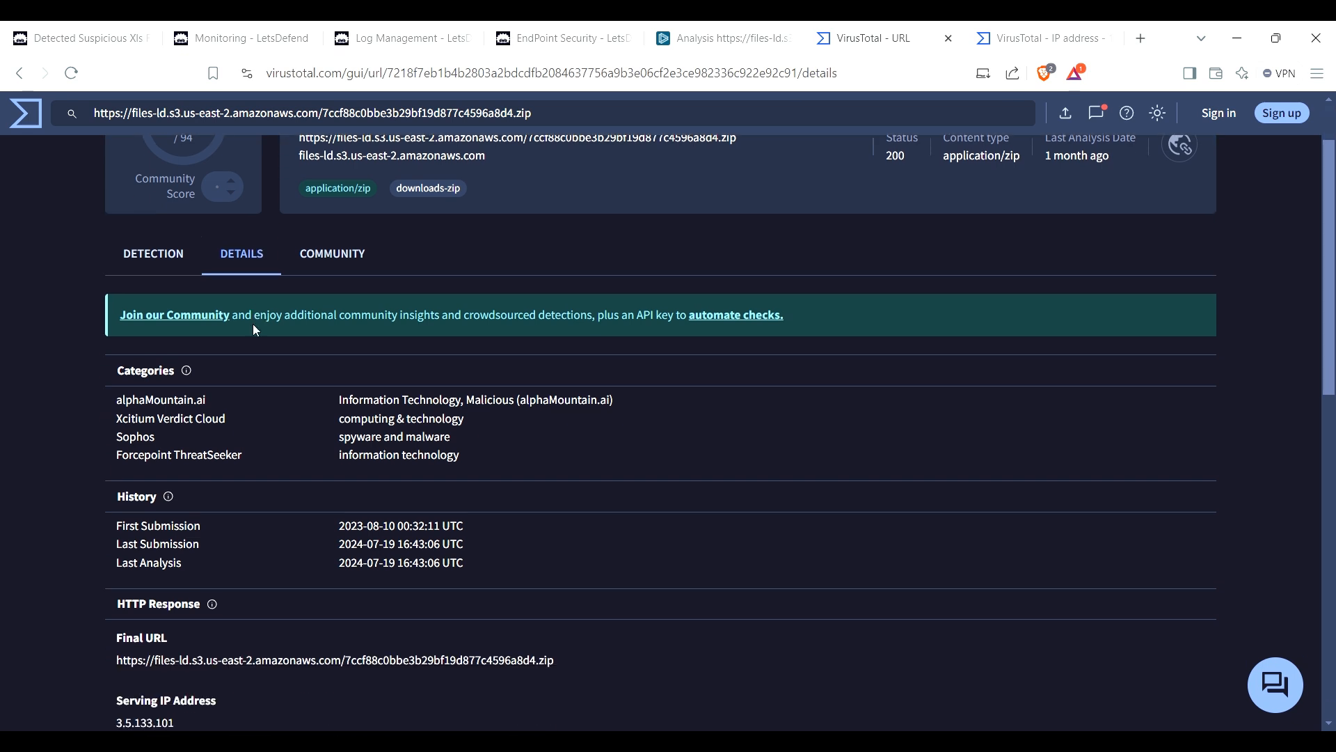
pyautogui.scroll(-3)
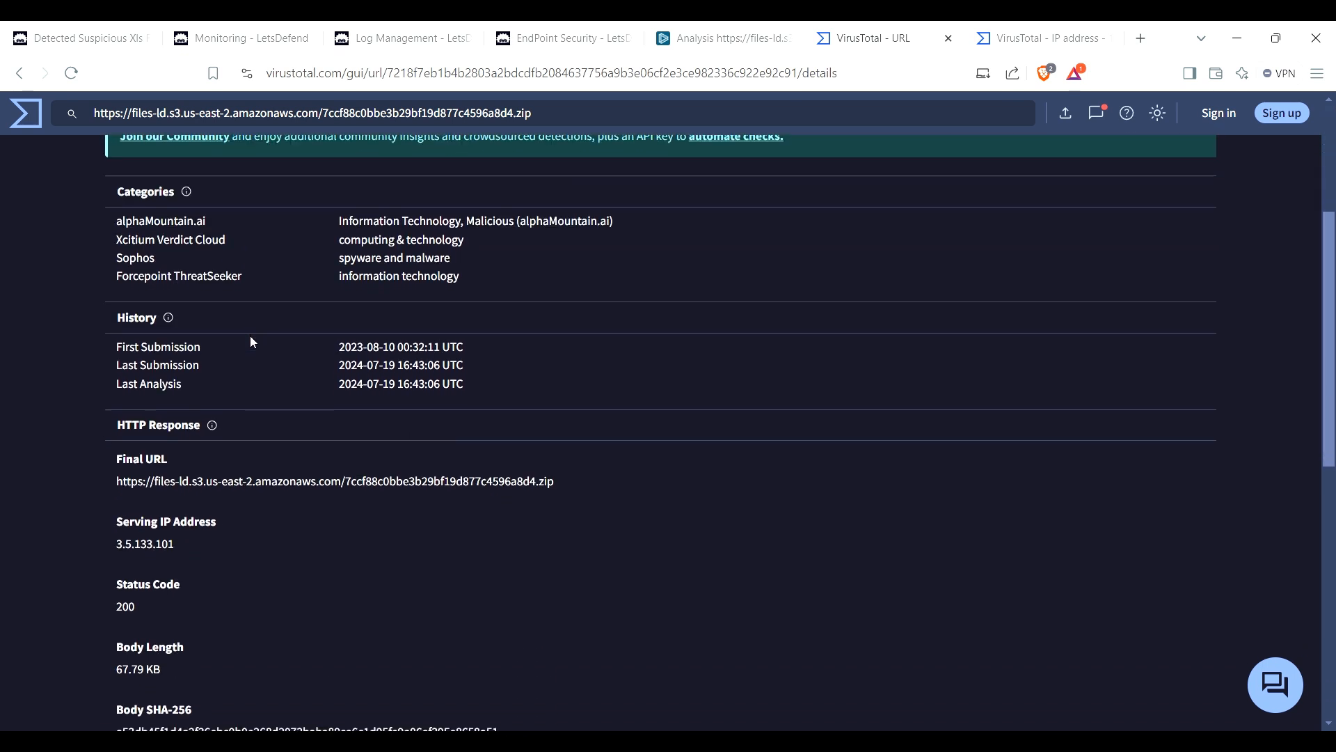
pyautogui.scroll(-3)
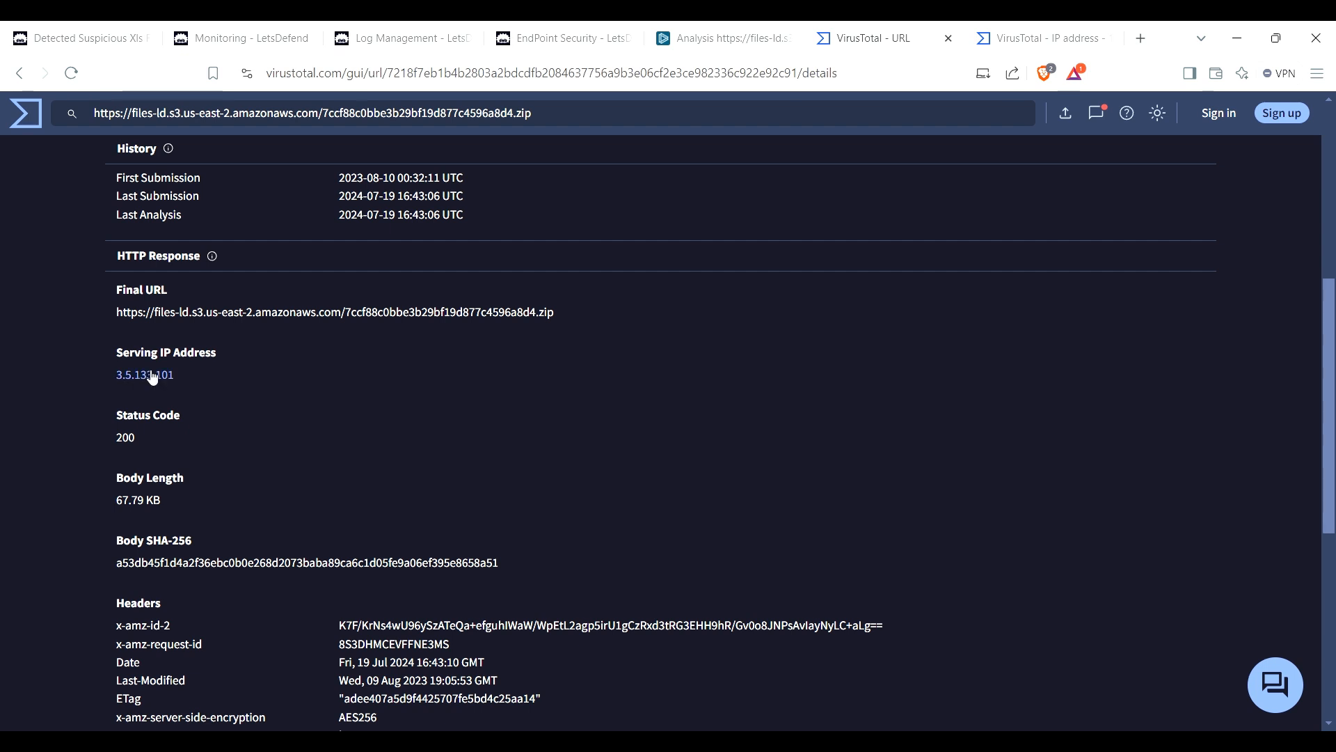
pyautogui.moveTo(148, 382)
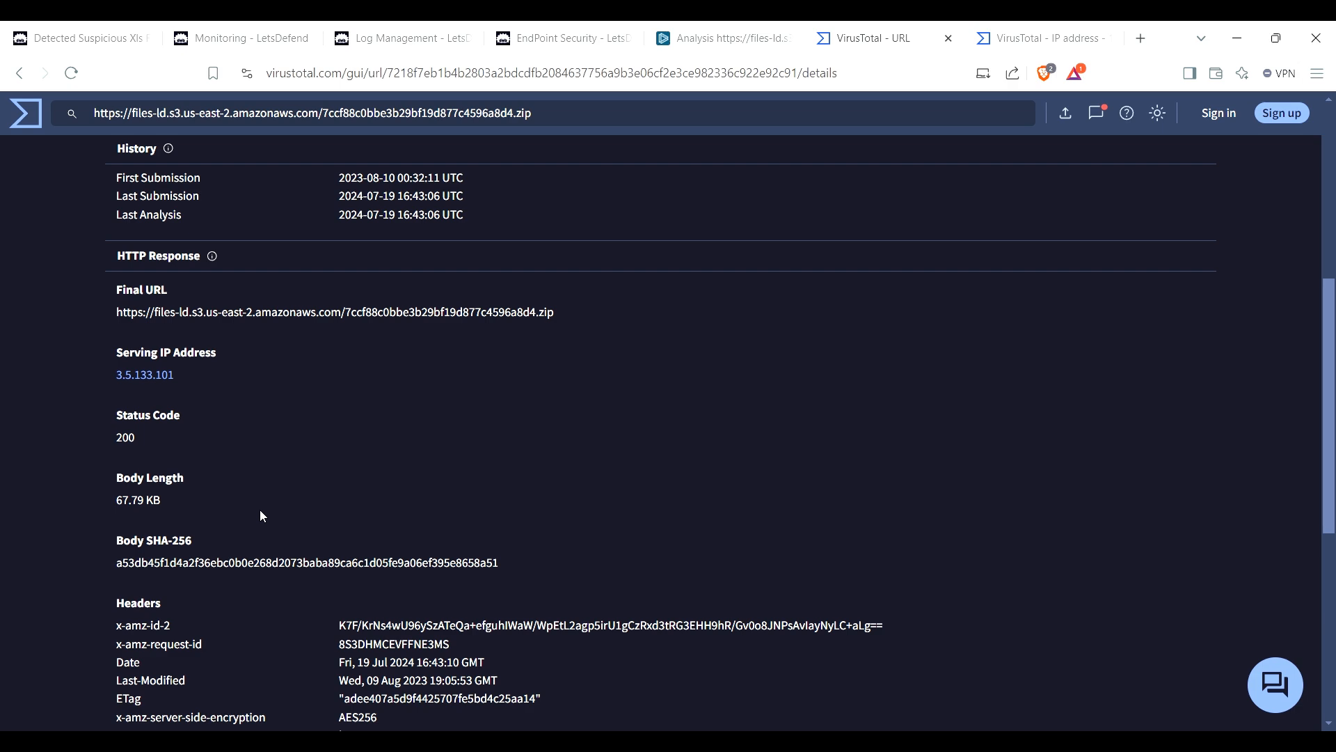
pyautogui.click(145, 374)
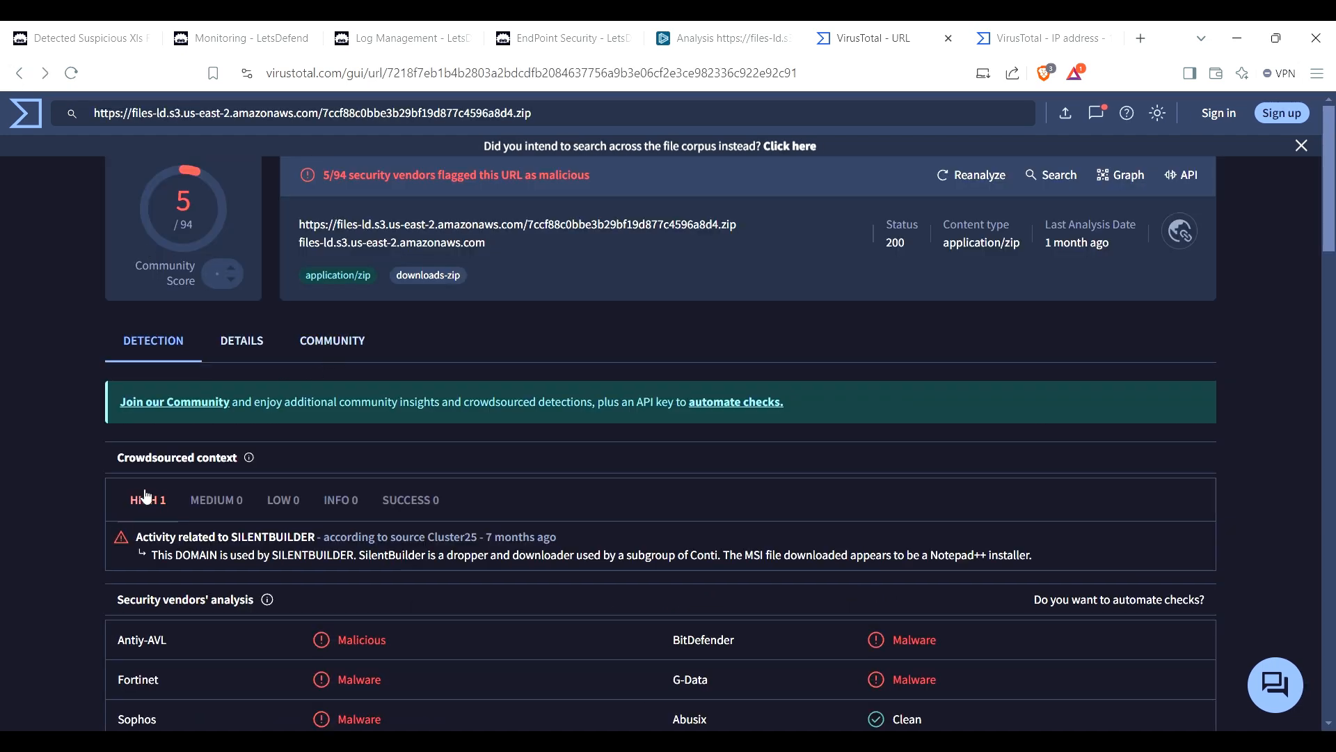
pyautogui.click(242, 339)
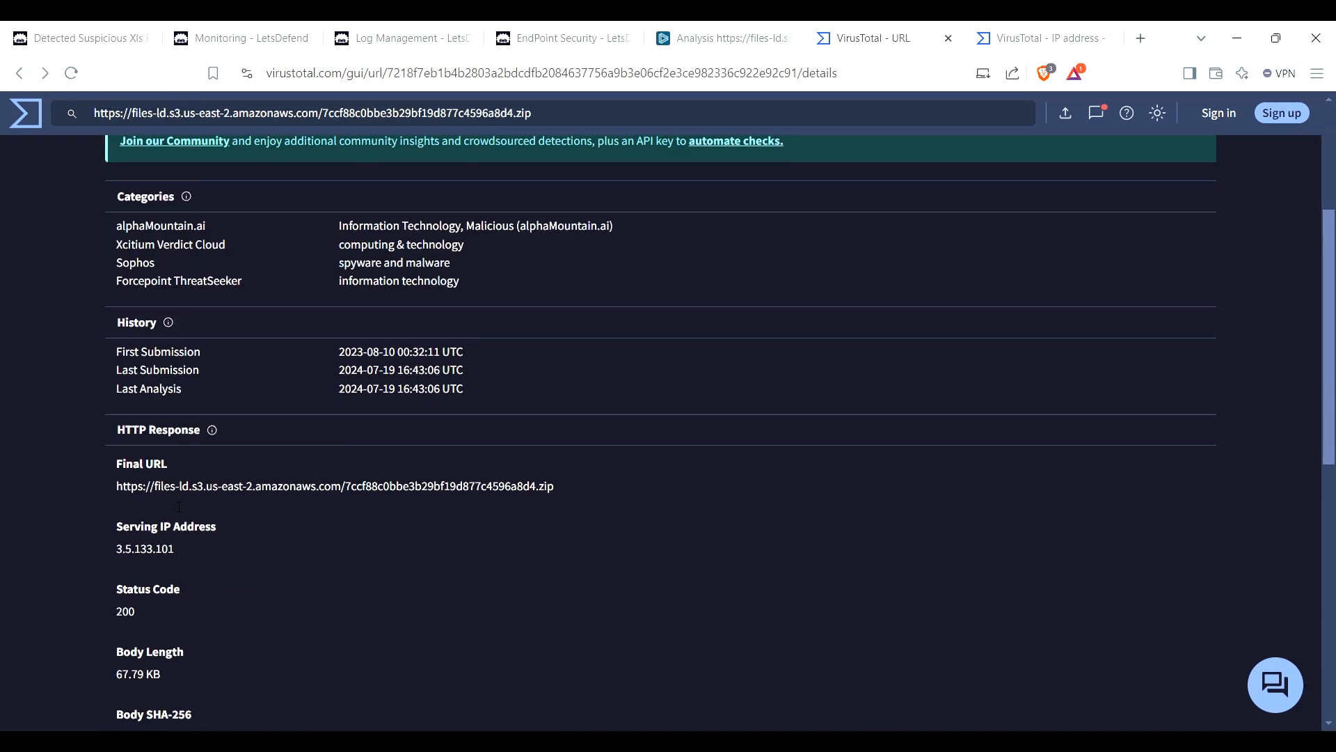
pyautogui.scroll(-3)
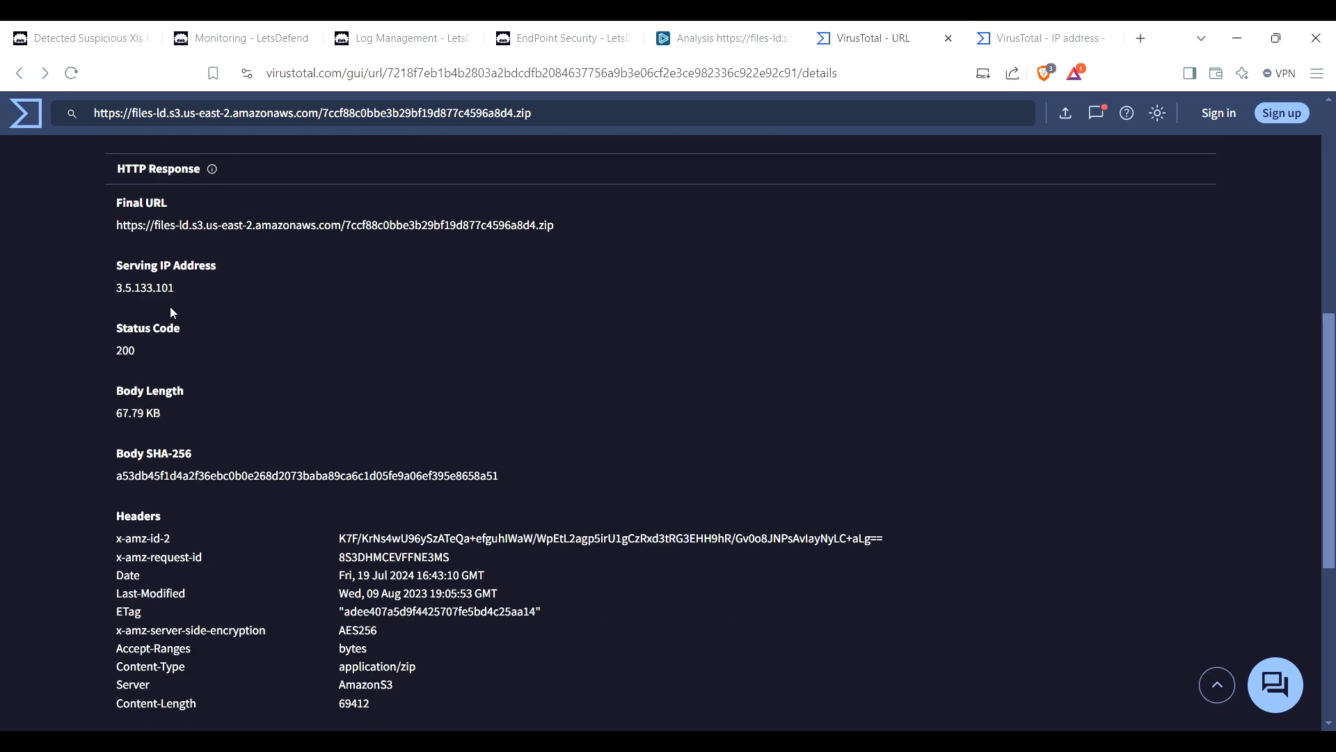
pyautogui.scroll(-3)
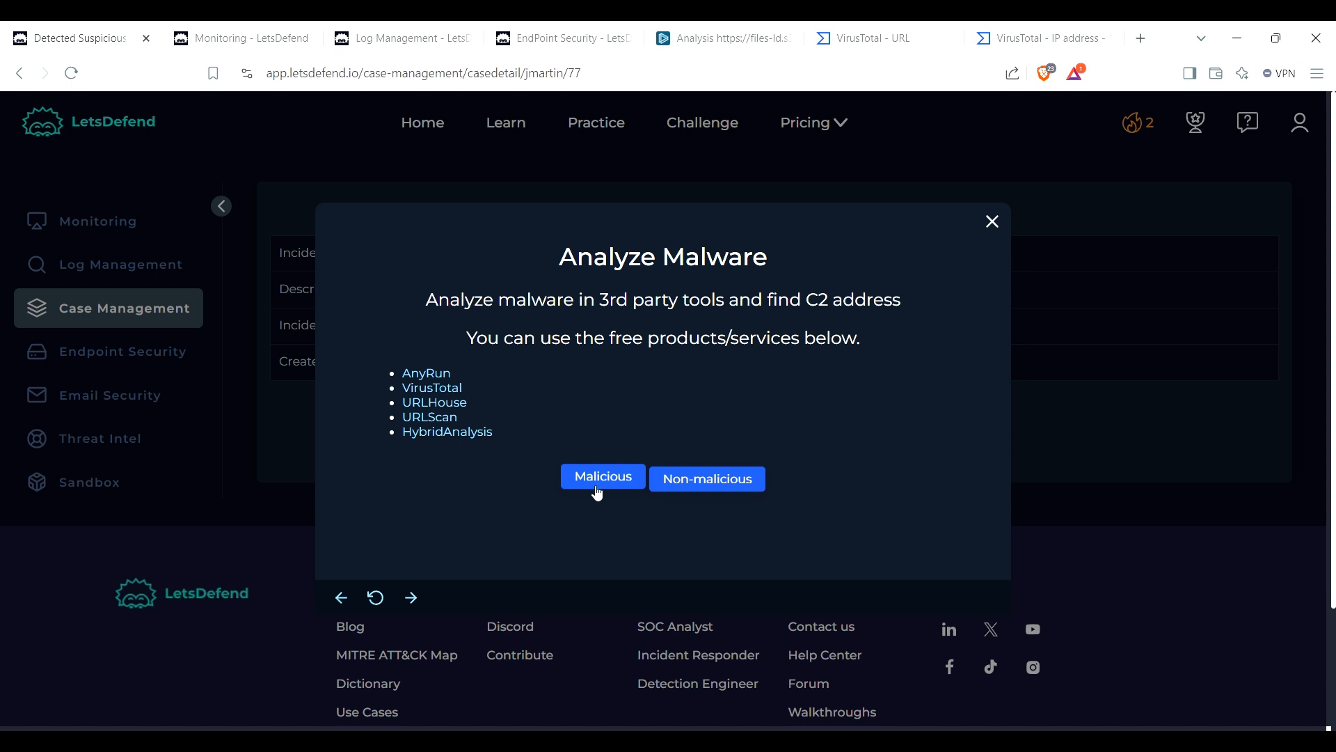
# Step: Mark the malware as Malicious and go to Log Management for the C2 access check
pyautogui.click(602, 476)
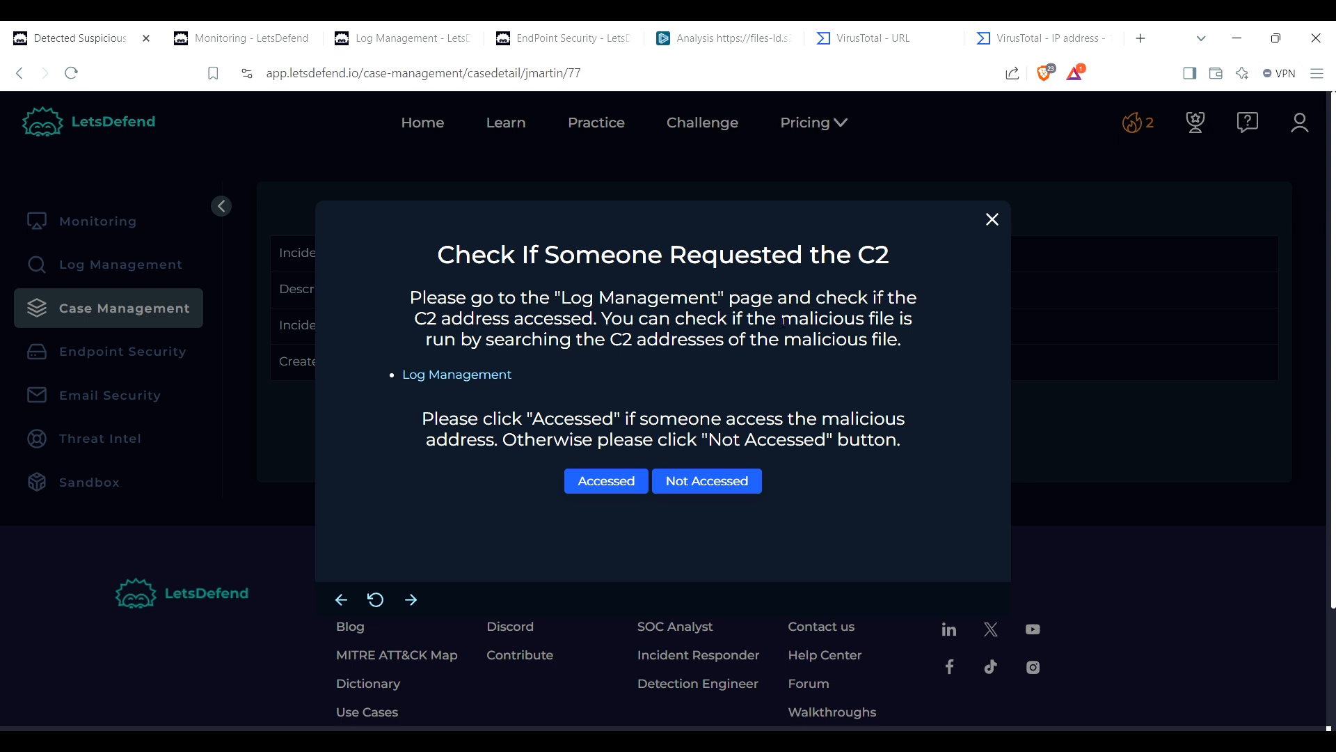
pyautogui.moveTo(664, 227)
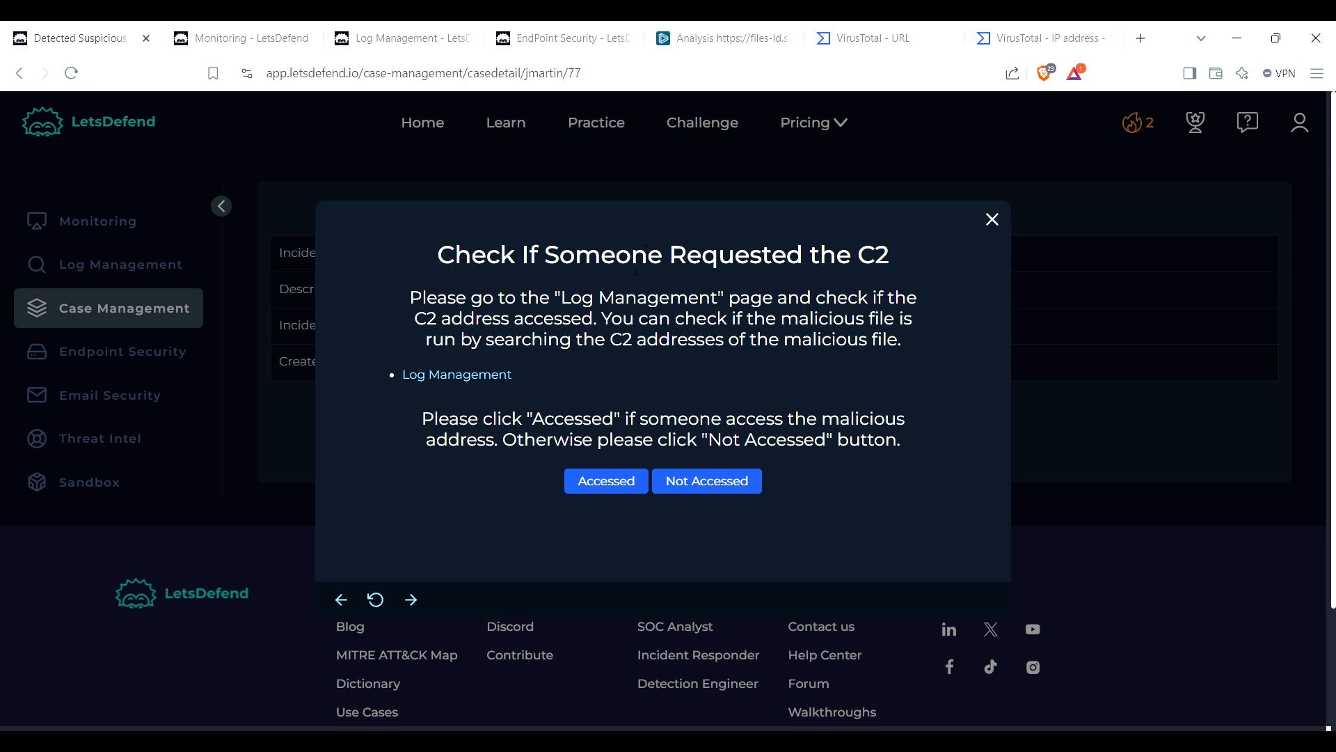
pyautogui.moveTo(471, 381)
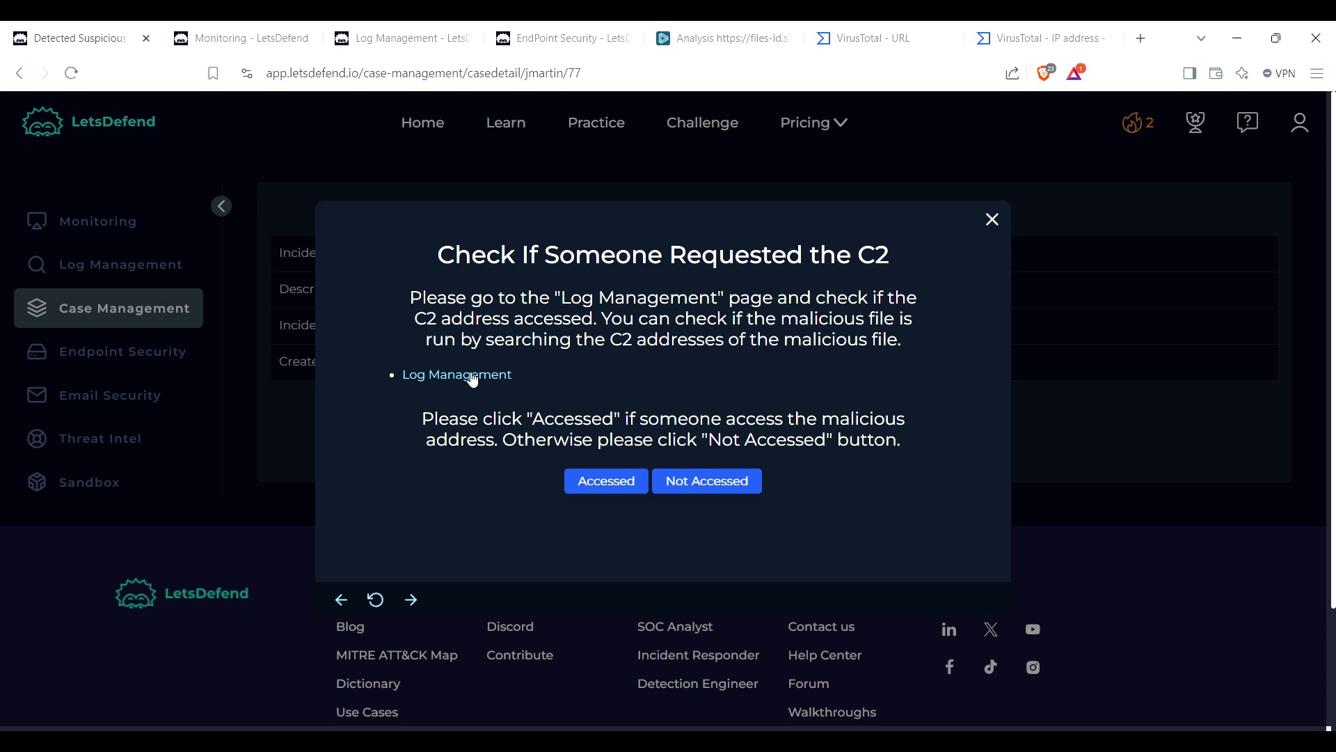
pyautogui.moveTo(507, 384)
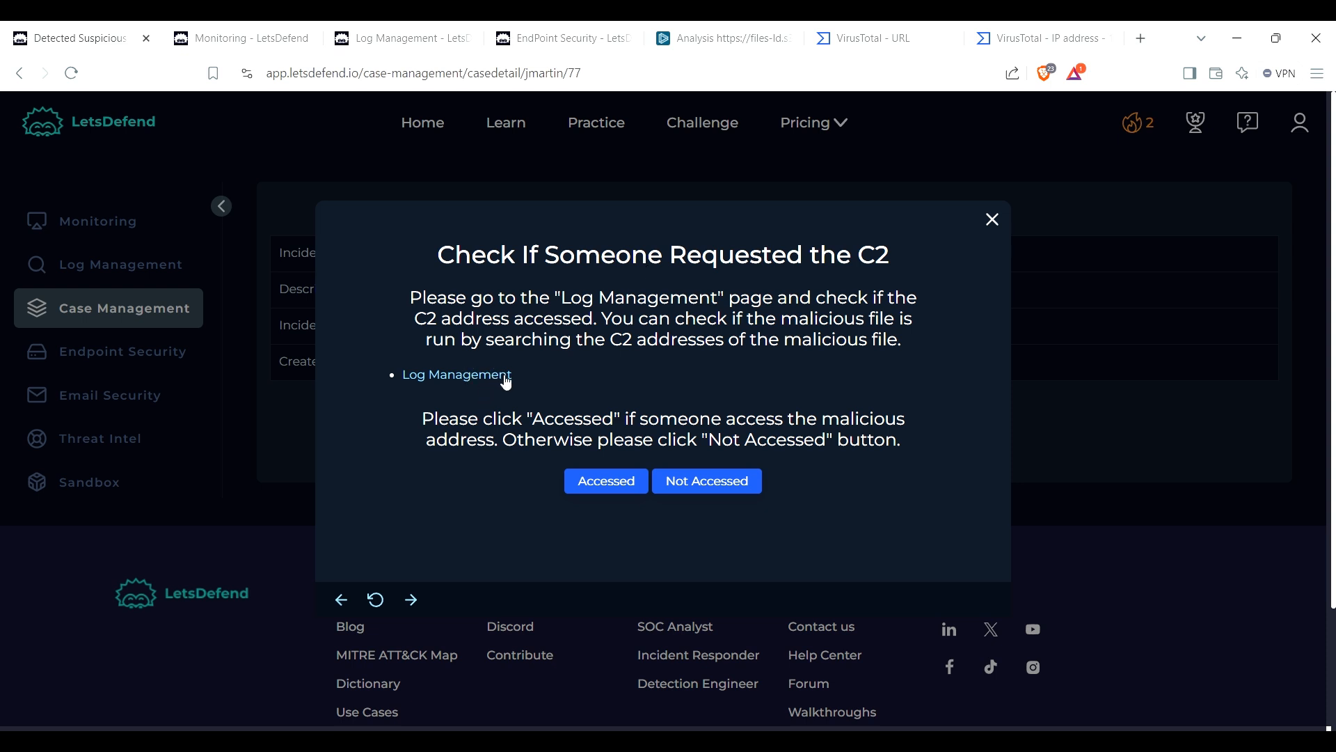
pyautogui.click(457, 375)
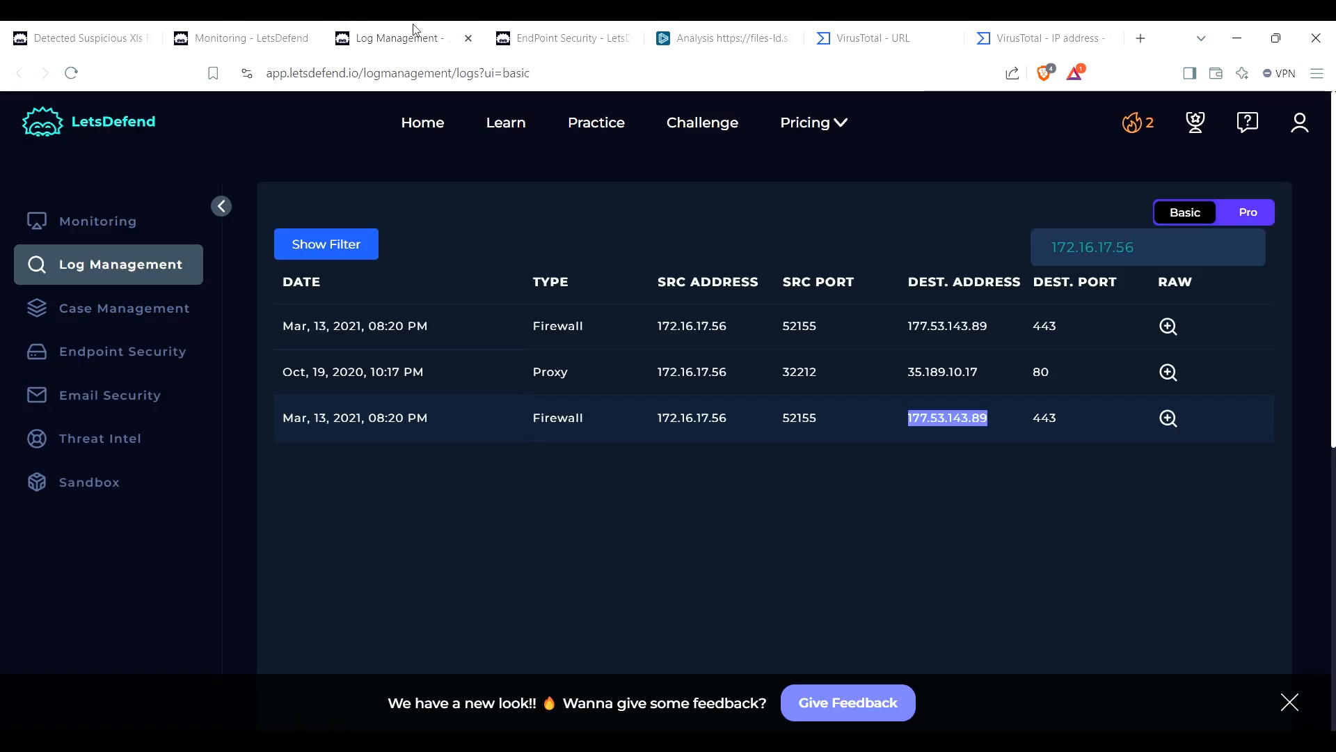
# Step: Filter the logs by 177.53.143.89, then switch to the VirusTotal URL report
pyautogui.doubleClick(1091, 248)
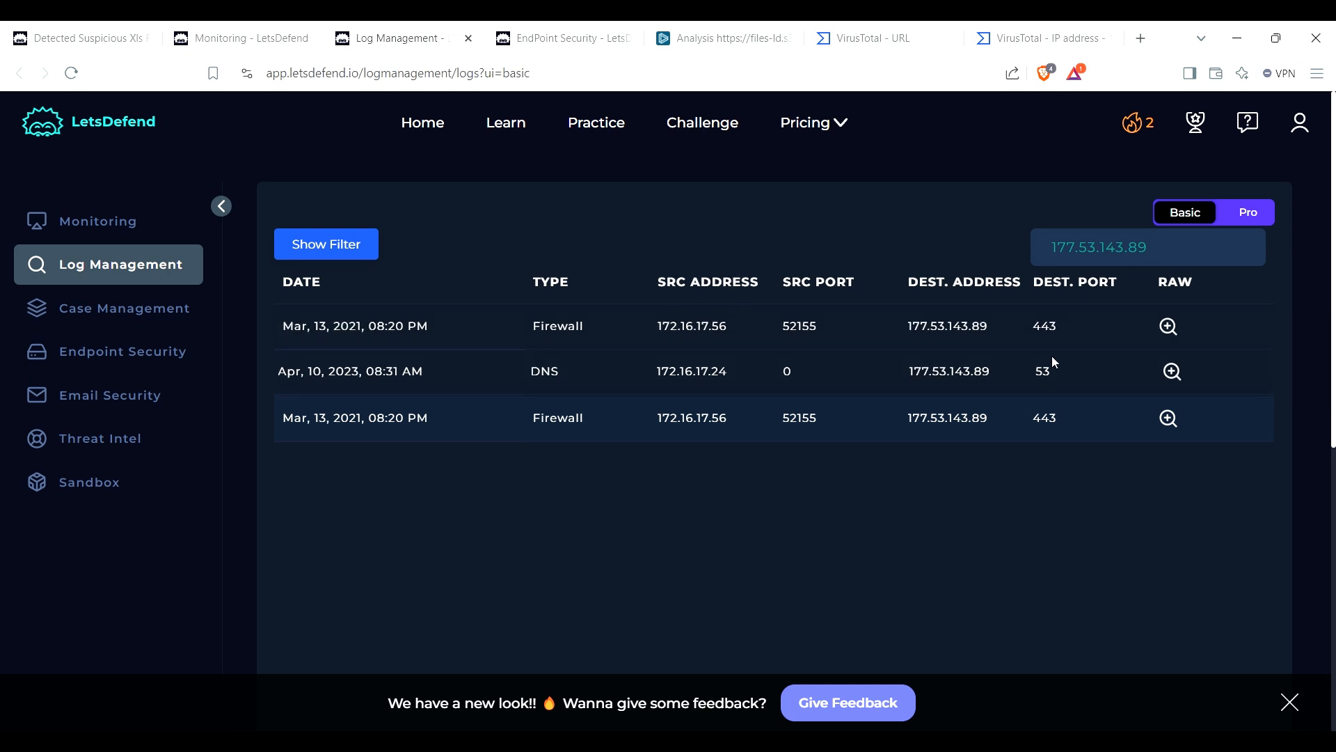
pyautogui.moveTo(753, 281)
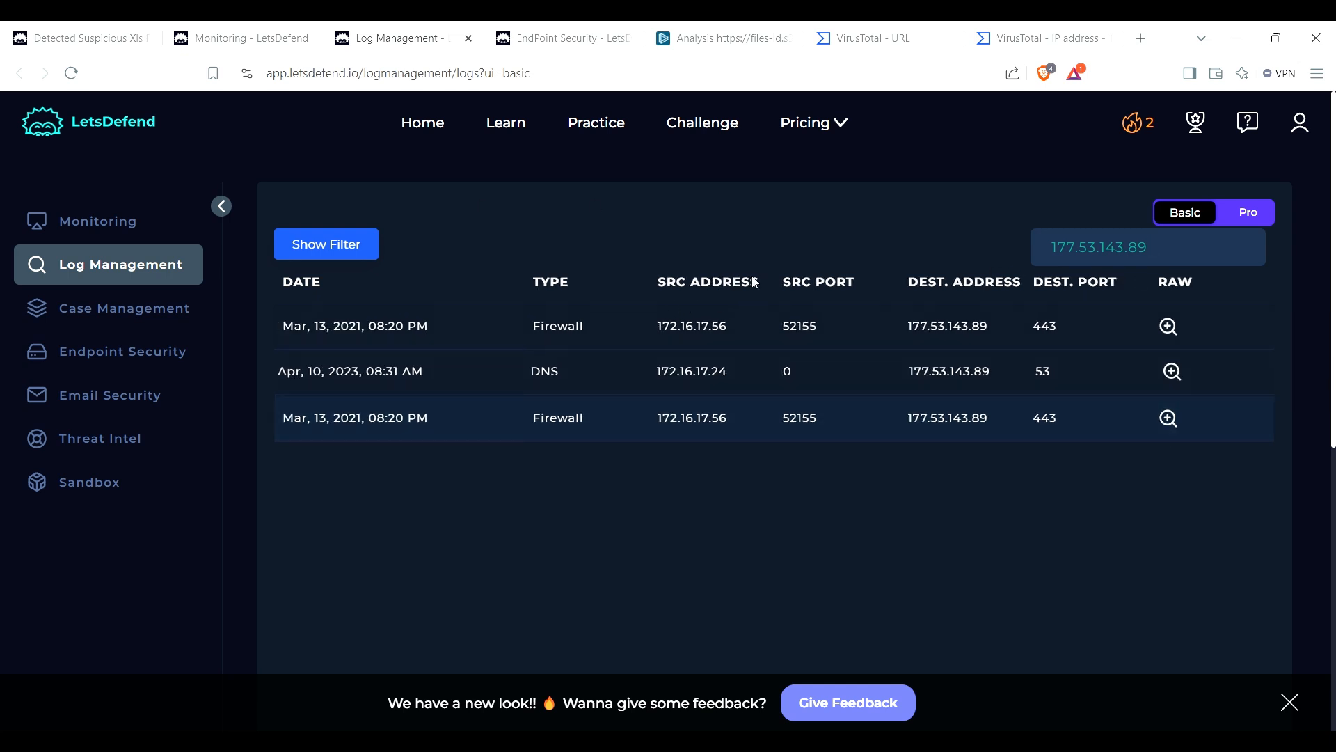
pyautogui.click(875, 39)
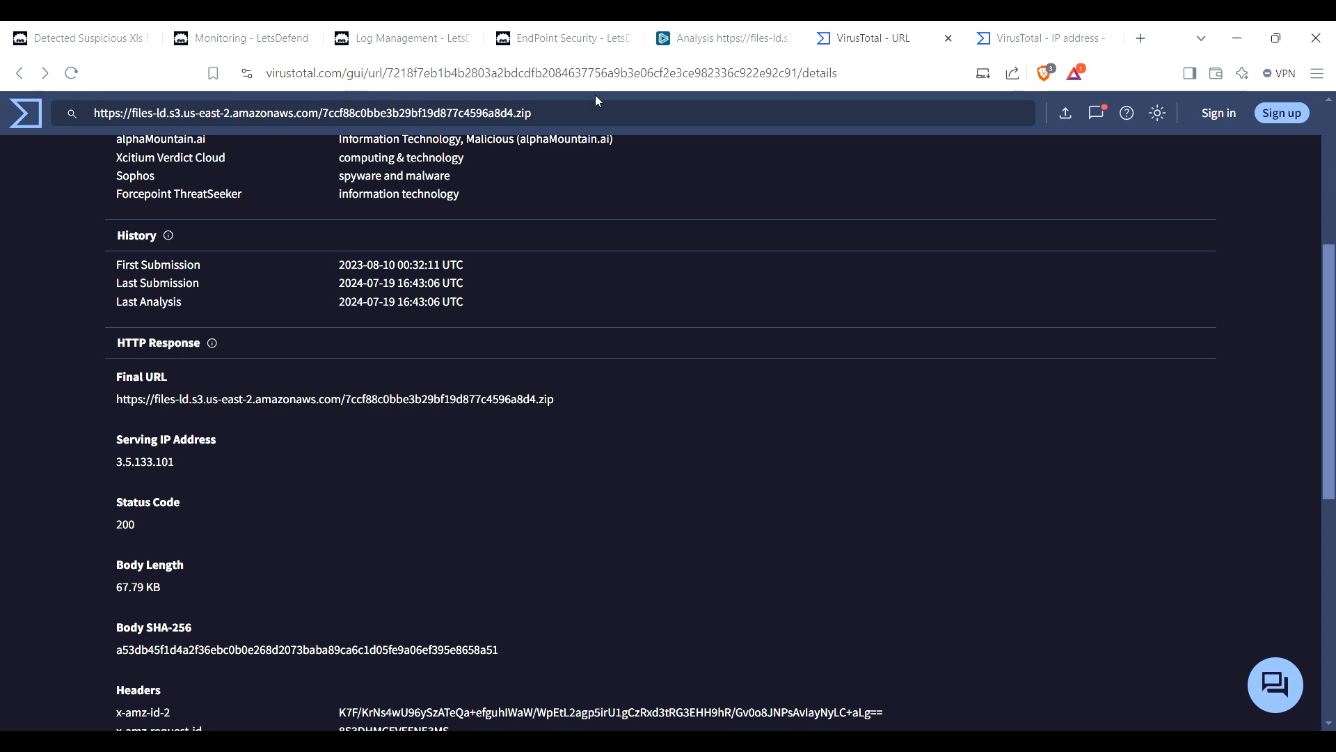
# Step: Copy serving IP 3.5.133.101 from the URL report's details and return to log search
pyautogui.click(312, 113)
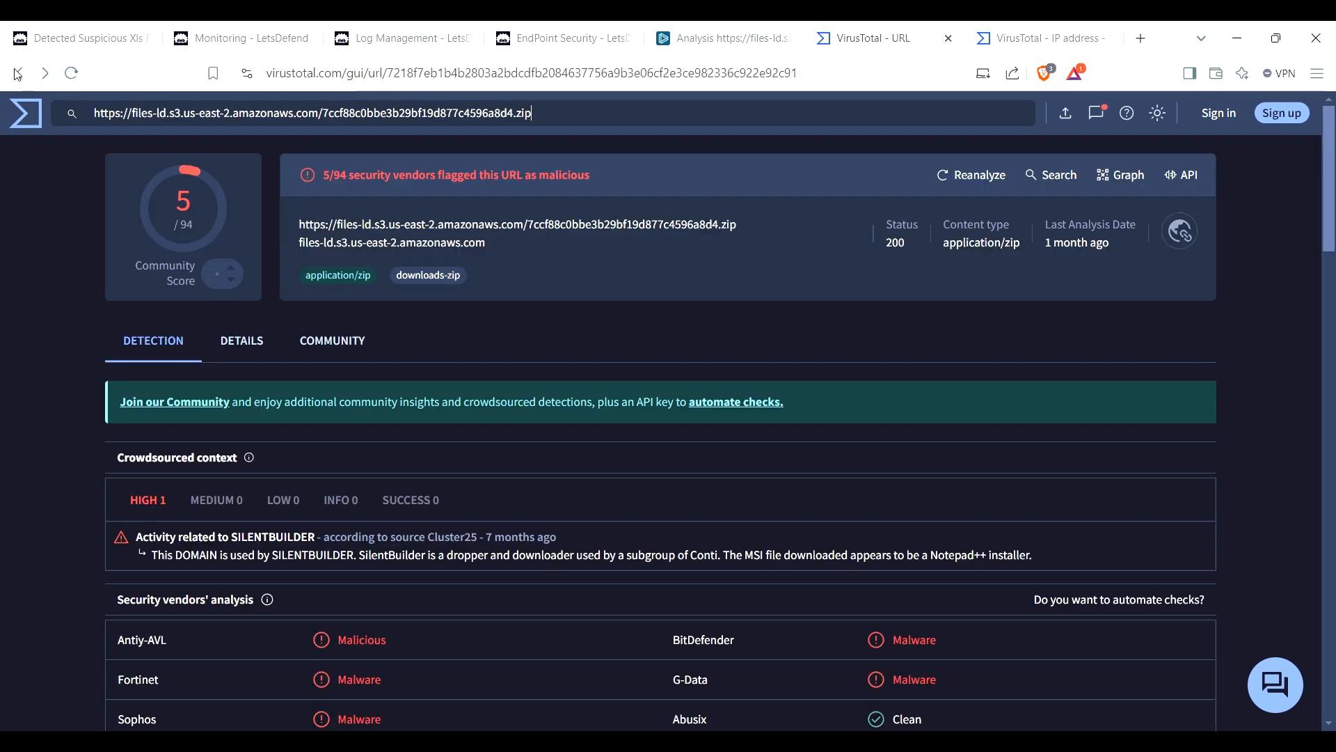
pyautogui.scroll(-3)
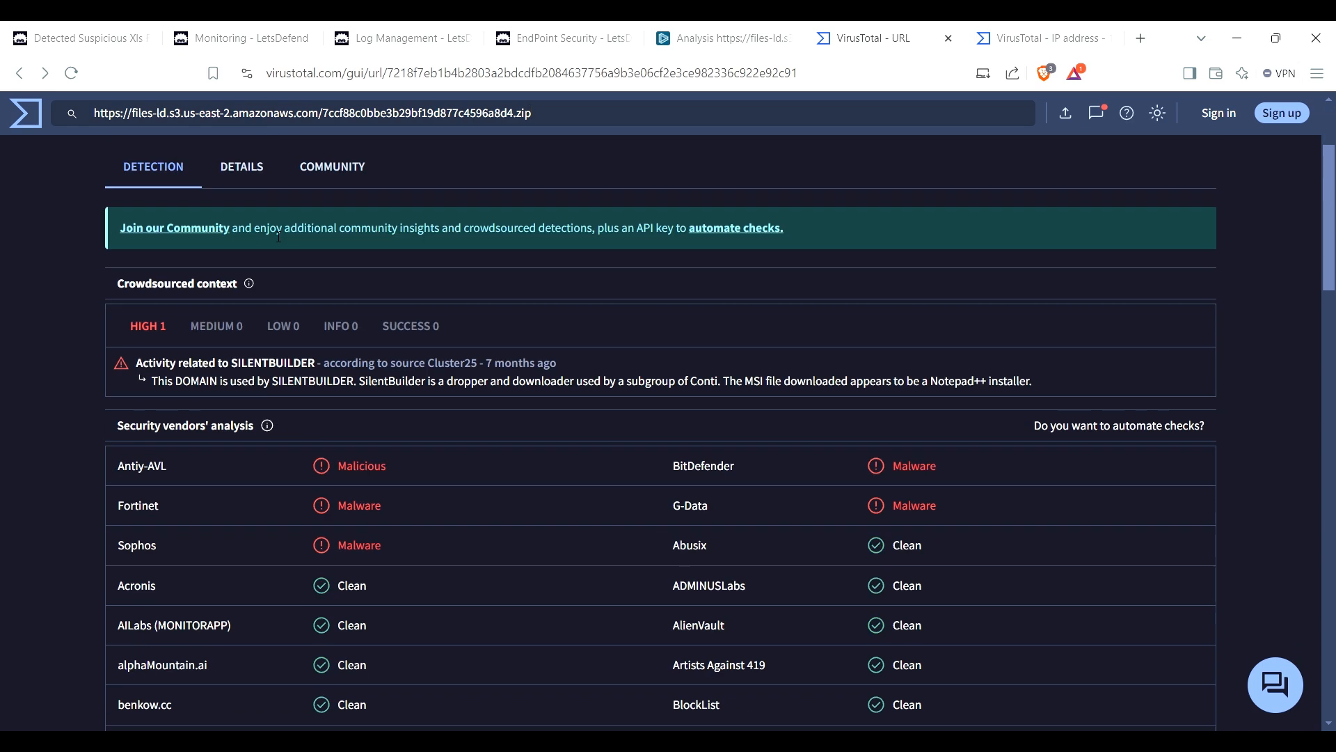
pyautogui.click(242, 167)
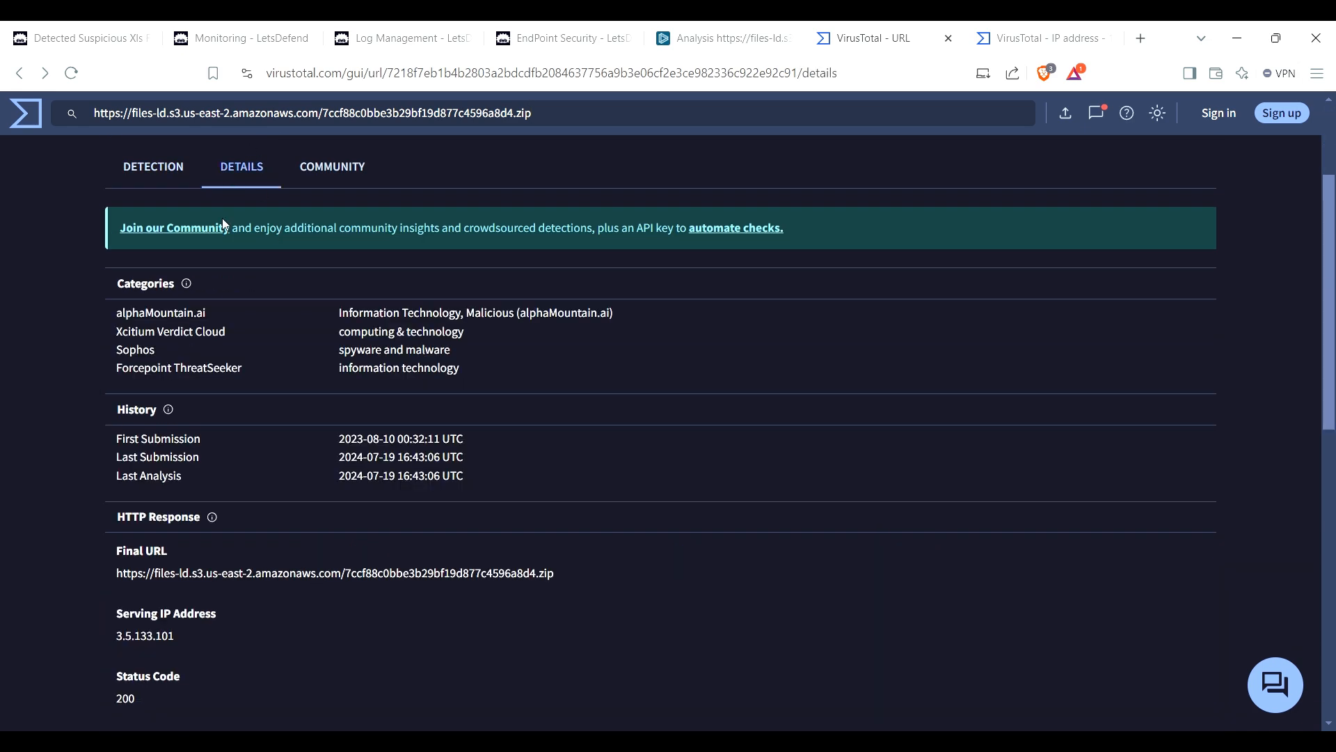
pyautogui.scroll(-3)
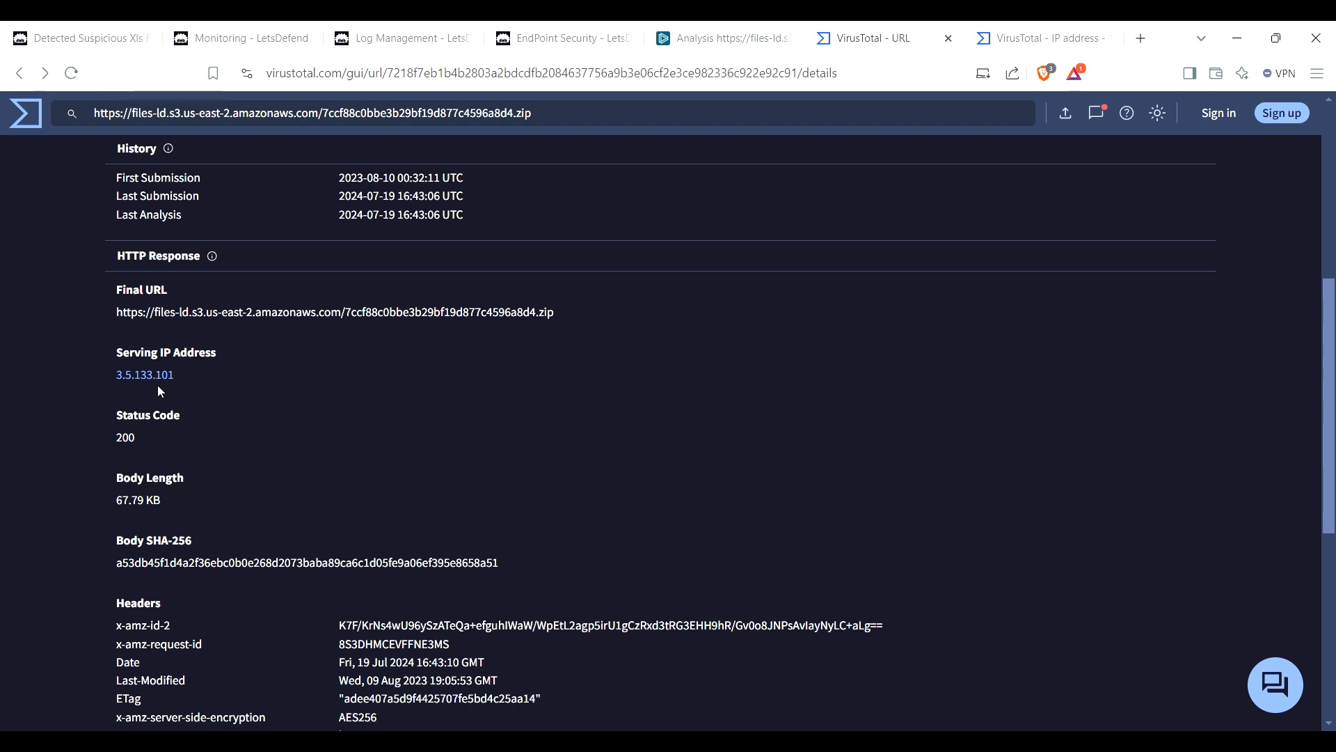
pyautogui.moveTo(233, 547)
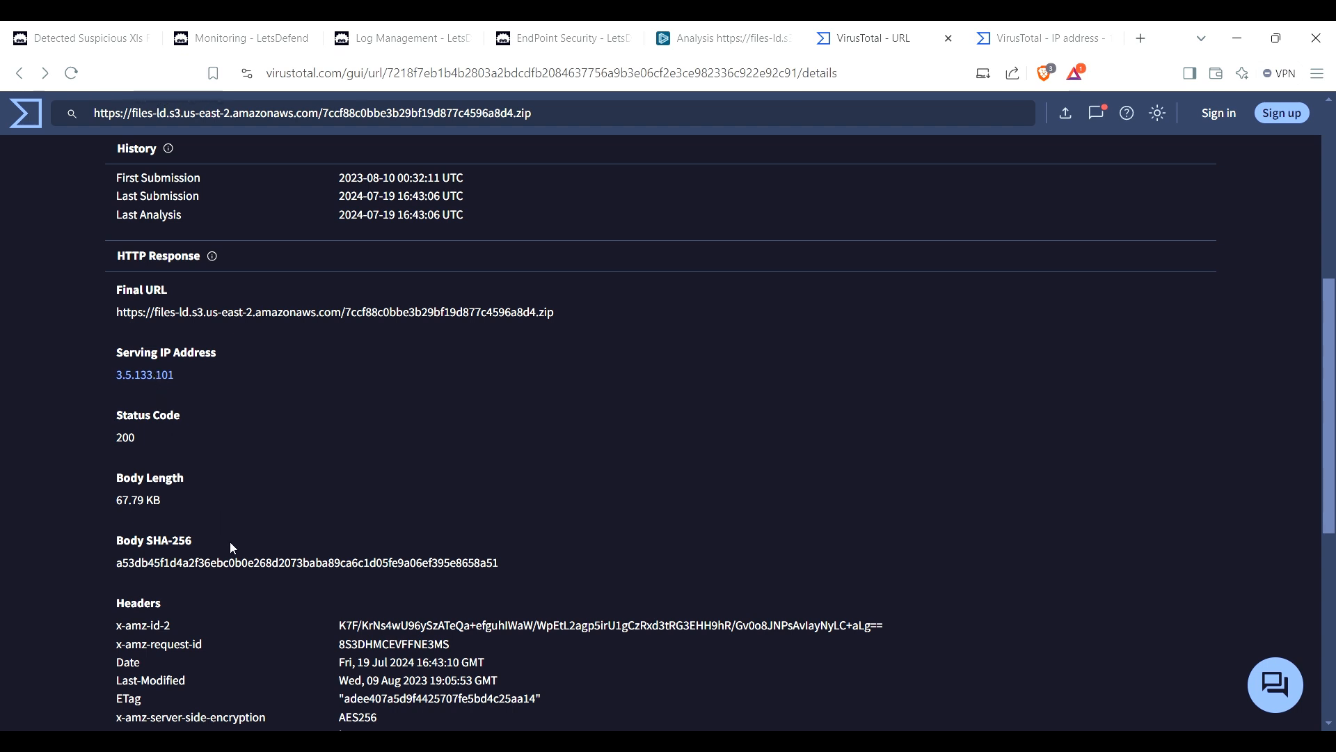
pyautogui.moveTo(239, 522)
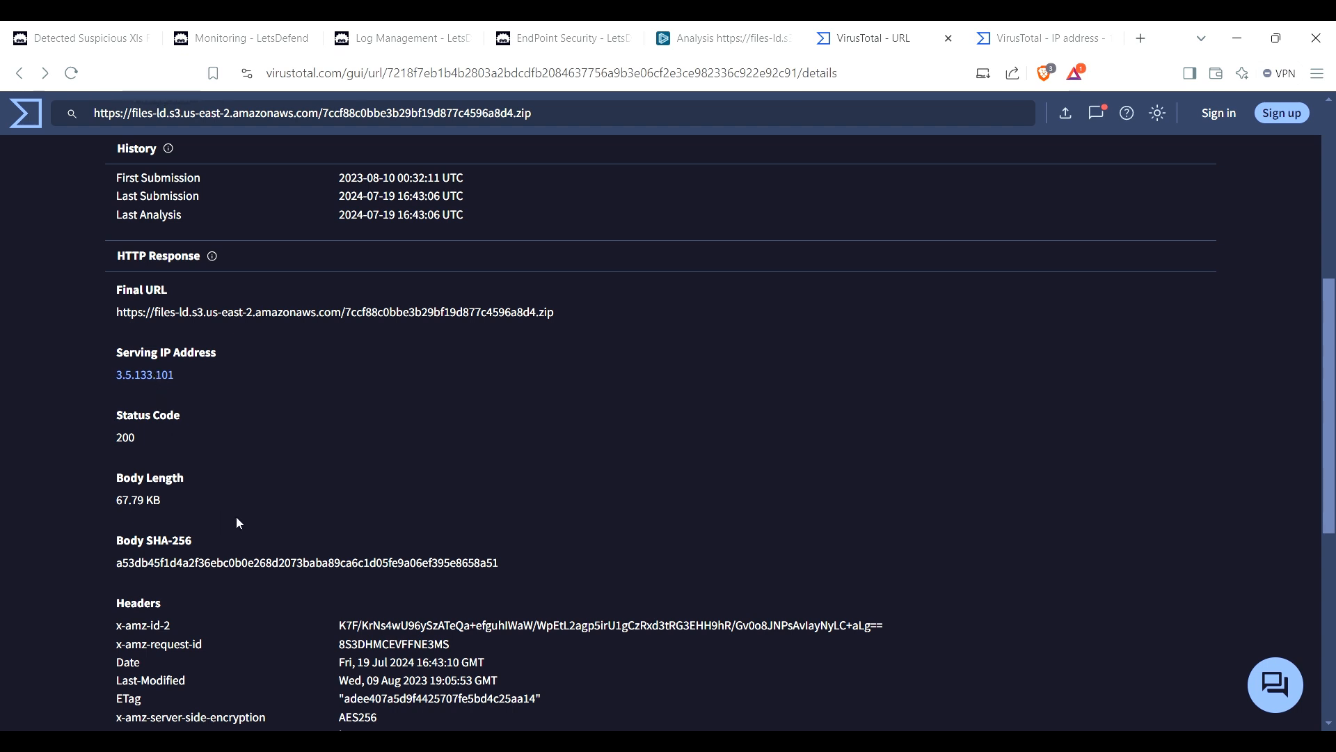
pyautogui.moveTo(252, 533)
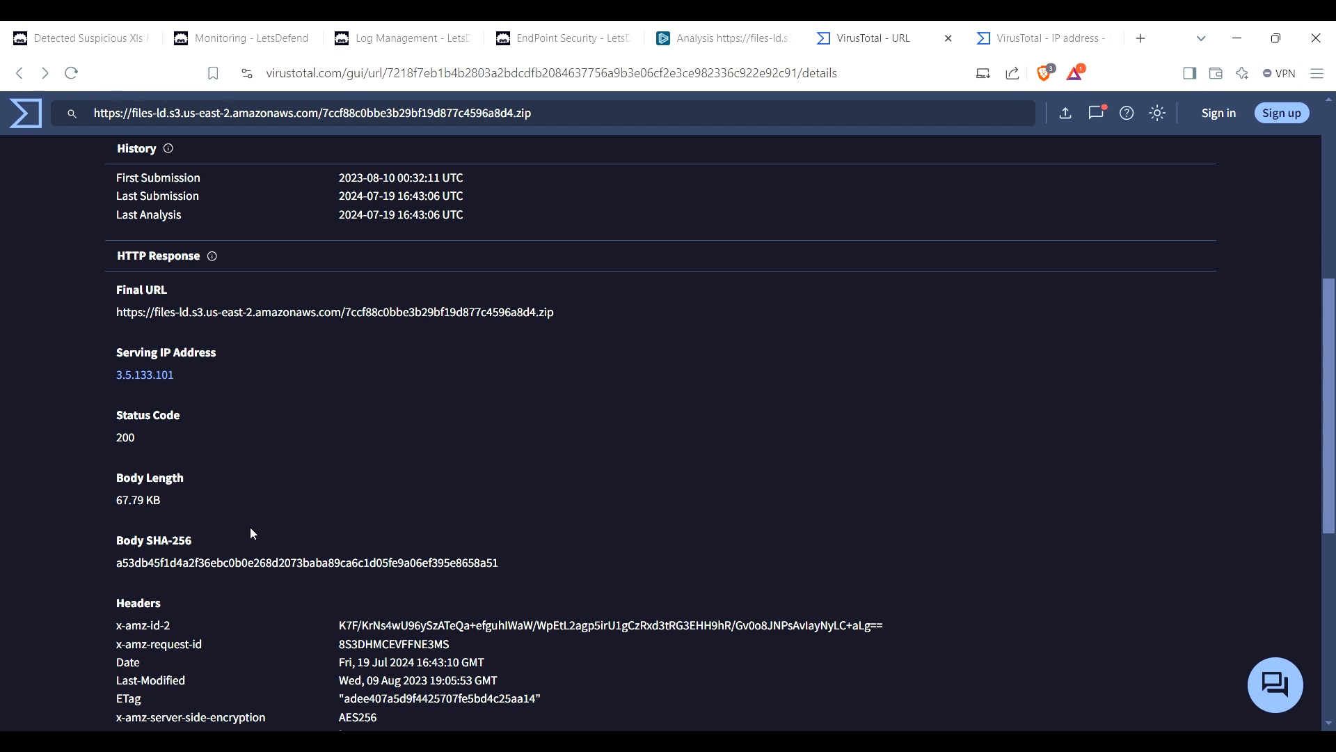
pyautogui.doubleClick(143, 374)
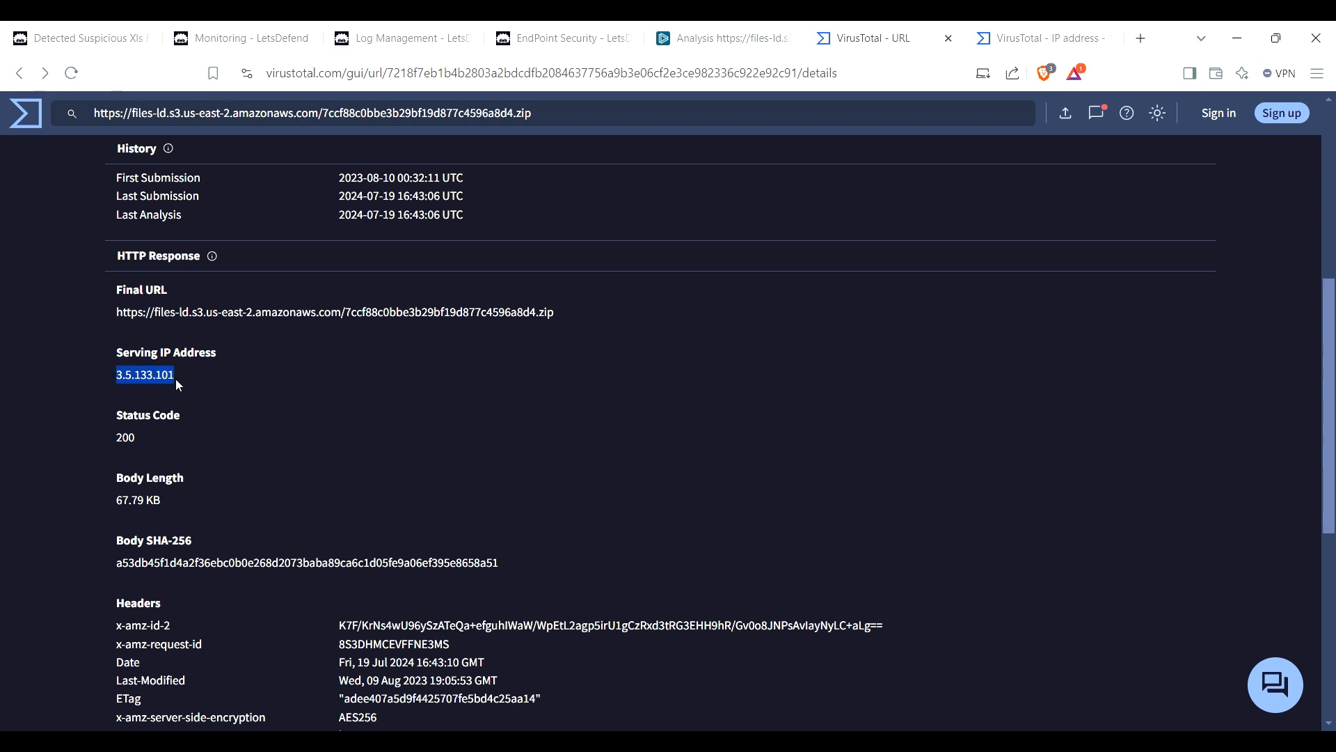
pyautogui.moveTo(242, 570)
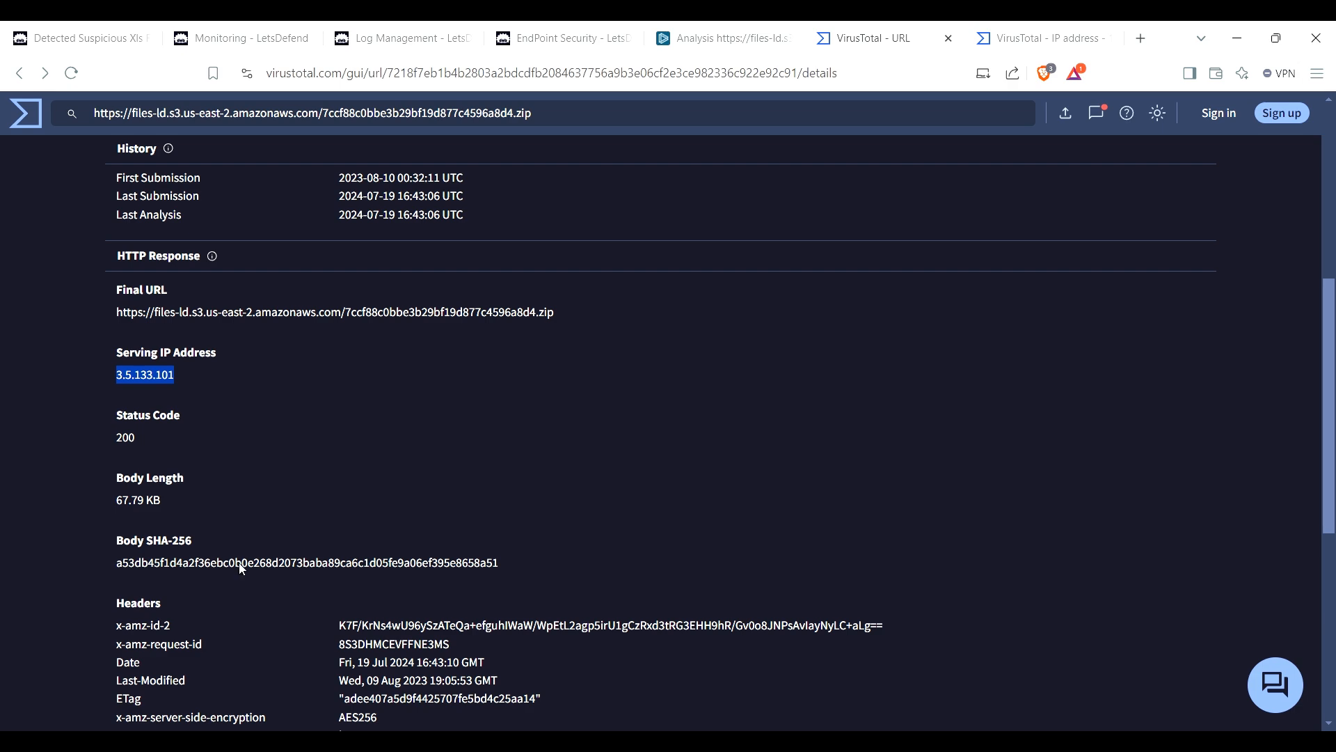
pyautogui.click(240, 37)
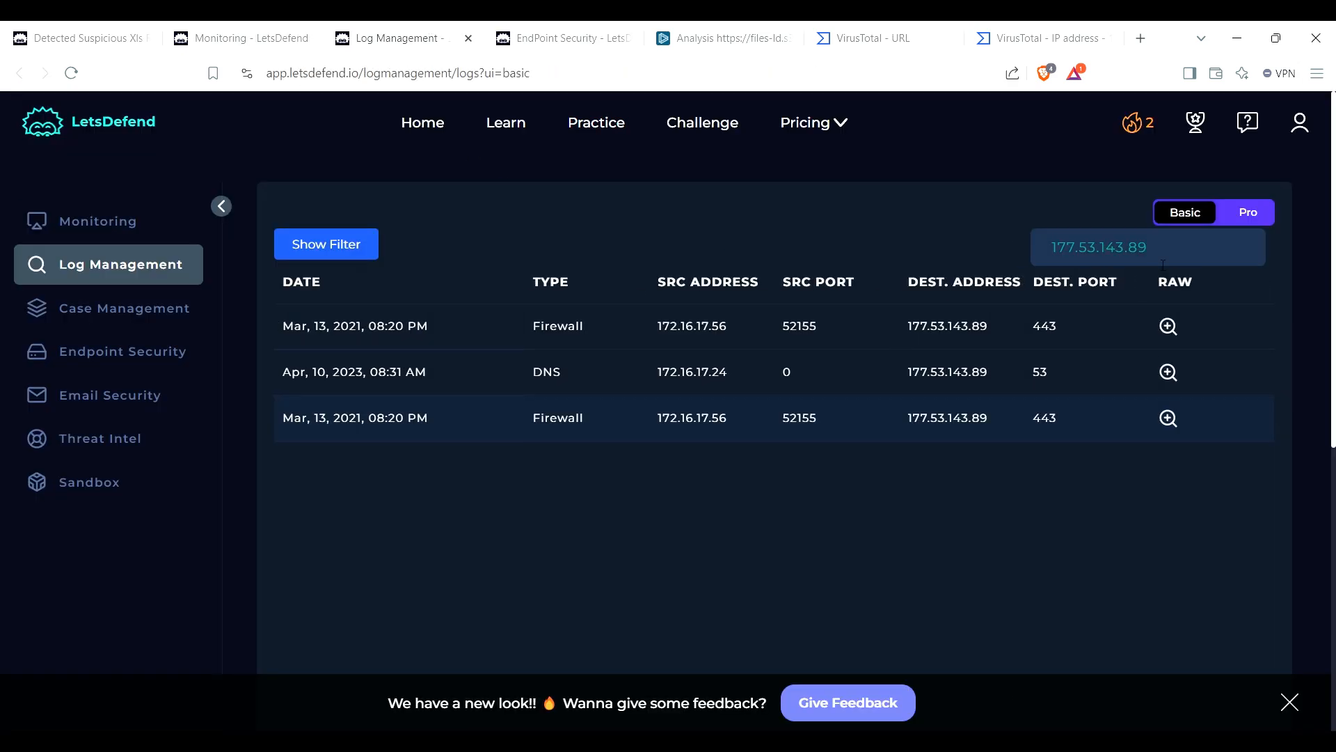
# Step: Search the logs for 3.5.133.101 (no data) and go back to the playbook
pyautogui.doubleClick(1100, 248)
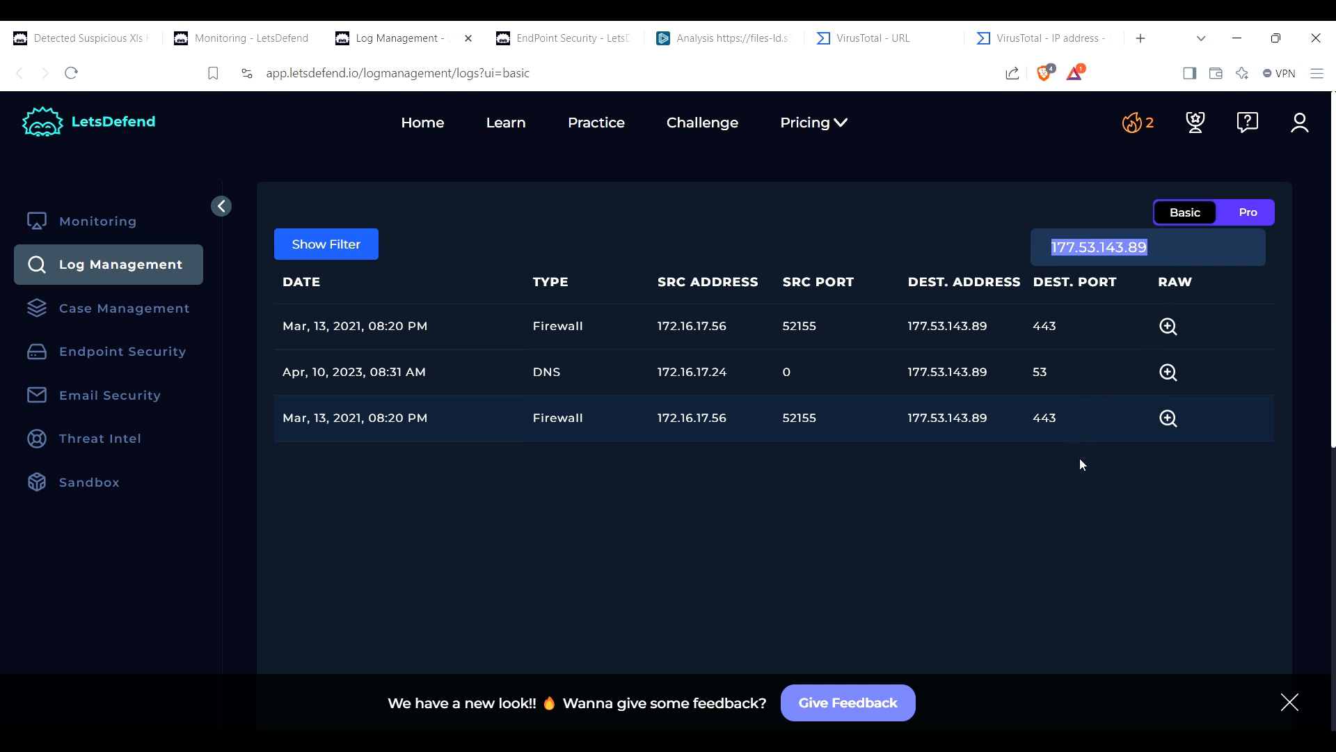
pyautogui.write('3.5.133.101')
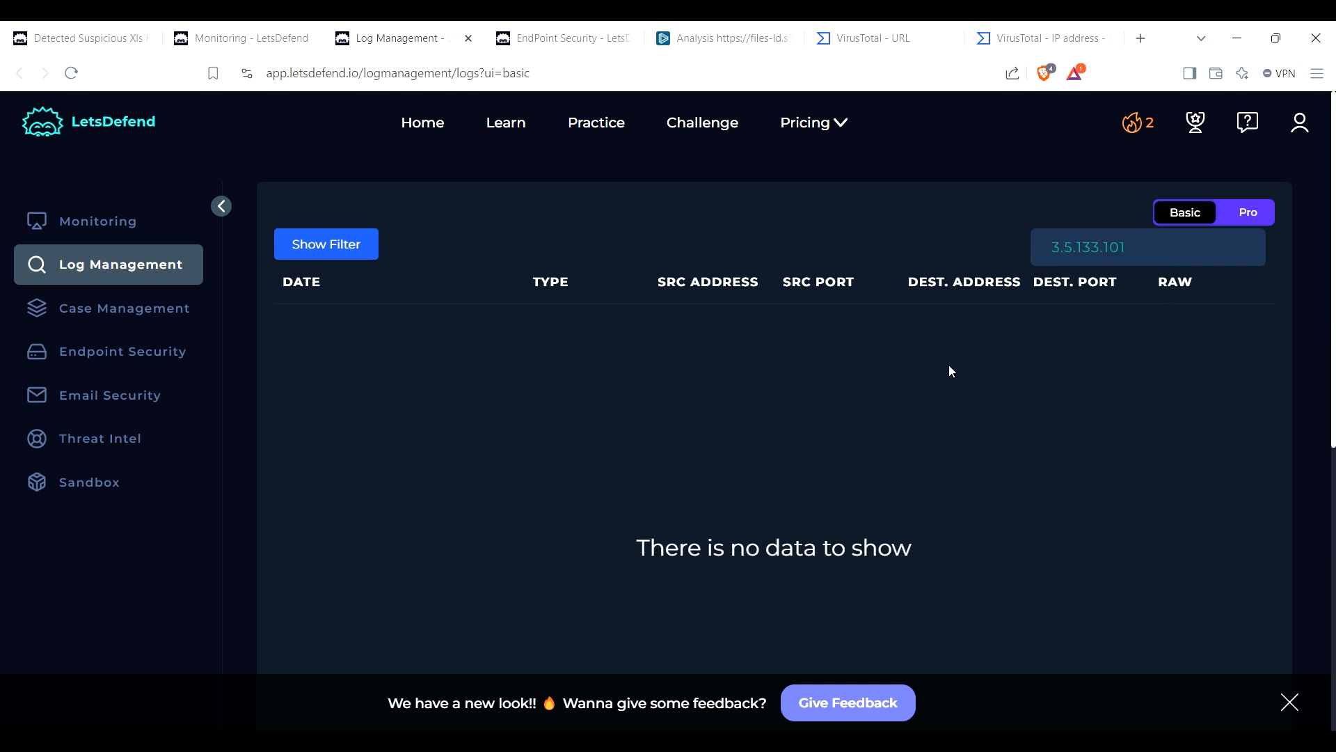
pyautogui.click(81, 38)
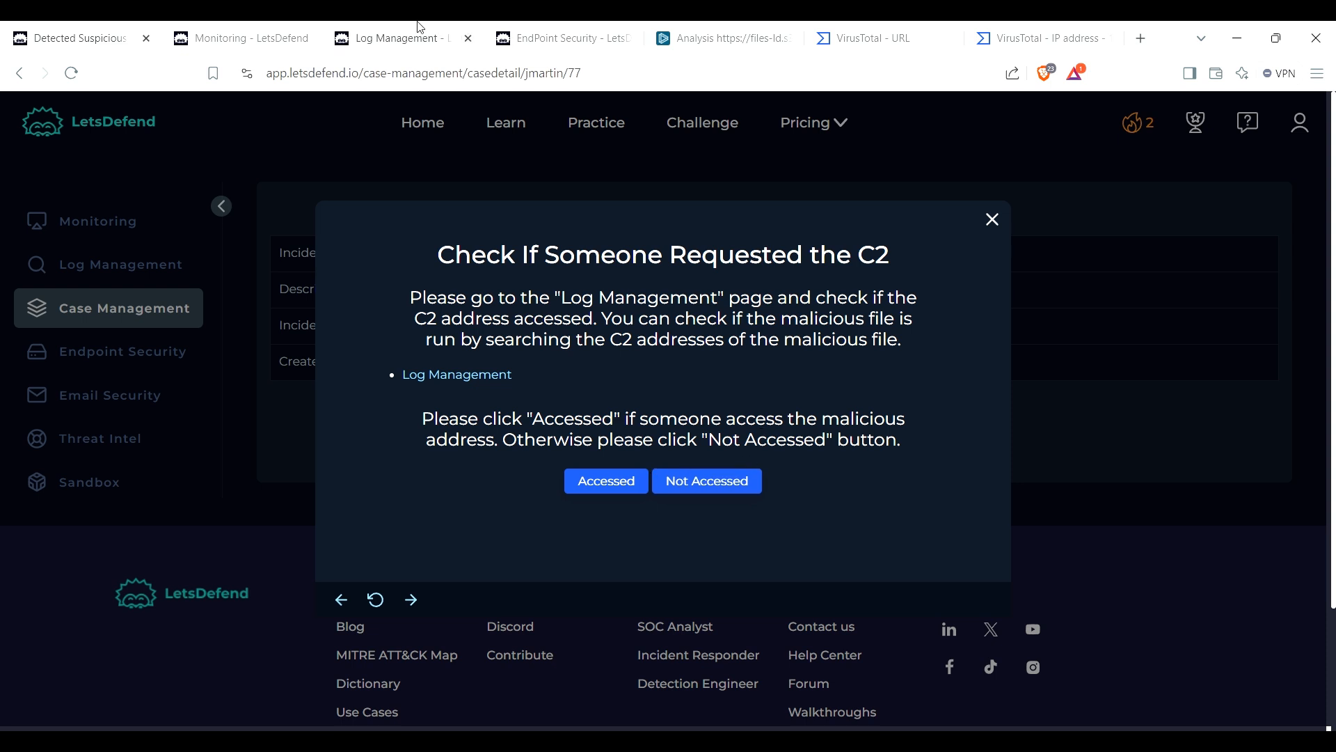
# Step: Recheck the empty log search and C2 step, then bring up Sofia's Endpoint Security details at 172.16.17.56
pyautogui.click(120, 265)
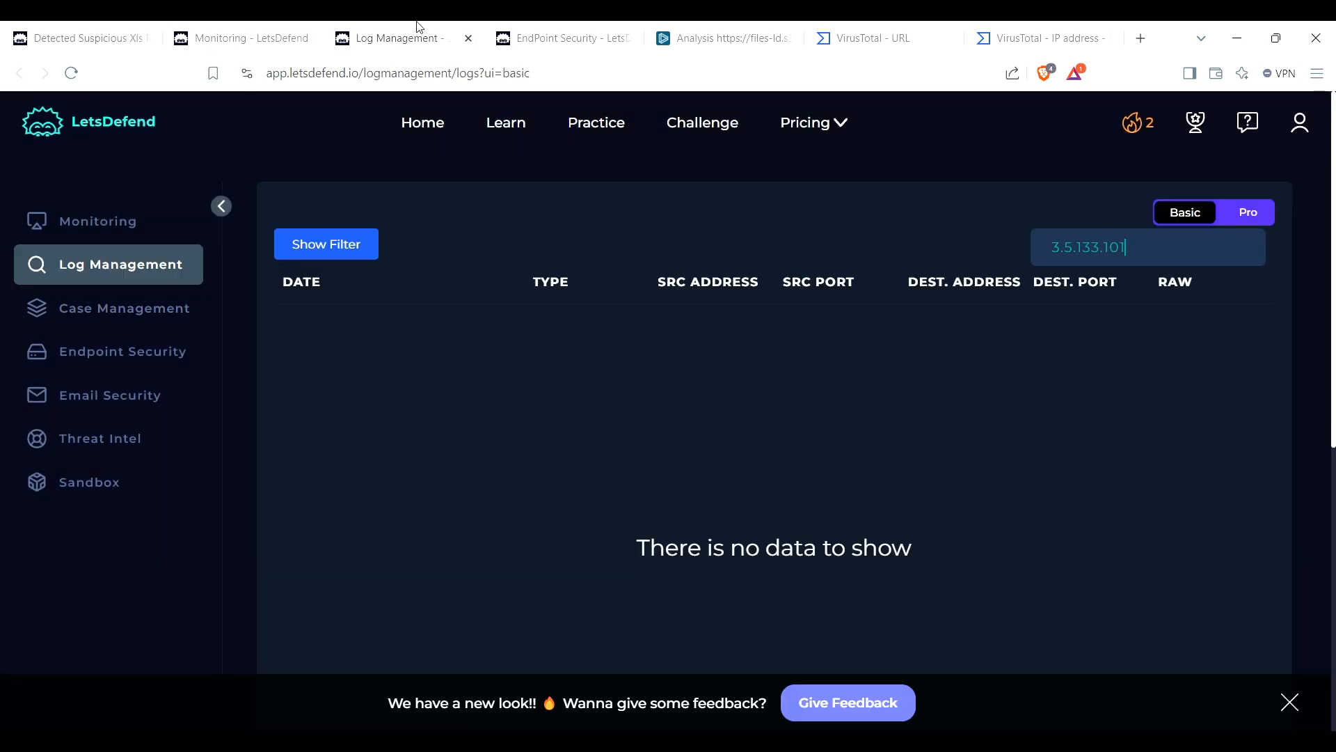
pyautogui.click(242, 37)
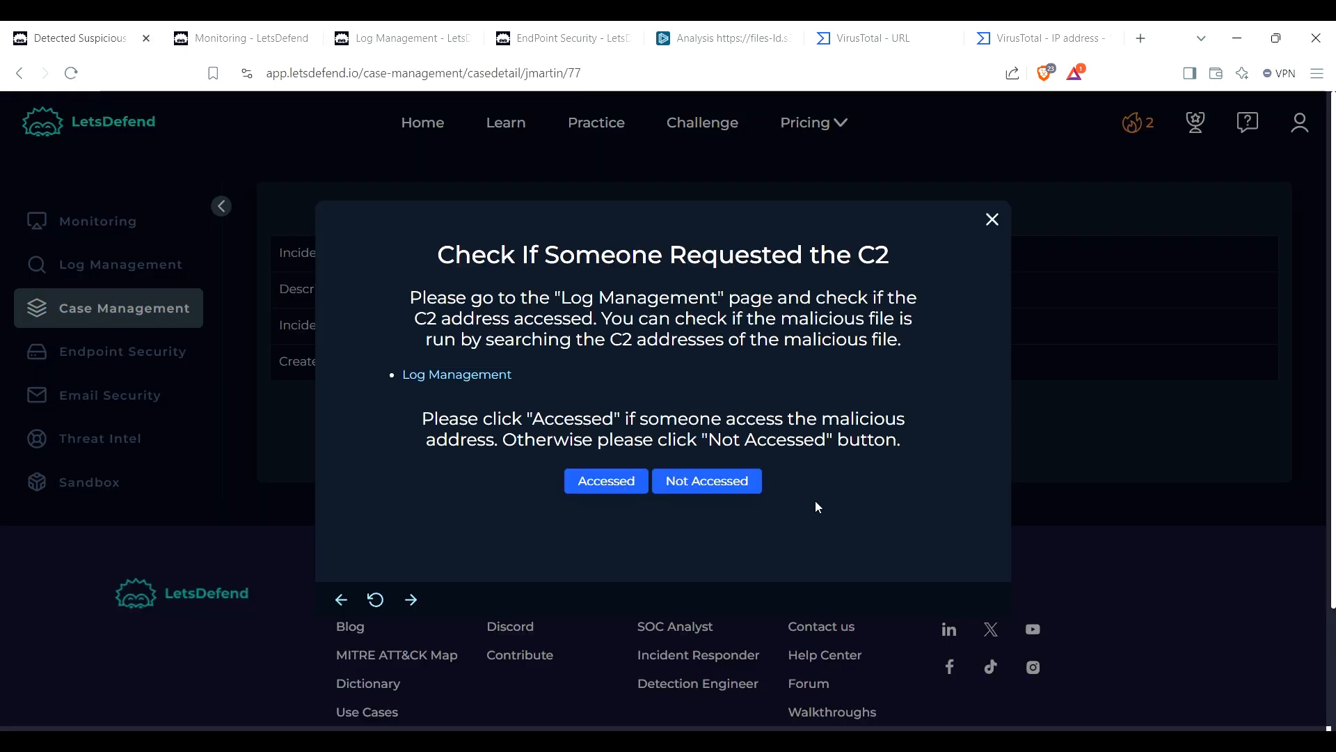
pyautogui.click(607, 480)
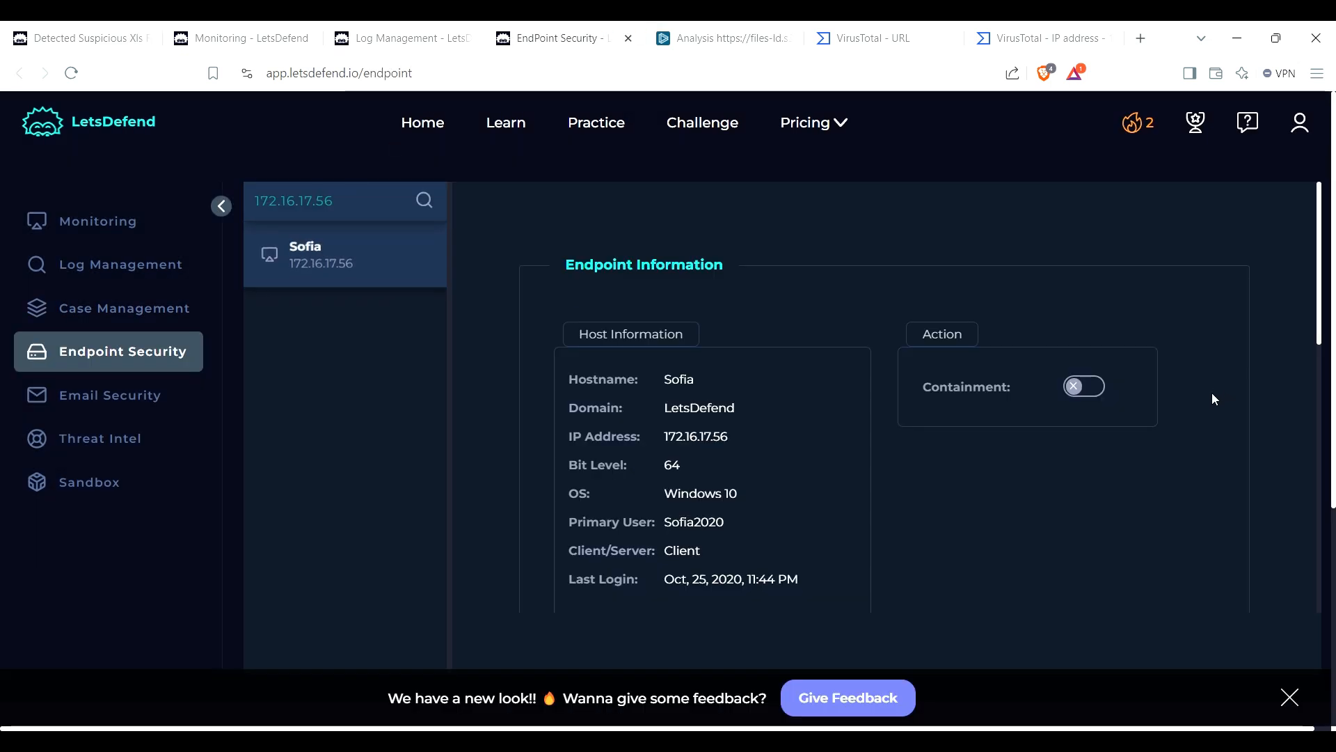
# Step: Confirm Sofia's Network Action log is empty and return to the playbook's Containment step
pyautogui.click(1083, 387)
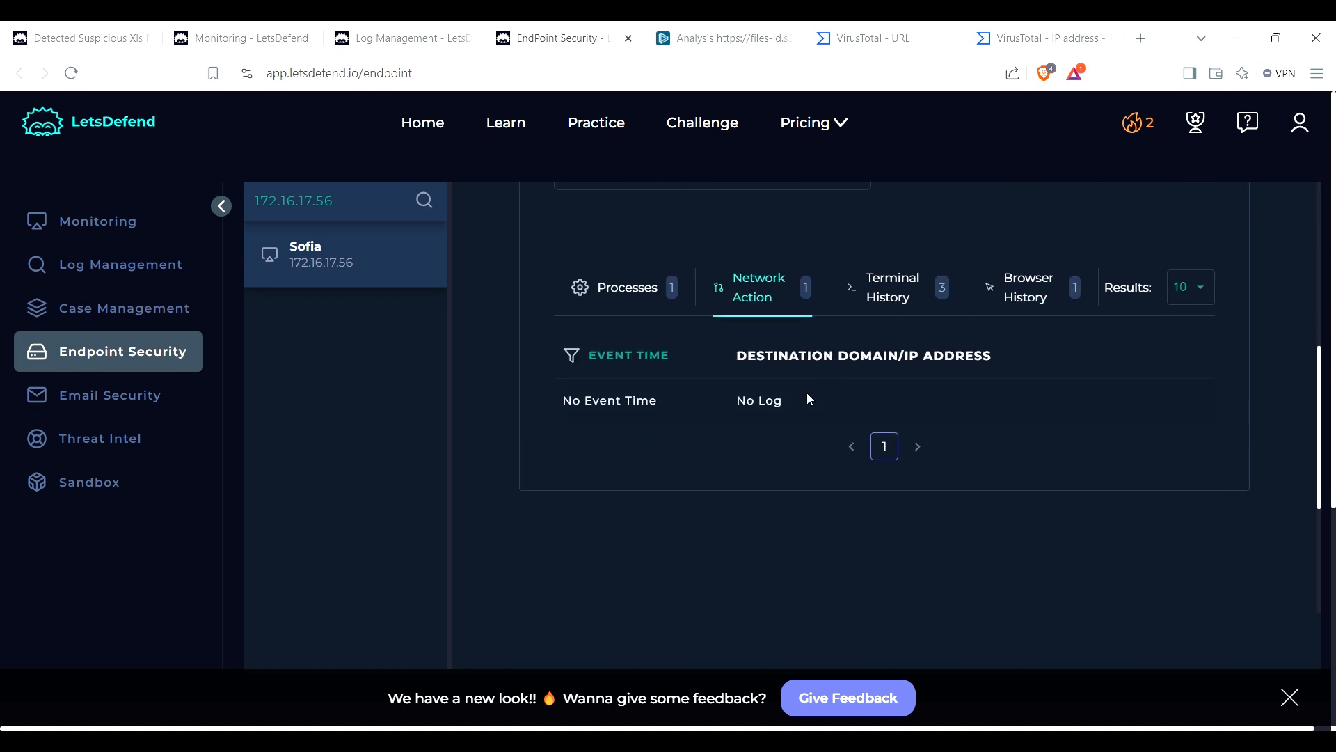
pyautogui.click(626, 286)
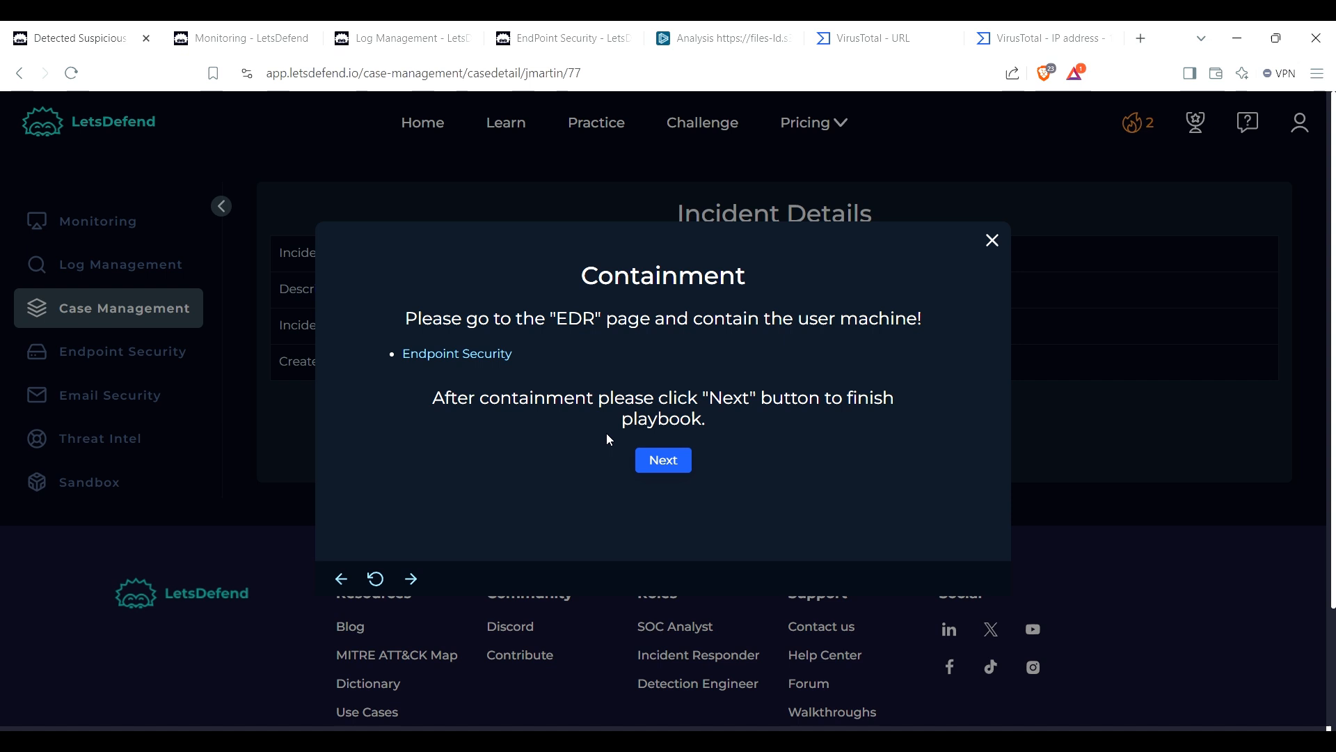
# Step: Copy the alert's file hash from the Monitoring page for the Add Artifacts step
pyautogui.click(663, 459)
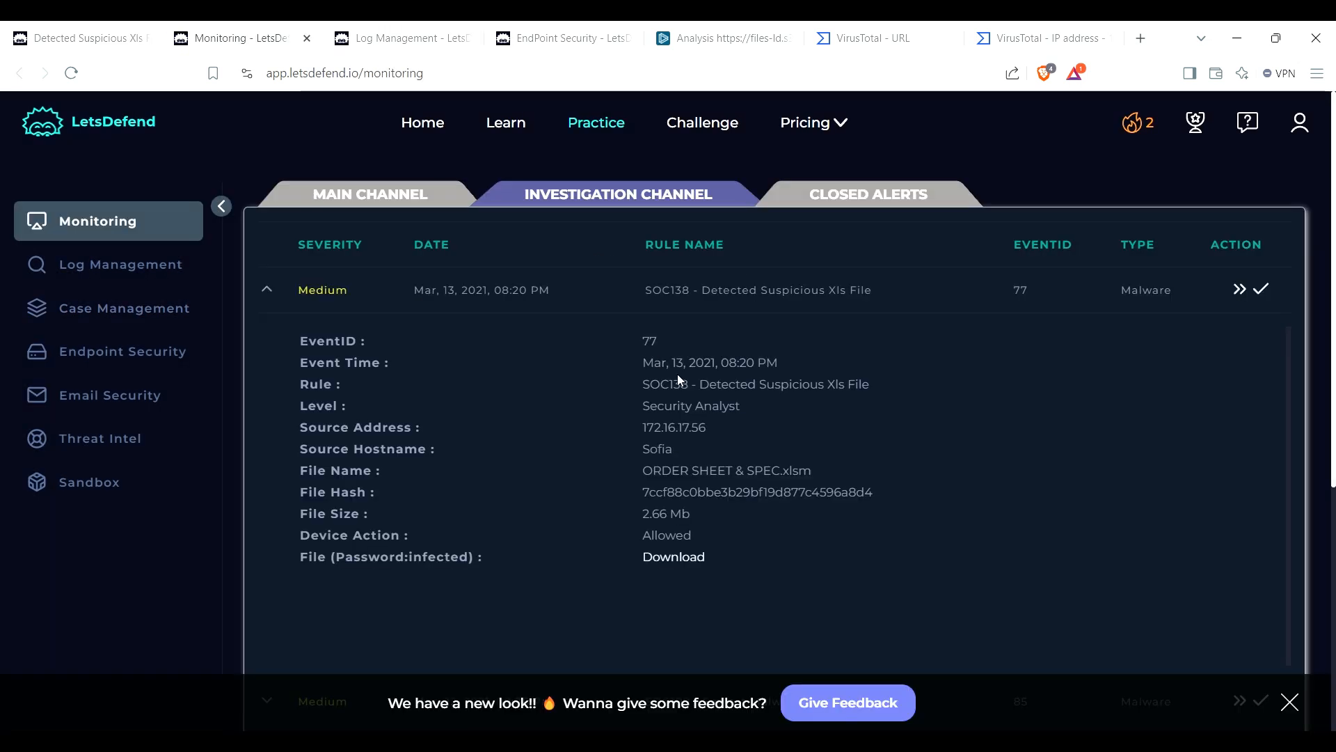
pyautogui.doubleClick(757, 493)
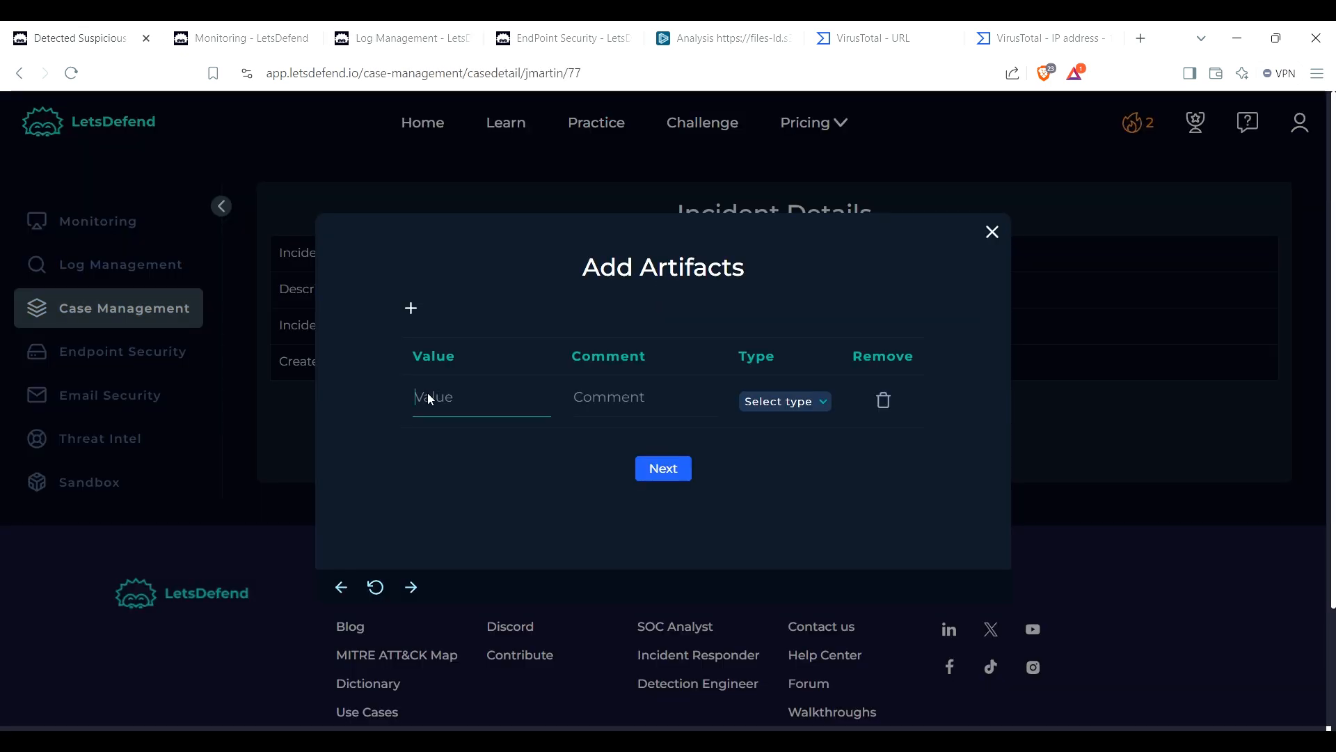
# Step: Enter the file hash 7ccf88c0bbe3b29bf as an MD5 Hash artifact commented 'File hash'
pyautogui.write('7ccf88c0bbe3b29bf')
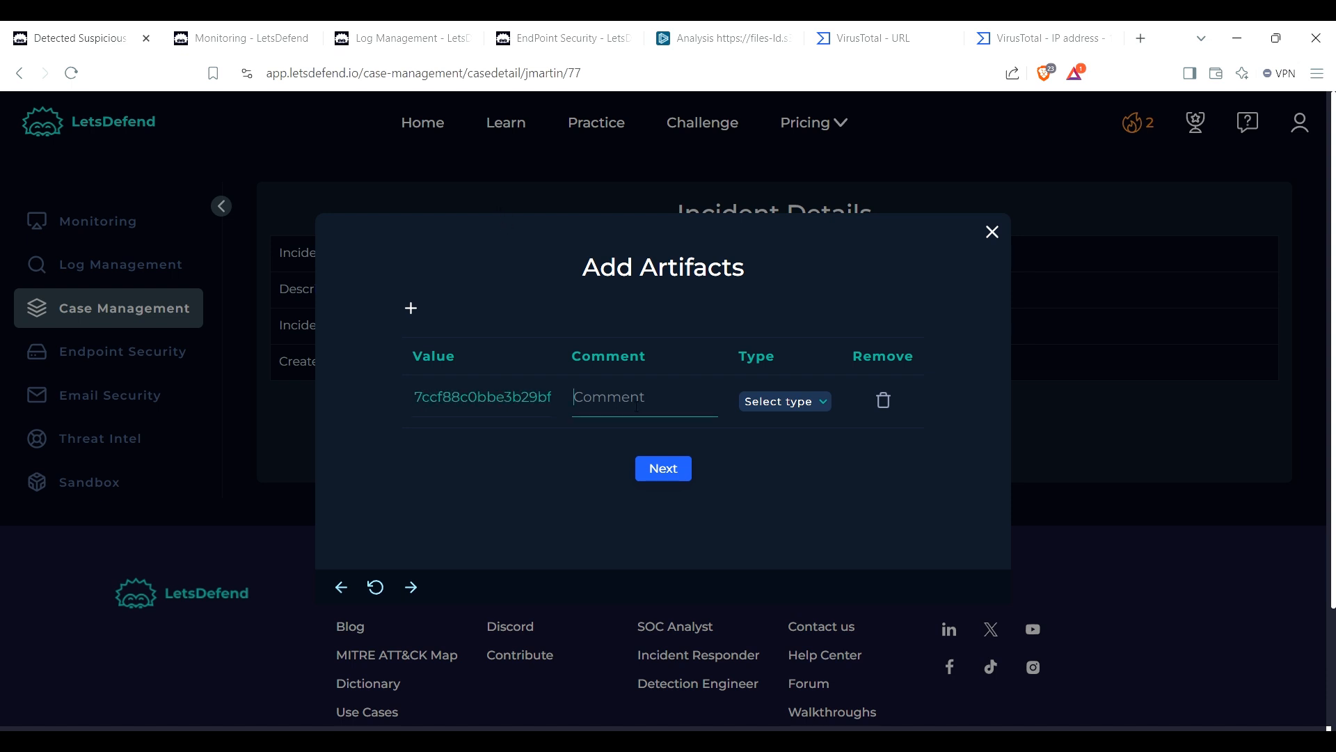
pyautogui.write('File hash')
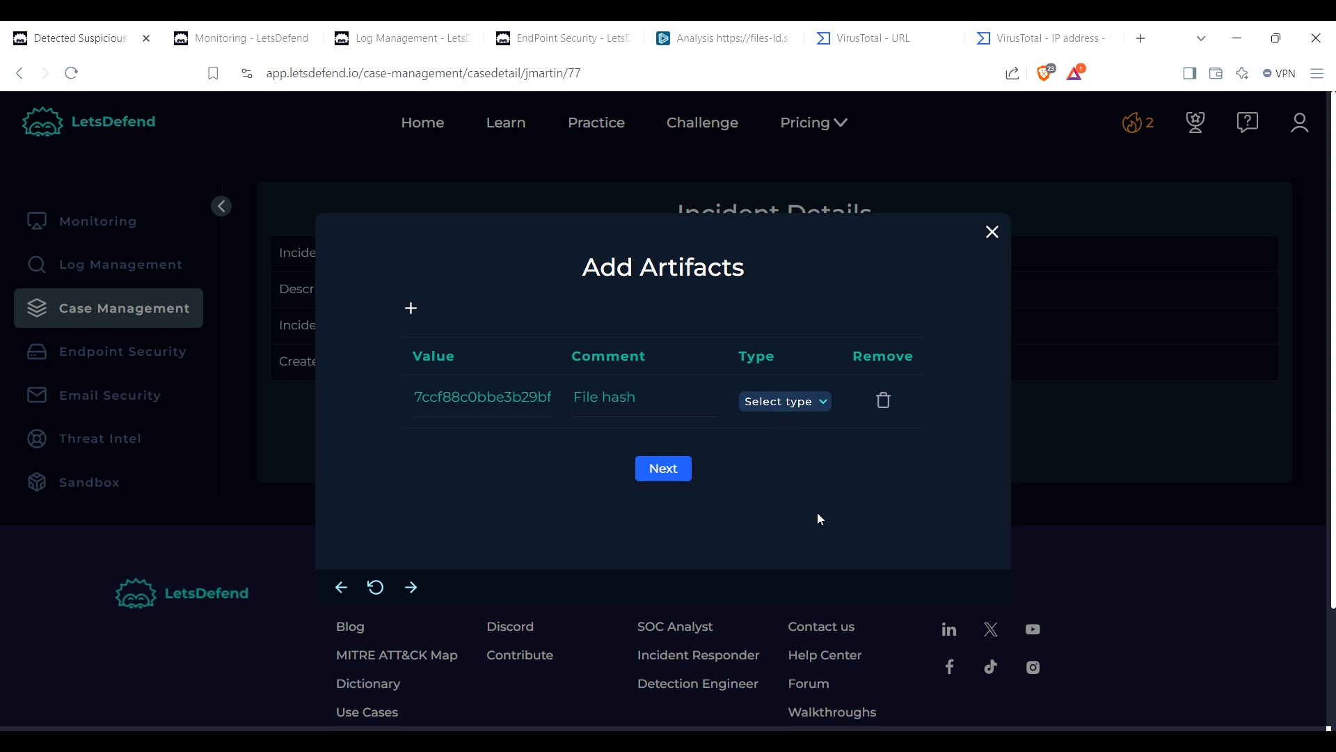
pyautogui.click(785, 401)
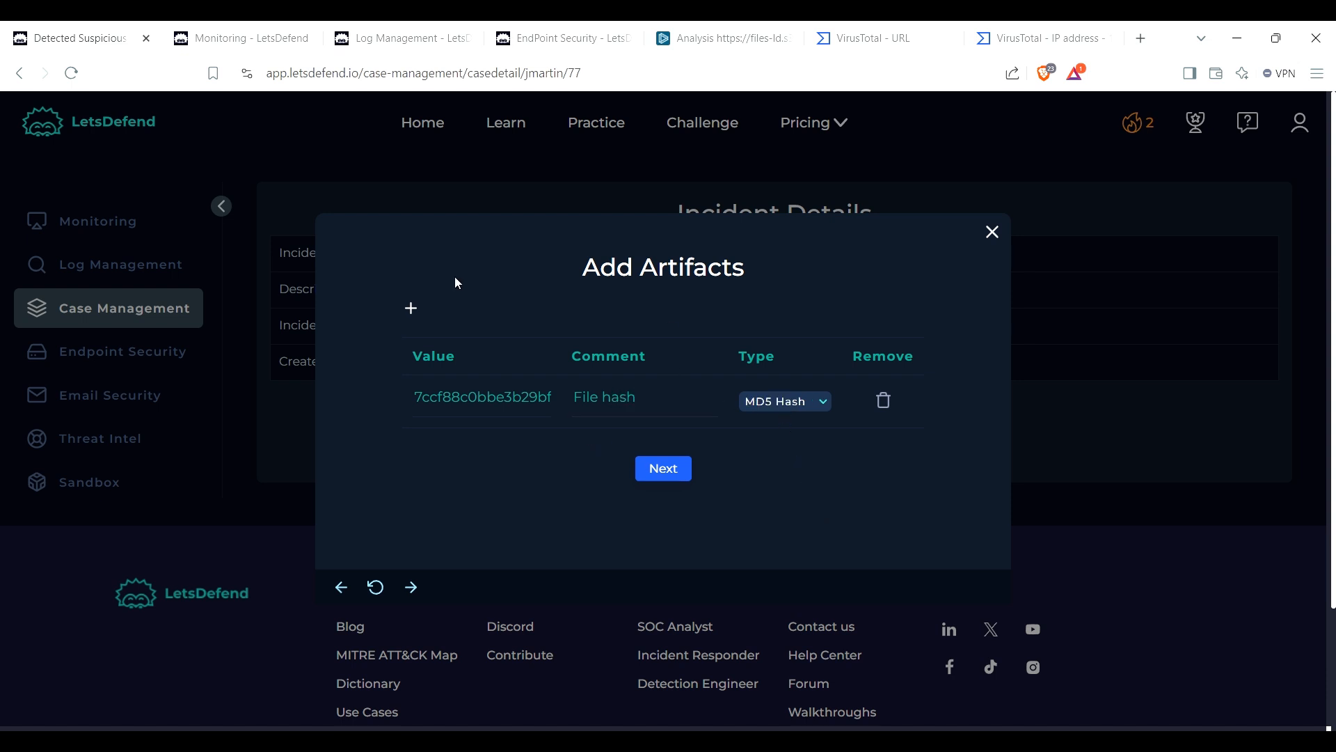
pyautogui.moveTo(412, 310)
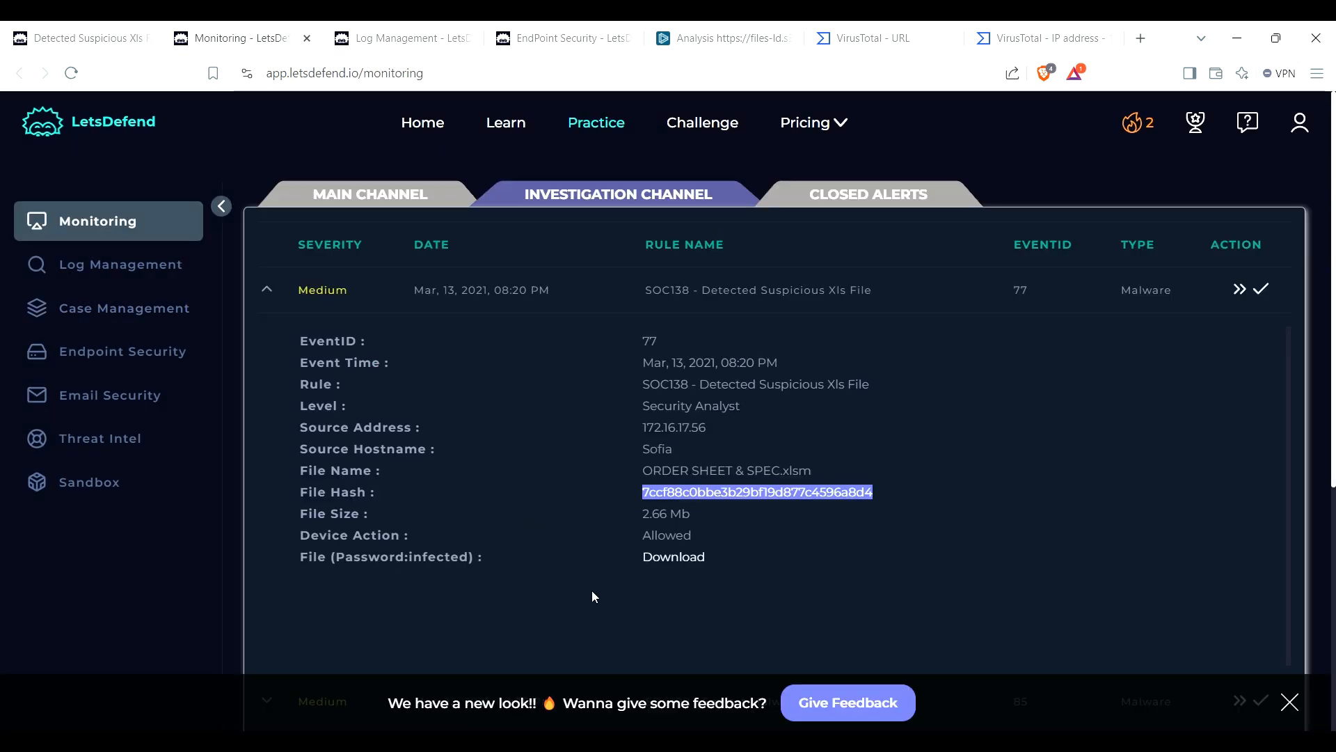
pyautogui.moveTo(733, 506)
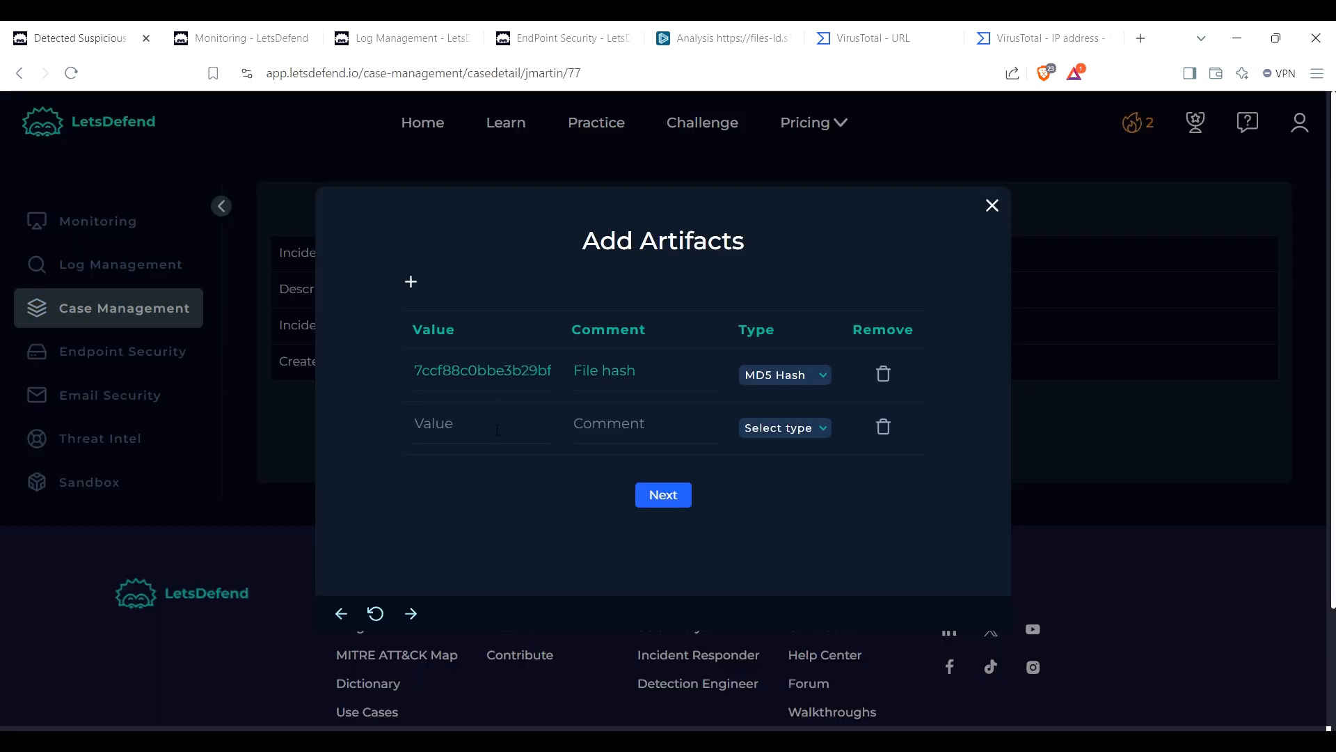
pyautogui.write('https://files-ld.s3.us-')
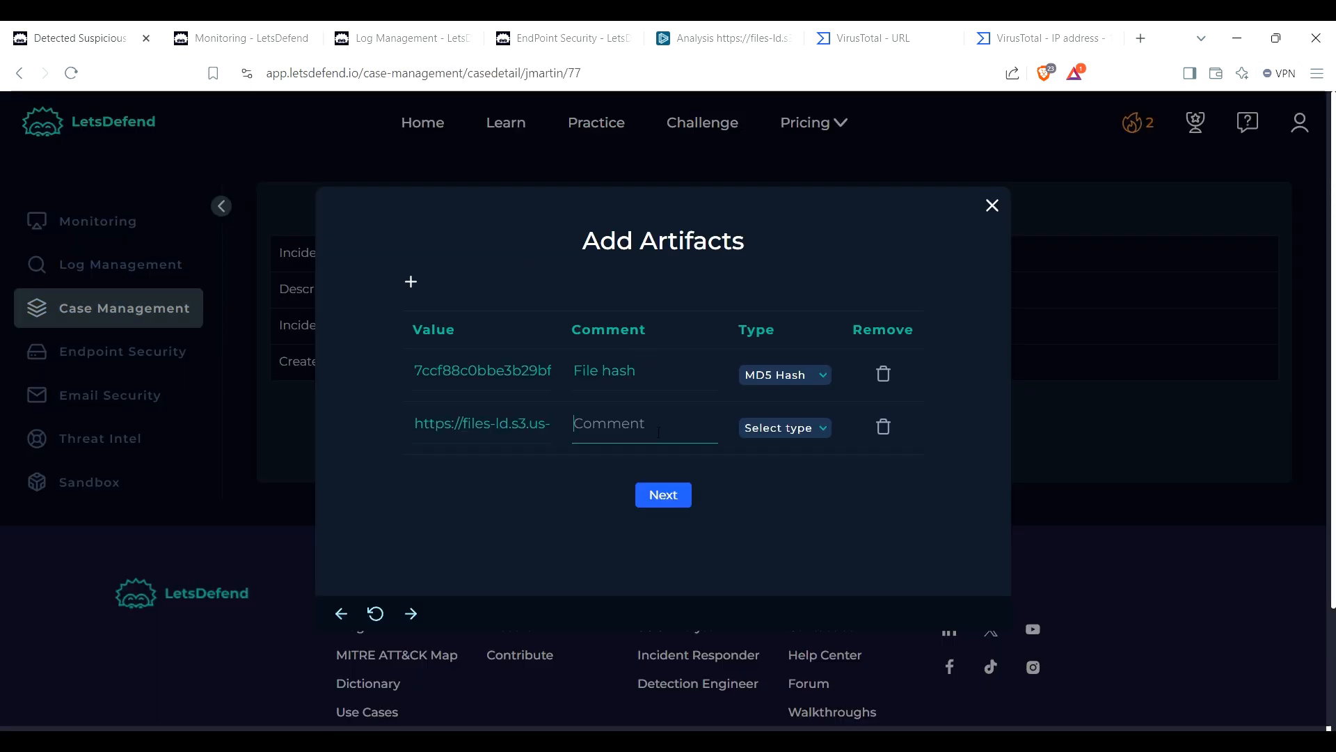
pyautogui.write('Malicious link')
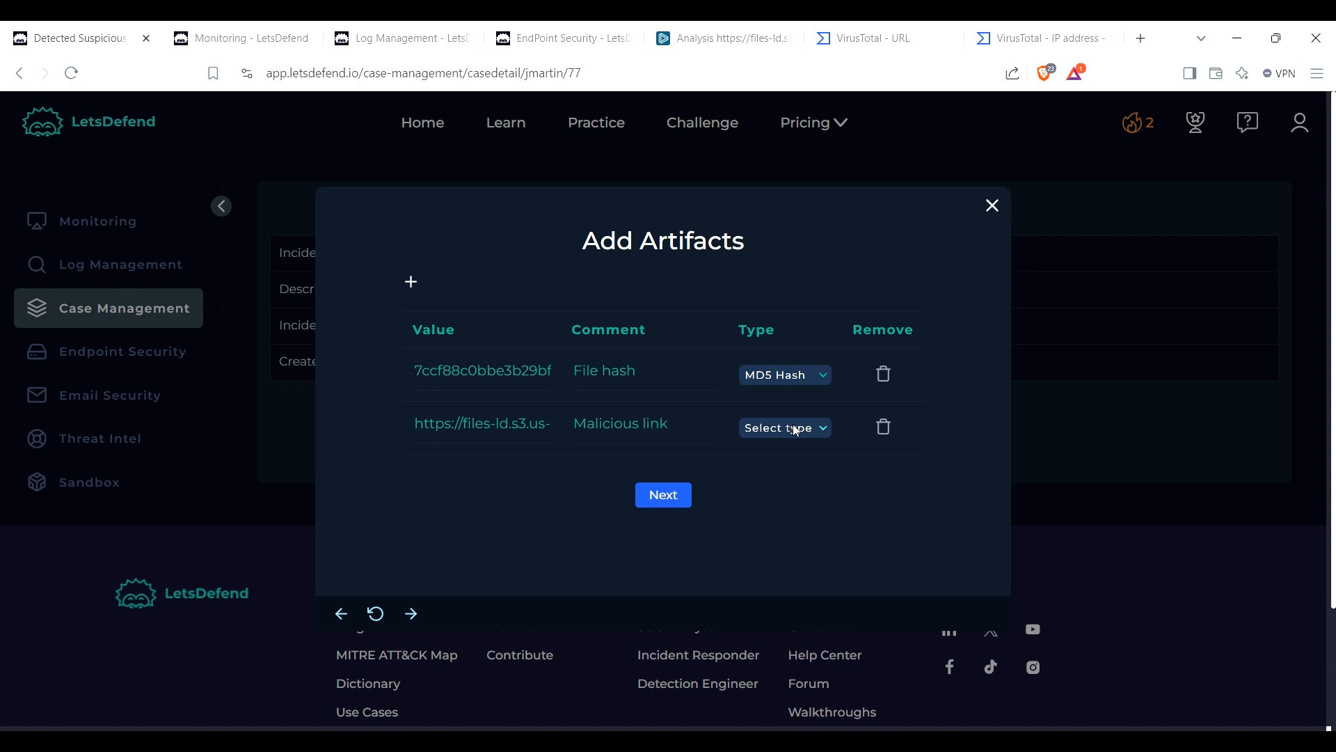
pyautogui.click(785, 427)
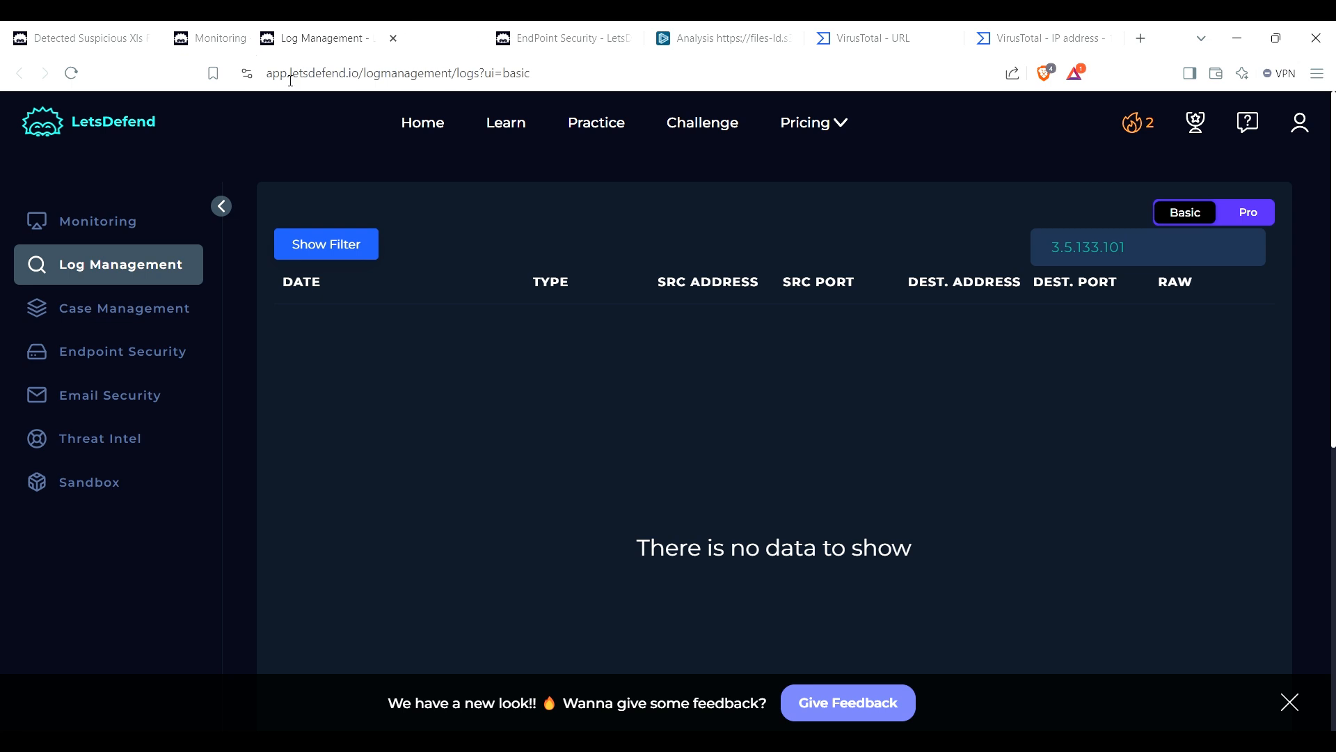
# Step: Recheck ANY.RUN's network connections and HTTP requests, then return to the LetsDefend case
pyautogui.click(123, 351)
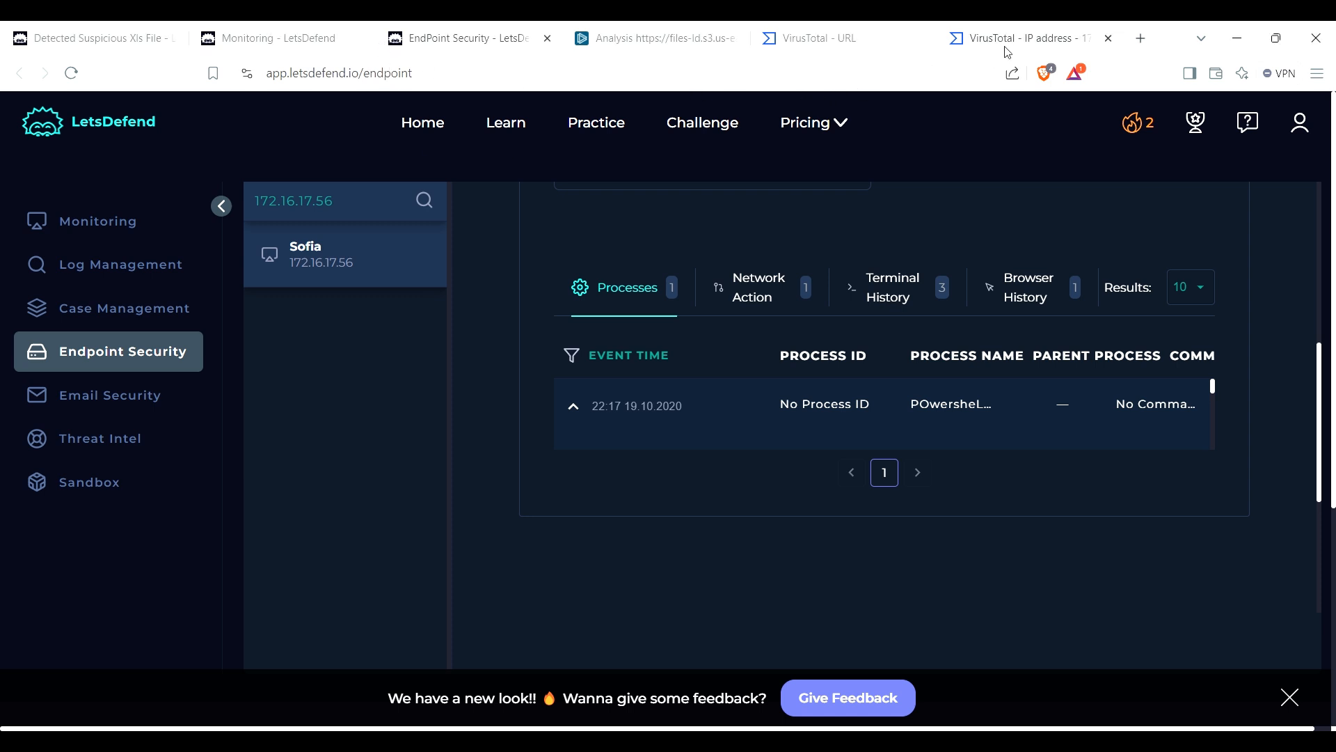
pyautogui.click(652, 39)
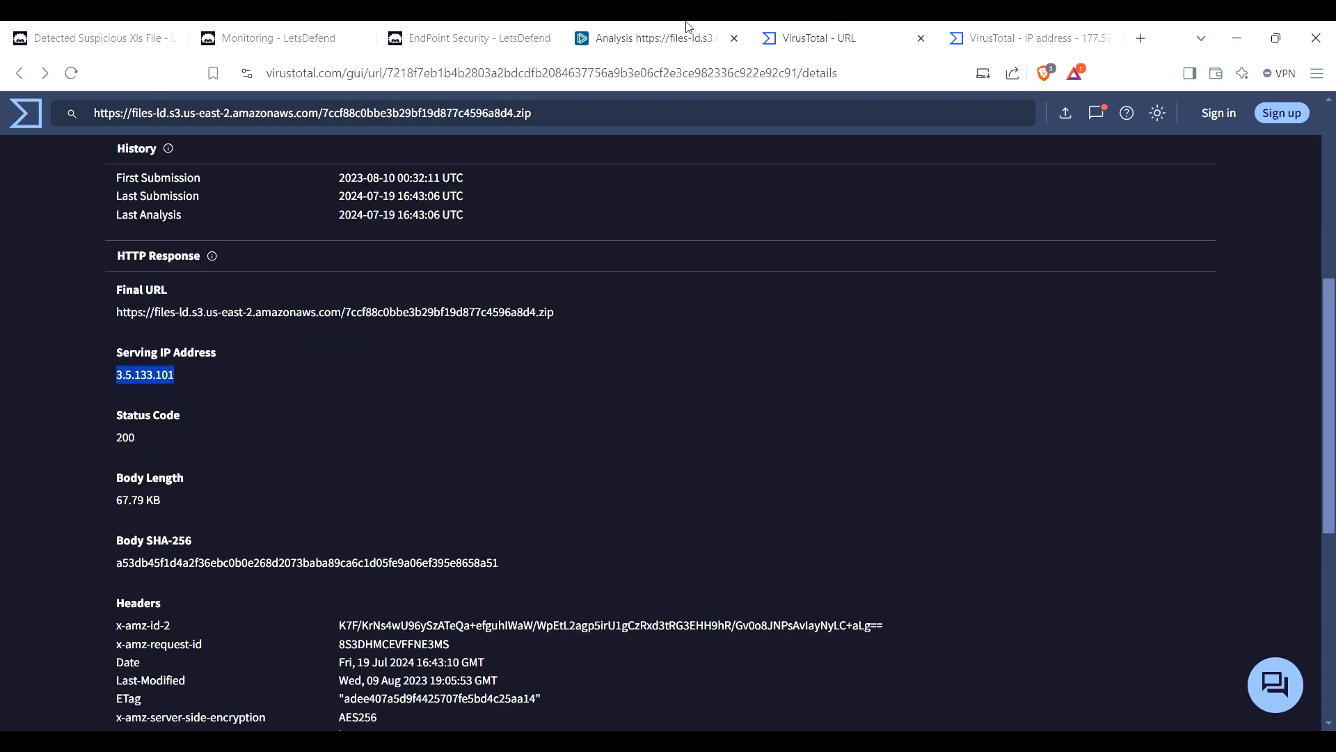
pyautogui.click(647, 39)
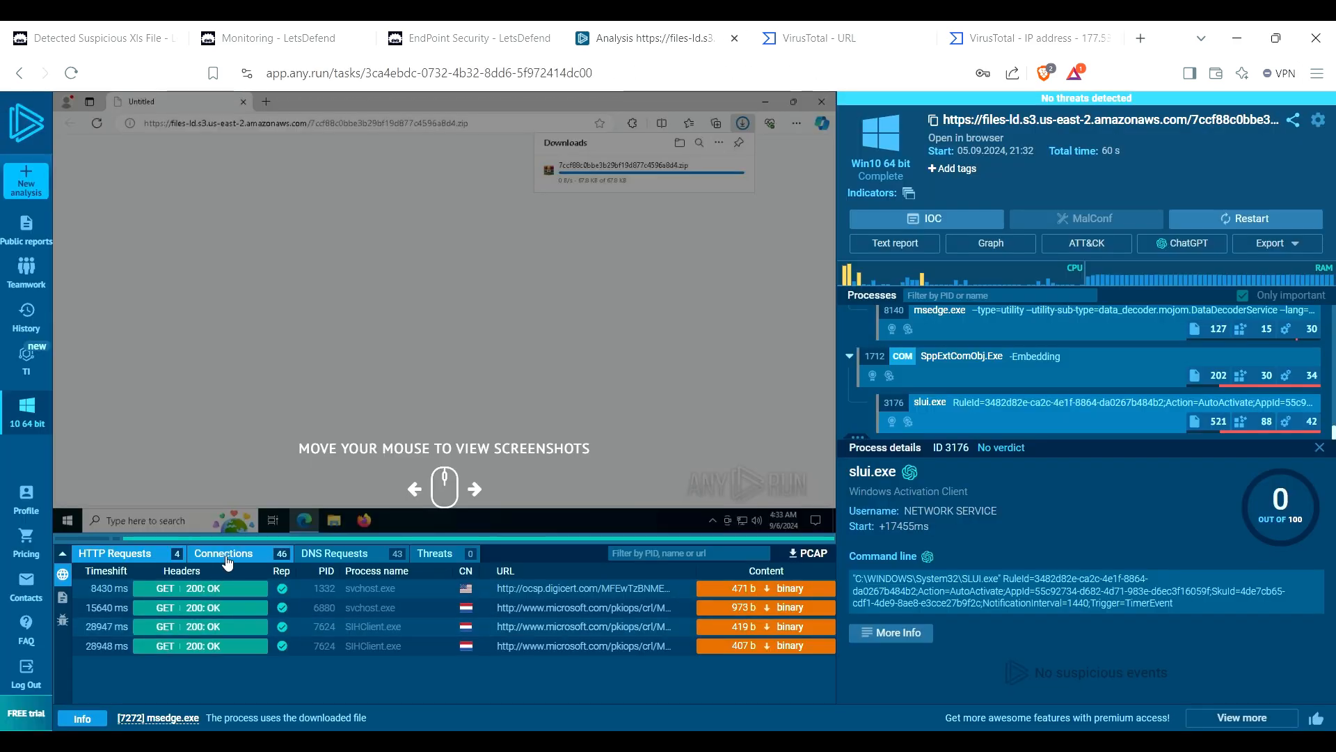
pyautogui.click(223, 554)
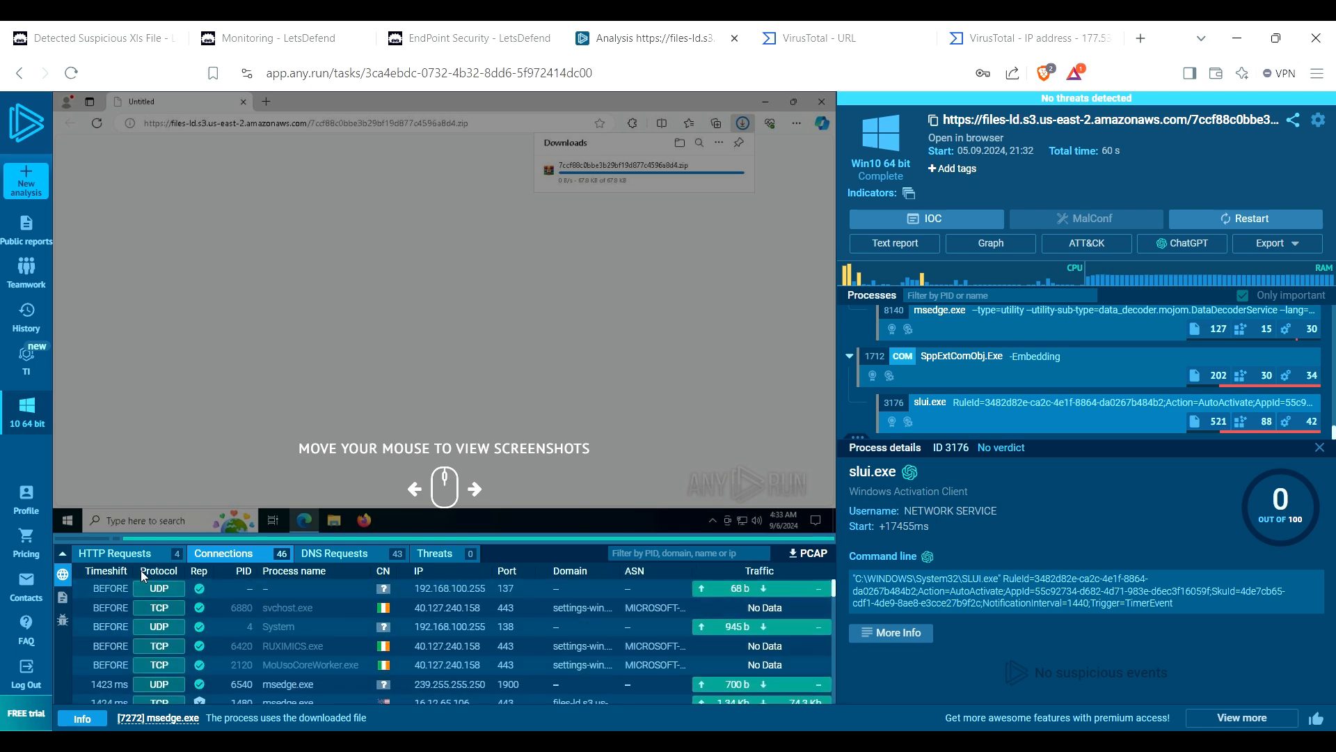
pyautogui.click(114, 552)
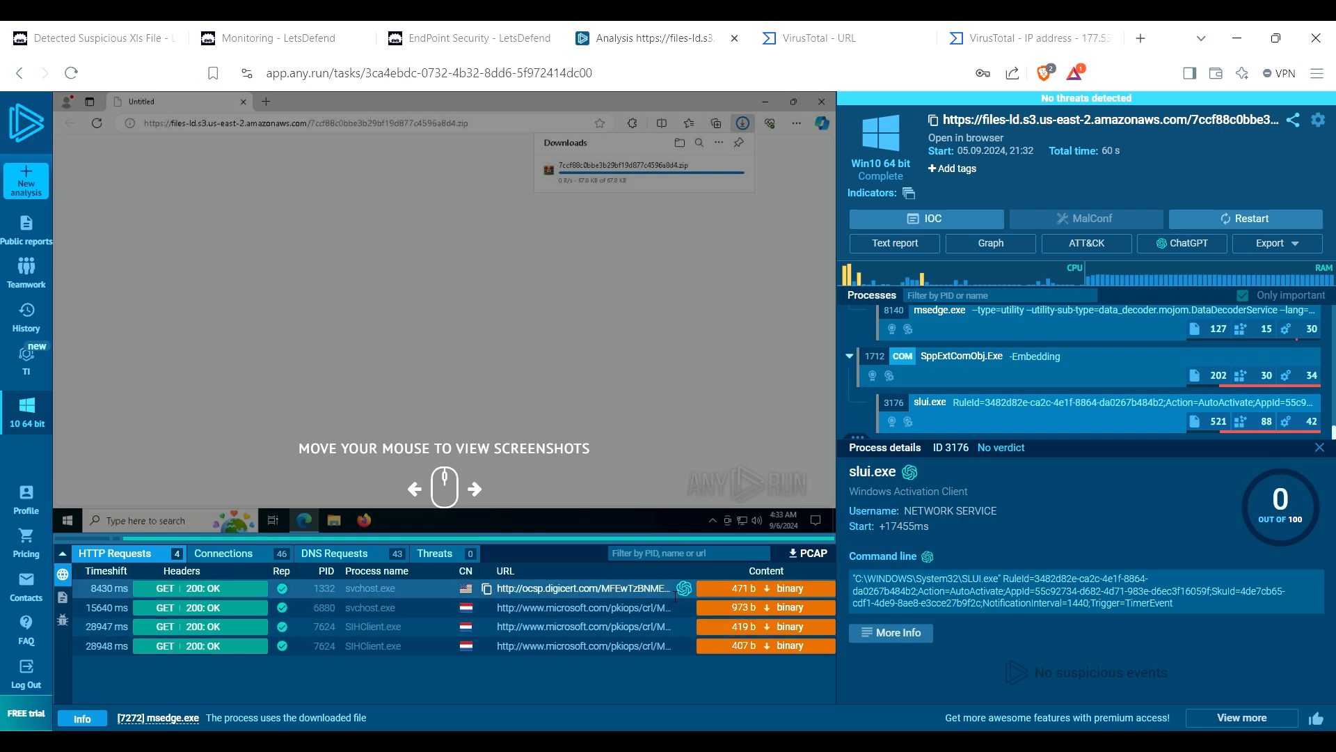
pyautogui.moveTo(777, 596)
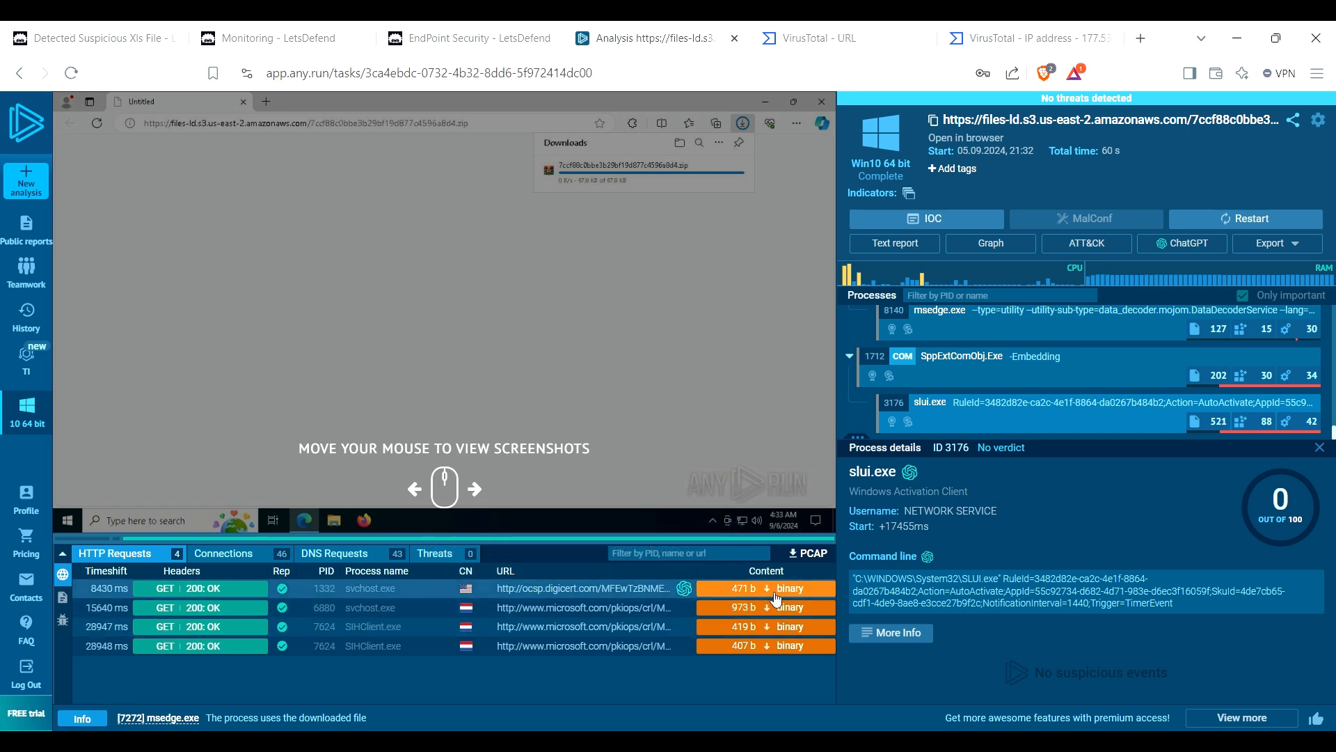
pyautogui.click(267, 38)
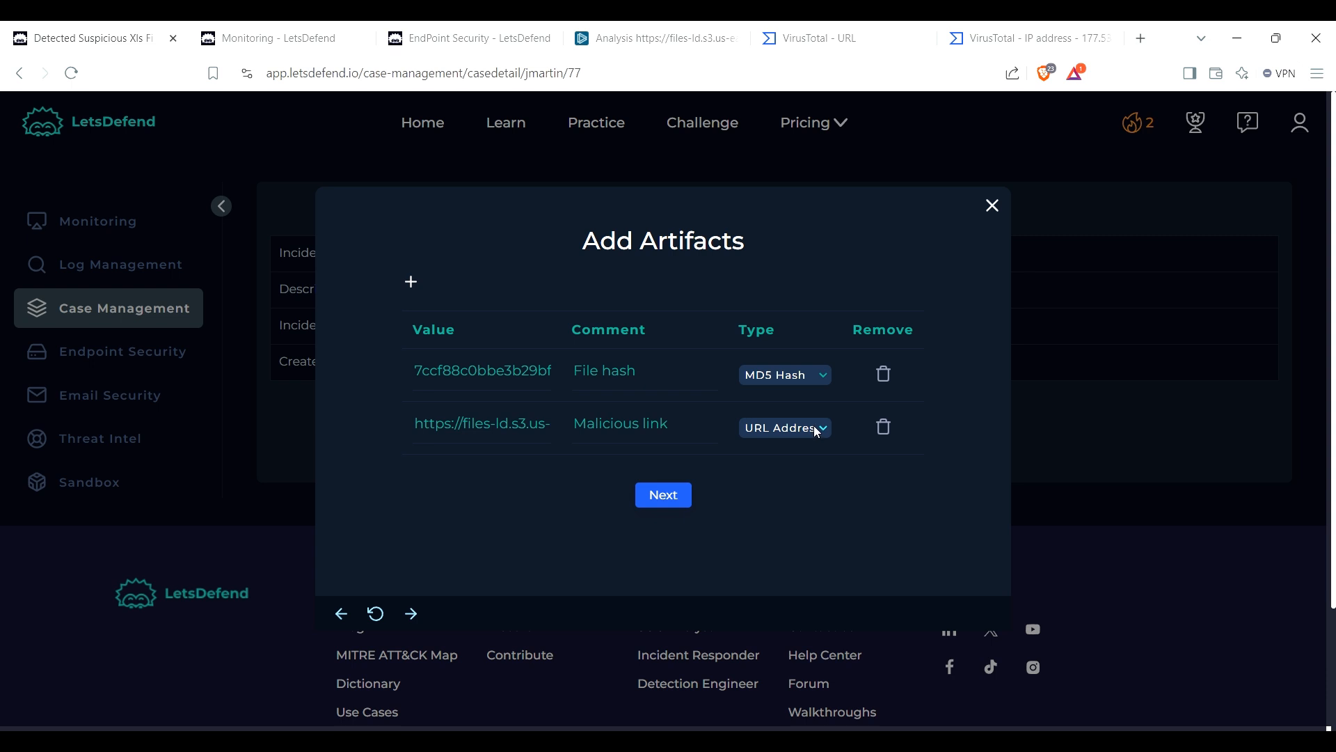
pyautogui.moveTo(490, 25)
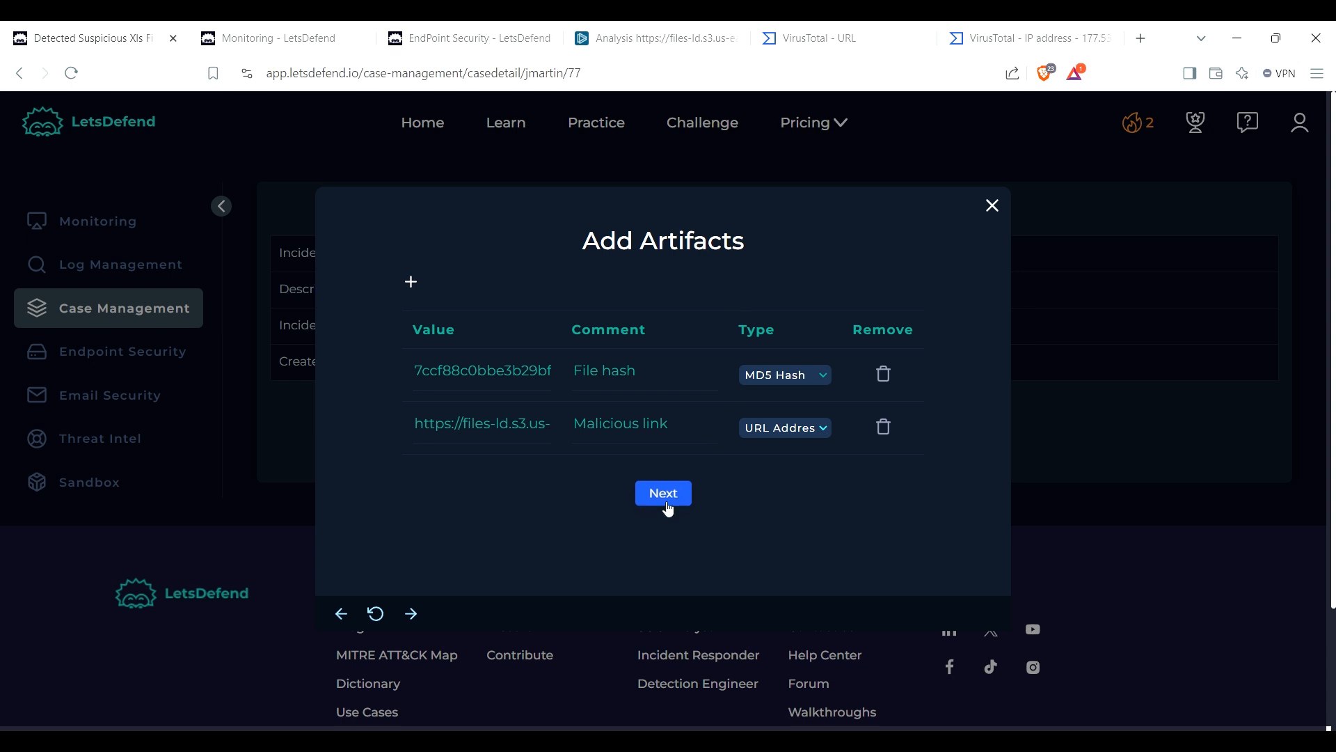
# Step: Keep the MD5 hash and URL address artifacts and advance to the Analyst Note step
pyautogui.click(662, 492)
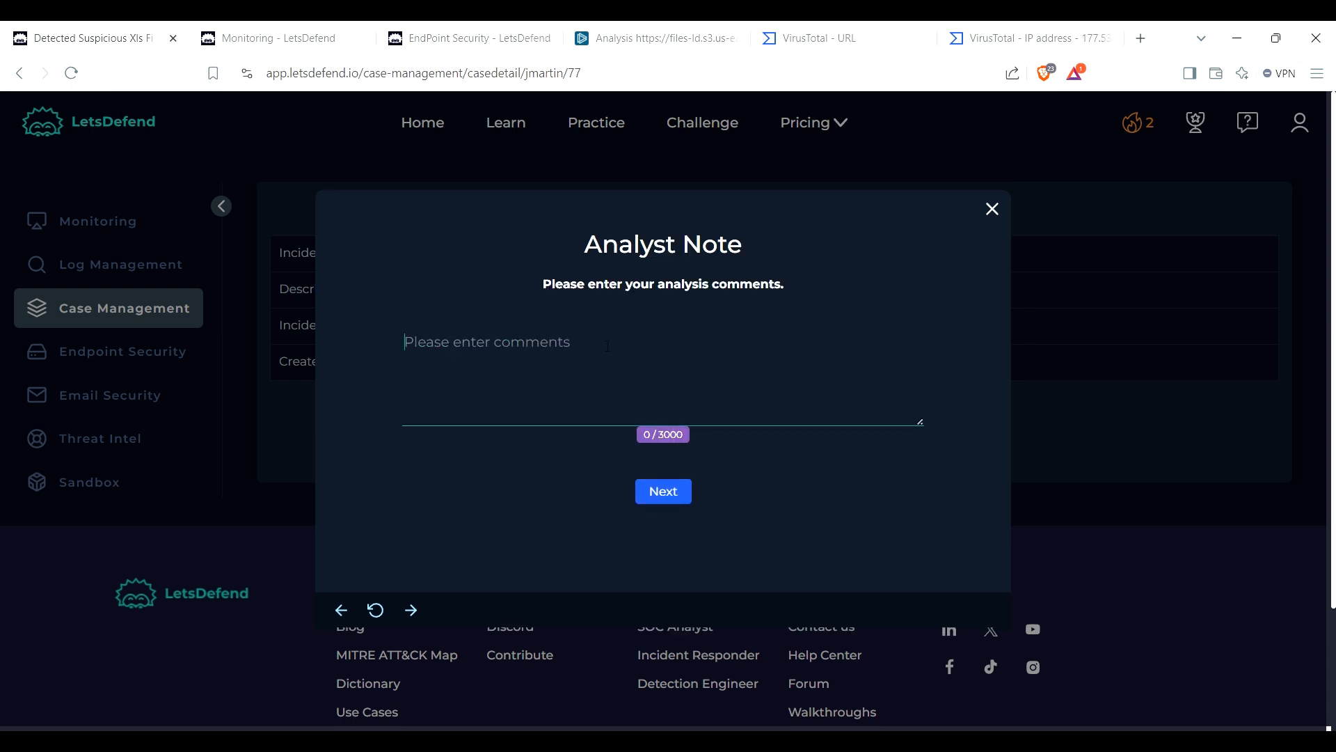
# Step: Submit the analyst note 'Malicious link was accessed and endpoint was contained'
pyautogui.write('Mal')
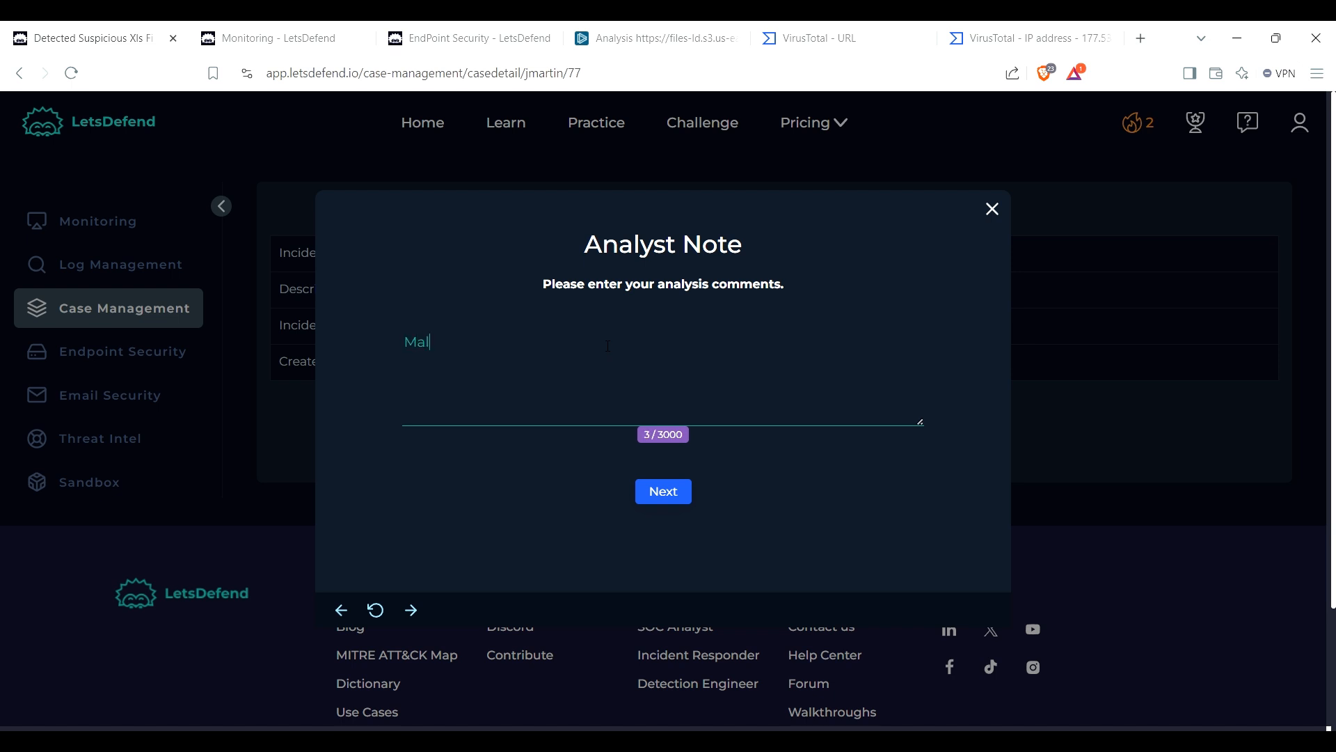
pyautogui.write('icious link was acc')
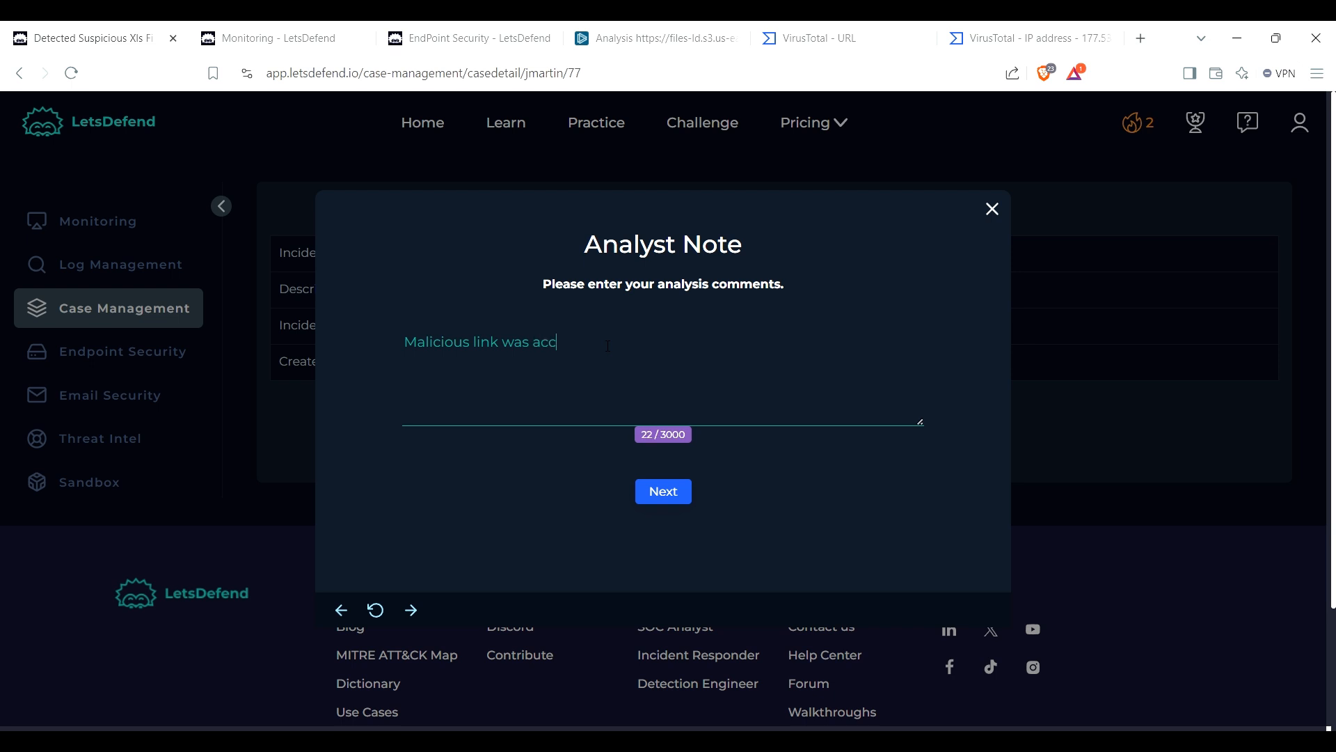
pyautogui.write('essed an')
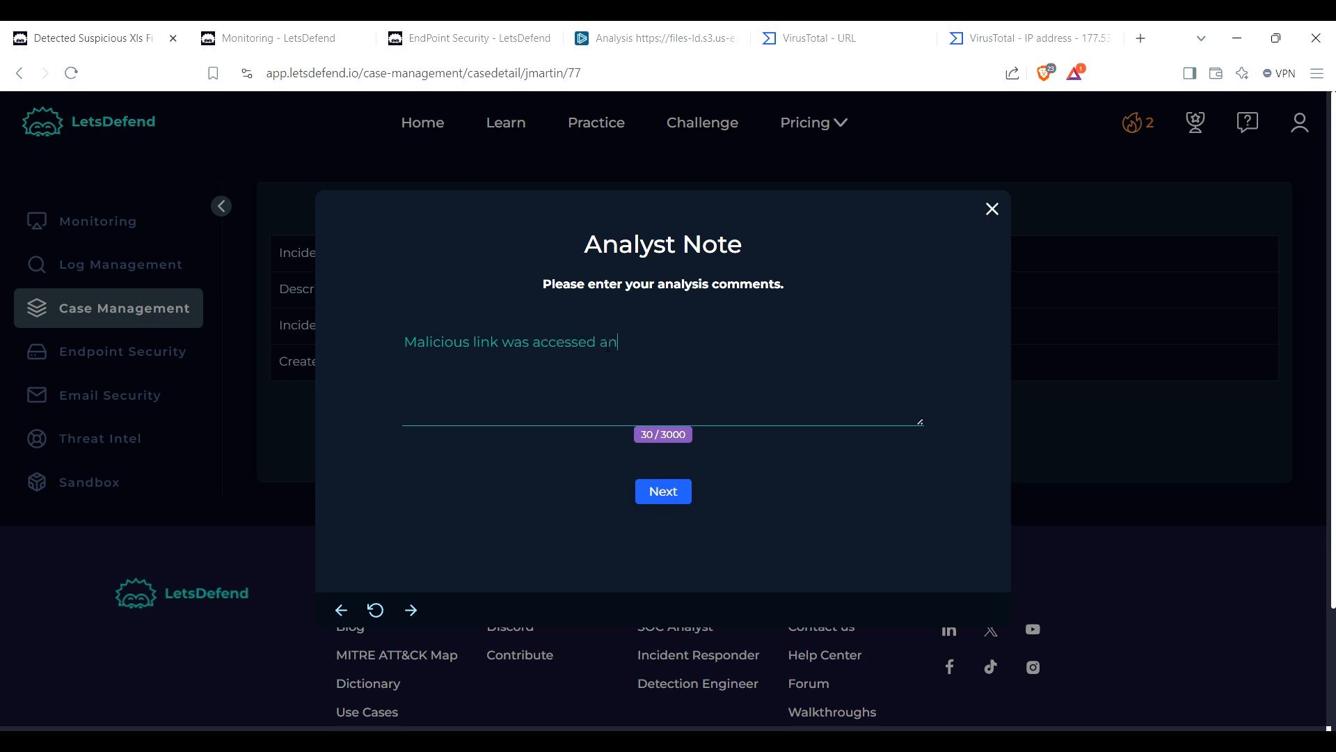
pyautogui.write('d enpoint')
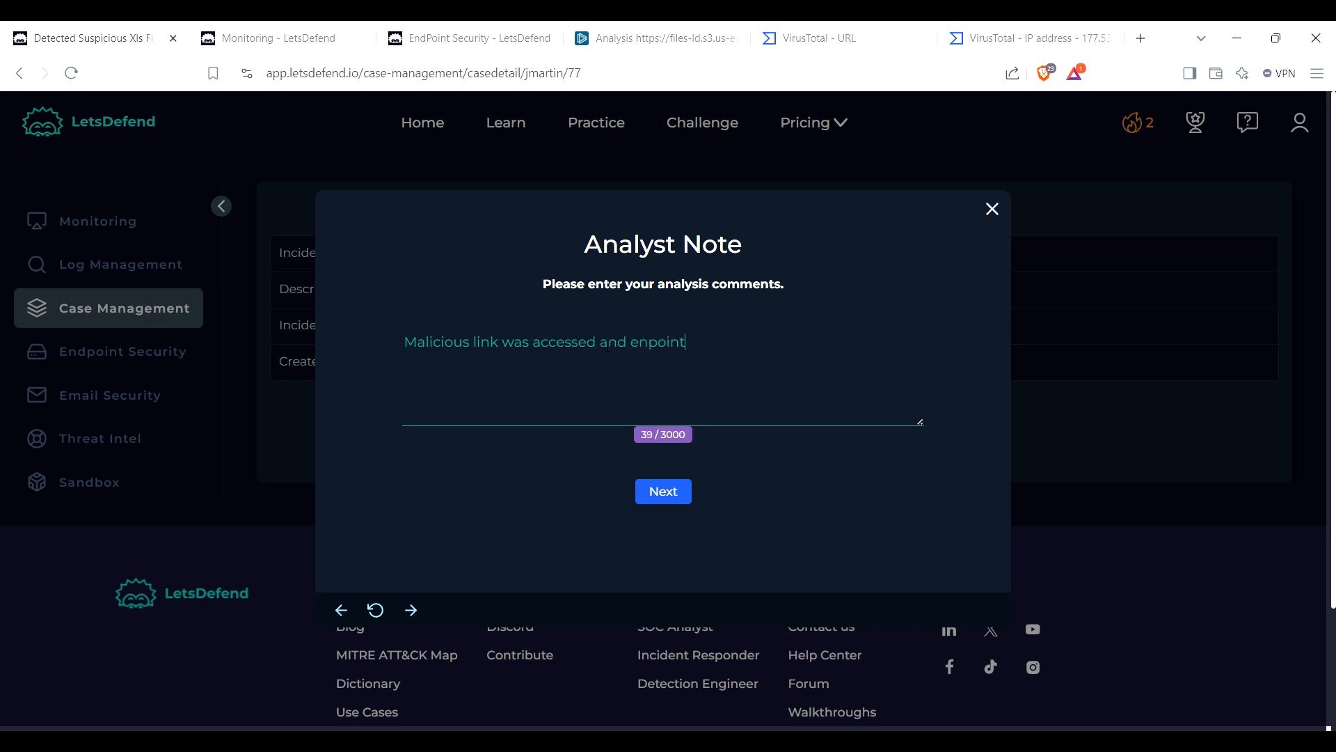
pyautogui.press('Backspace')
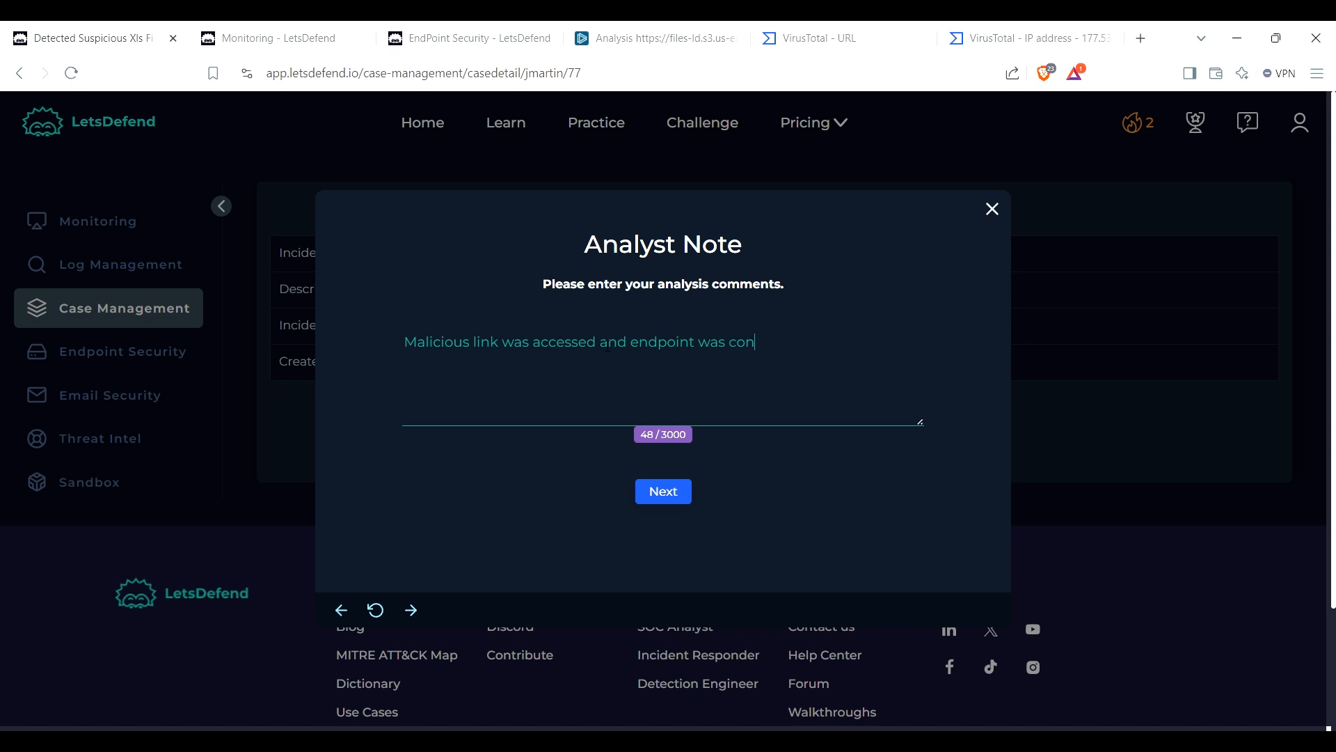
pyautogui.write('tained')
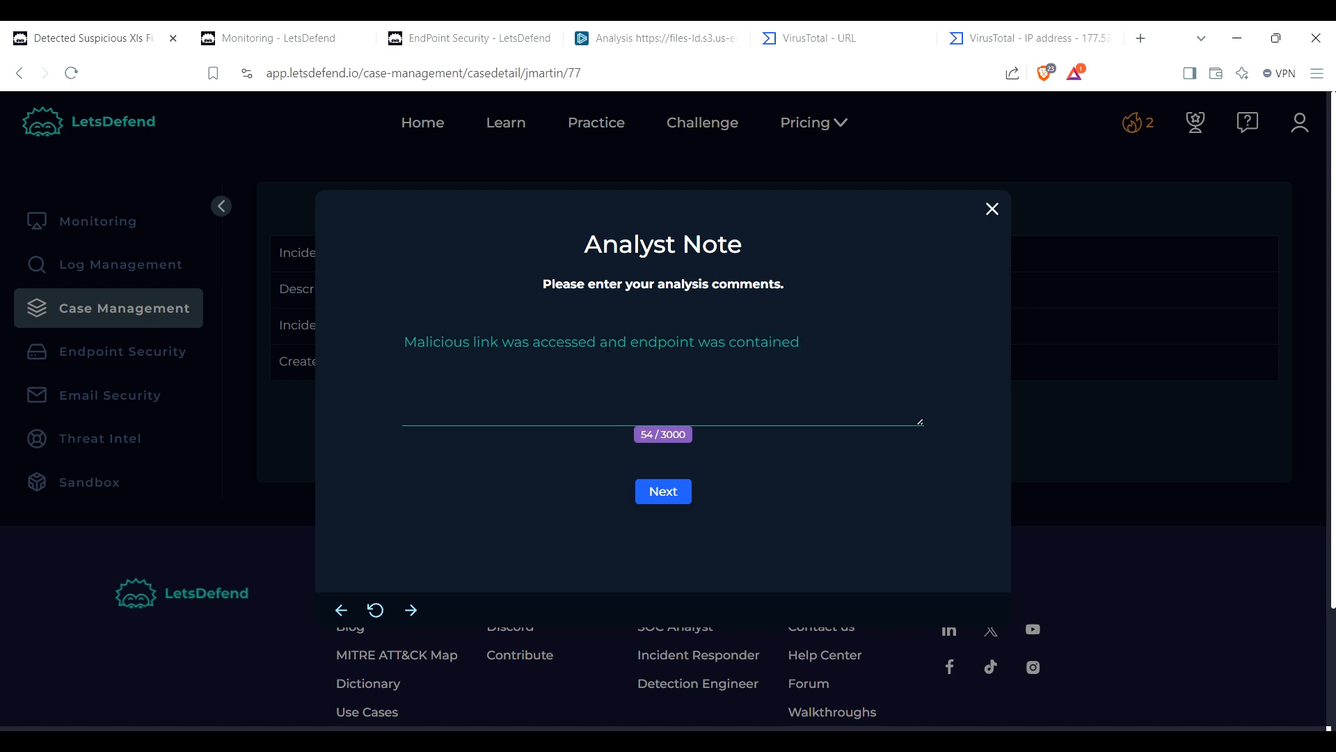
pyautogui.click(663, 490)
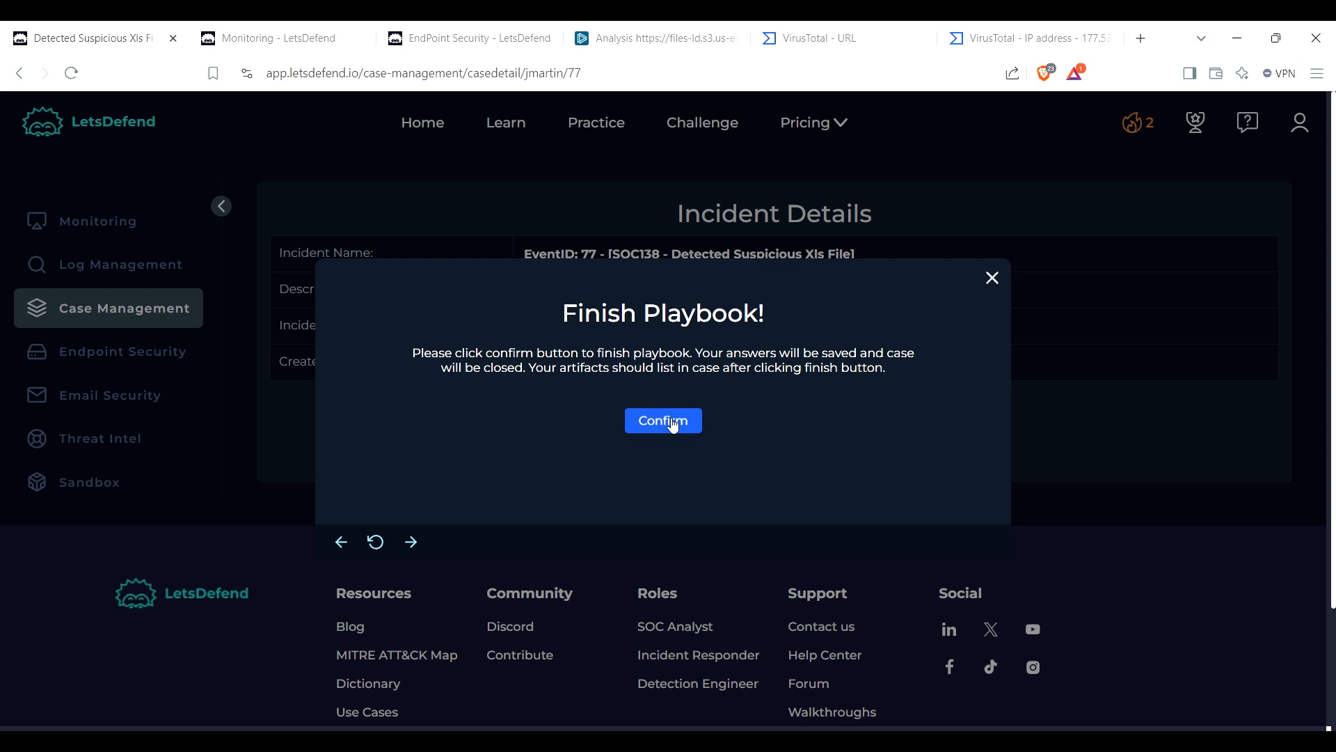
# Step: Confirm finishing the playbook and start closing the SOC138 alert (EventID 77)
pyautogui.click(662, 420)
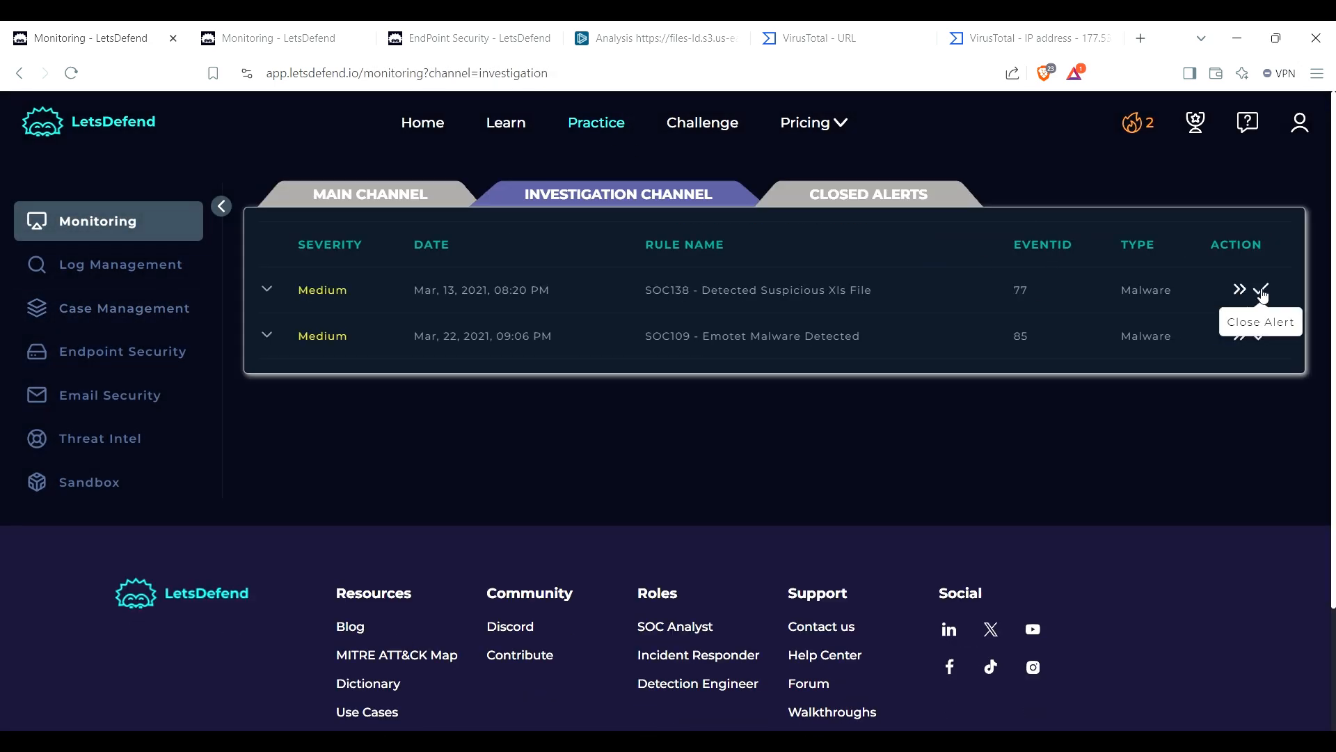
pyautogui.click(1261, 290)
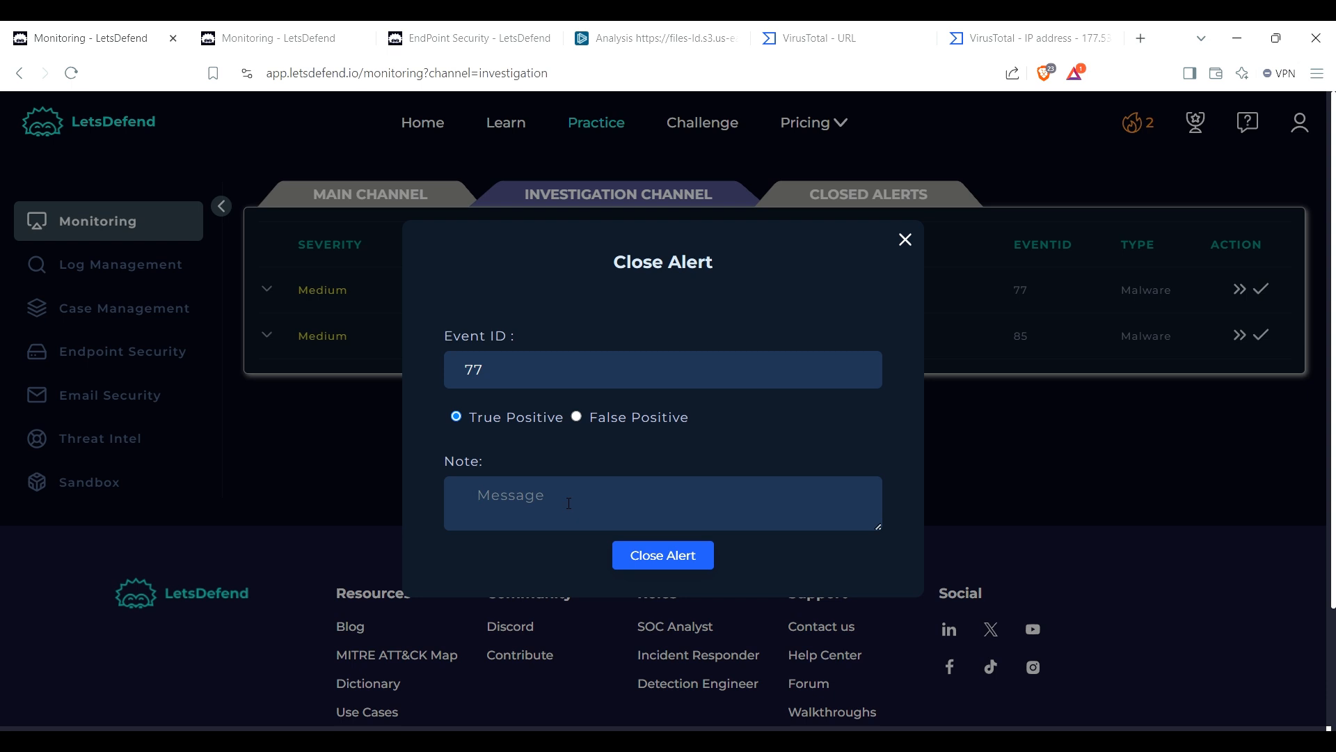
# Step: Close the alert as True Positive with a note about actions to contain the endpoint device
pyautogui.write('Accions were taken')
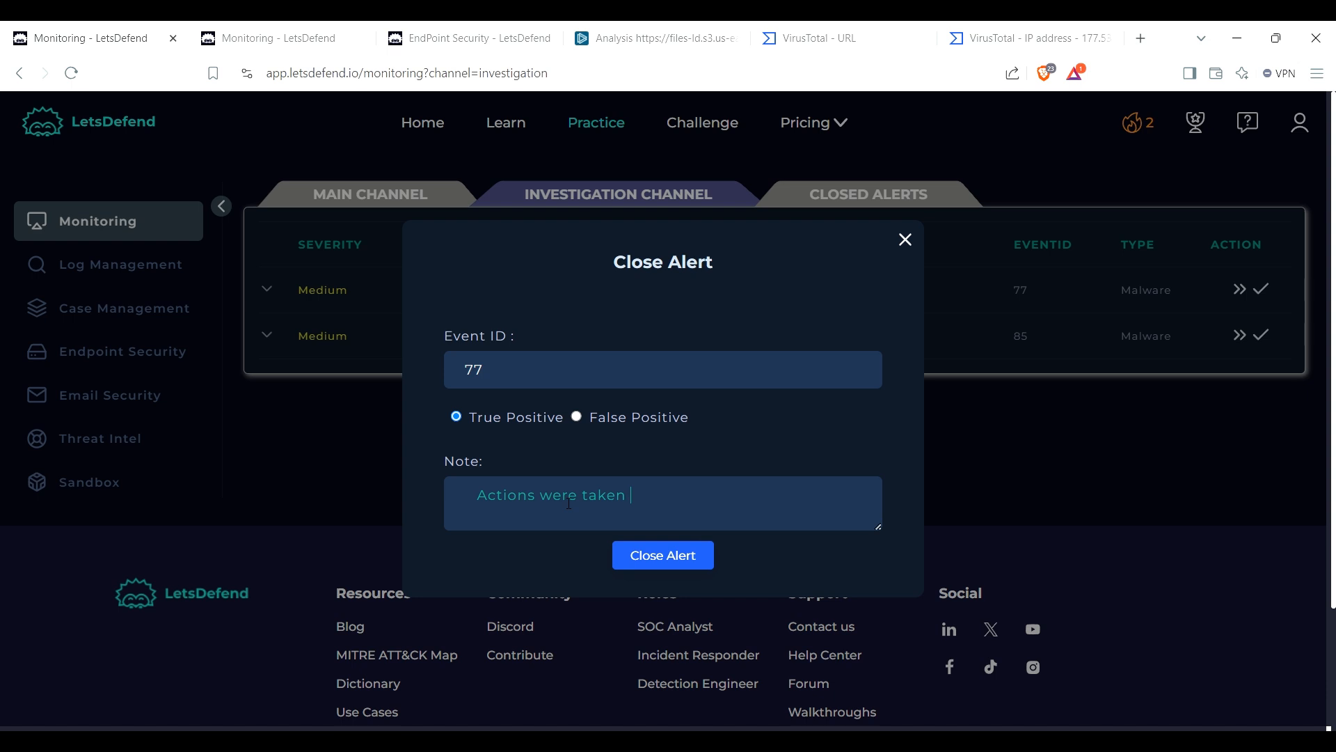
pyautogui.write('to')
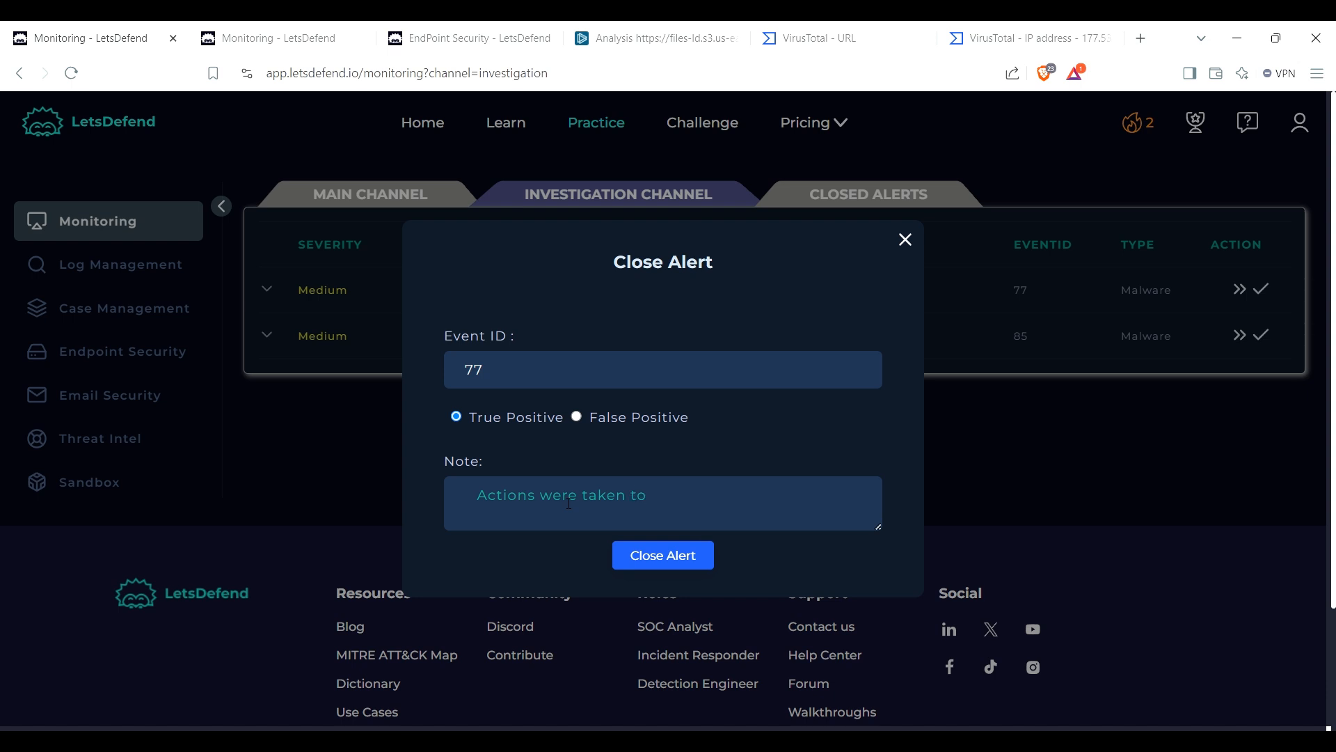
pyautogui.write('contai')
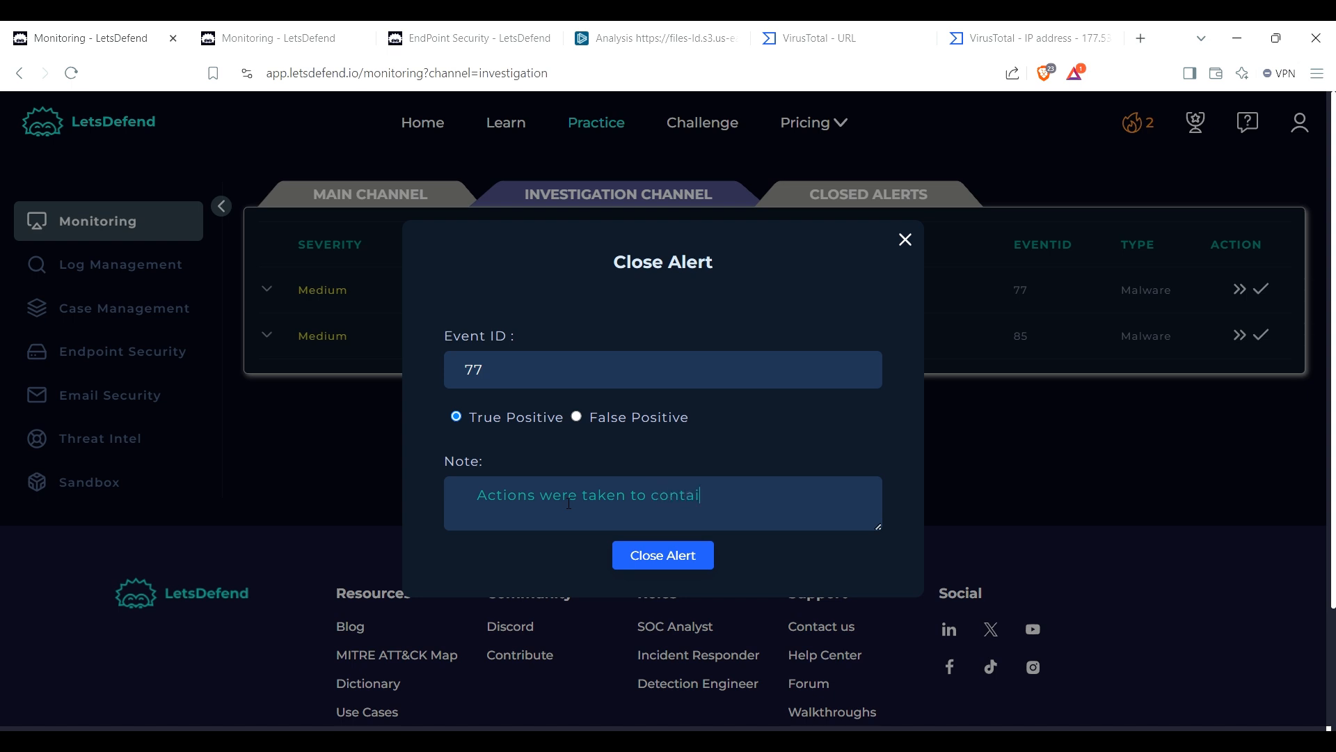
pyautogui.write('n endp')
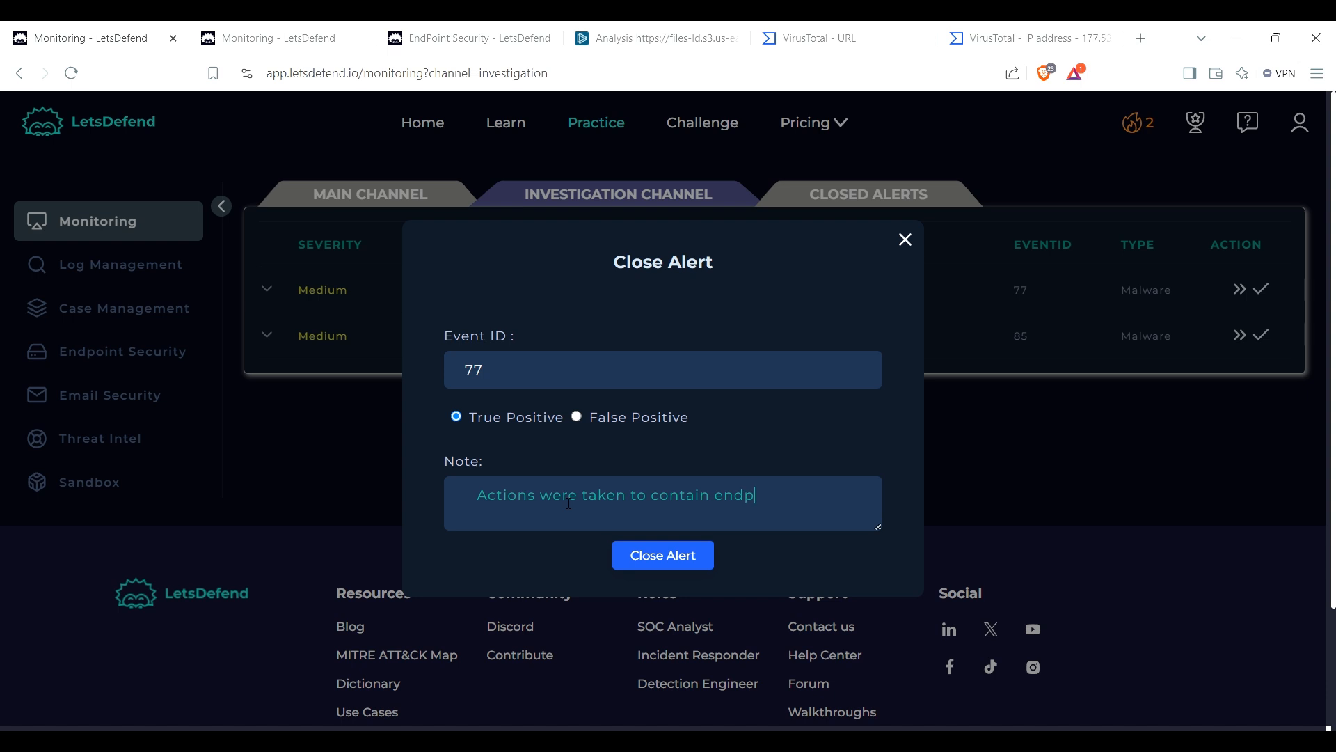
pyautogui.write('oint device and')
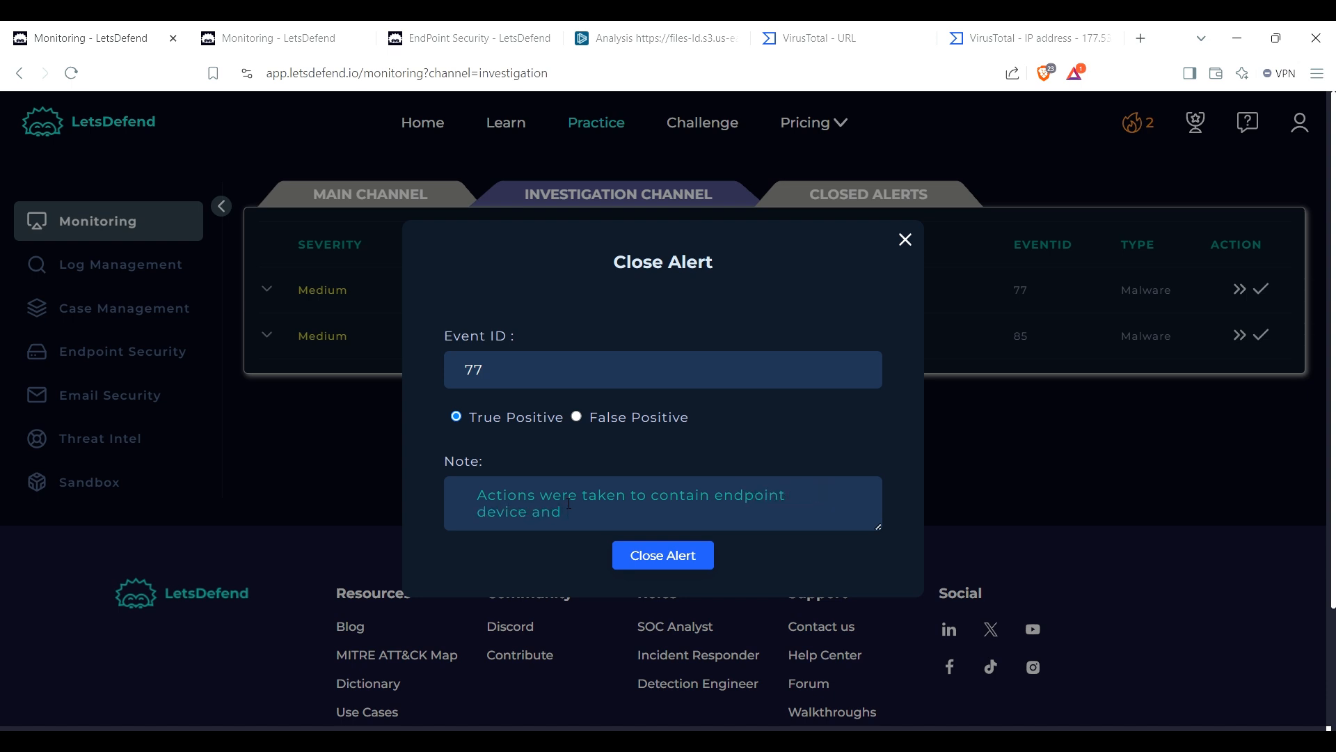
pyautogui.press('Backspace')
pyautogui.write('.')
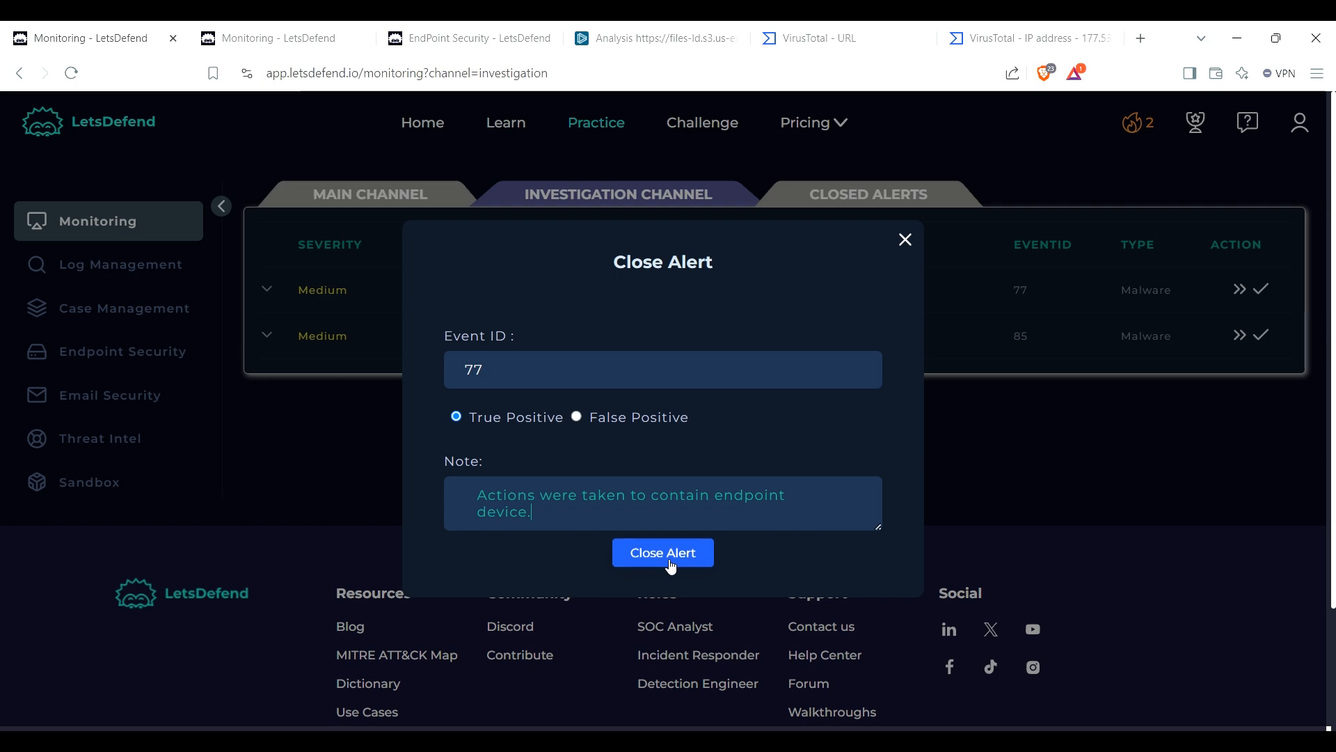
pyautogui.click(662, 552)
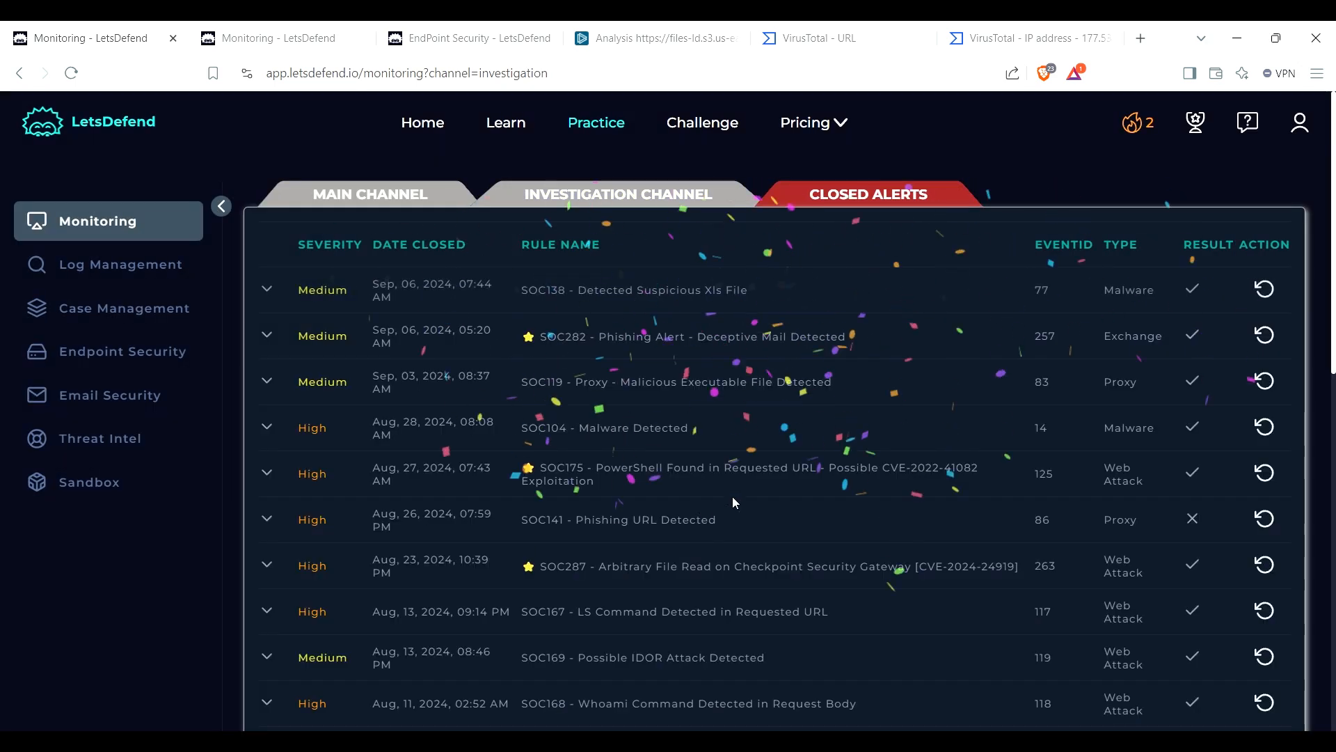
# Step: Expand the closed SOC138 alert to view its True Positive result, scored answers and note
pyautogui.click(267, 290)
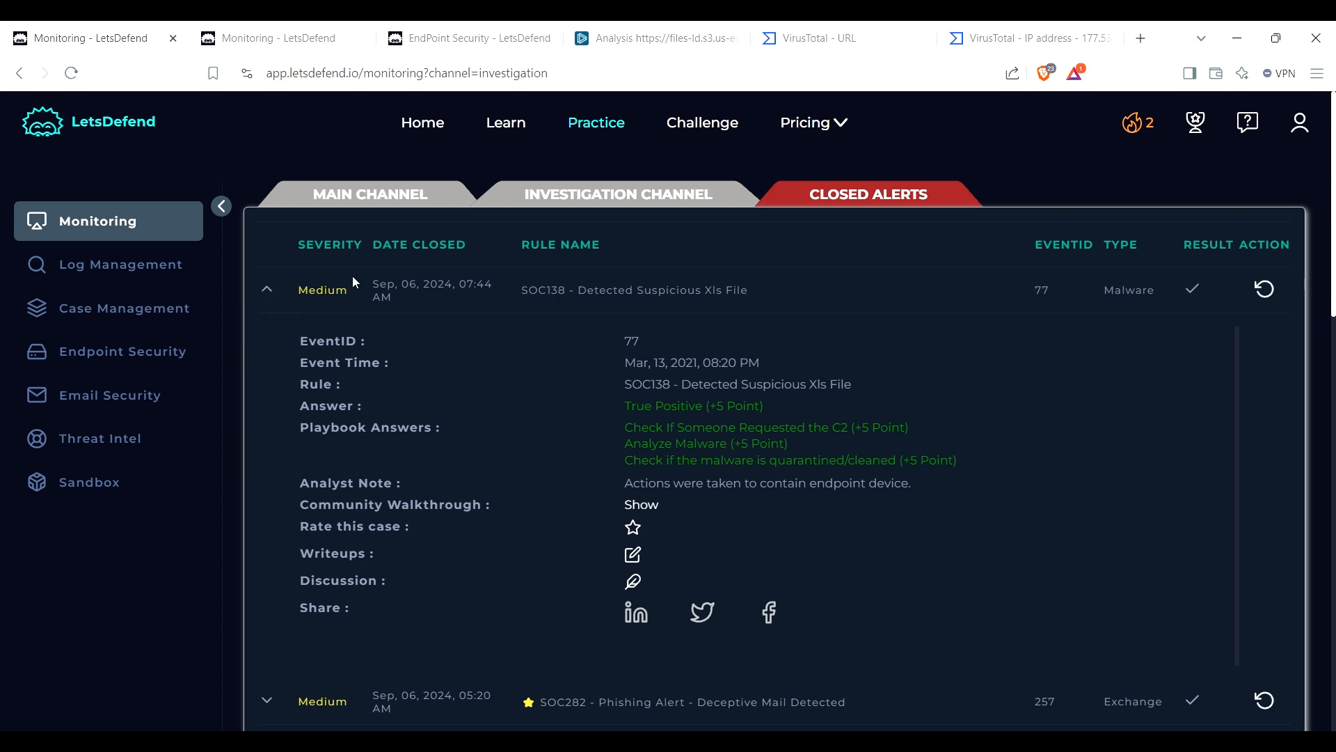
pyautogui.moveTo(947, 370)
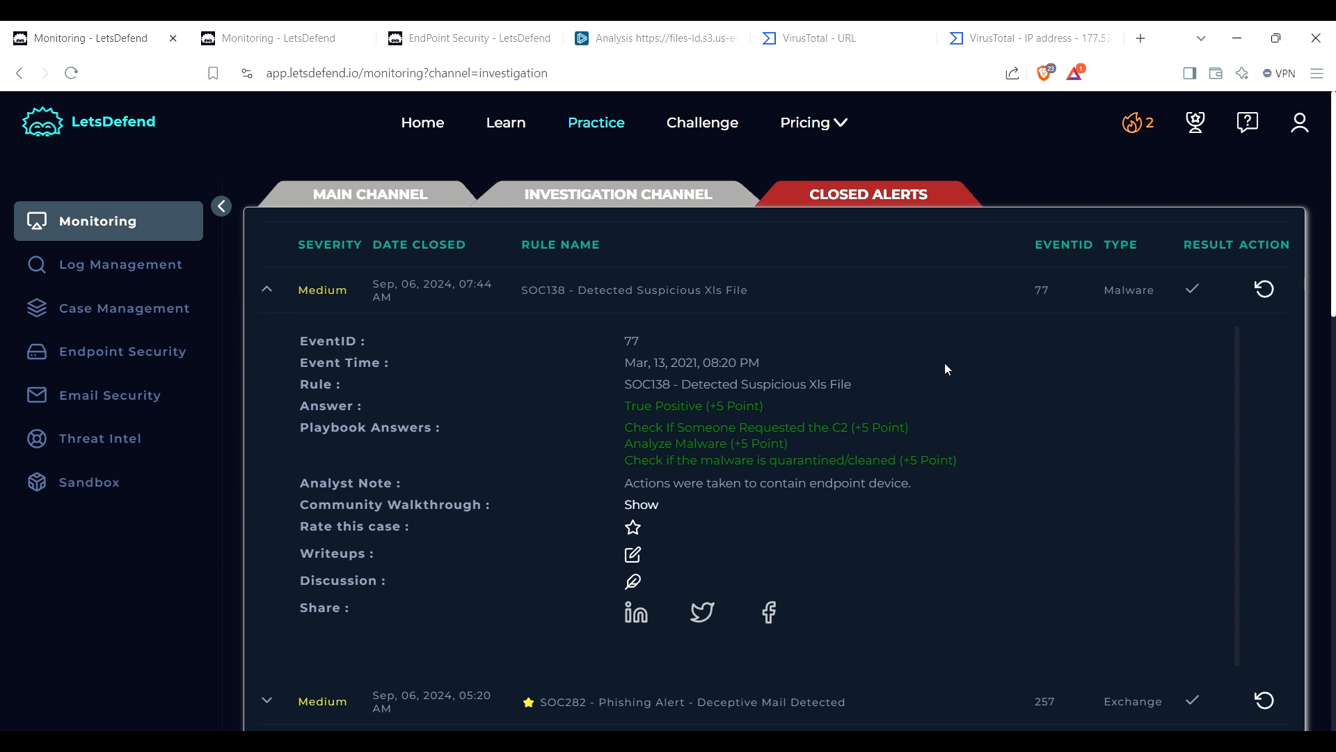
pyautogui.moveTo(745, 479)
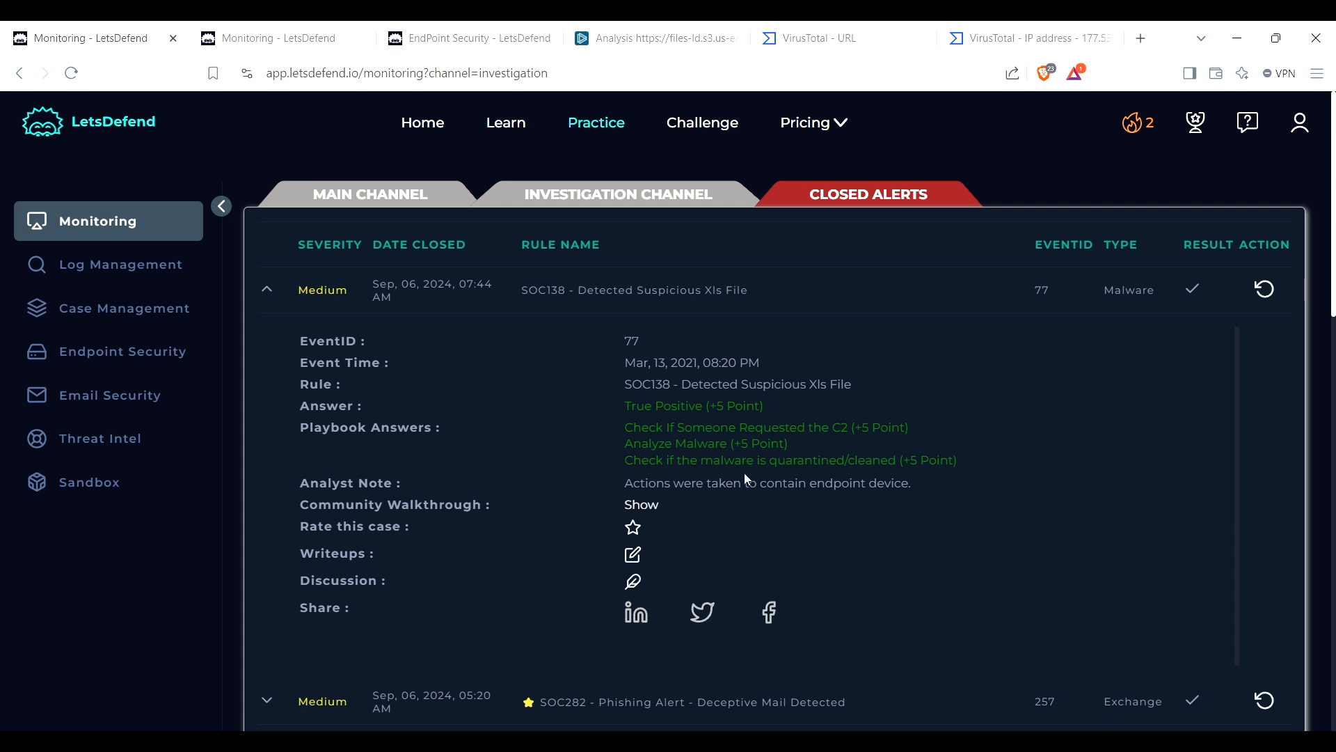
pyautogui.moveTo(661, 510)
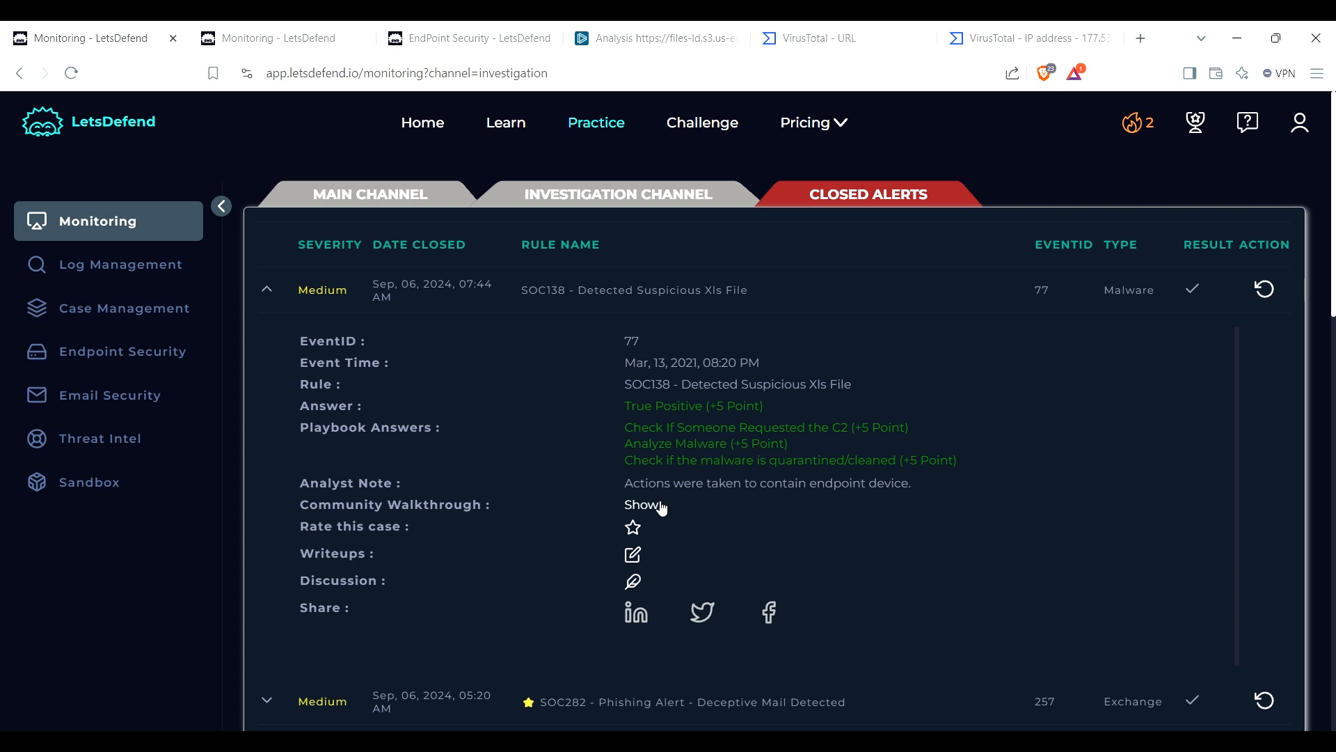
pyautogui.moveTo(643, 475)
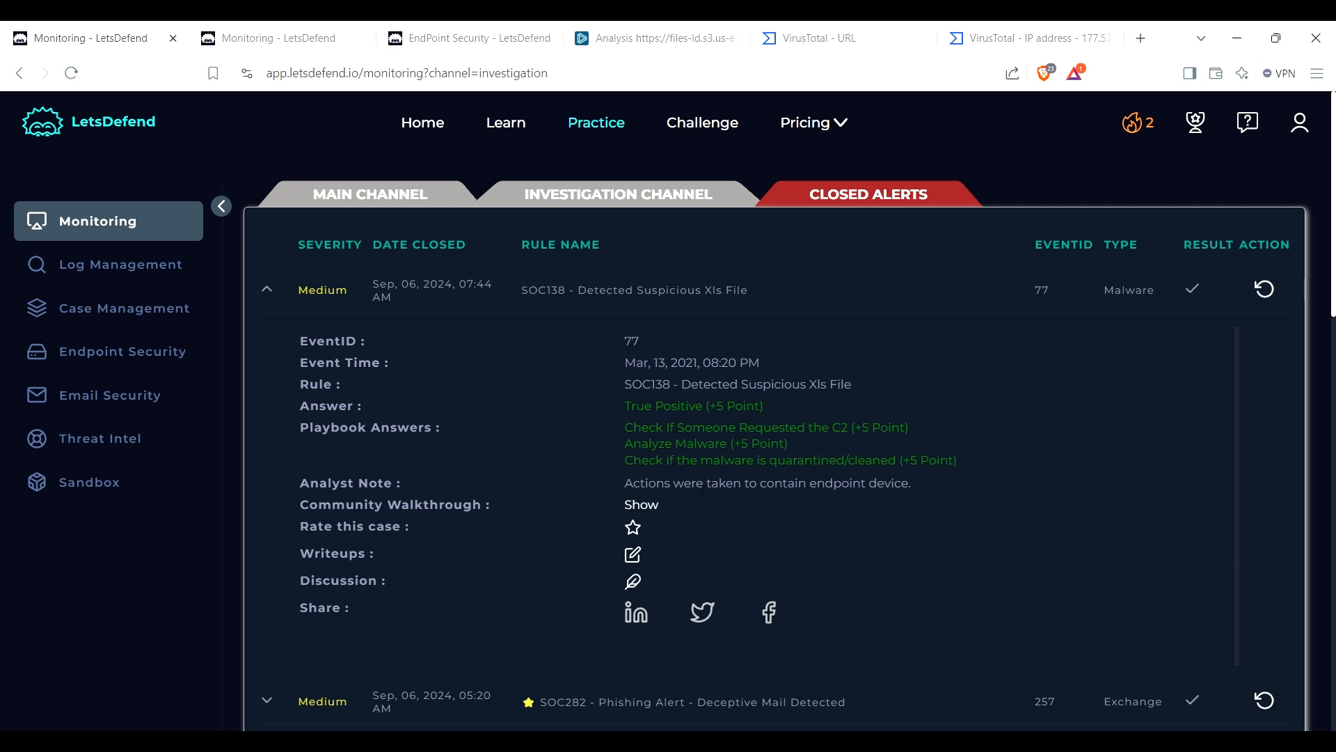
pyautogui.moveTo(612, 490)
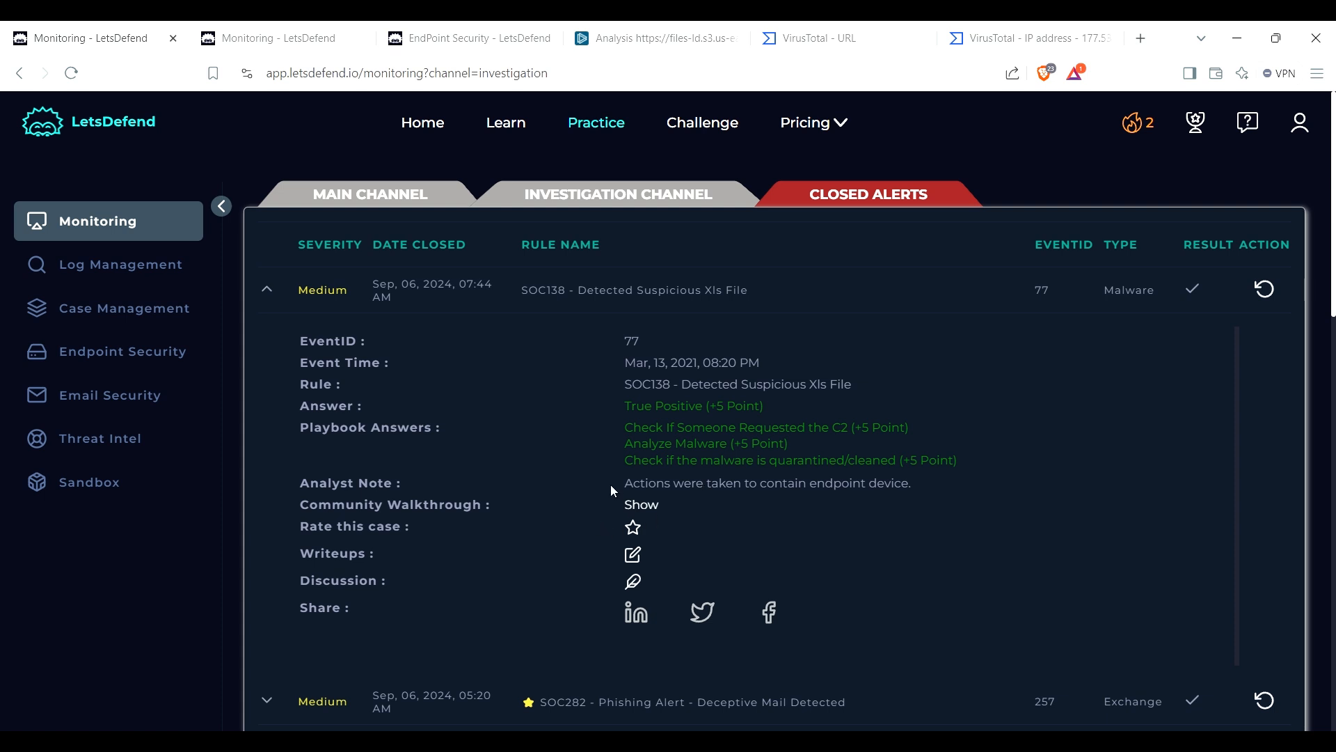